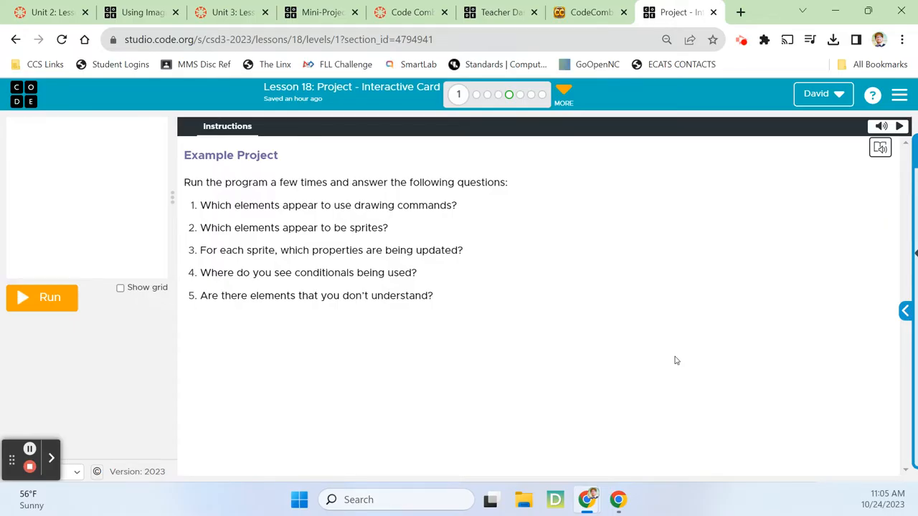
mouse_move(611, 333)
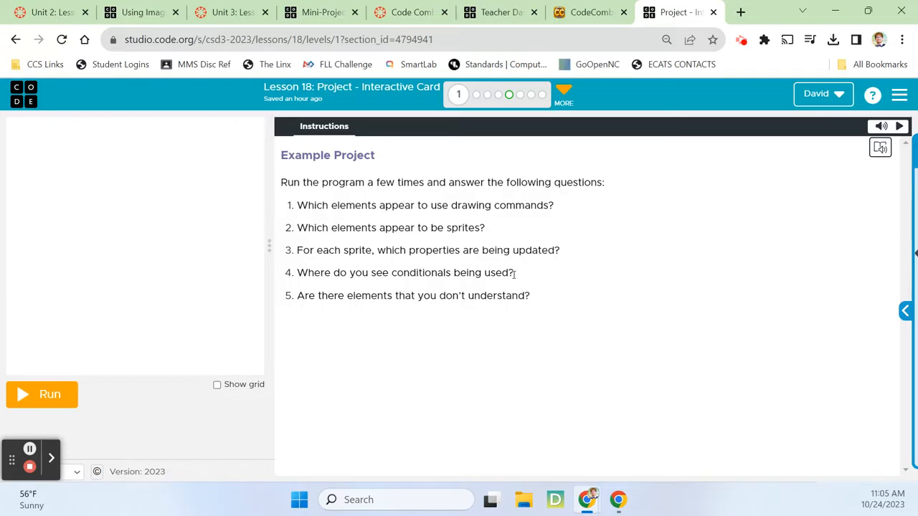
mouse_move(467, 267)
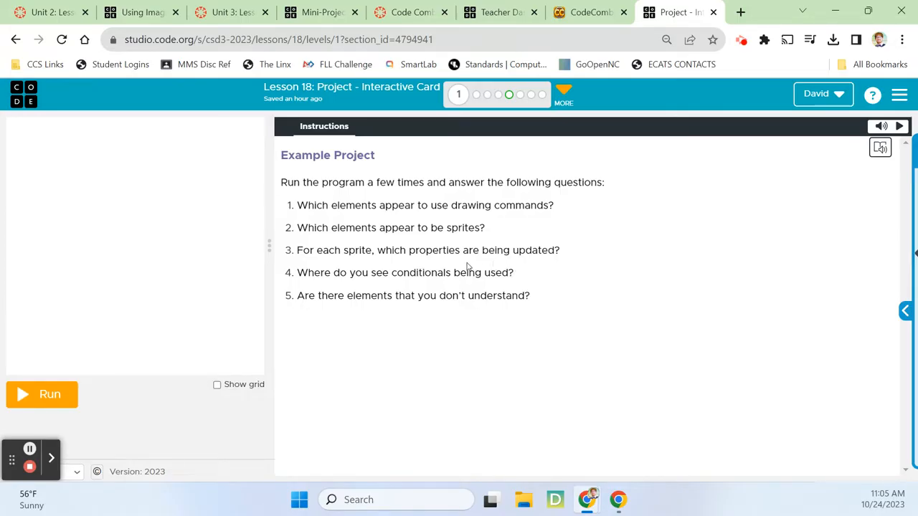
Run the Happy Birthday example, shake the present, then reset and replay the card
left_click(42, 394)
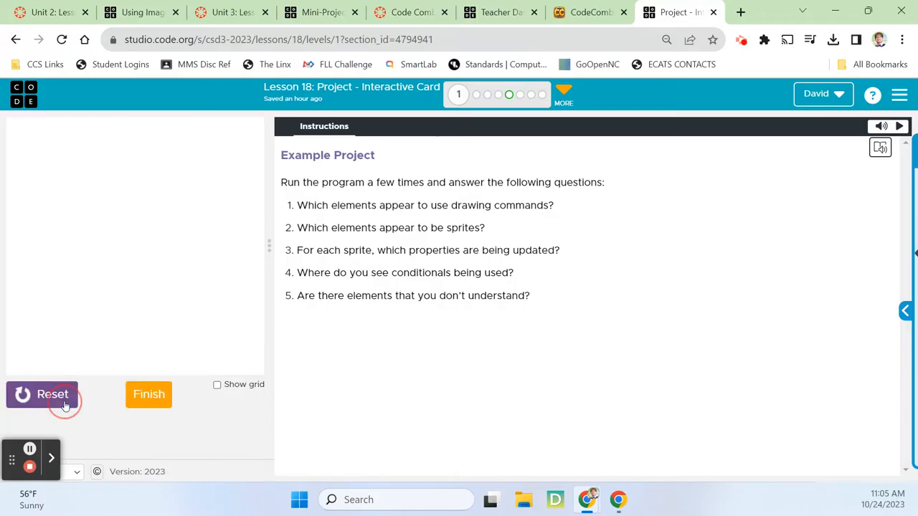
left_click(42, 395)
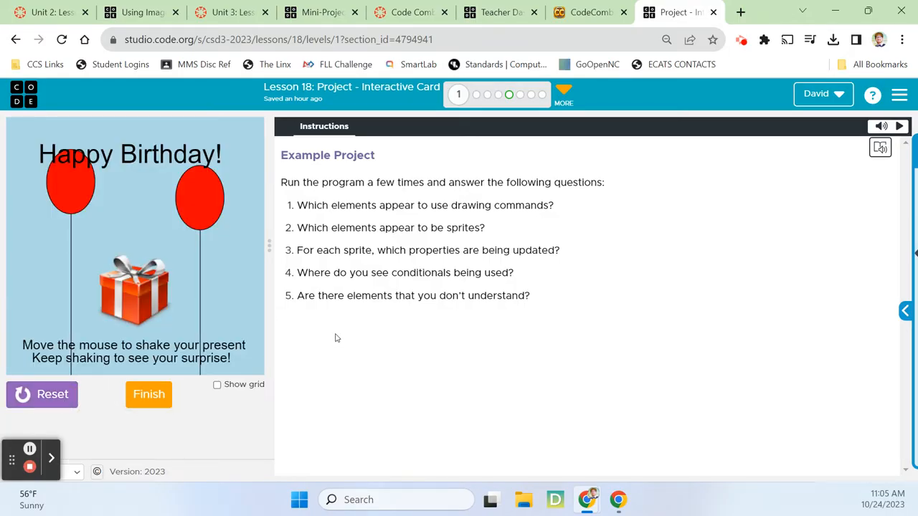
mouse_move(207, 284)
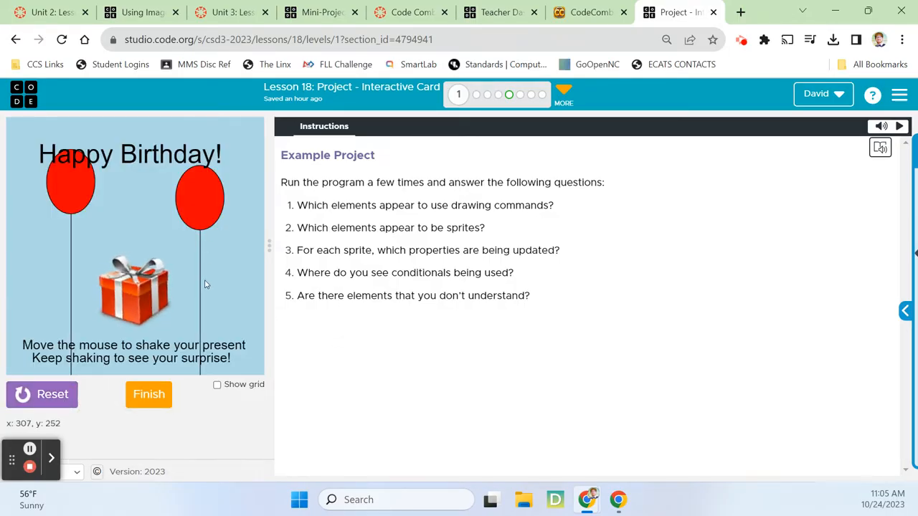
mouse_move(199, 181)
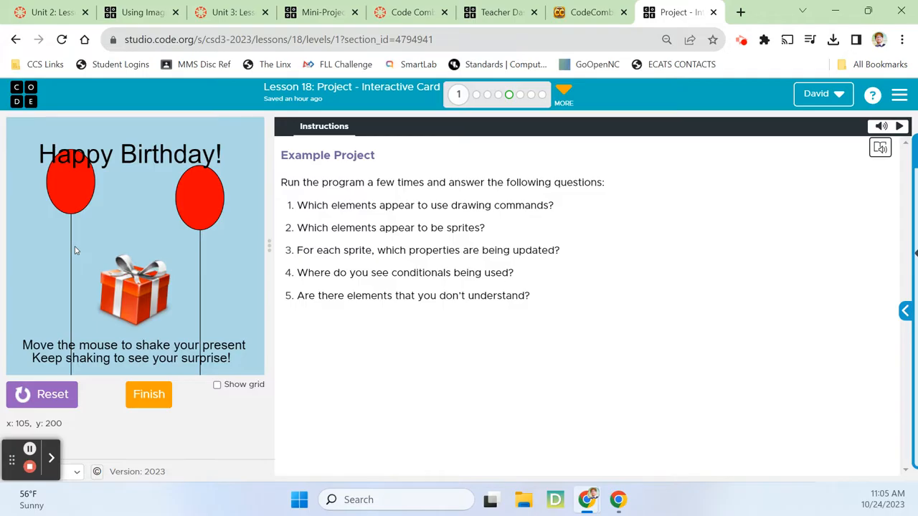
mouse_move(164, 232)
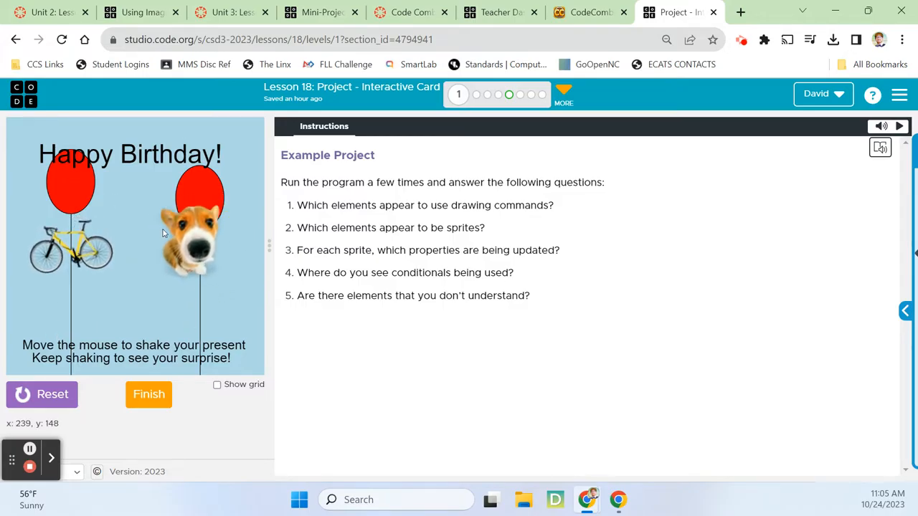
mouse_move(198, 312)
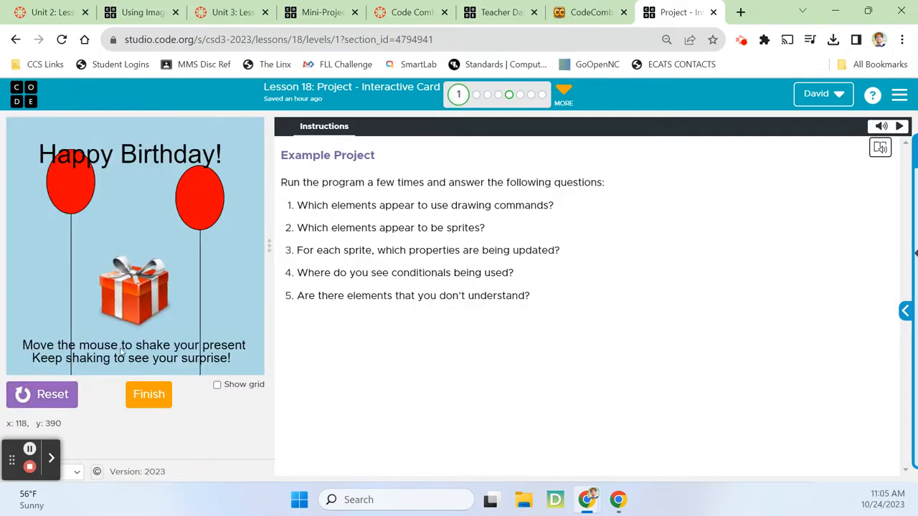
mouse_move(114, 321)
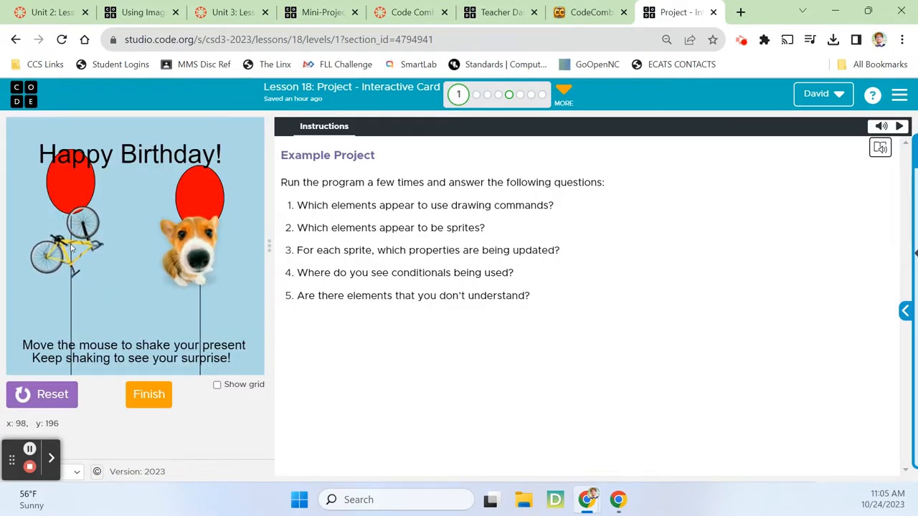
mouse_move(218, 244)
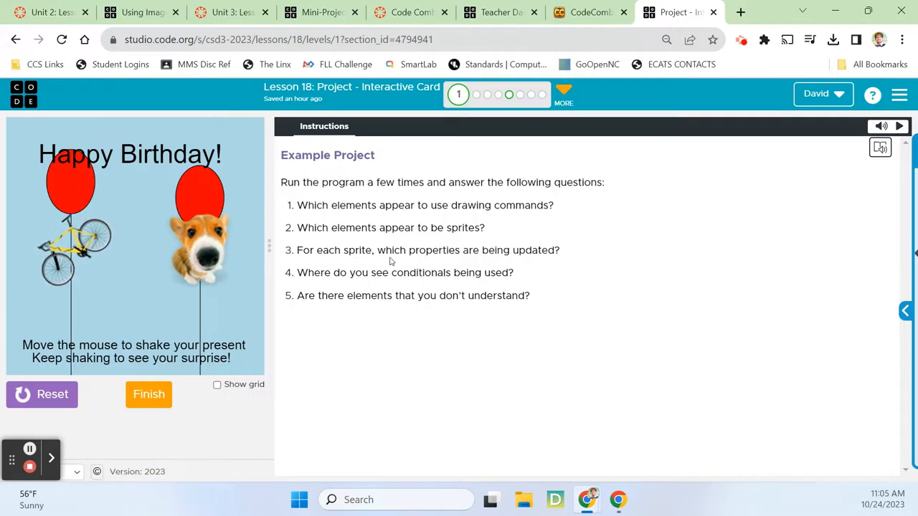
mouse_move(241, 284)
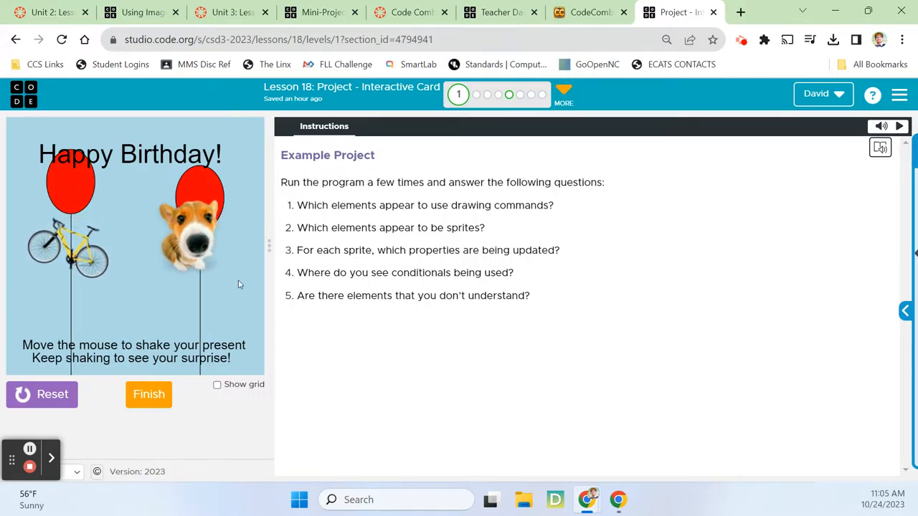
mouse_move(204, 241)
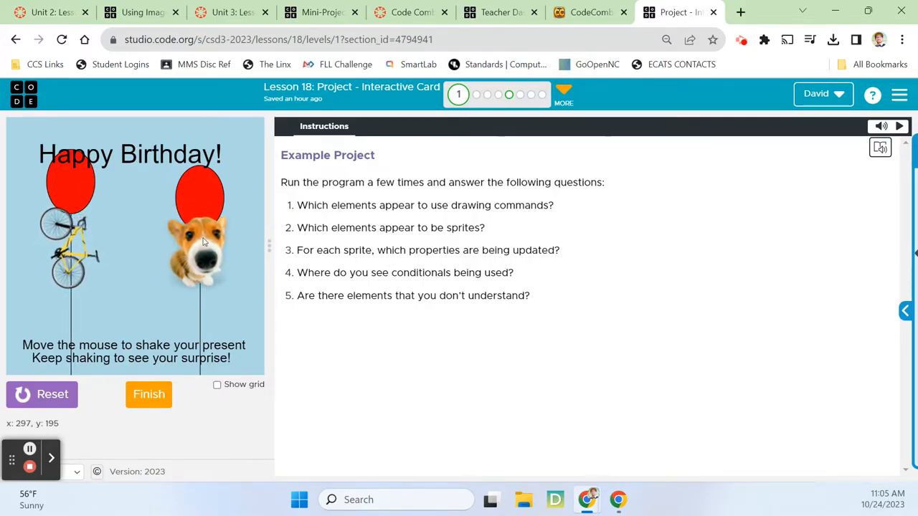
mouse_move(212, 246)
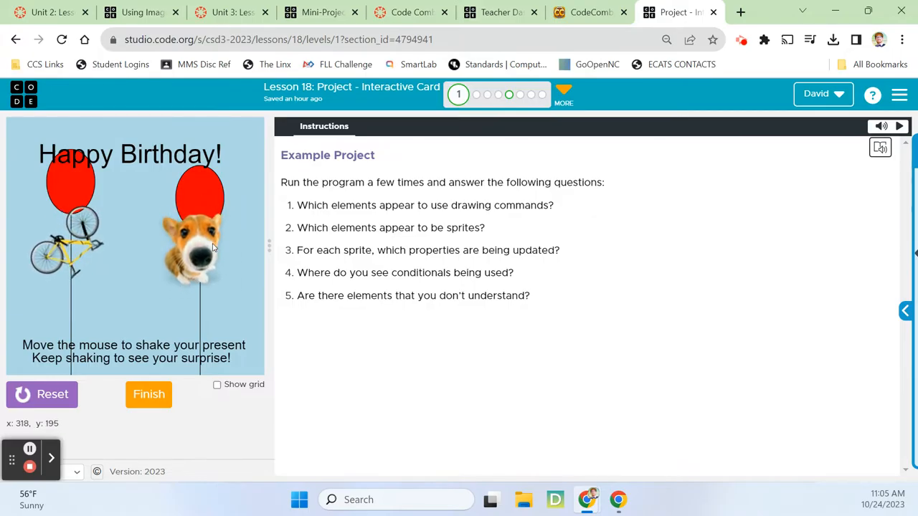
mouse_move(160, 314)
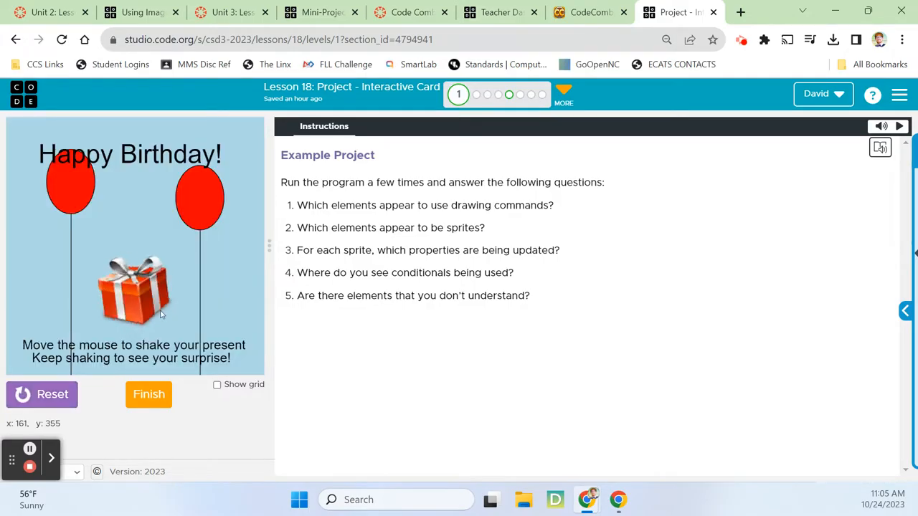
mouse_move(133, 287)
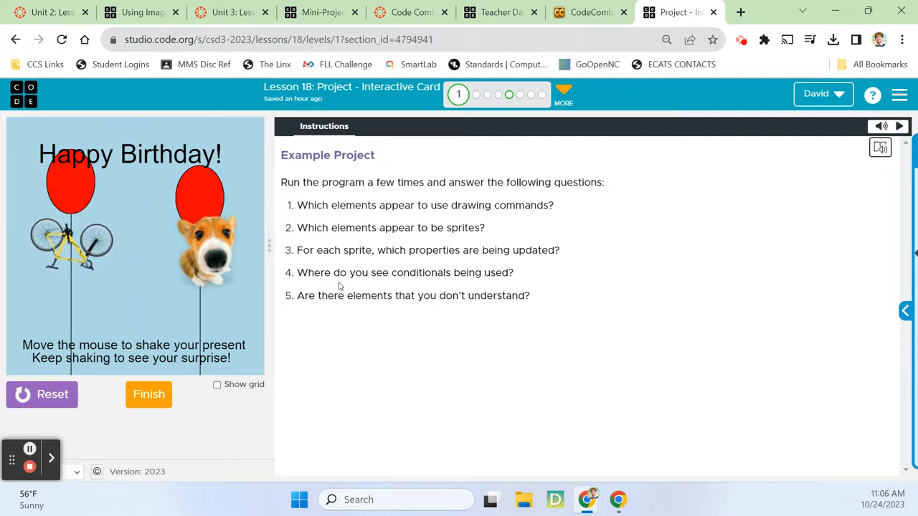
left_click(41, 395)
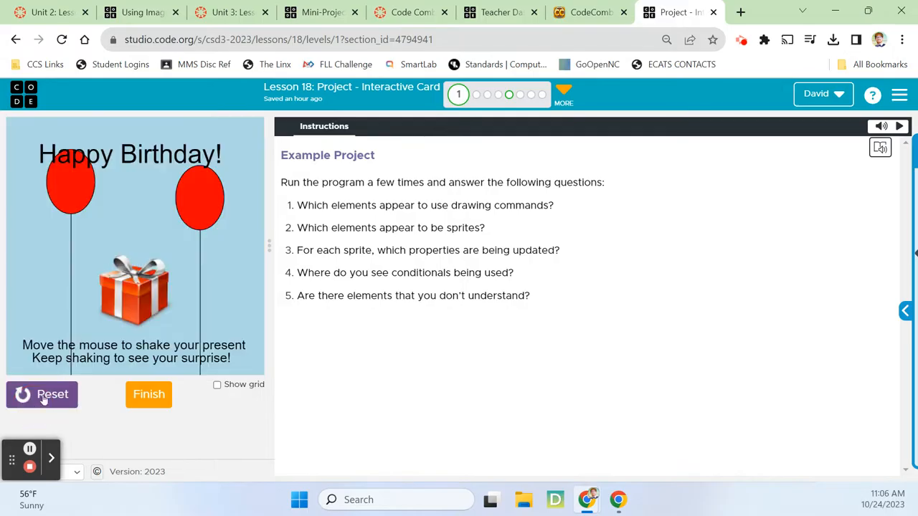
mouse_move(189, 265)
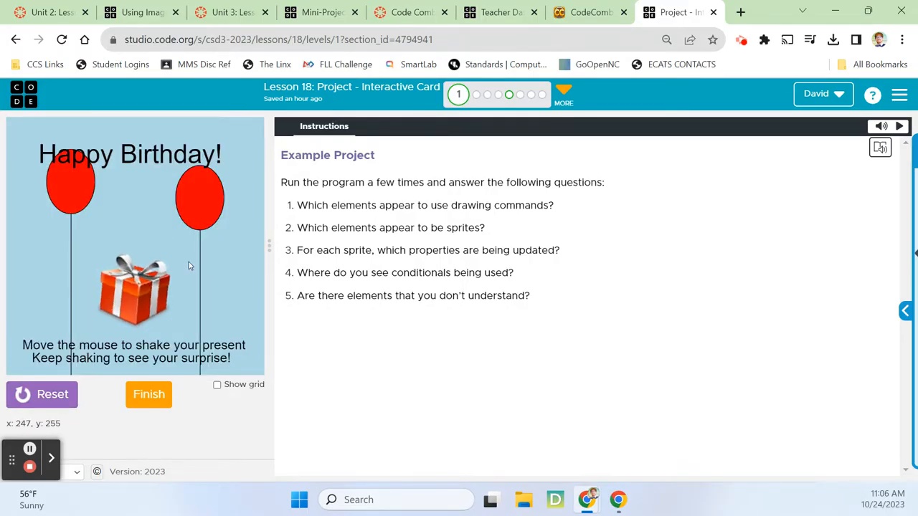
mouse_move(121, 223)
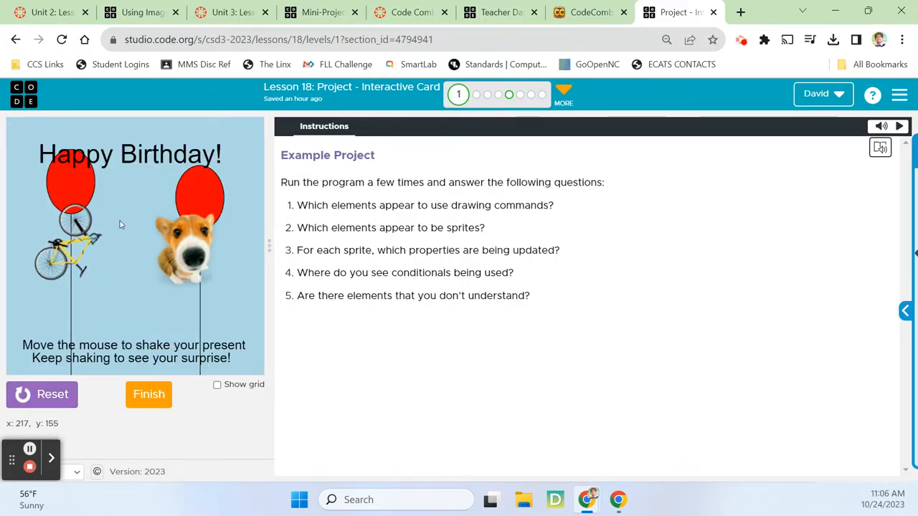
mouse_move(123, 280)
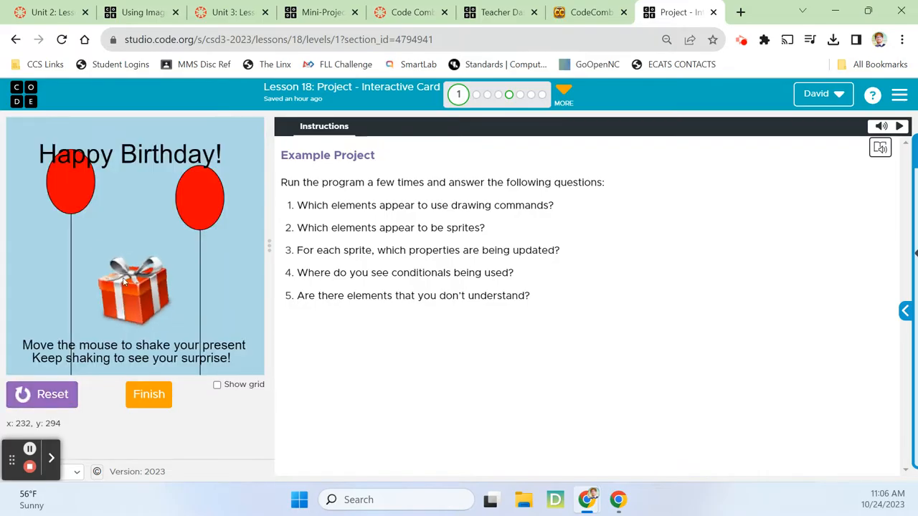
mouse_move(172, 238)
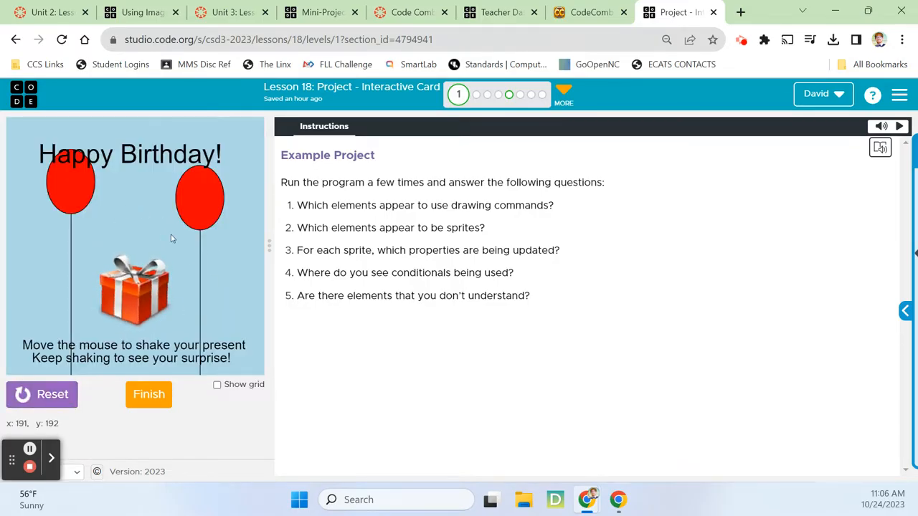
mouse_move(198, 264)
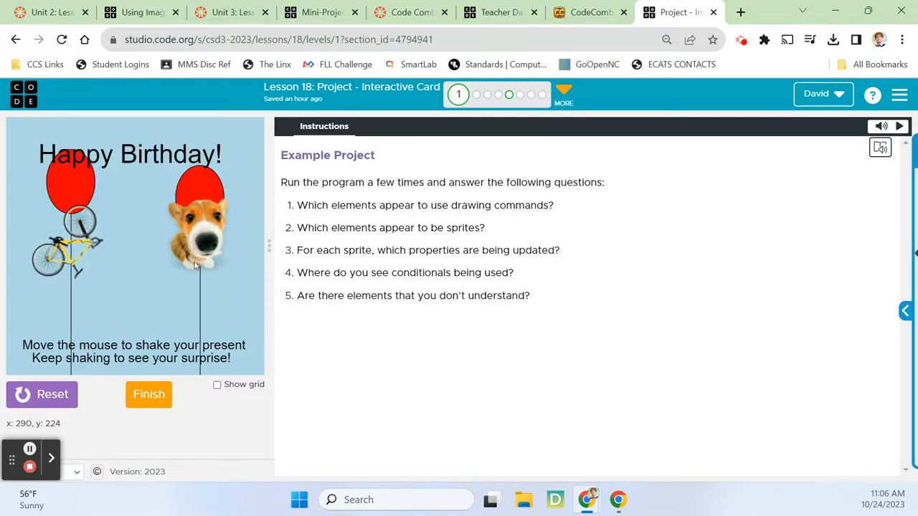
mouse_move(110, 290)
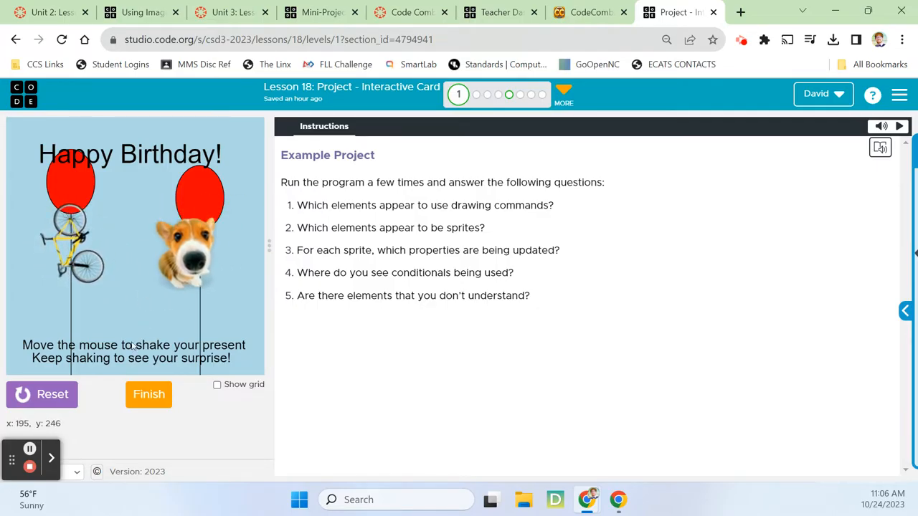
mouse_move(131, 290)
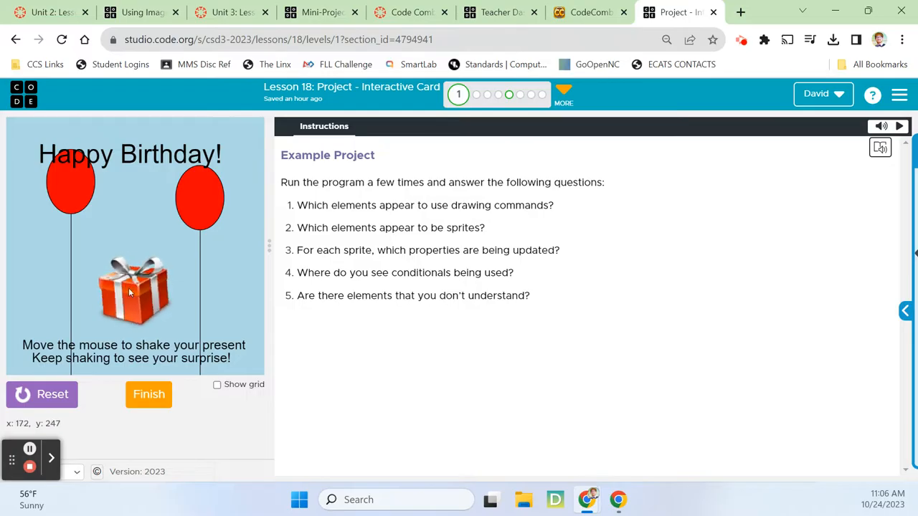
mouse_move(124, 261)
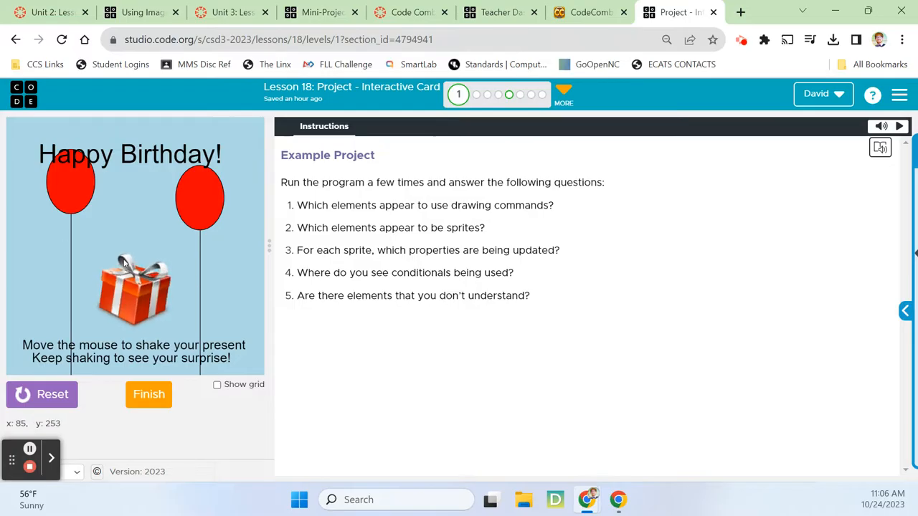
mouse_move(230, 261)
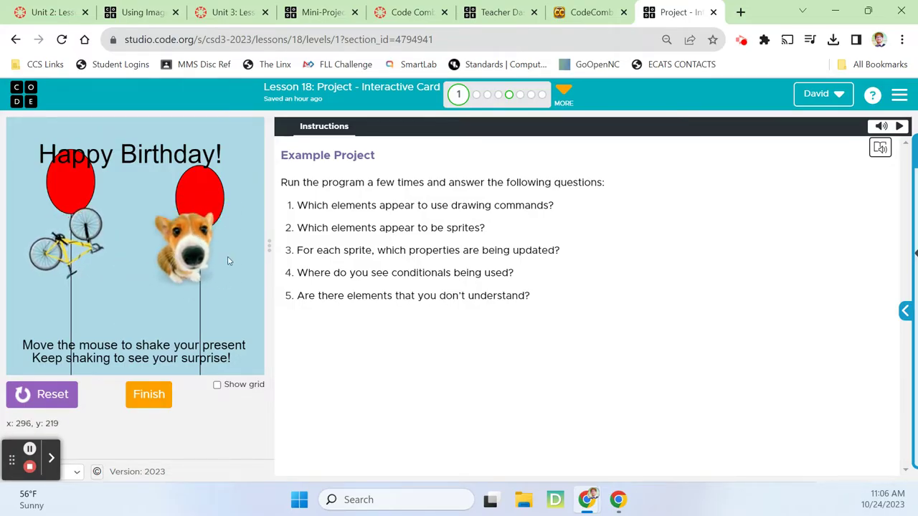
mouse_move(190, 244)
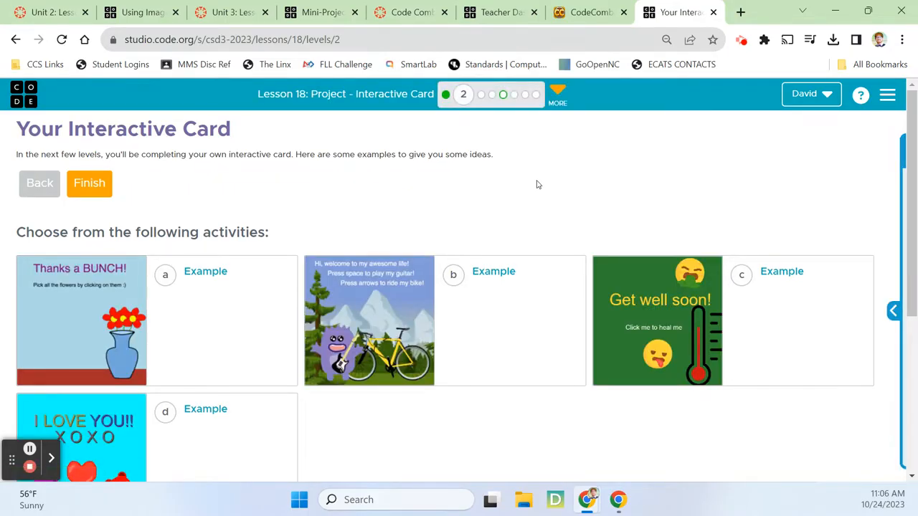
Review the four example card activities and finish the Your Interactive Card level
scroll("down", 3)
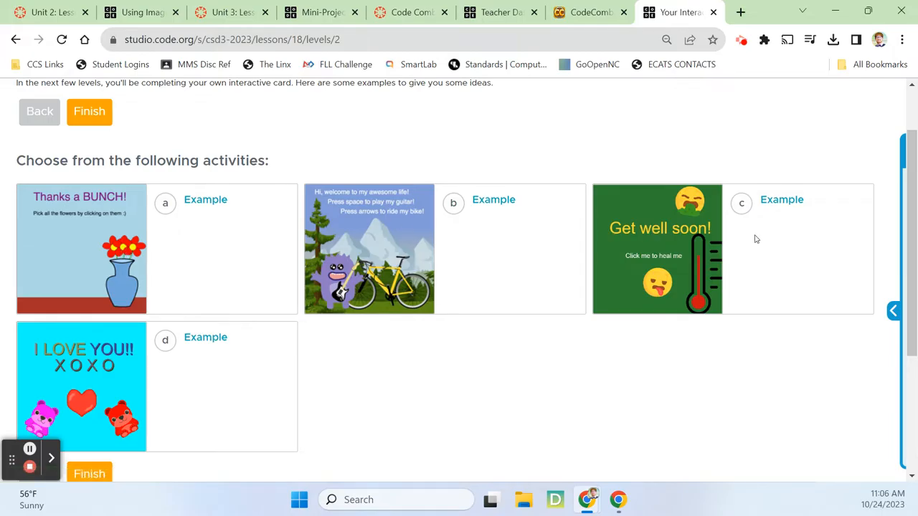
mouse_move(621, 274)
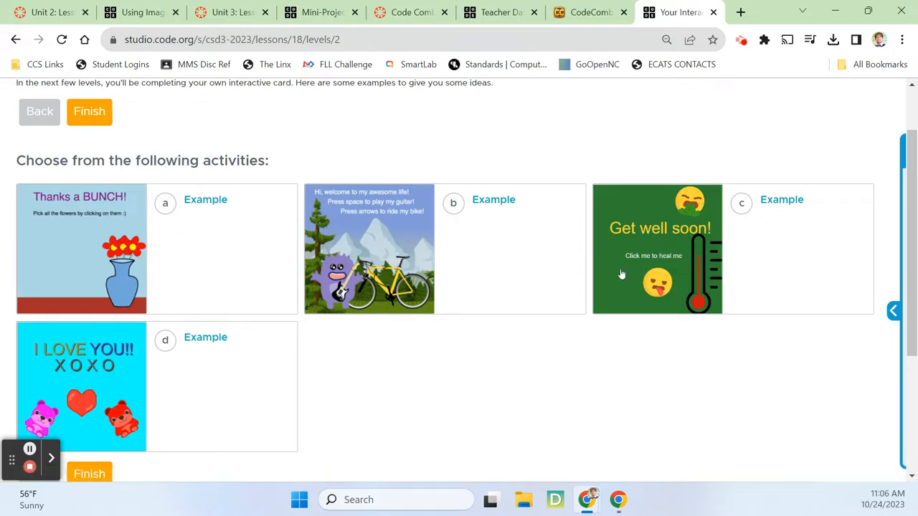
mouse_move(753, 253)
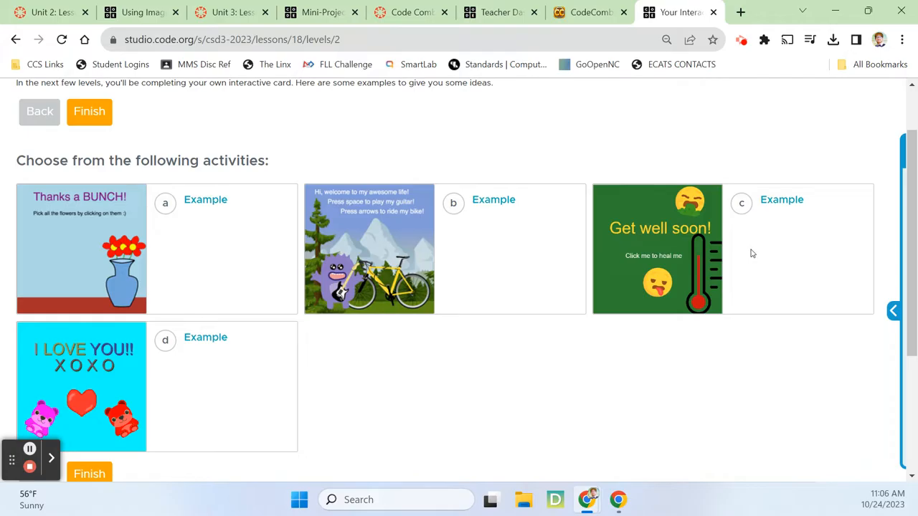
left_click(89, 112)
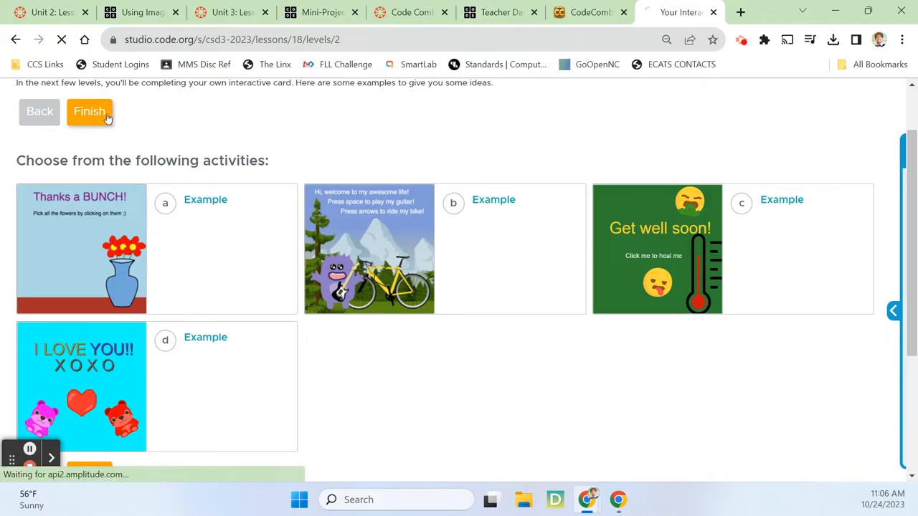
left_click(89, 111)
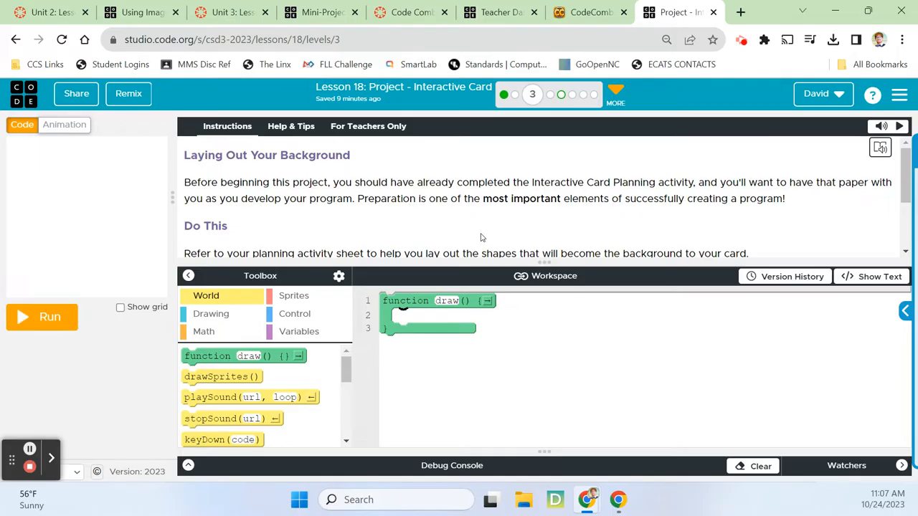
mouse_move(402, 248)
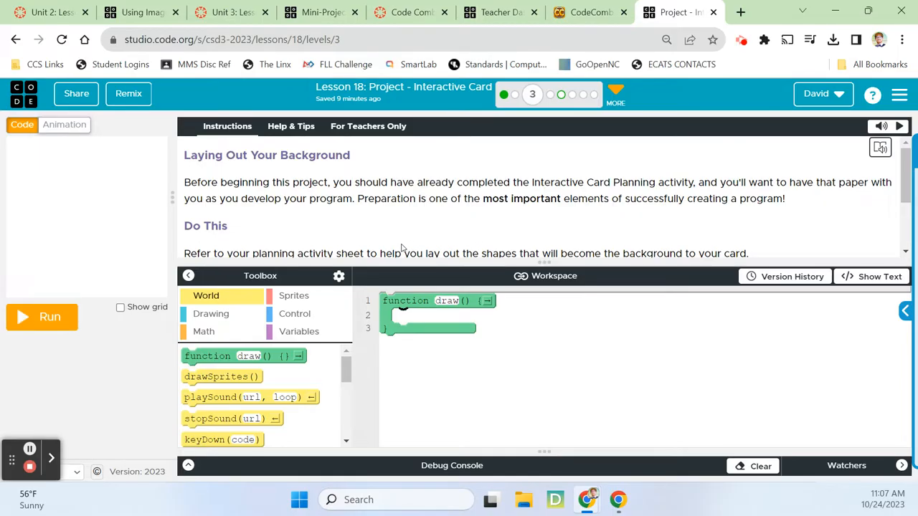
mouse_move(562, 218)
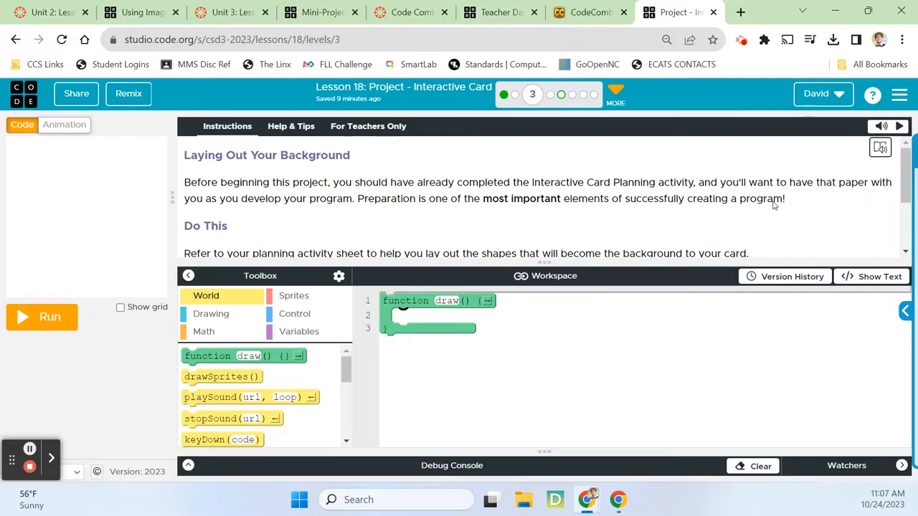
mouse_move(462, 231)
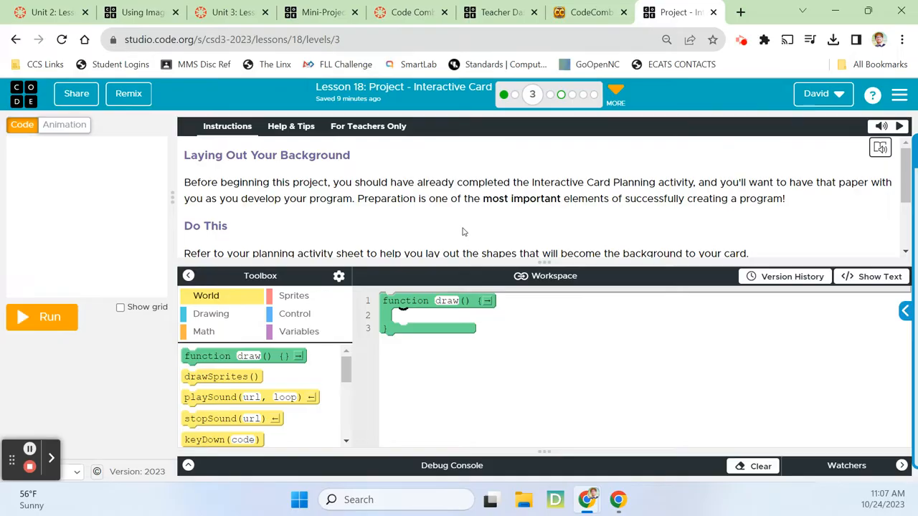
mouse_move(499, 233)
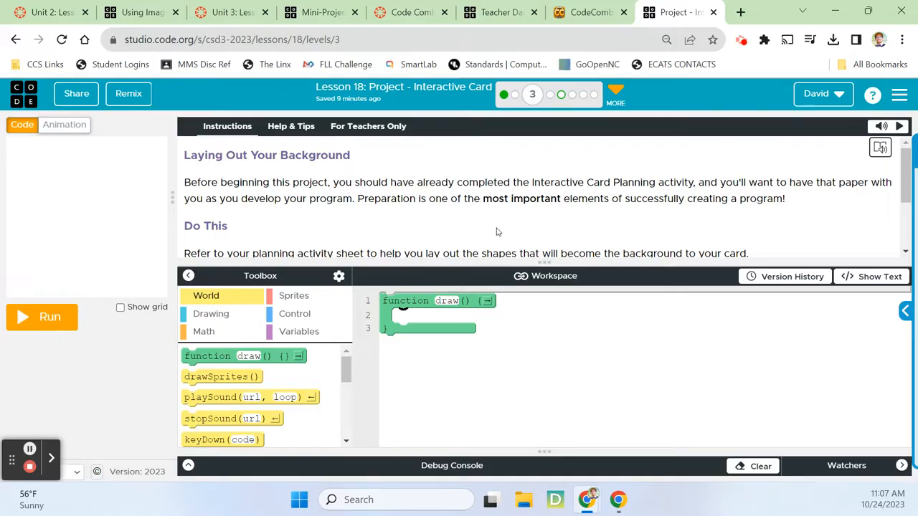
scroll("down", 3)
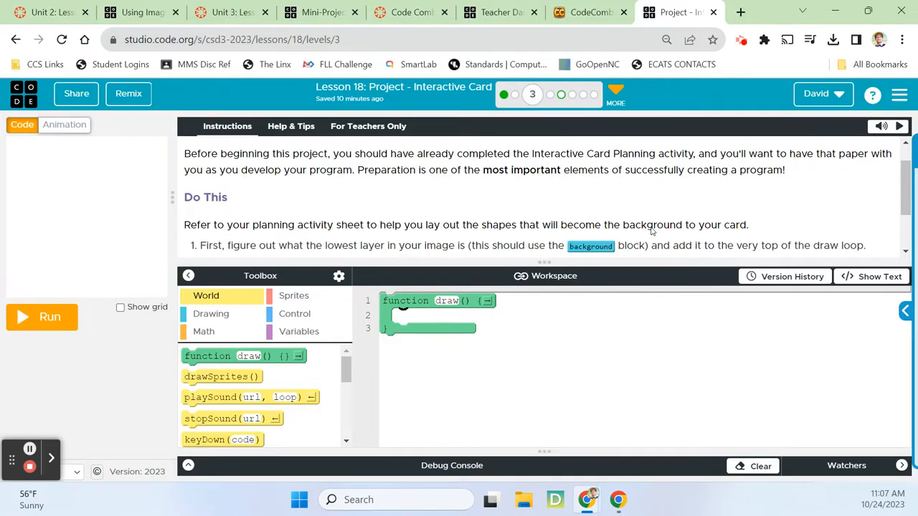
scroll("down", 3)
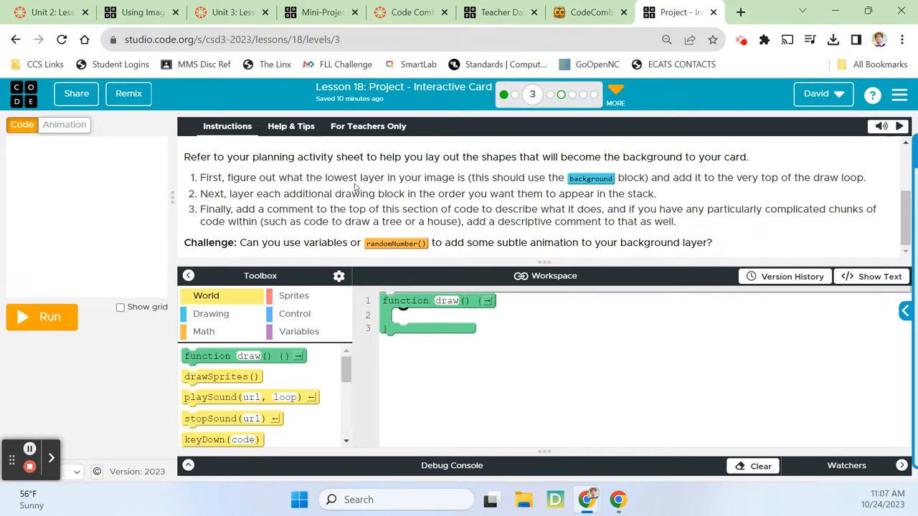
Add the sports_soccer field background from the library to the project's animations
left_click(63, 123)
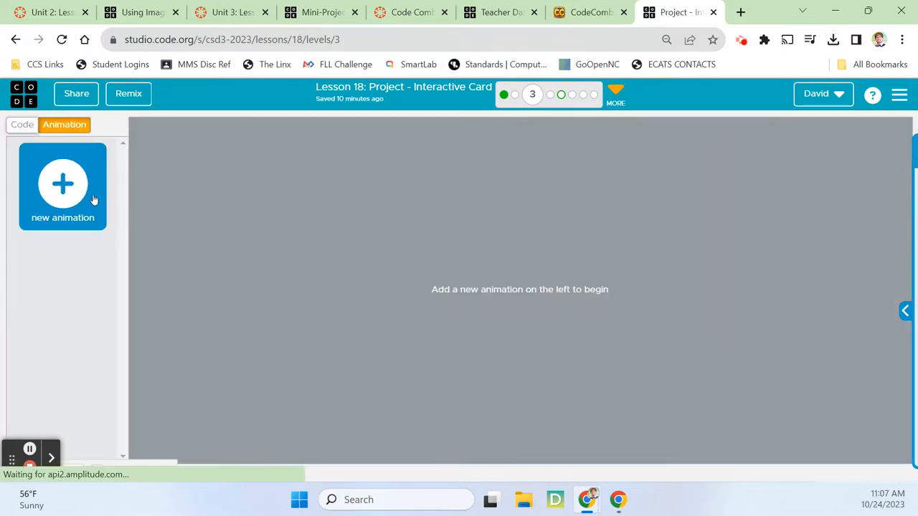
left_click(63, 186)
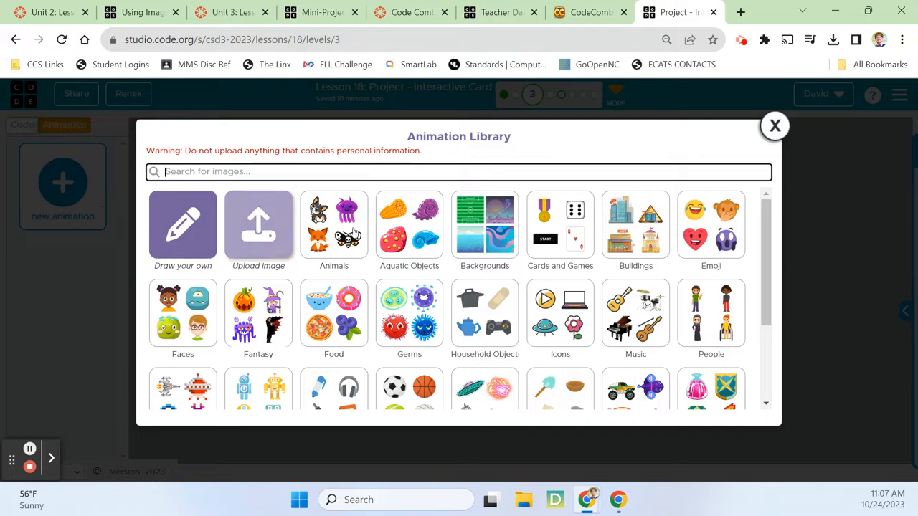
left_click(484, 227)
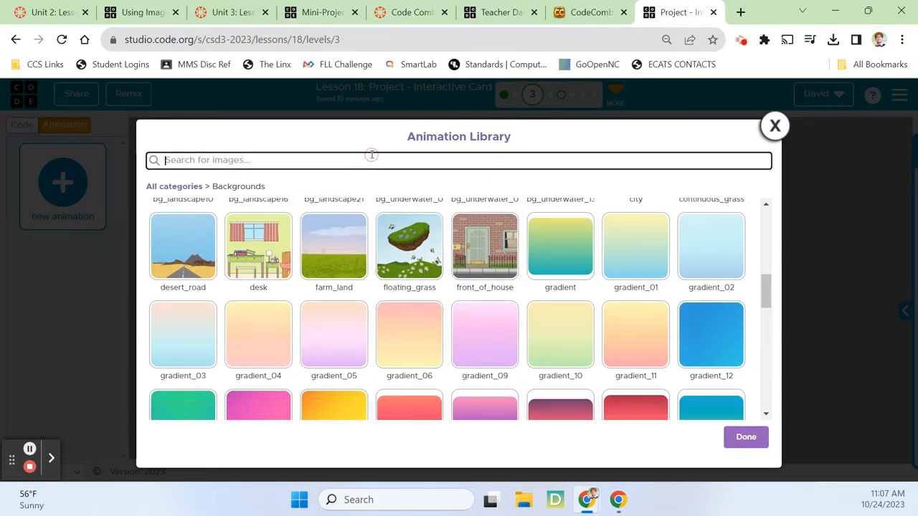
type("soccer")
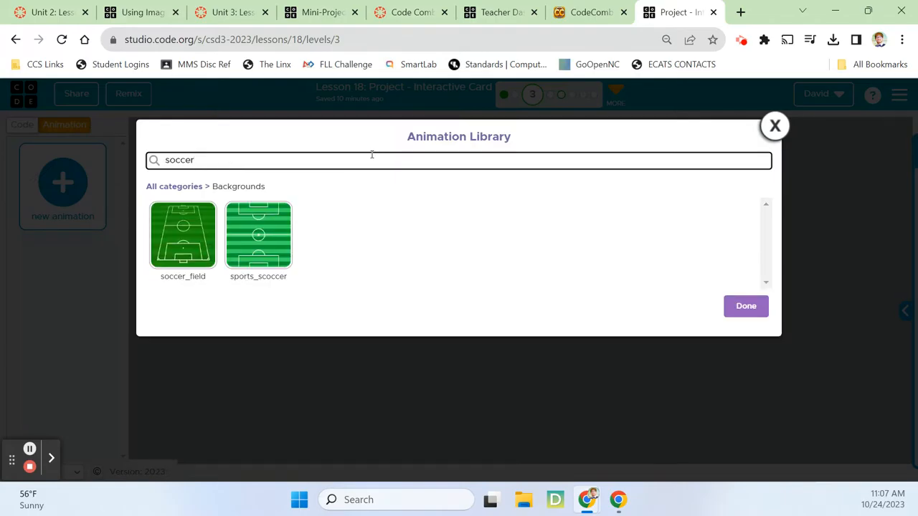
mouse_move(258, 235)
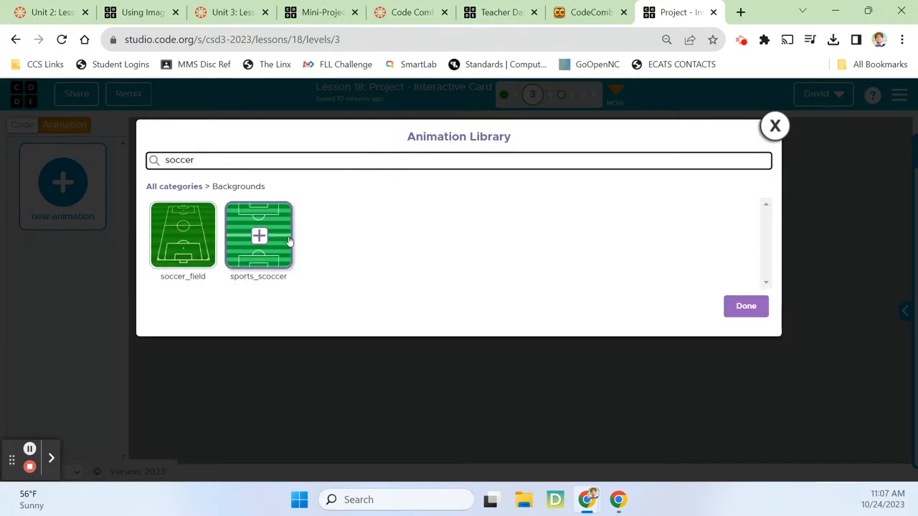
left_click(258, 235)
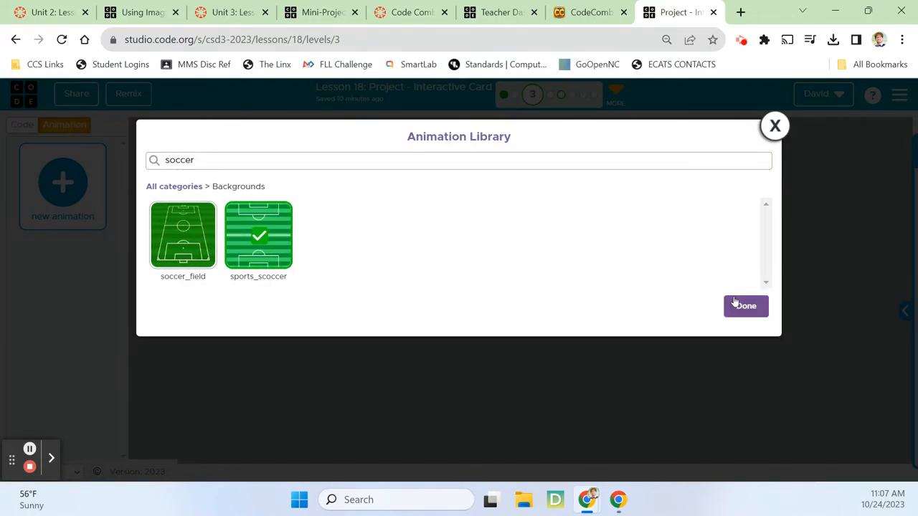
left_click(745, 305)
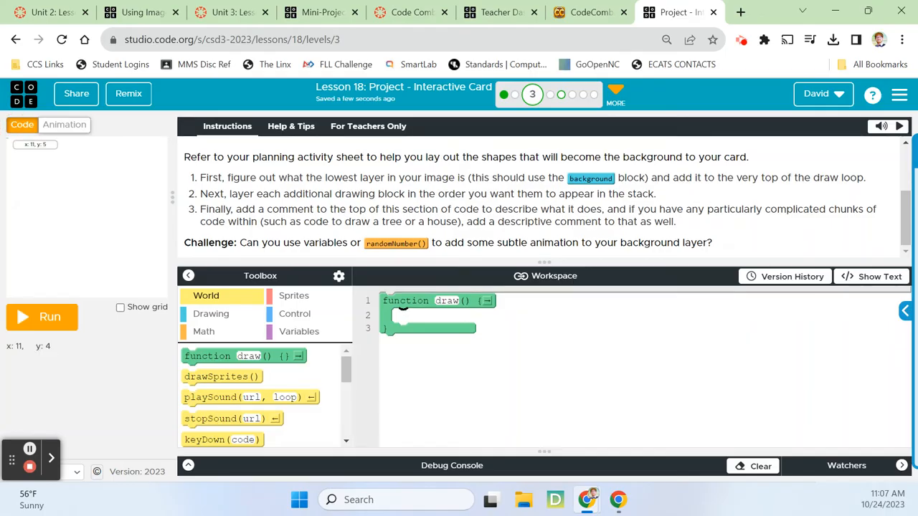
mouse_move(313, 280)
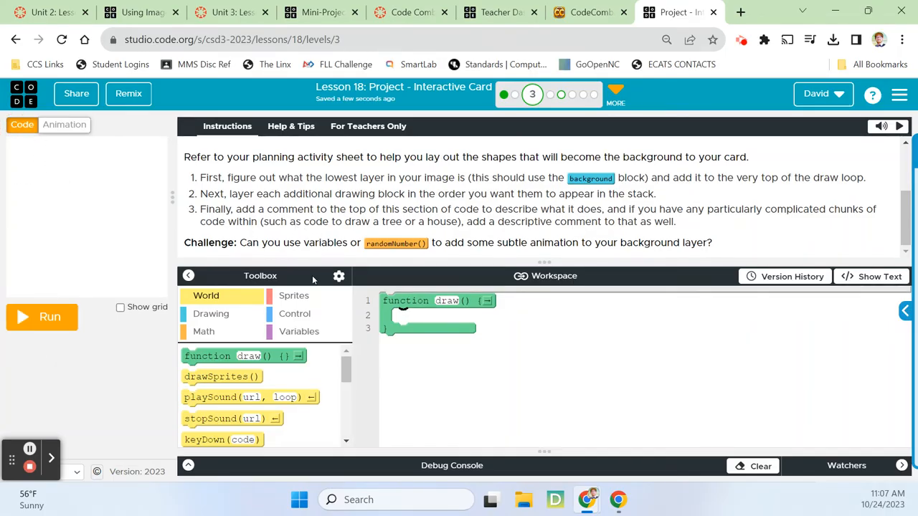
mouse_move(362, 319)
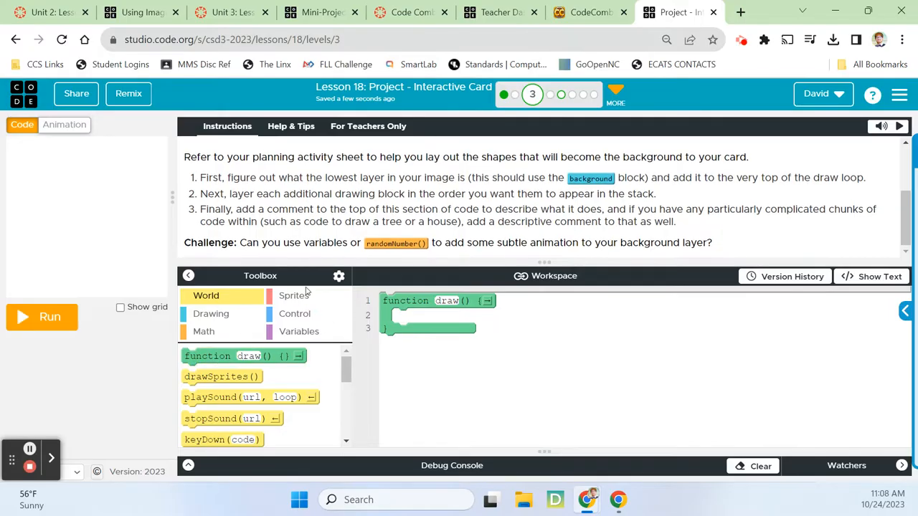
Create a 'field' sprite with the field animation, draw sprites each frame and run it
left_click(293, 295)
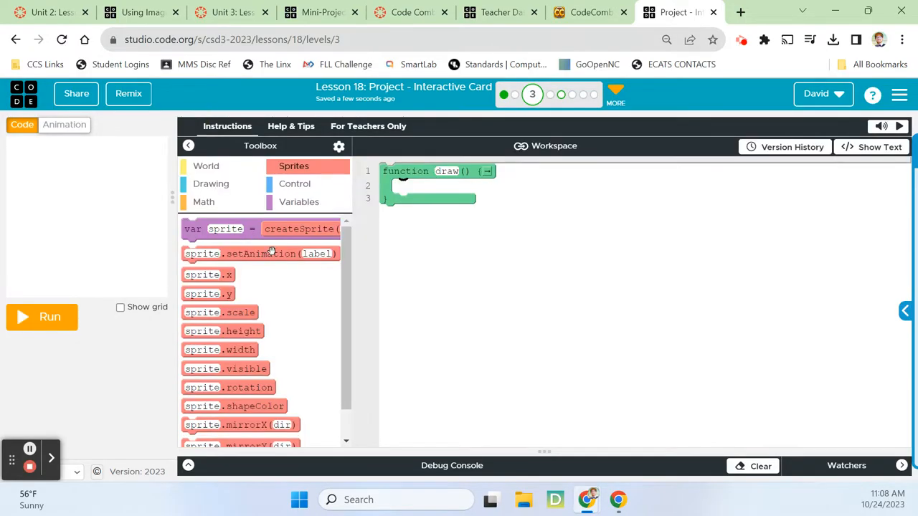
left_click_drag(261, 229, 499, 175)
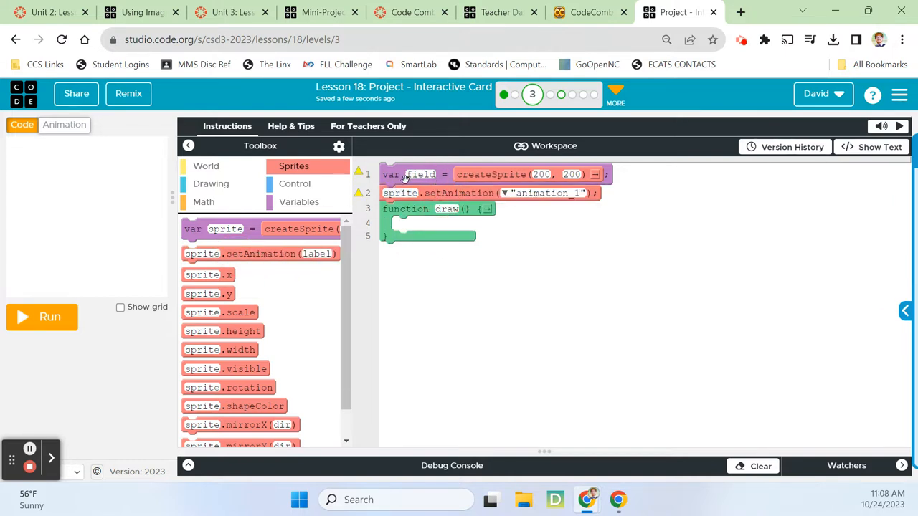
double_click(420, 175)
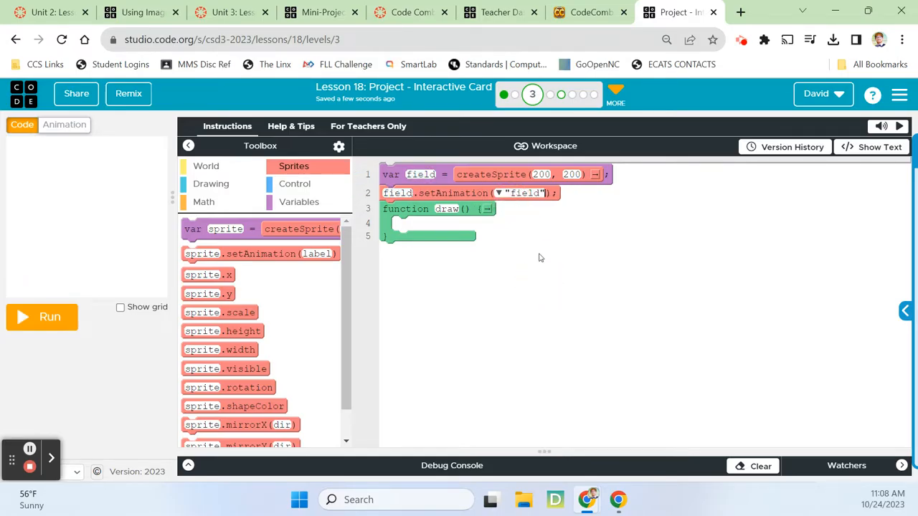
left_click(42, 317)
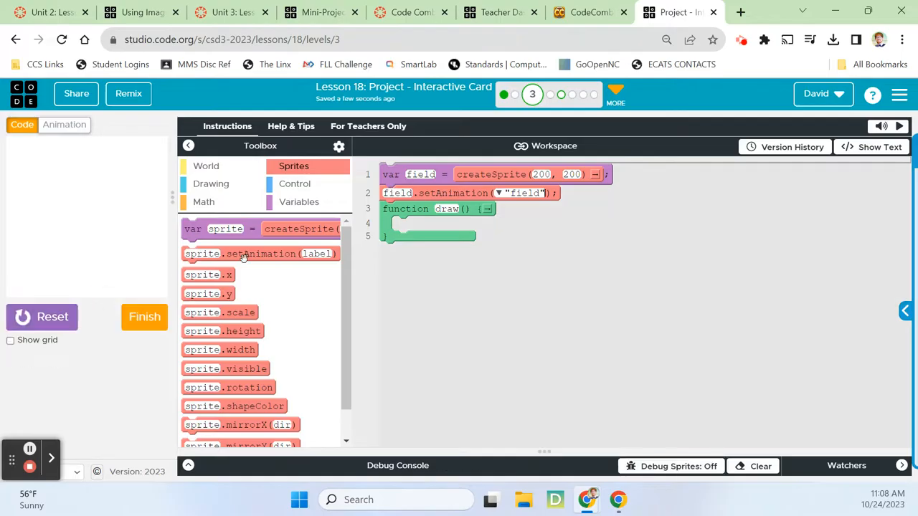
left_click(207, 167)
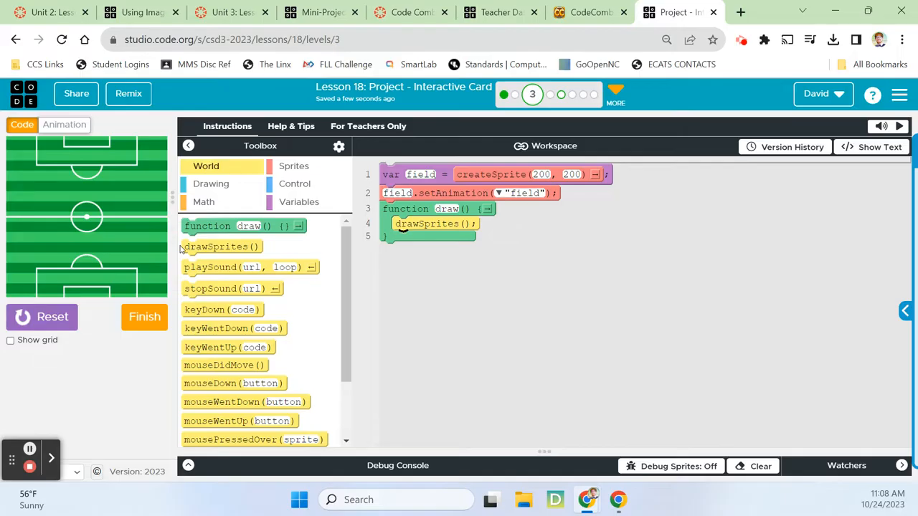
left_click(227, 126)
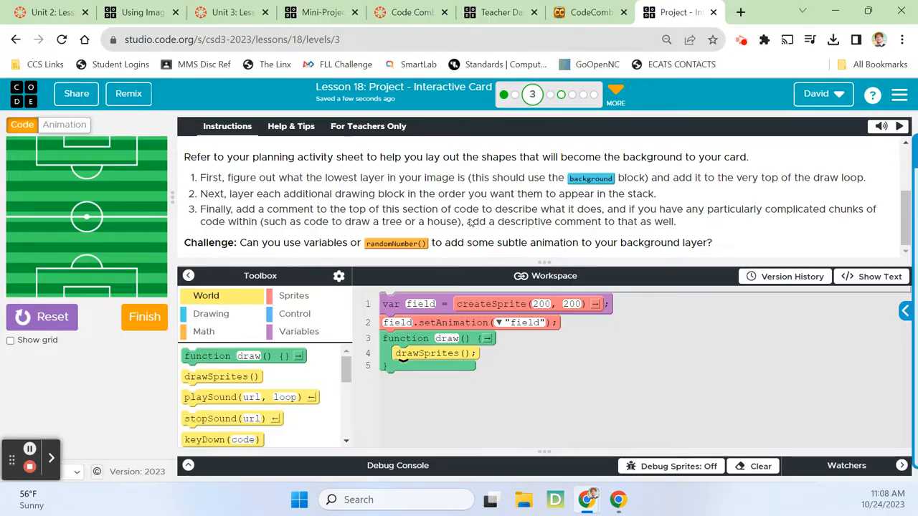
mouse_move(189, 135)
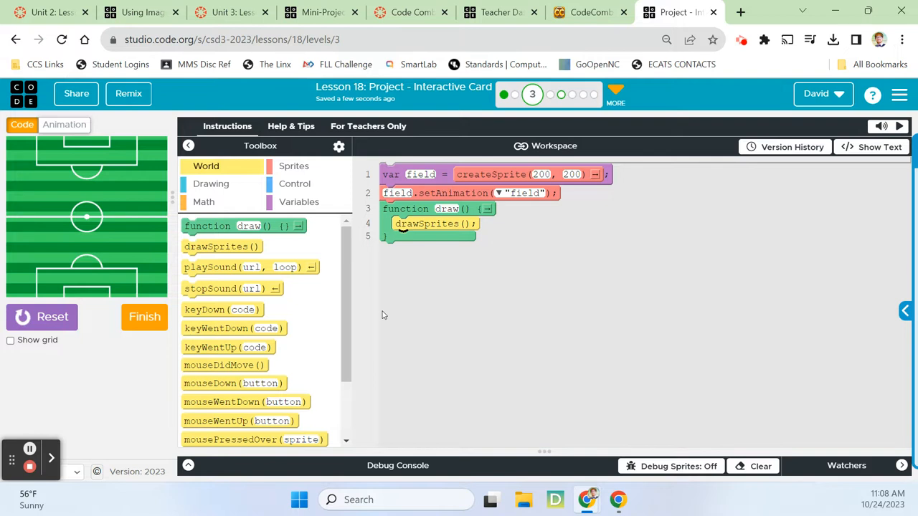
mouse_move(422, 297)
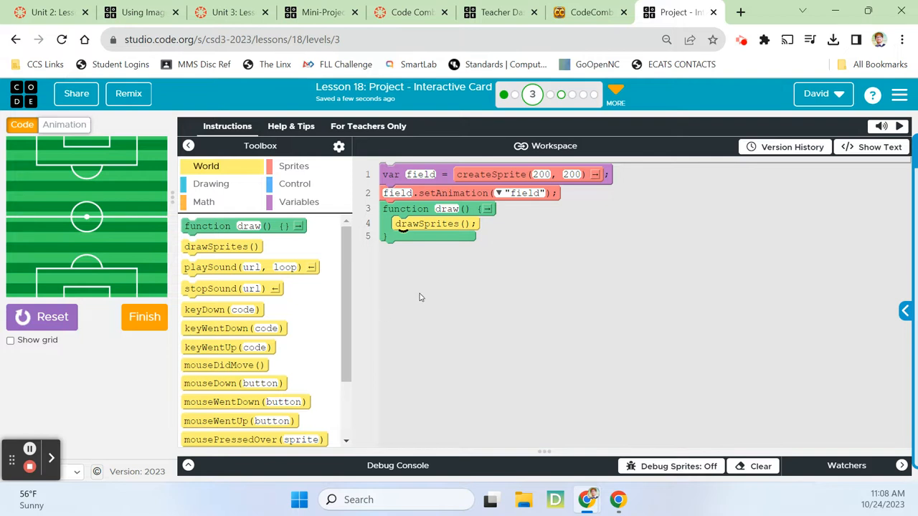
mouse_move(424, 298)
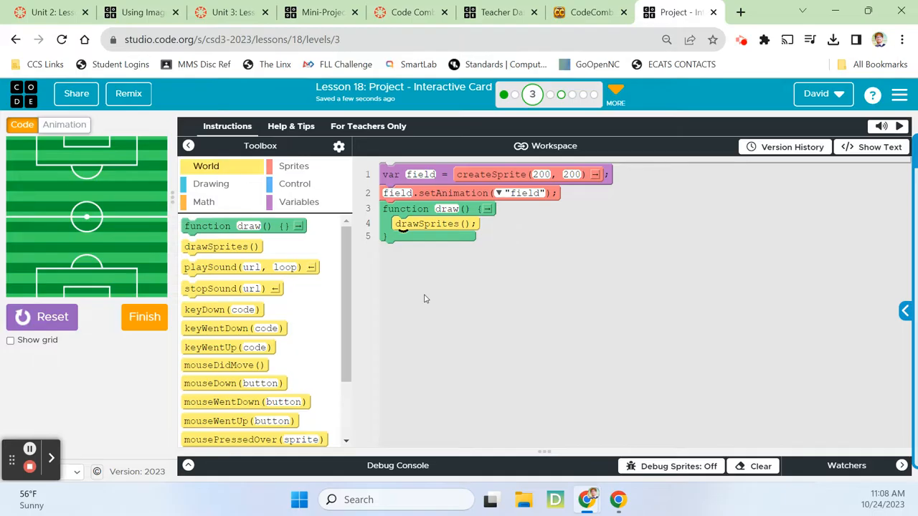
mouse_move(271, 178)
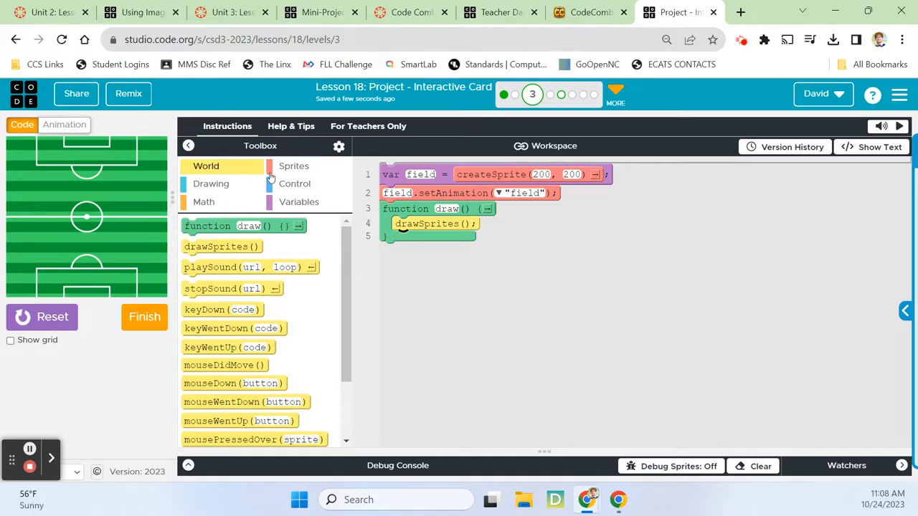
Add an ellipse at 30, 257 sized 10 by 10 after drawSprites() in the draw function
left_click(211, 184)
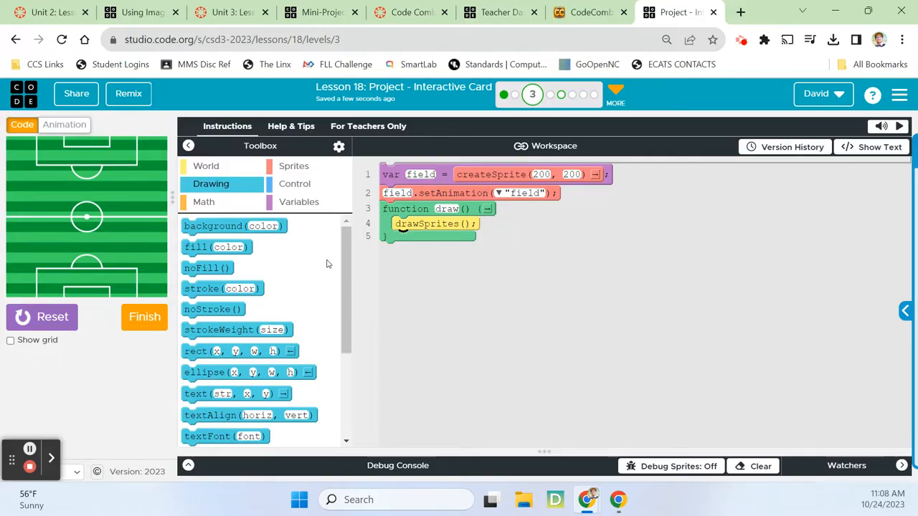
scroll("down", 3)
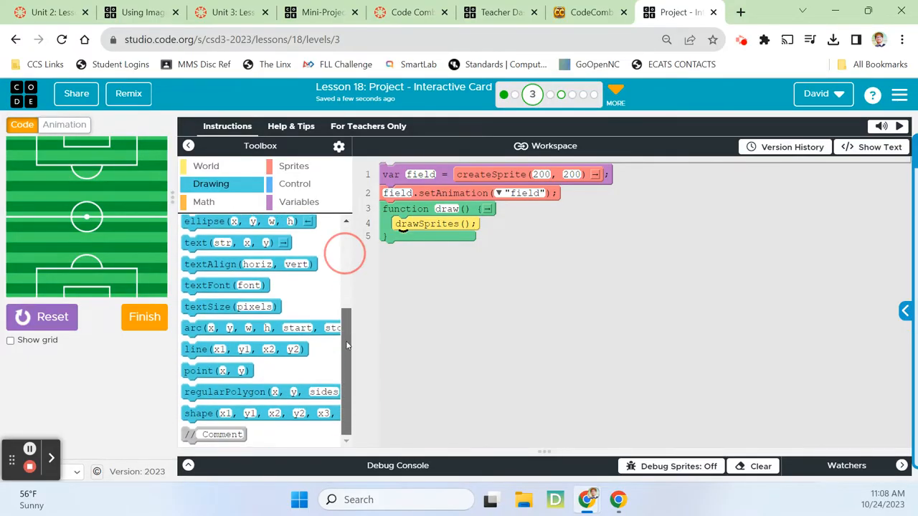
mouse_move(244, 350)
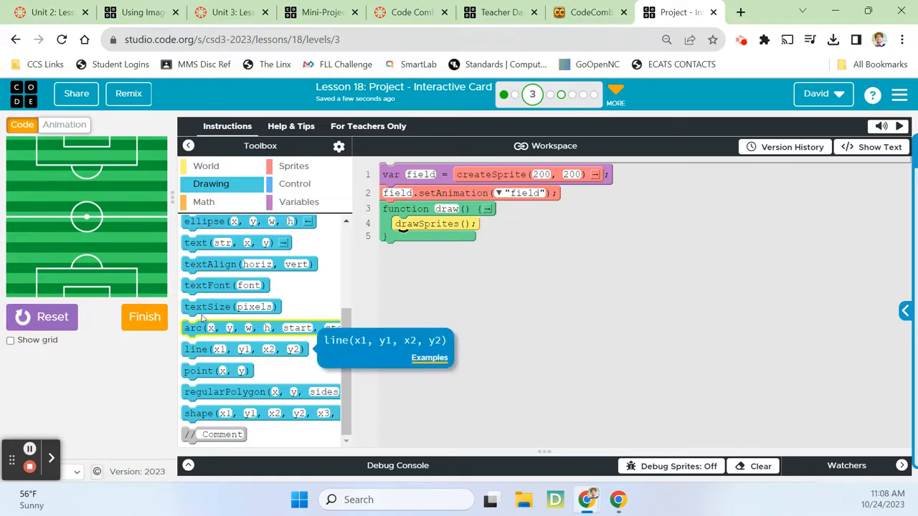
mouse_move(361, 324)
type("20")
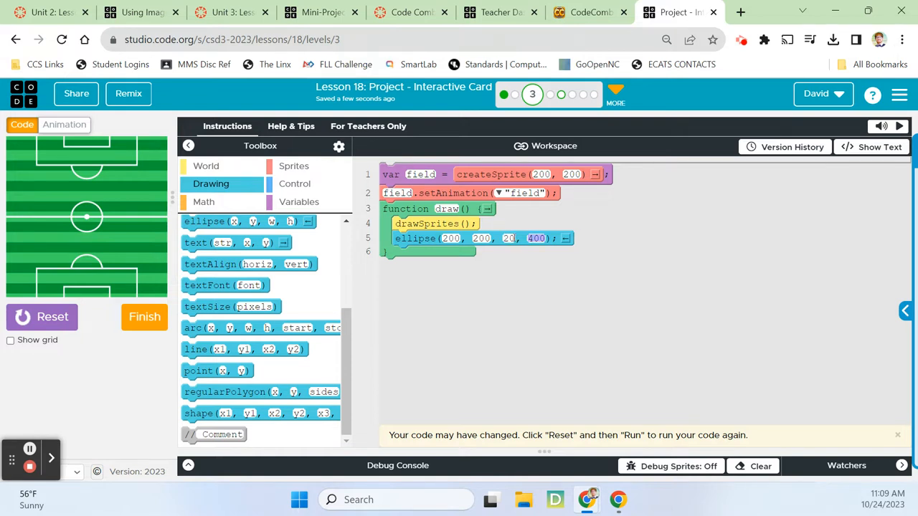
left_click(509, 238)
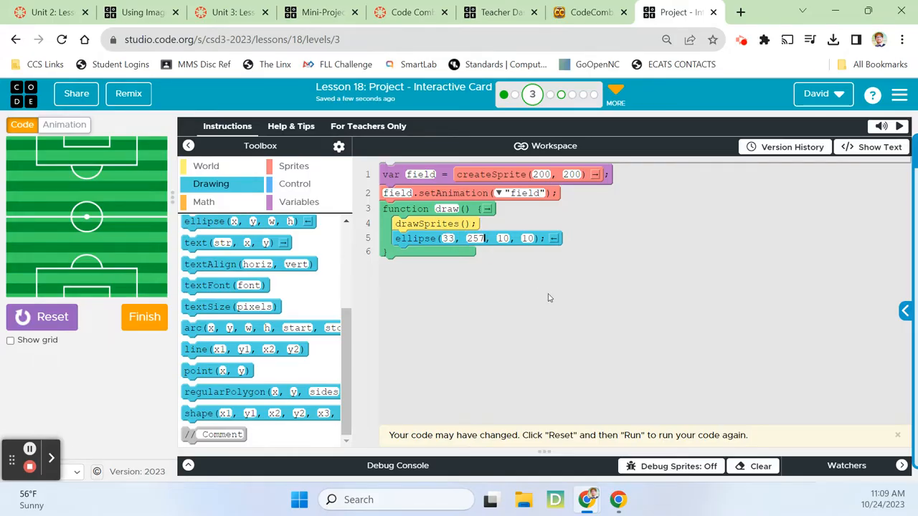
mouse_move(471, 276)
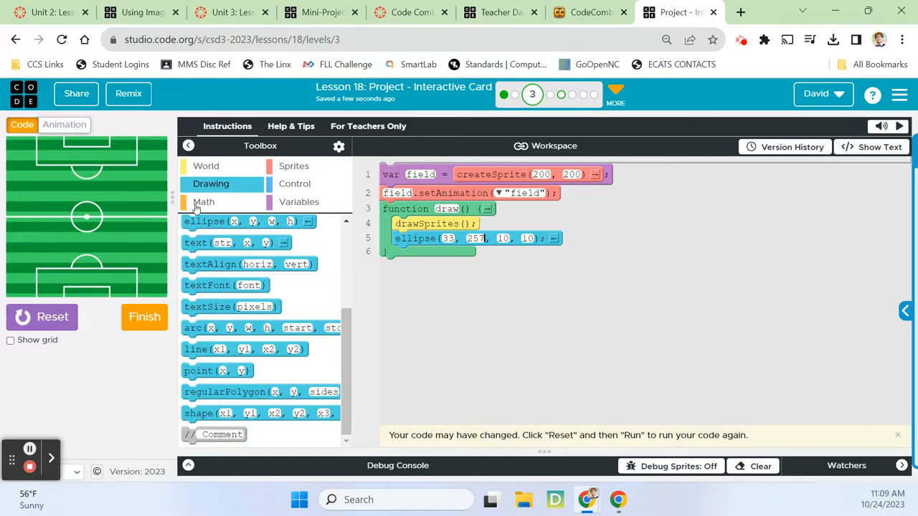
Make the ellipse's position random: x from 30 to 38, y from 253 to 258
left_click(203, 201)
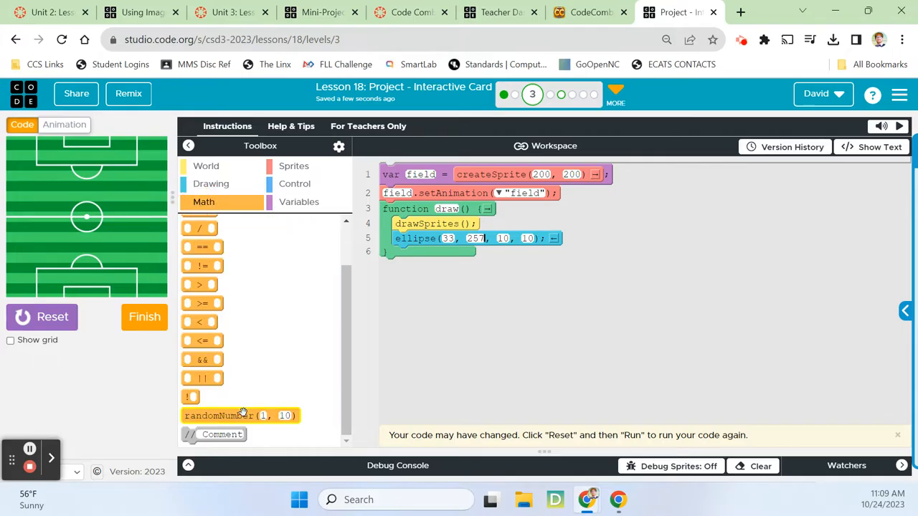
left_click_drag(241, 416, 502, 241)
type("30")
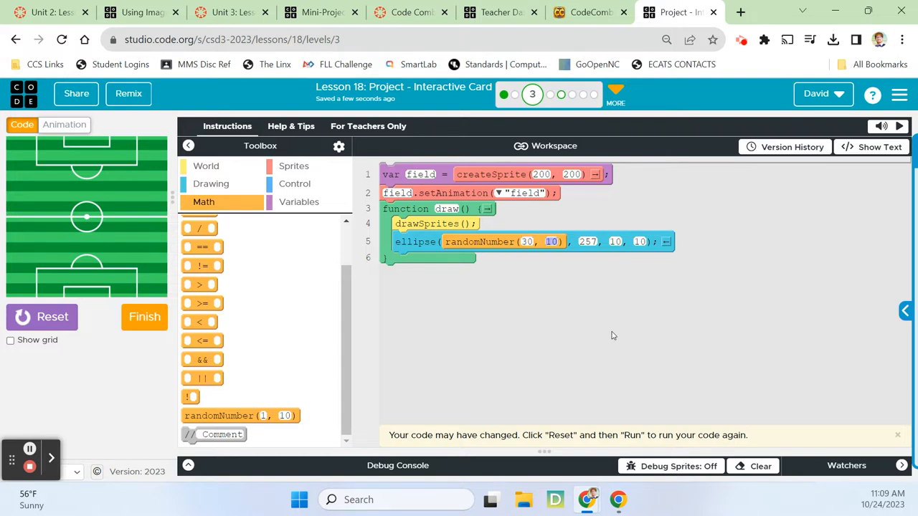
type("38")
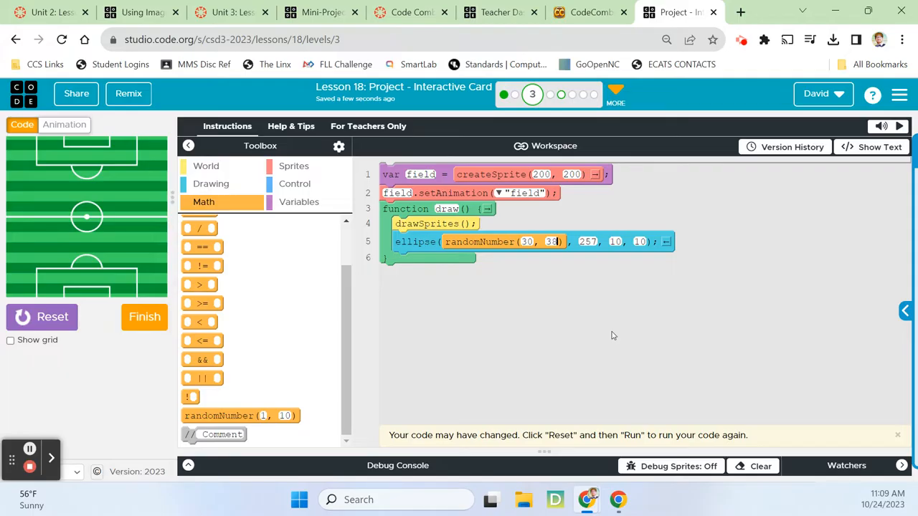
mouse_move(229, 218)
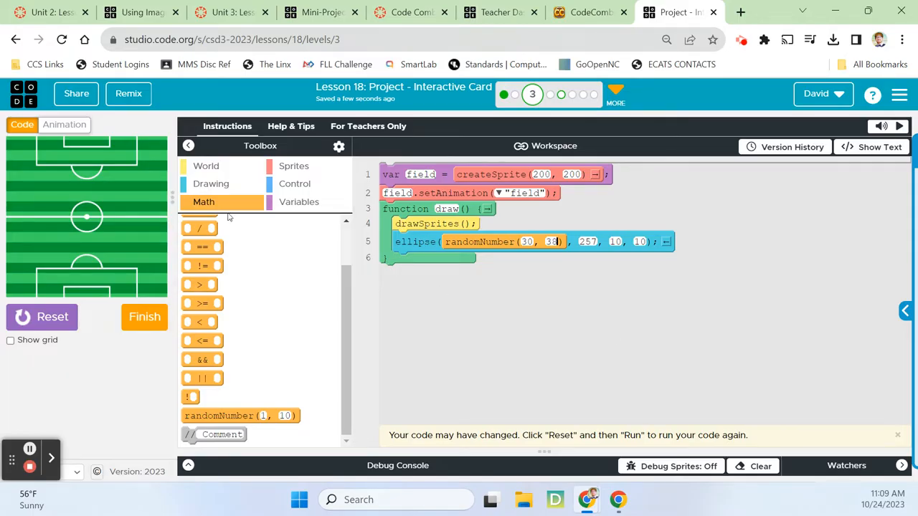
left_click_drag(241, 416, 629, 258)
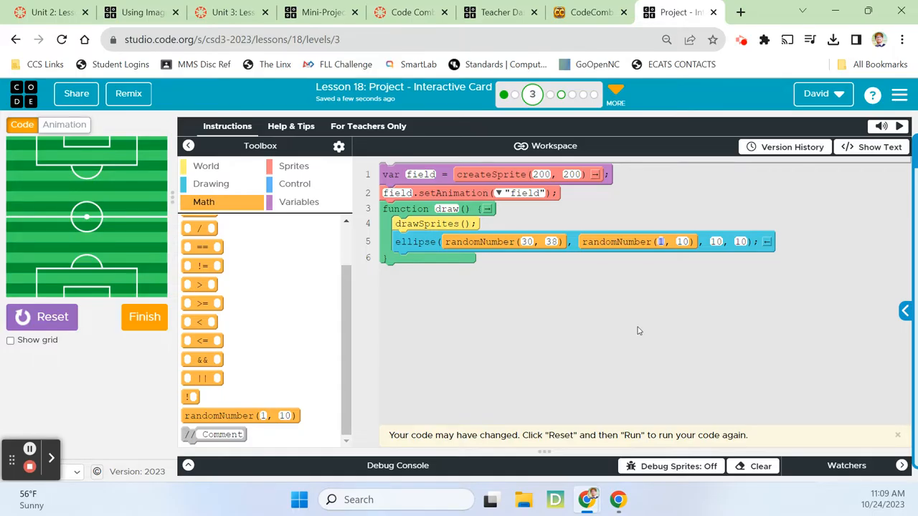
mouse_move(622, 284)
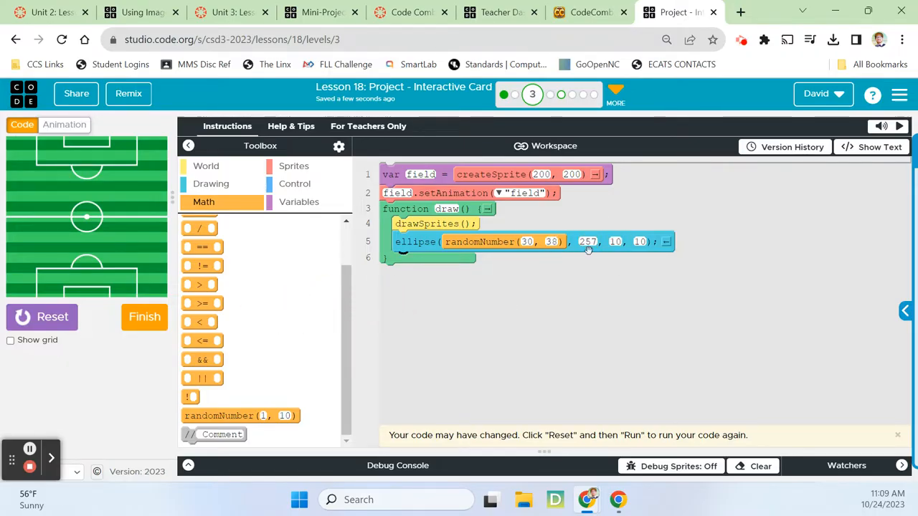
left_click_drag(241, 416, 628, 252)
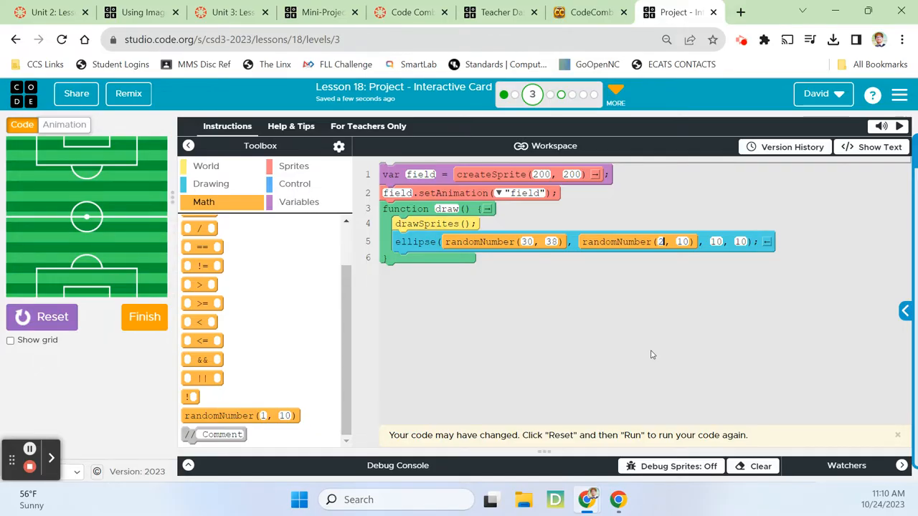
type("253")
left_click(682, 241)
type("258")
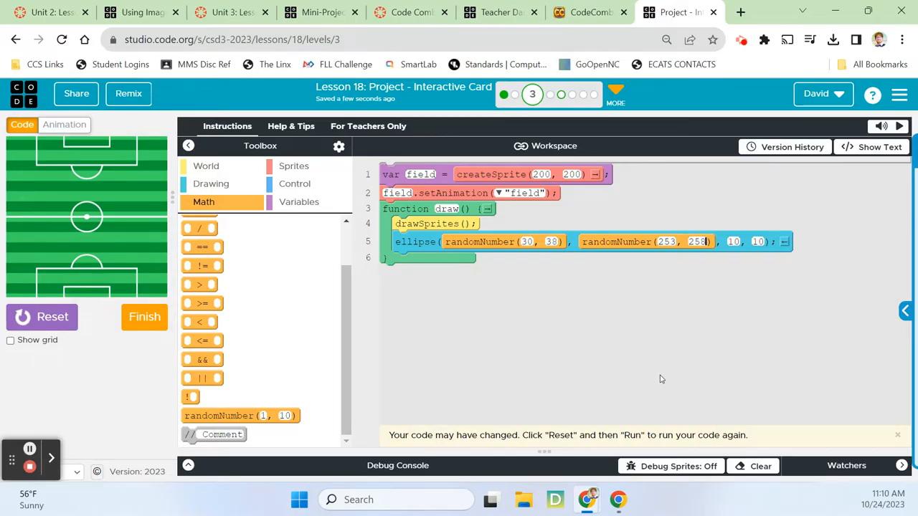
mouse_move(83, 295)
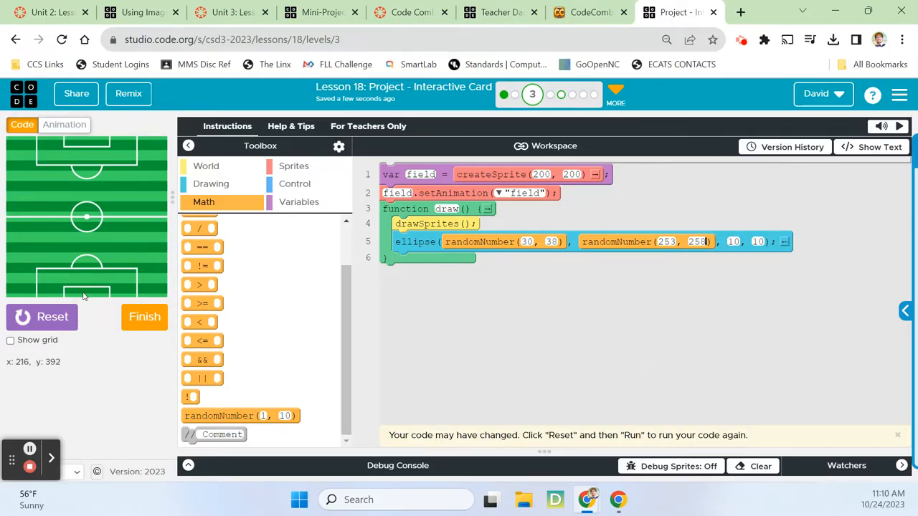
mouse_move(22, 244)
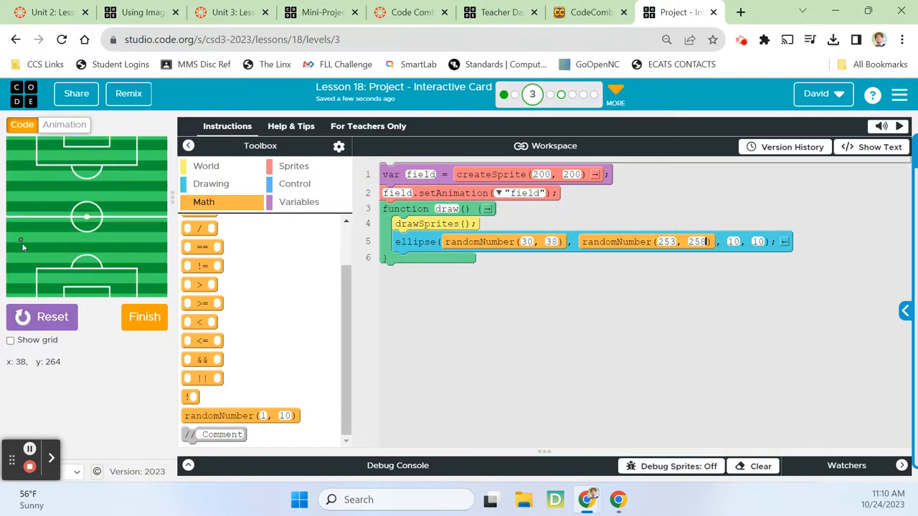
mouse_move(203, 355)
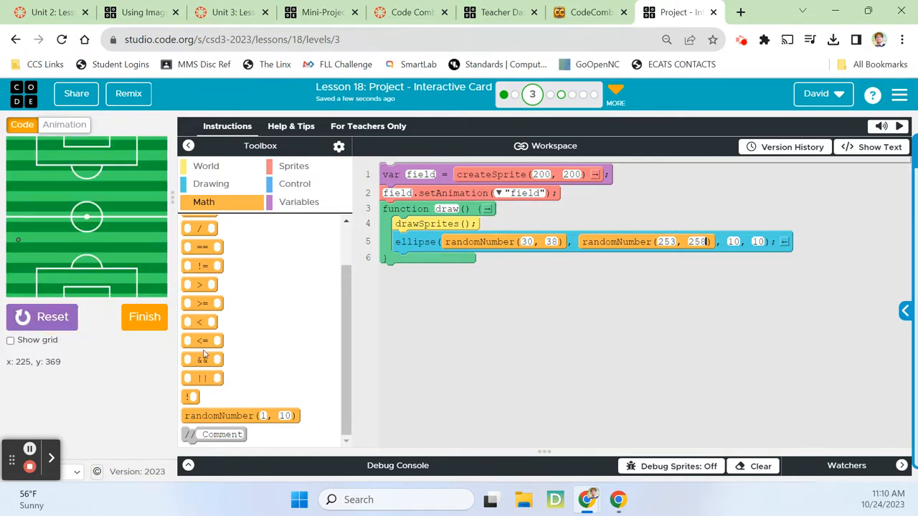
Set a yellow fill before the ellipse so the card shows a yellow dot on the field
scroll("up", 3)
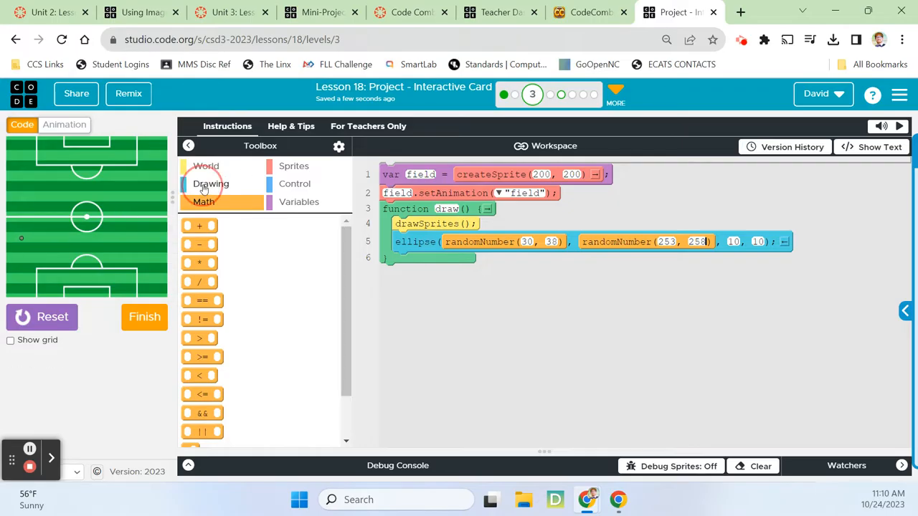
left_click(211, 183)
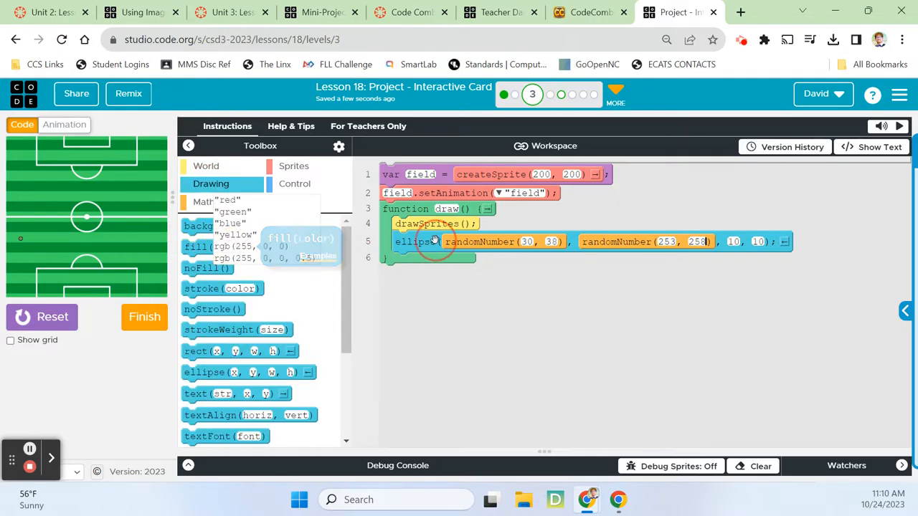
left_click(451, 301)
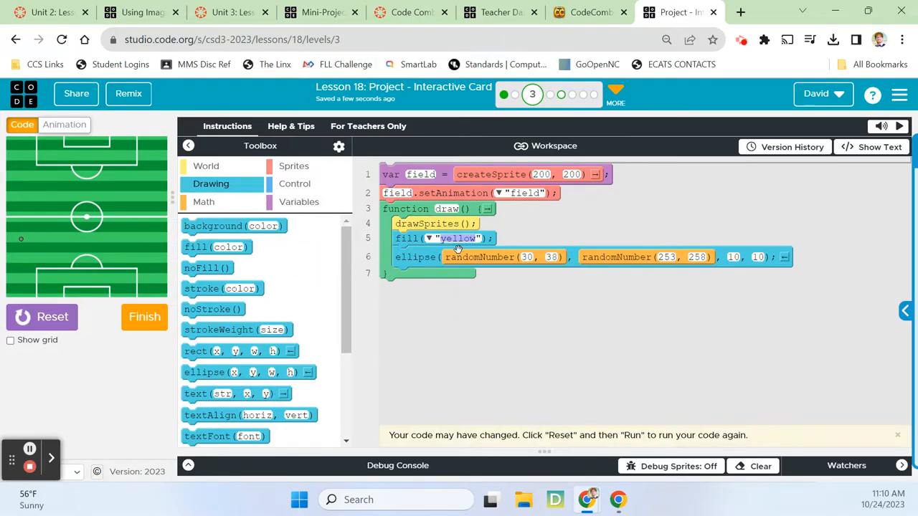
mouse_move(494, 278)
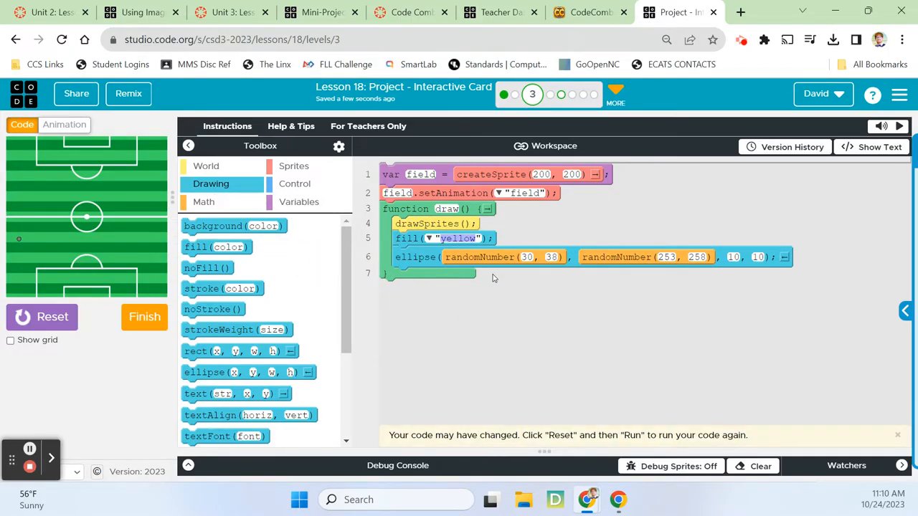
mouse_move(26, 236)
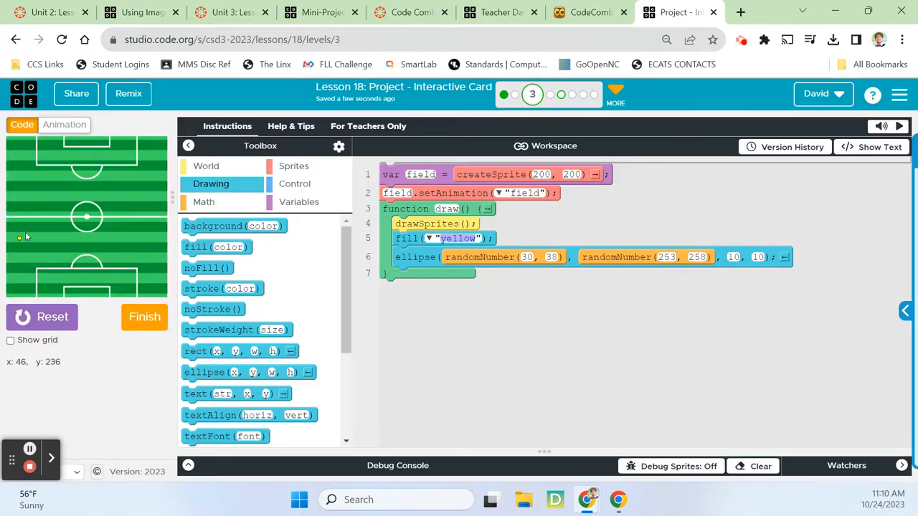
mouse_move(38, 264)
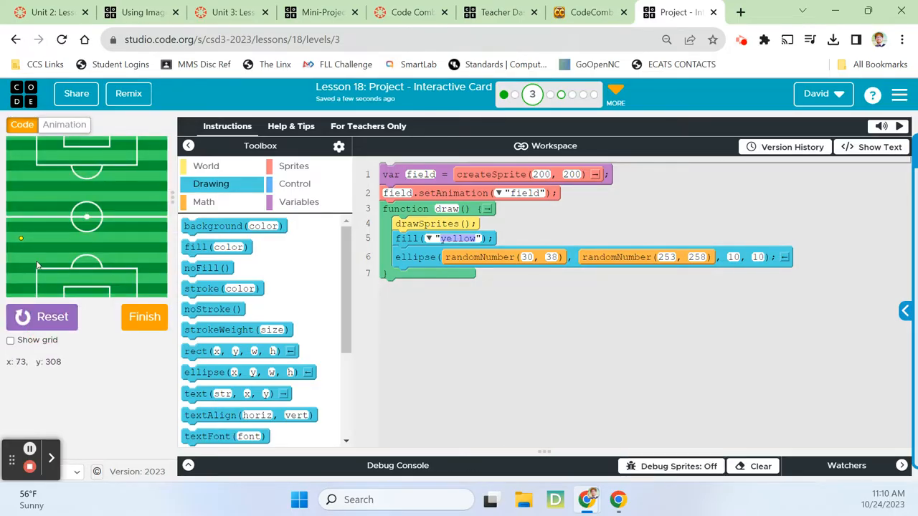
mouse_move(23, 274)
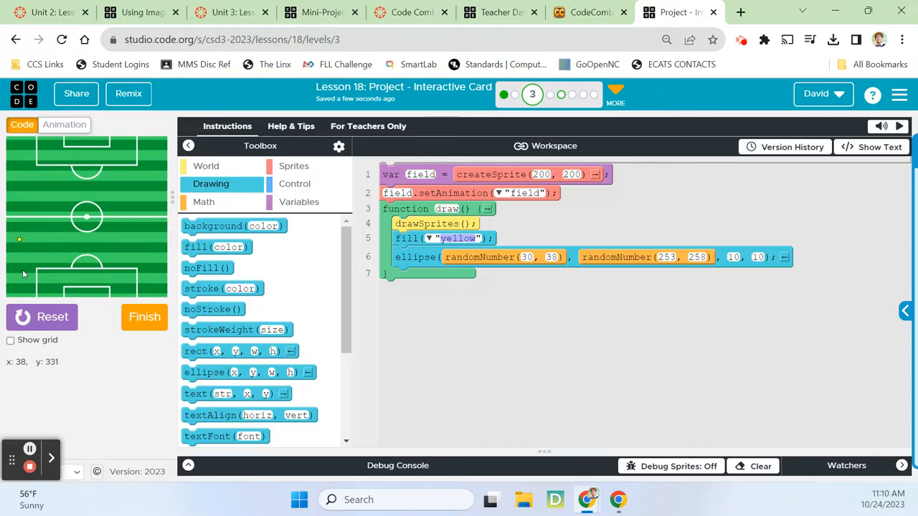
mouse_move(23, 241)
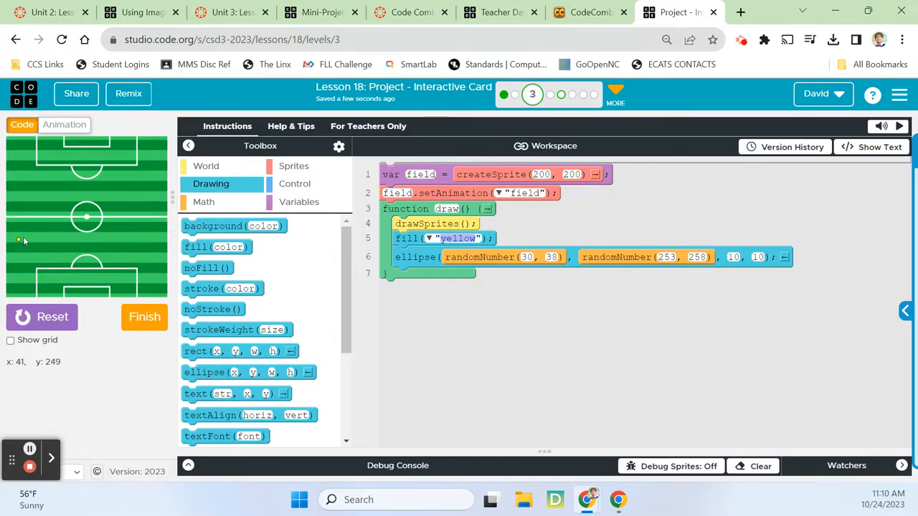
mouse_move(802, 278)
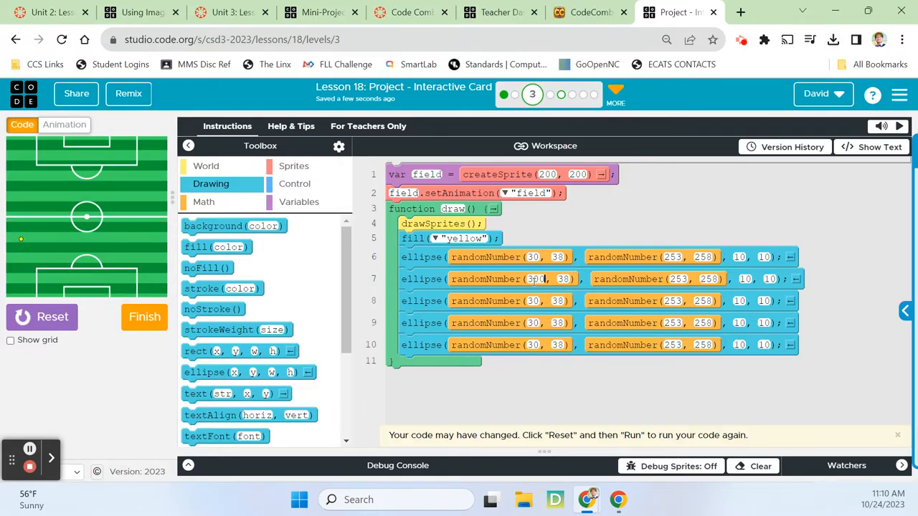
Duplicate the jittering ellipse to new spots (one near 308) and run to see the dots
type("308")
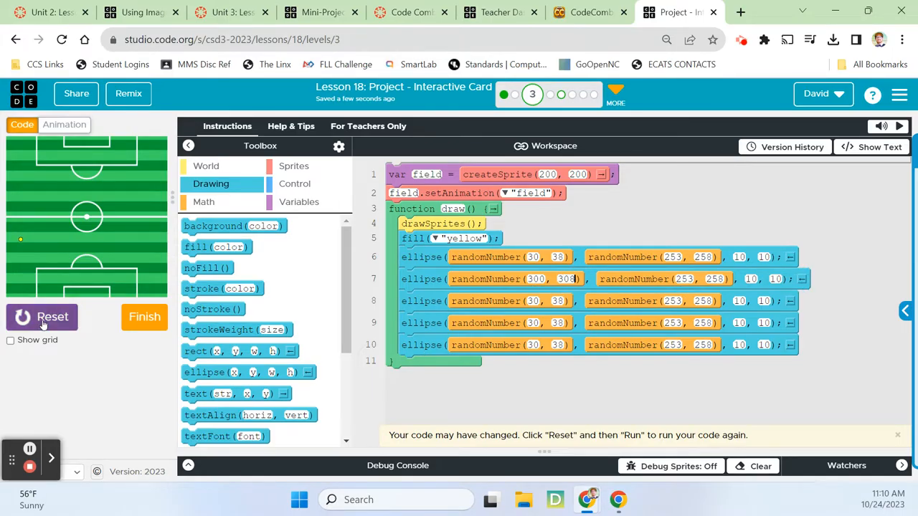
left_click(41, 317)
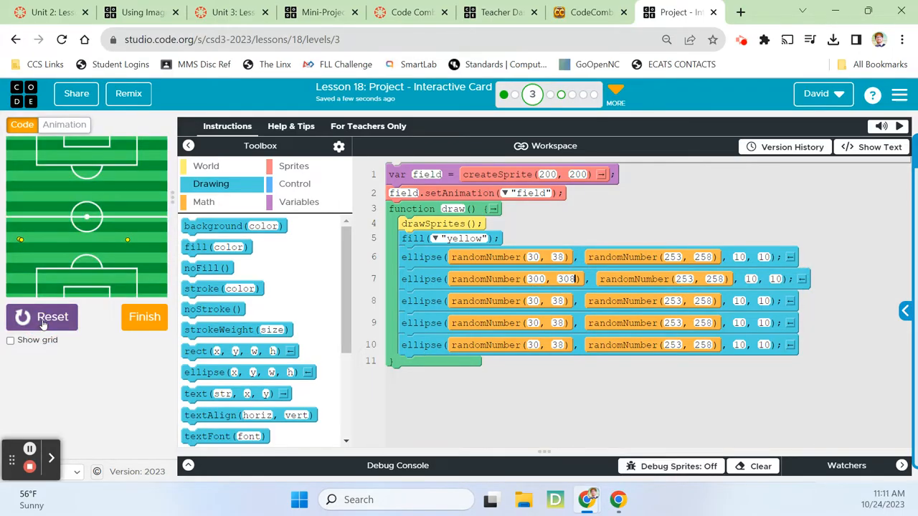
mouse_move(20, 241)
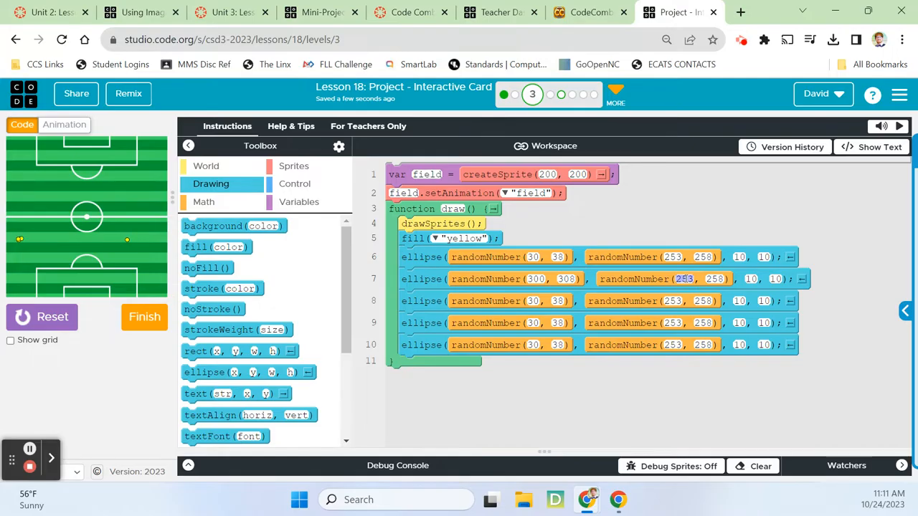
mouse_move(138, 181)
type("100")
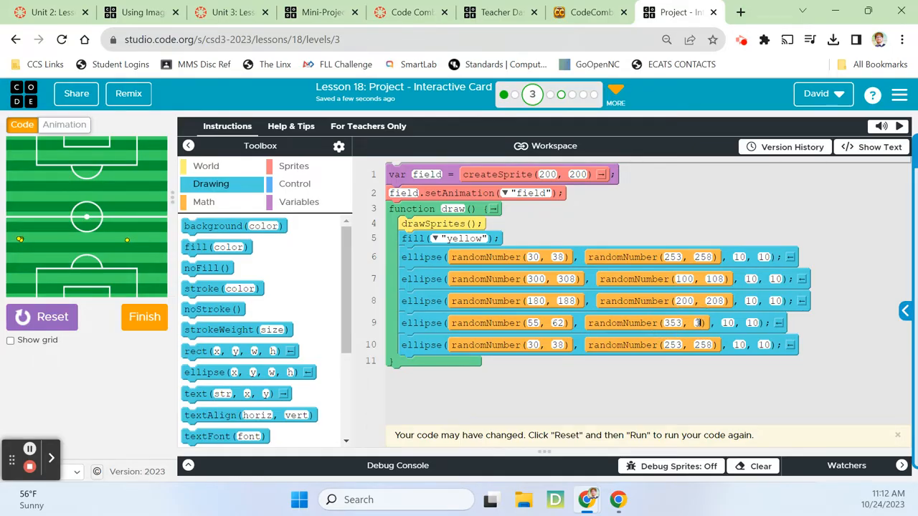
Run to check the dots, then give the last ellipse a vertical range starting at 312
left_click(700, 322)
type("358")
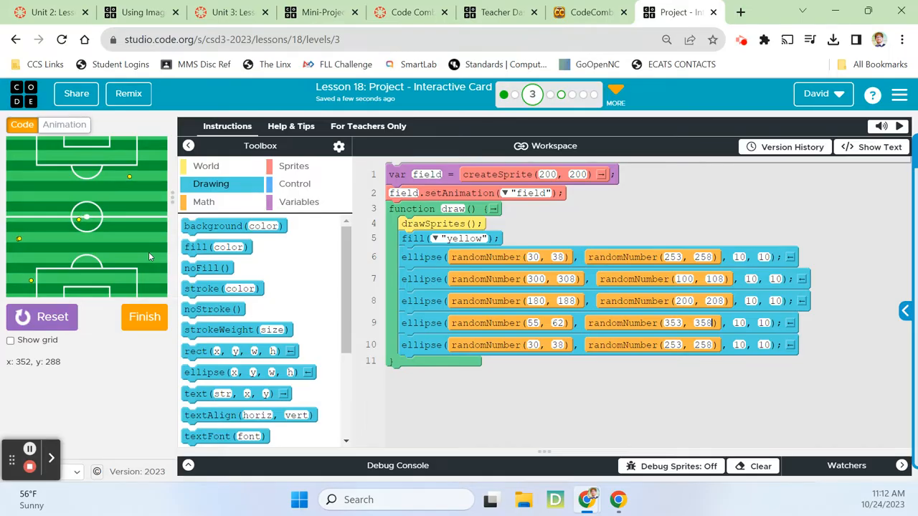
mouse_move(72, 193)
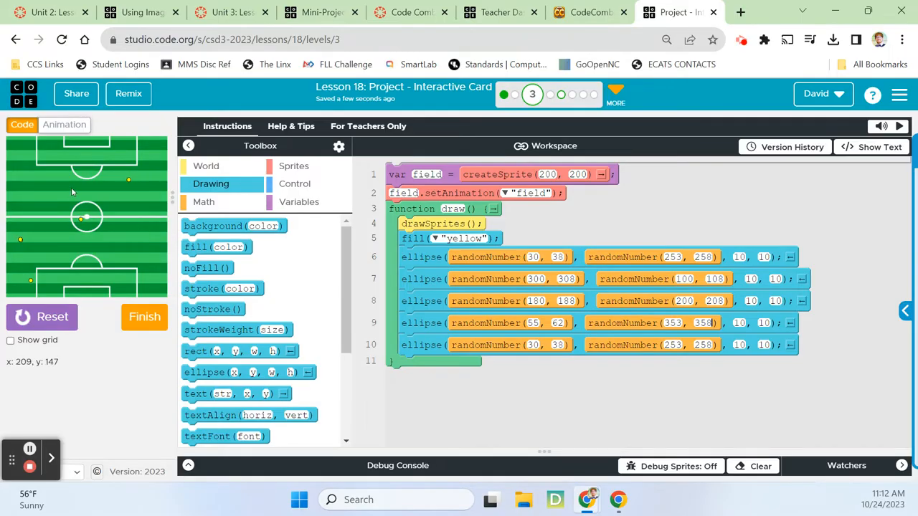
mouse_move(25, 175)
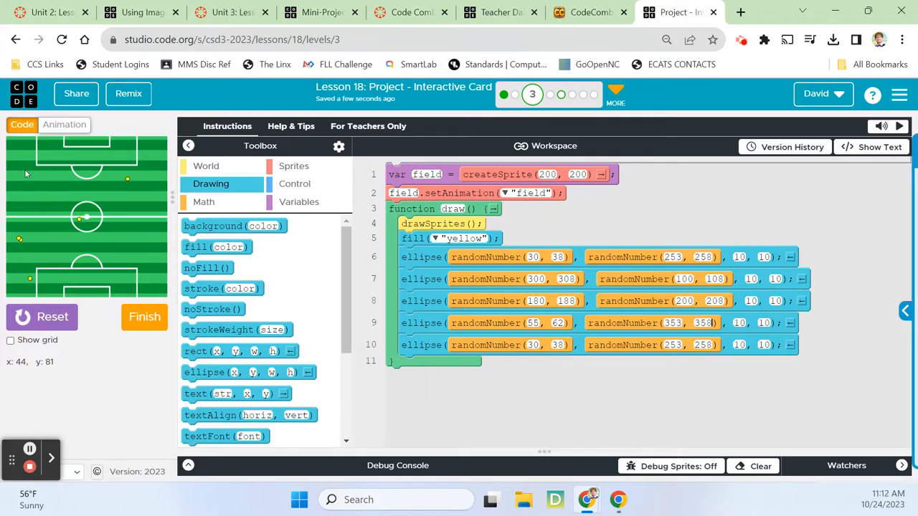
mouse_move(26, 151)
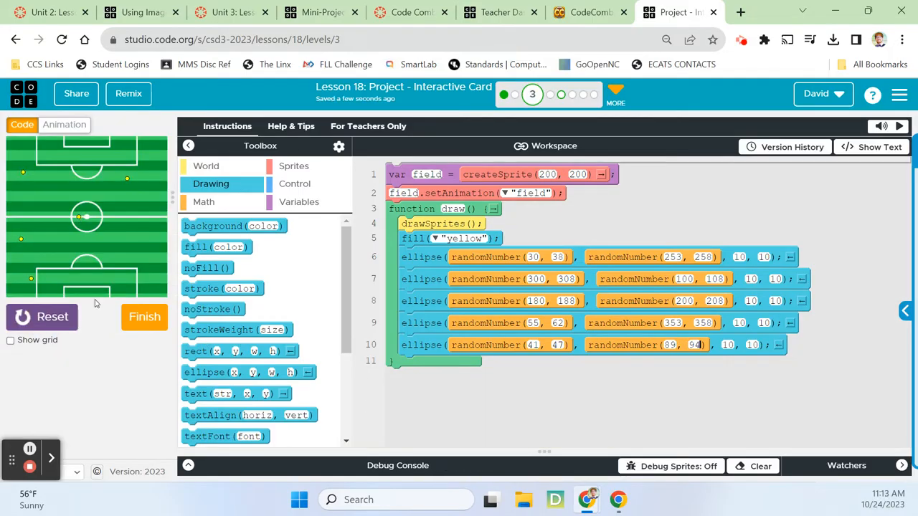
left_click(779, 344)
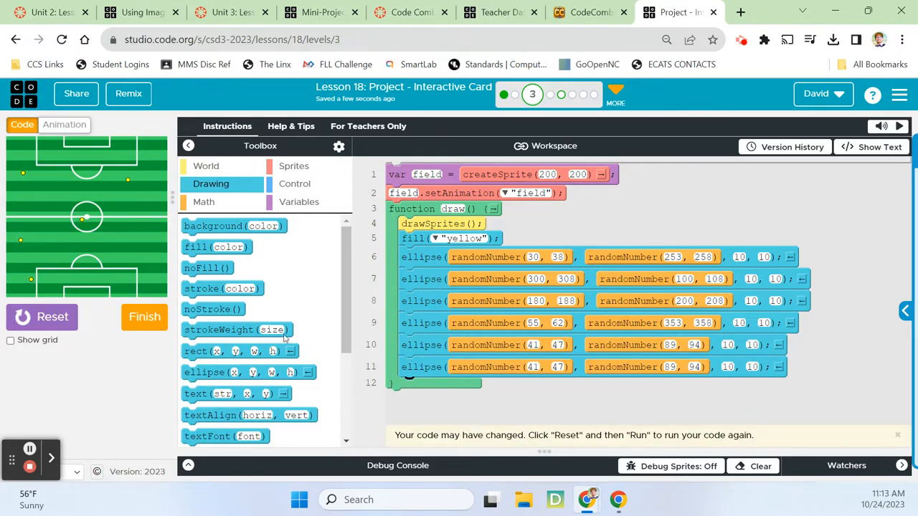
mouse_move(151, 260)
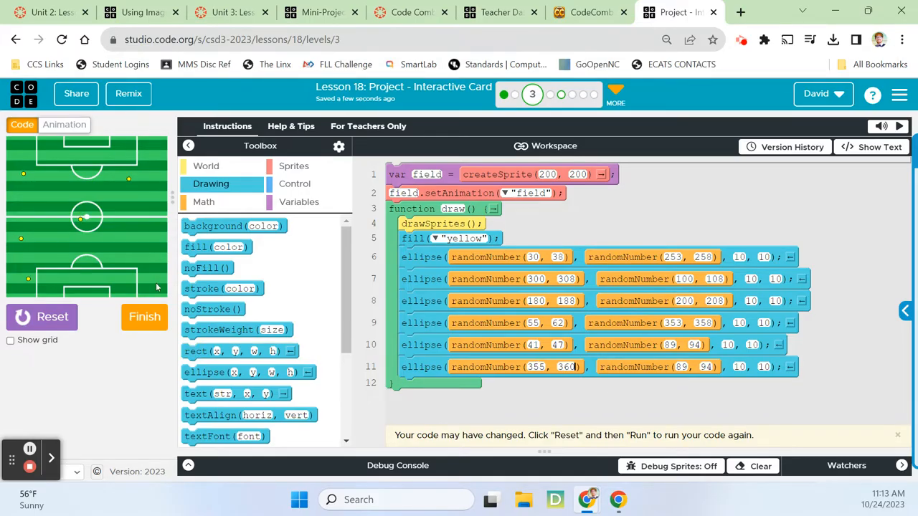
mouse_move(155, 280)
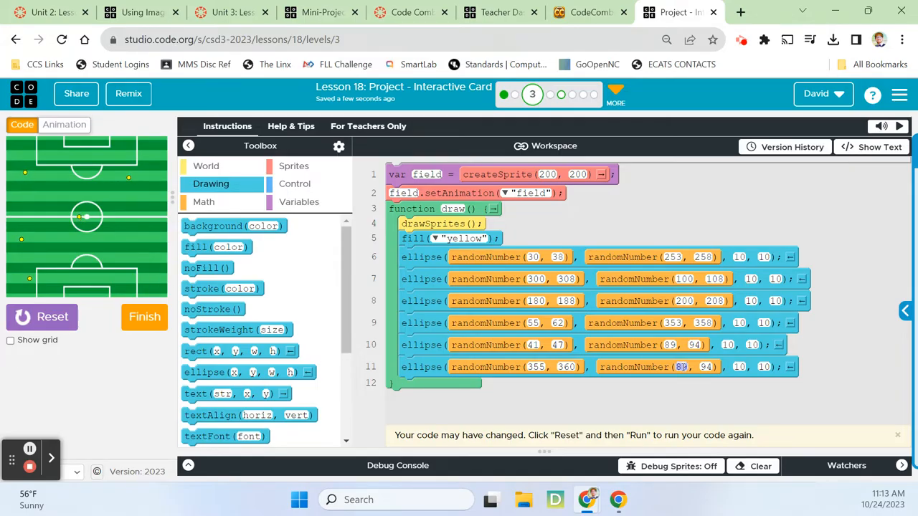
type("312")
left_click(707, 367)
type("350")
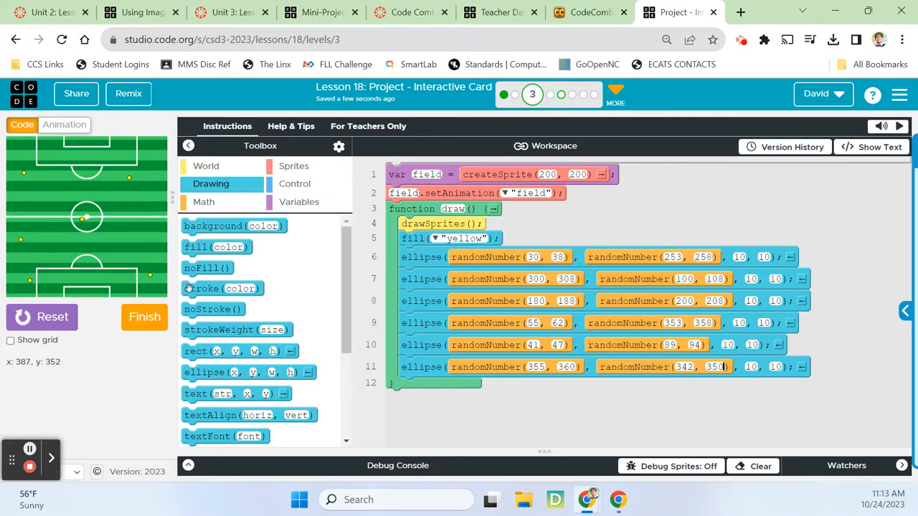
mouse_move(462, 353)
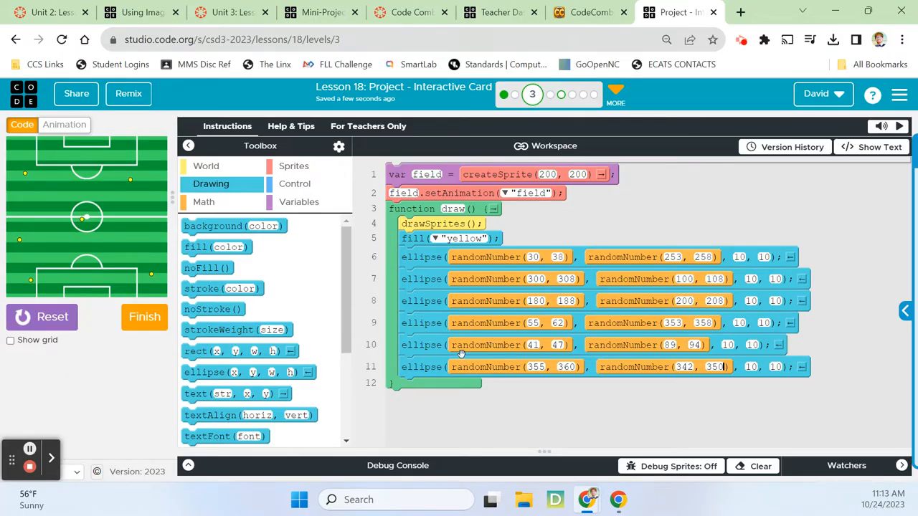
mouse_move(528, 235)
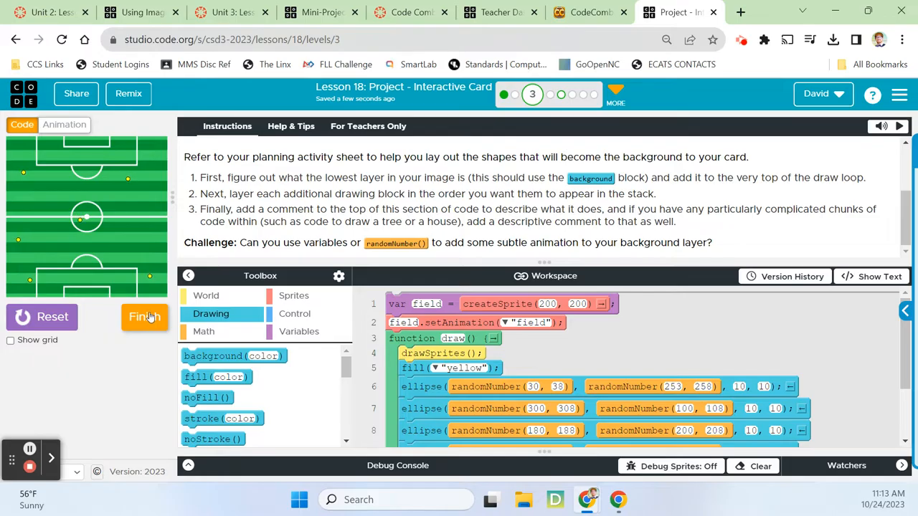
Finish the background level and continue to level 4, Adding Sprites
left_click(144, 317)
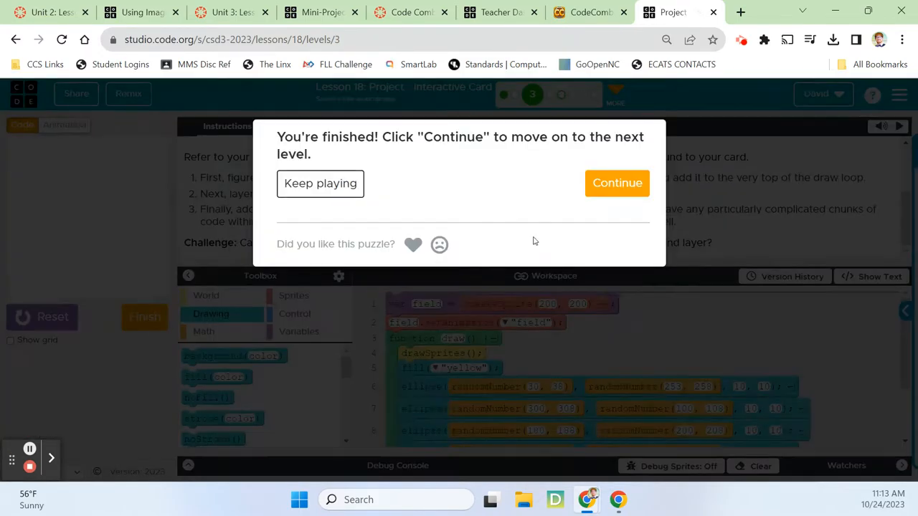
left_click(617, 183)
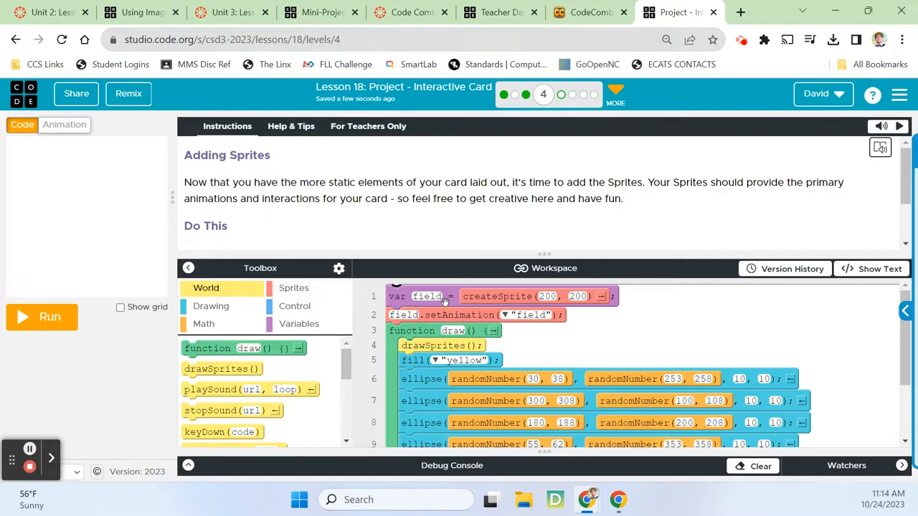
Run the card to preview the dotted field, read the Do This steps, and begin adding a sprite image
left_click(49, 317)
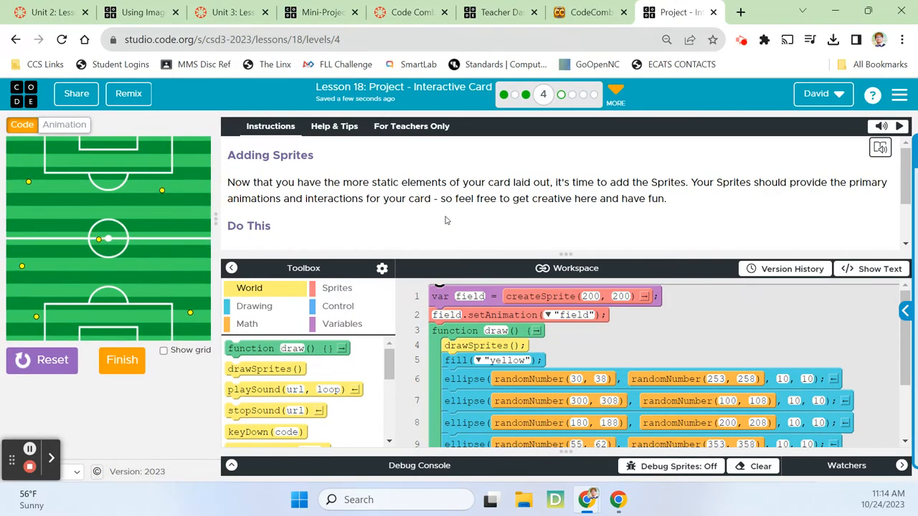
mouse_move(774, 211)
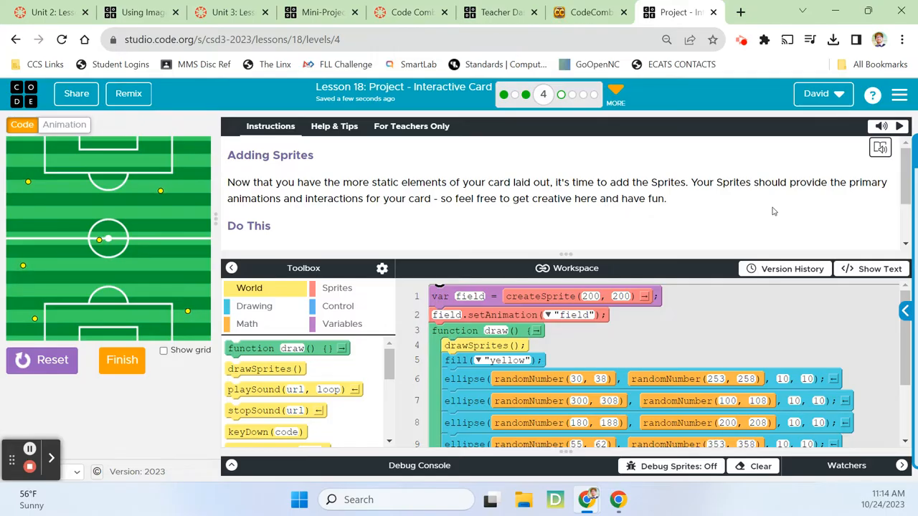
mouse_move(376, 217)
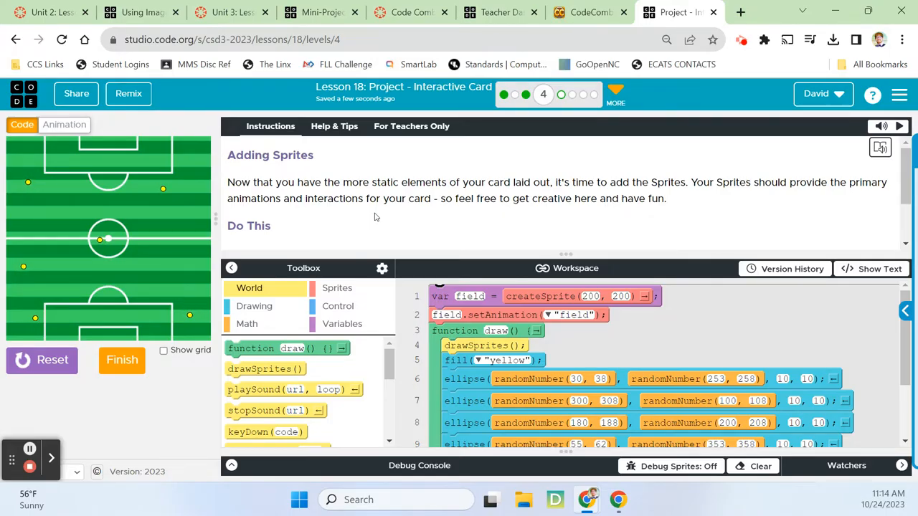
mouse_move(387, 221)
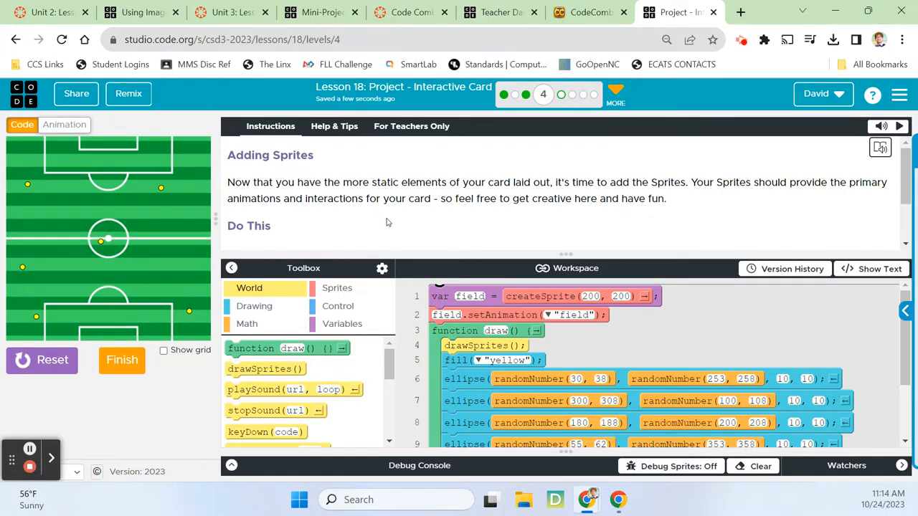
scroll("down", 3)
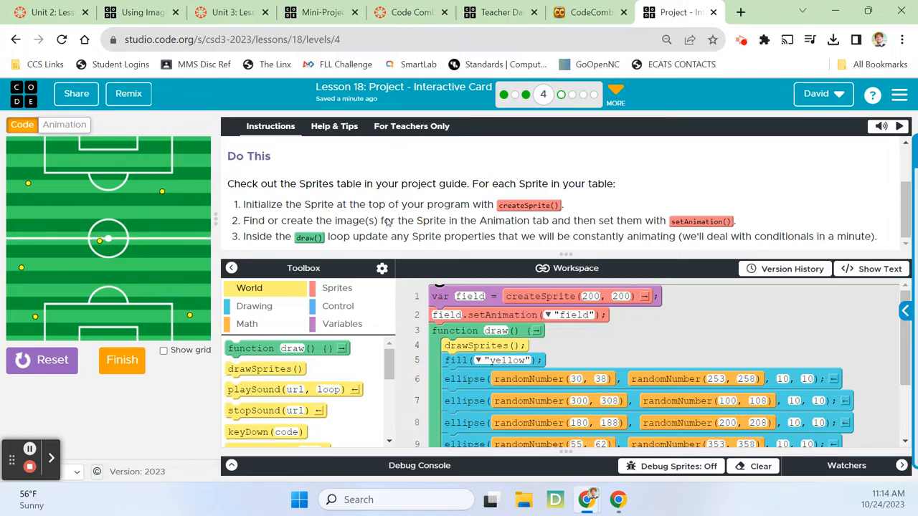
mouse_move(534, 211)
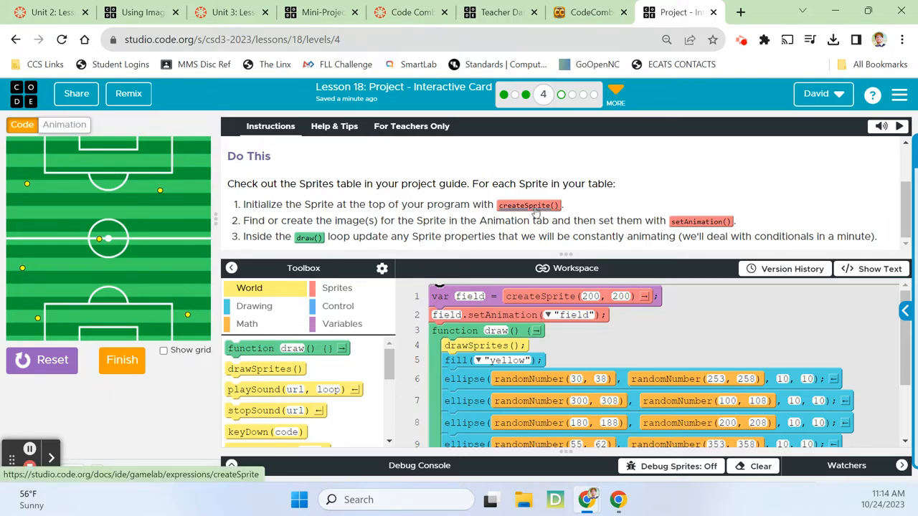
mouse_move(301, 233)
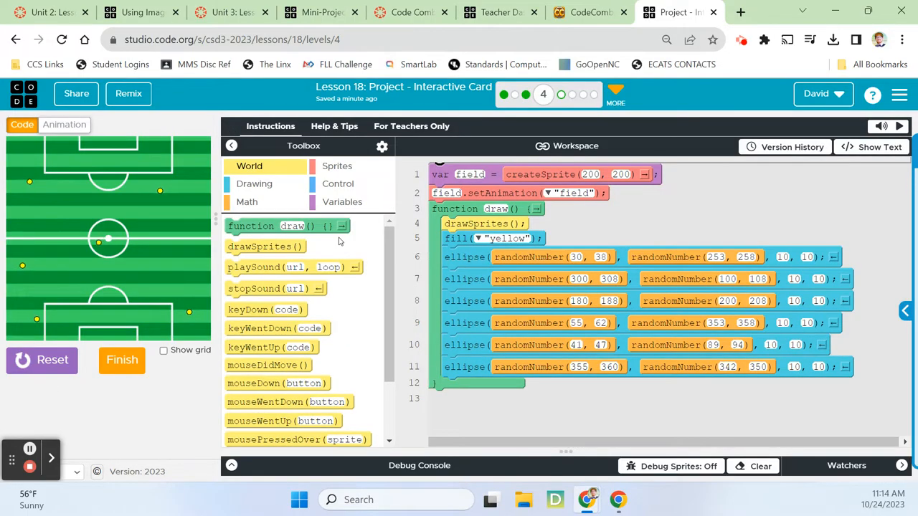
mouse_move(351, 249)
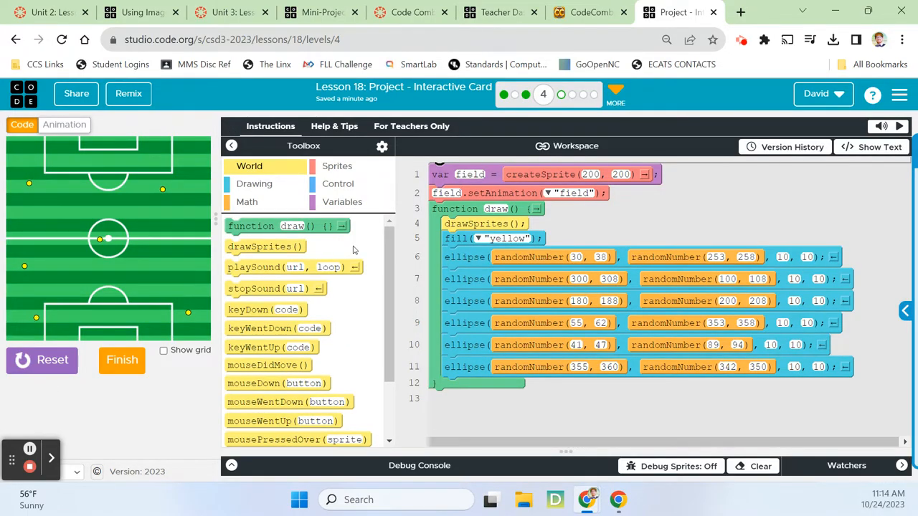
left_click(64, 123)
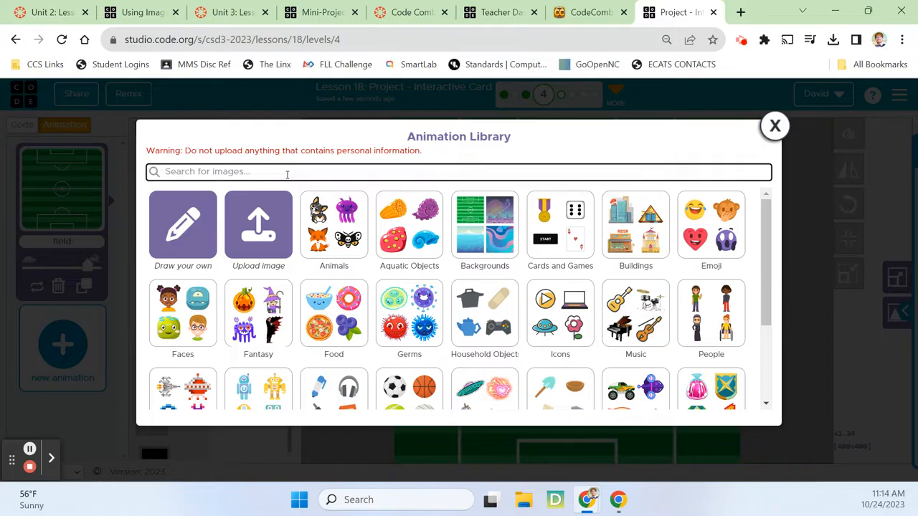
Add the soccer_yellow ball from the Animation Library and rename the animation 'ball'
type("soccer")
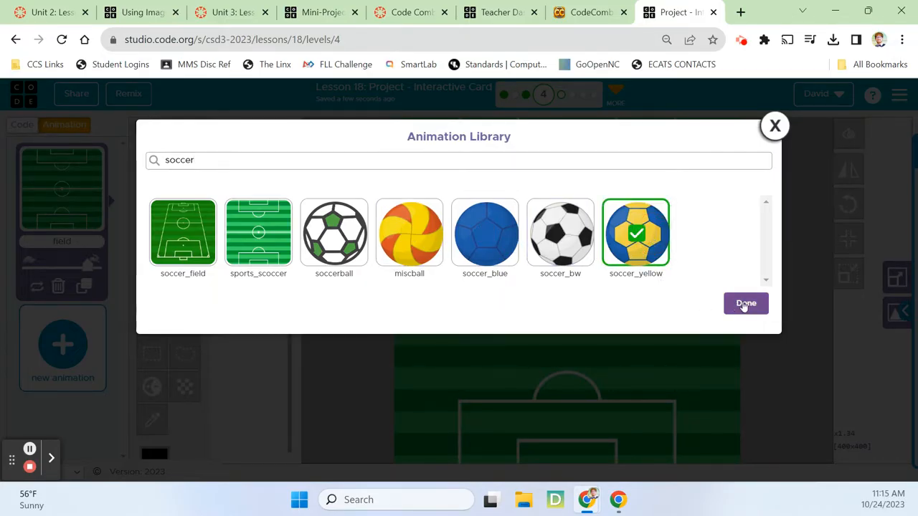
left_click(746, 304)
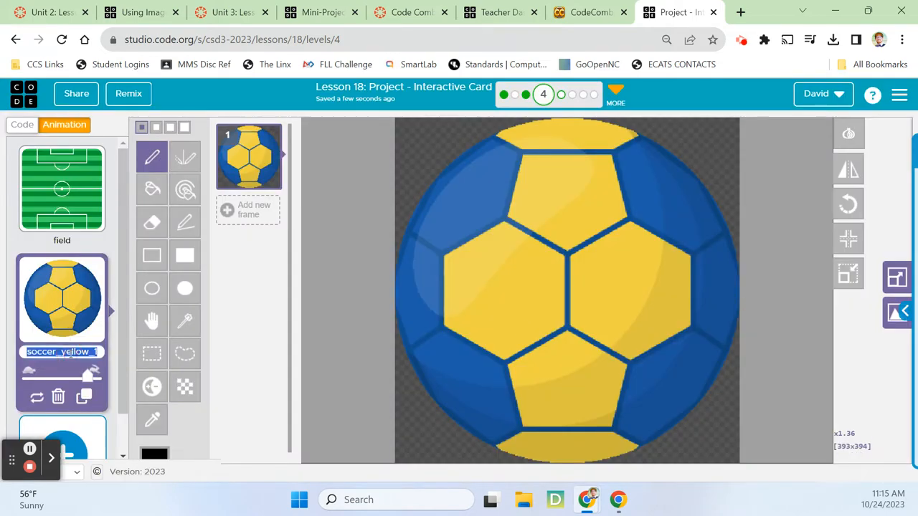
type("ball")
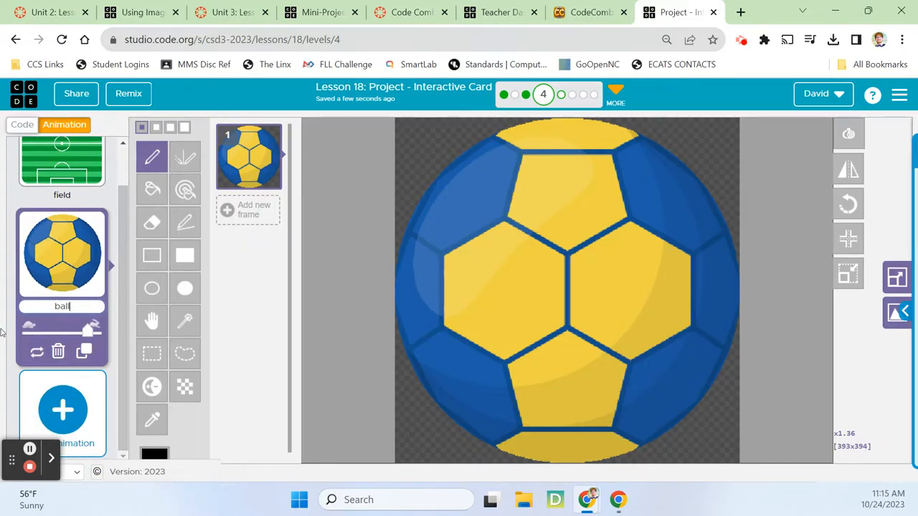
left_click(63, 411)
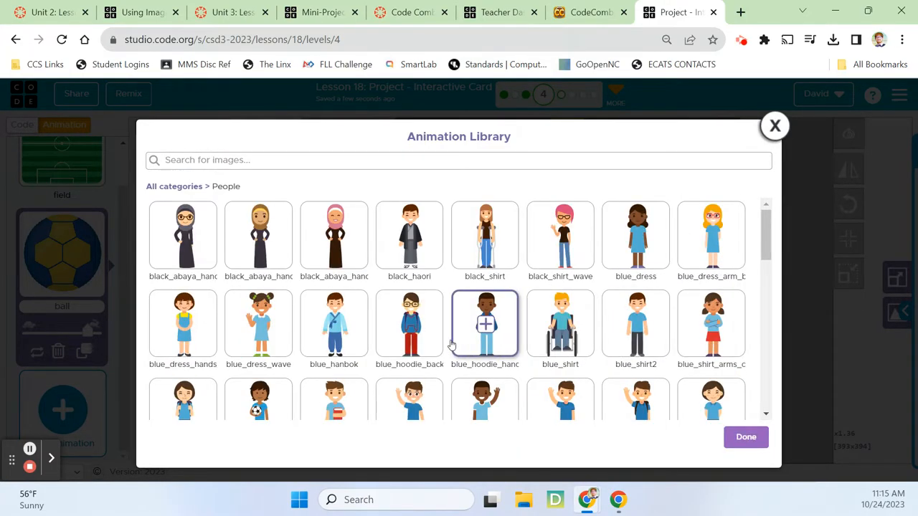
Scroll through the People category's character sprites and back to the top without choosing one
scroll("down", 3)
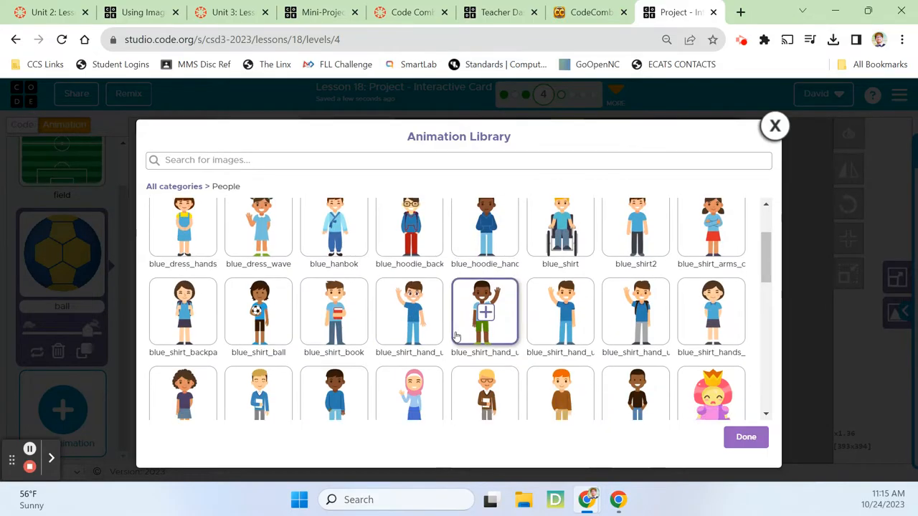
scroll("down", 3)
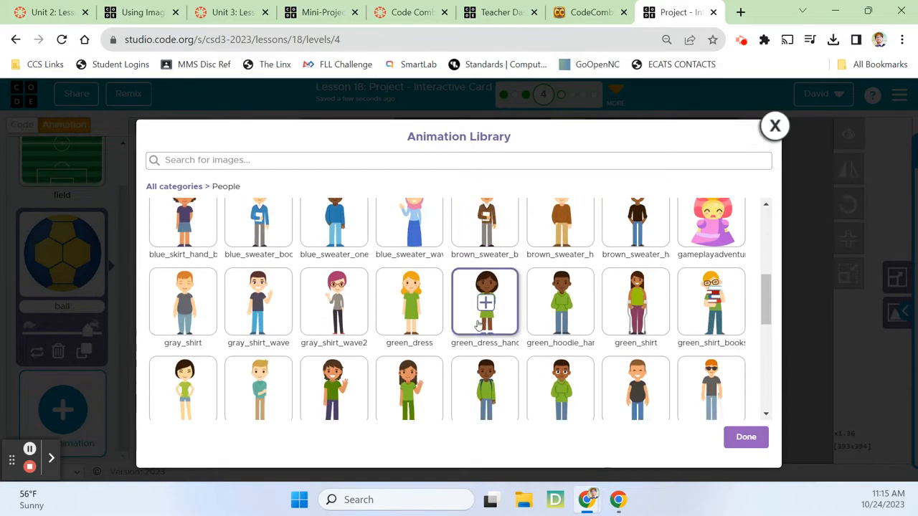
scroll("down", 3)
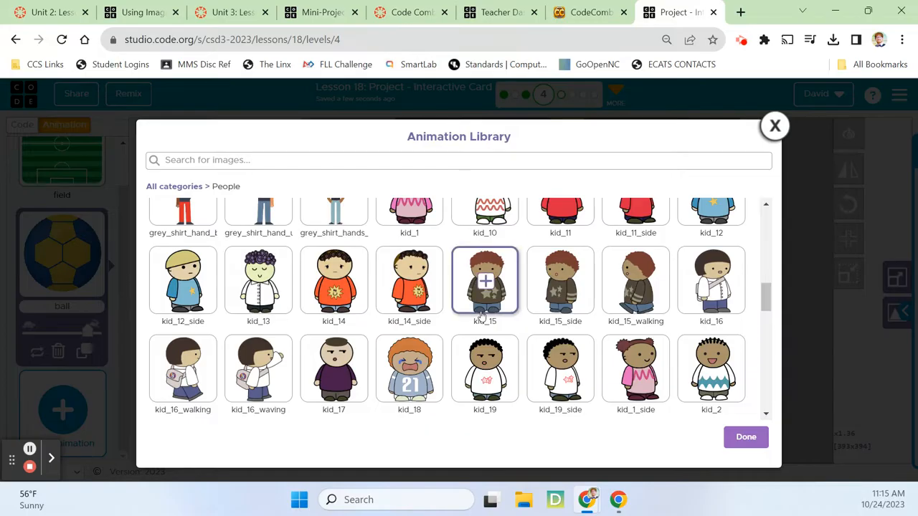
scroll("up", 3)
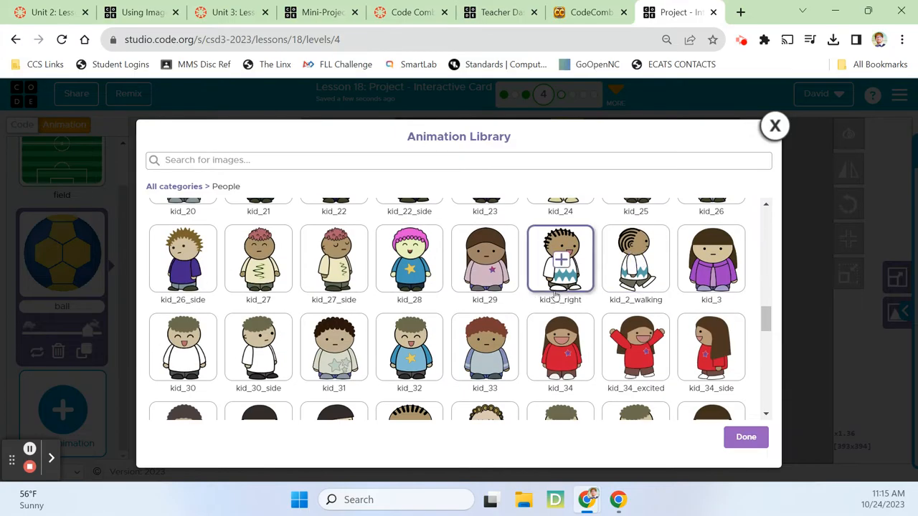
scroll("down", 3)
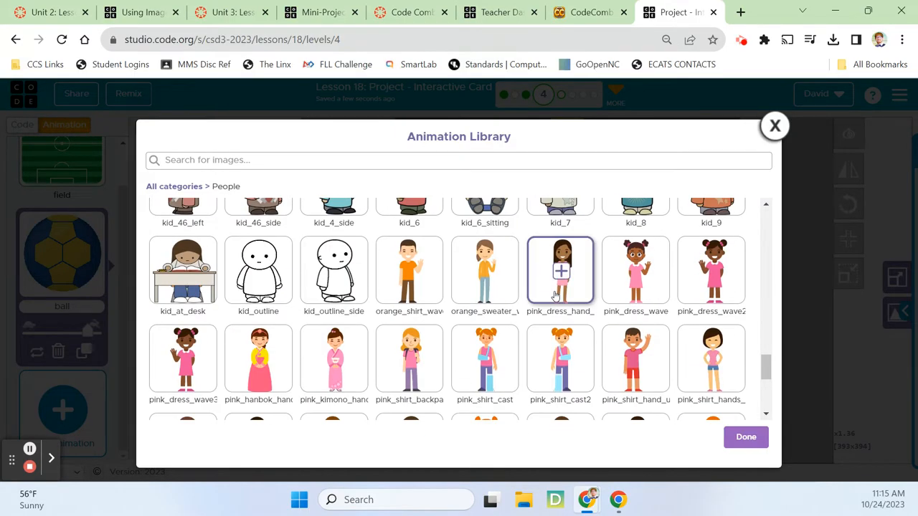
scroll("down", 3)
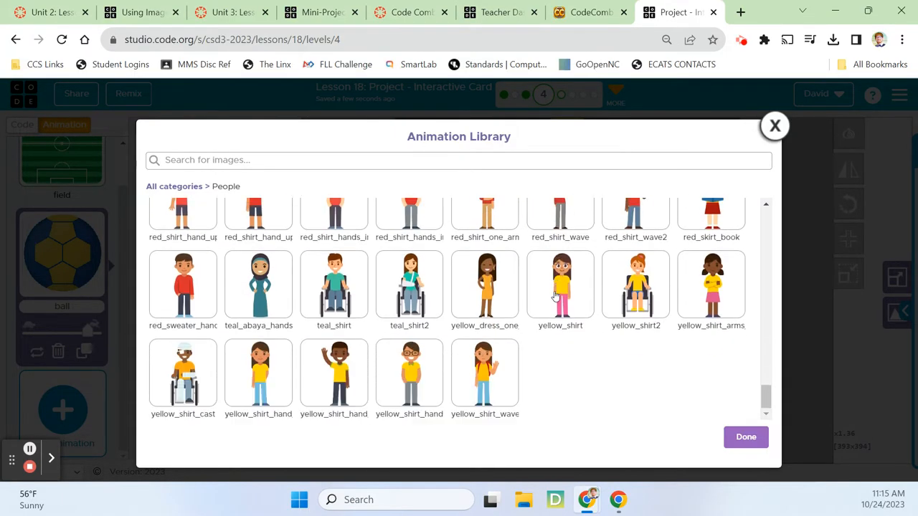
scroll("up", 3)
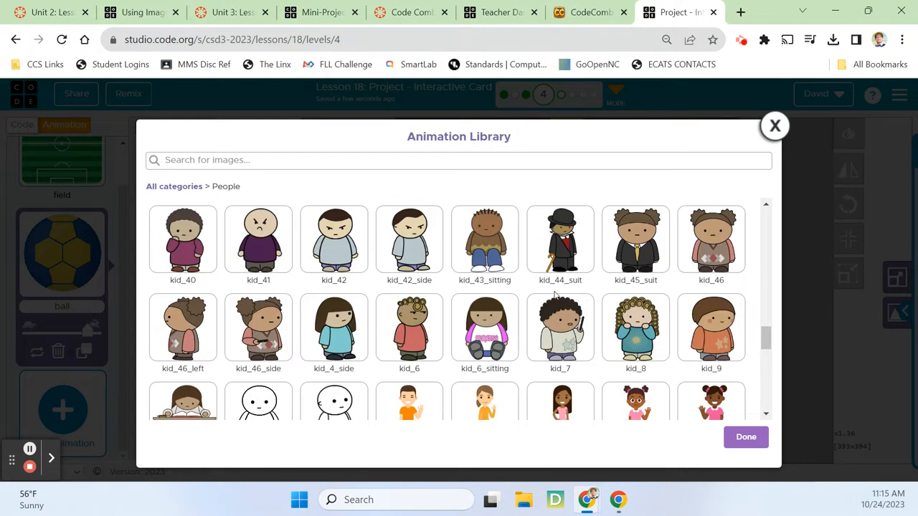
scroll("down", 3)
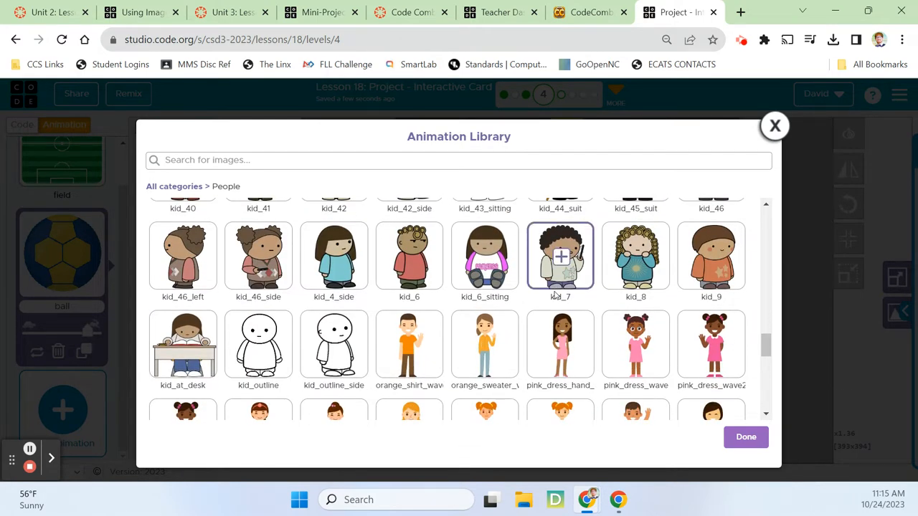
scroll("up", 3)
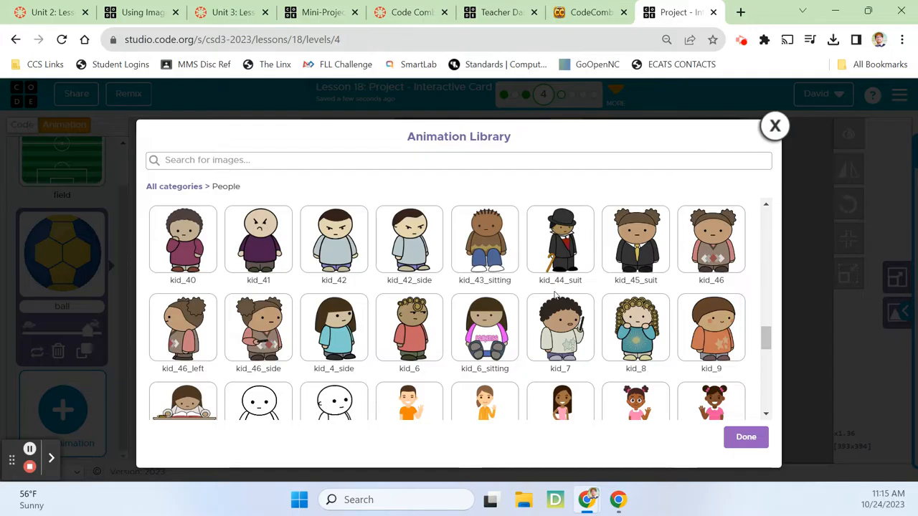
scroll("up", 3)
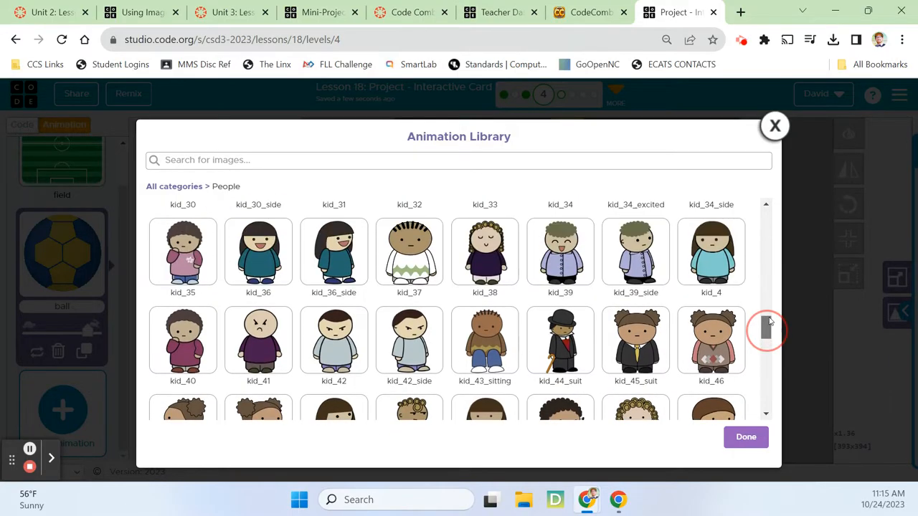
scroll("up", 3)
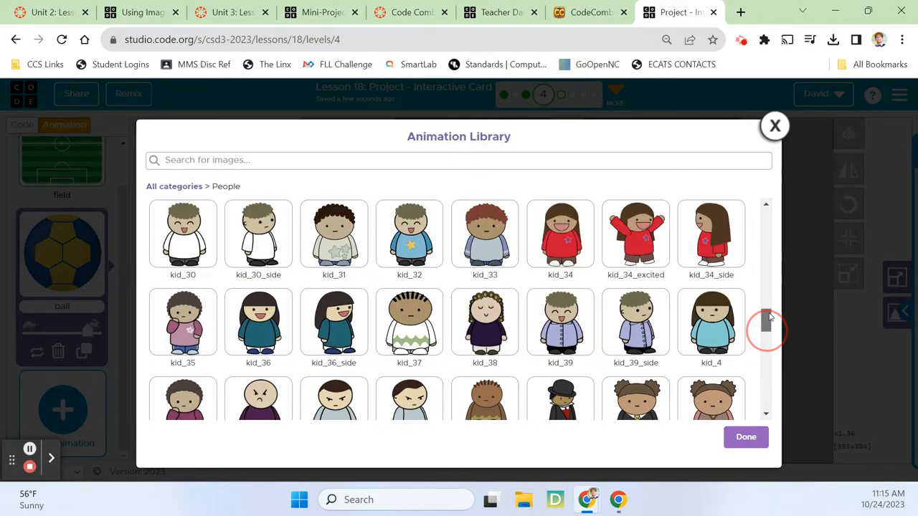
scroll("up", 3)
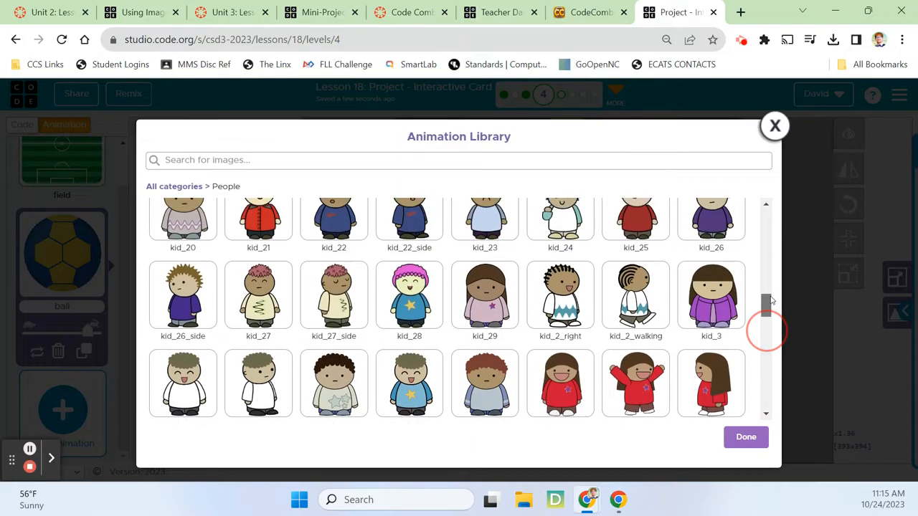
scroll("up", 3)
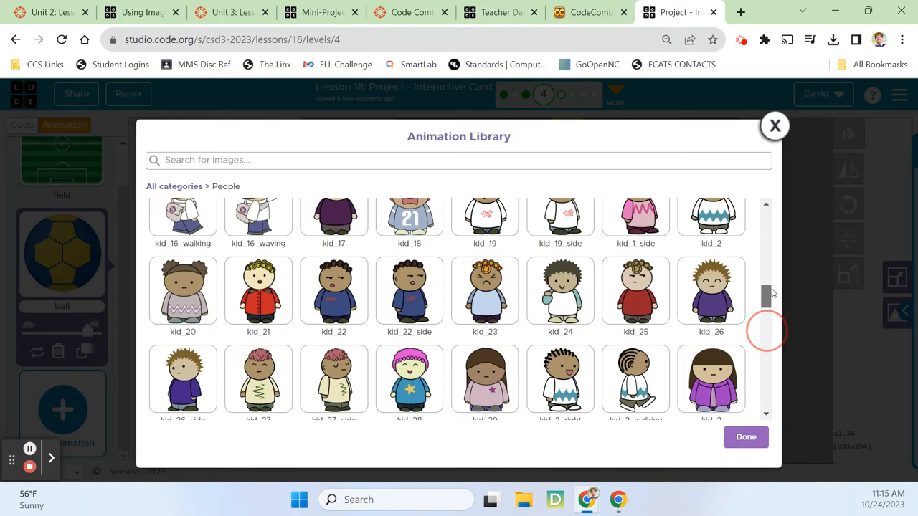
scroll("up", 3)
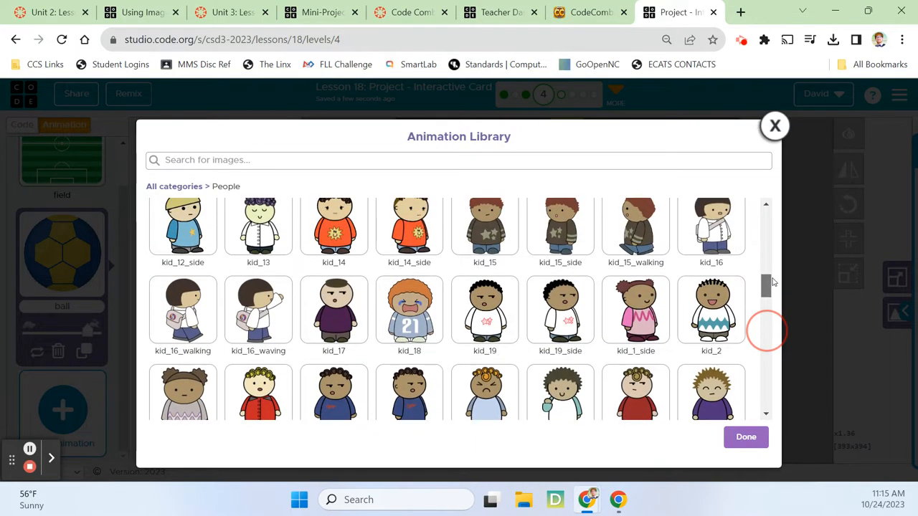
scroll("up", 3)
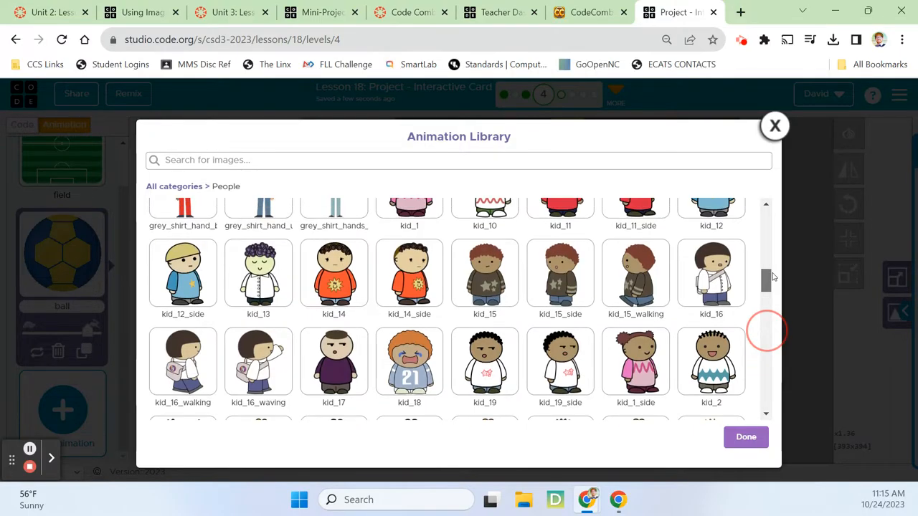
scroll("up", 3)
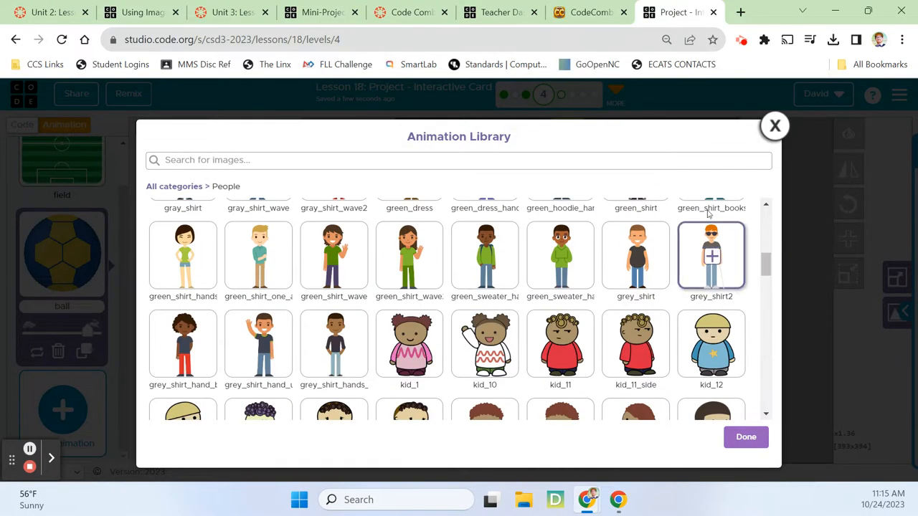
In a new tab, search Google Images for cartoon soccer pictures and filter to transparent images
left_click(741, 11)
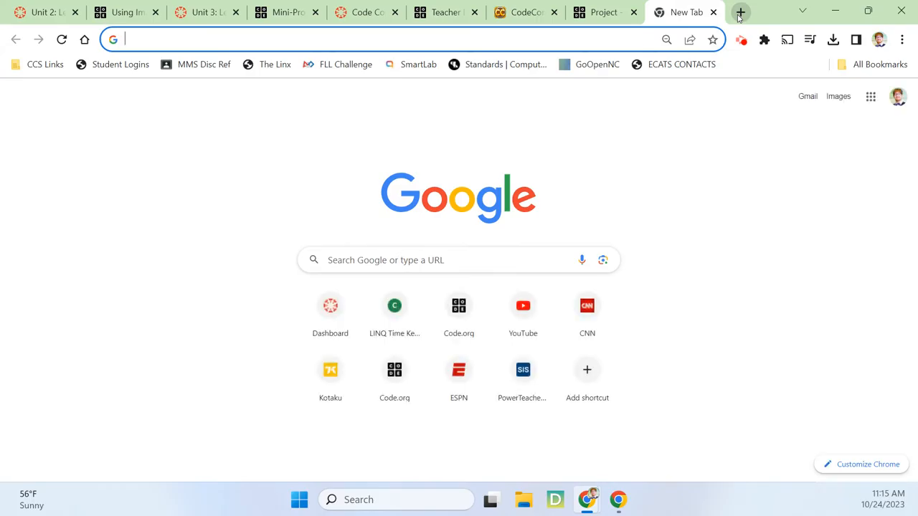
type("s")
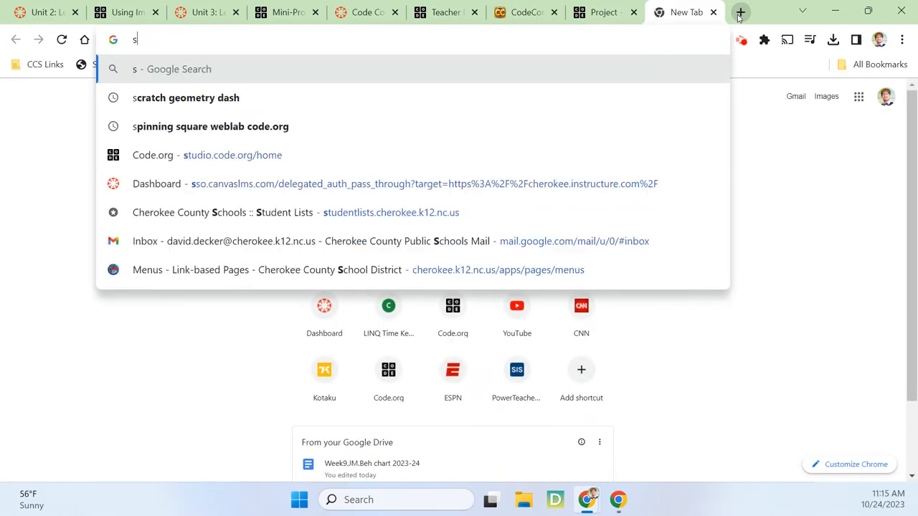
type("cartoon soccer ball")
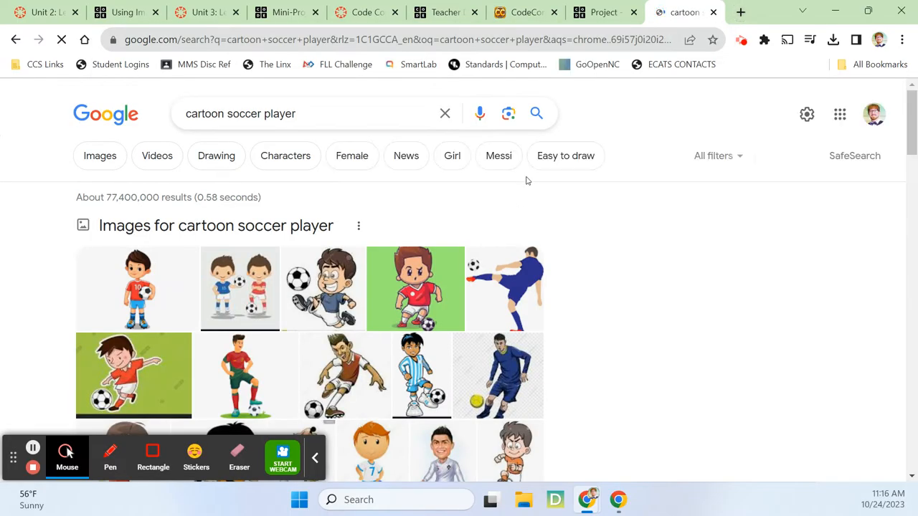
left_click(100, 155)
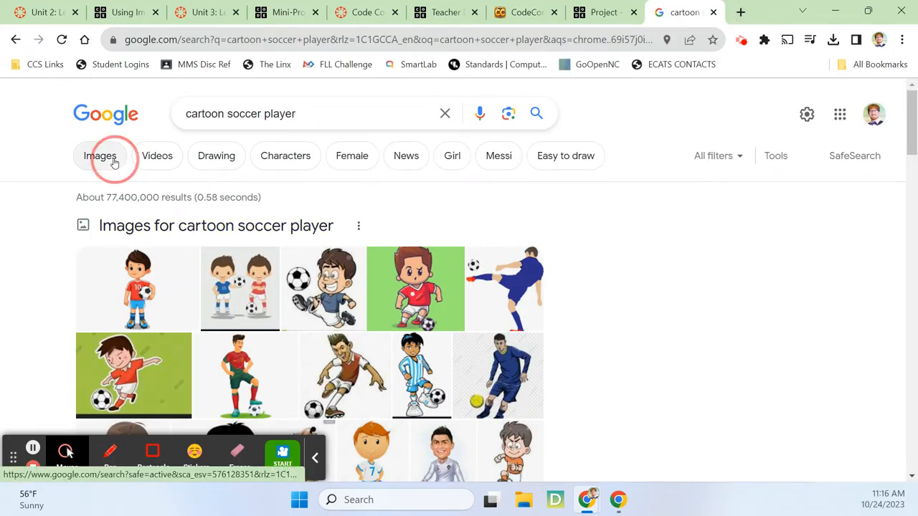
left_click(101, 155)
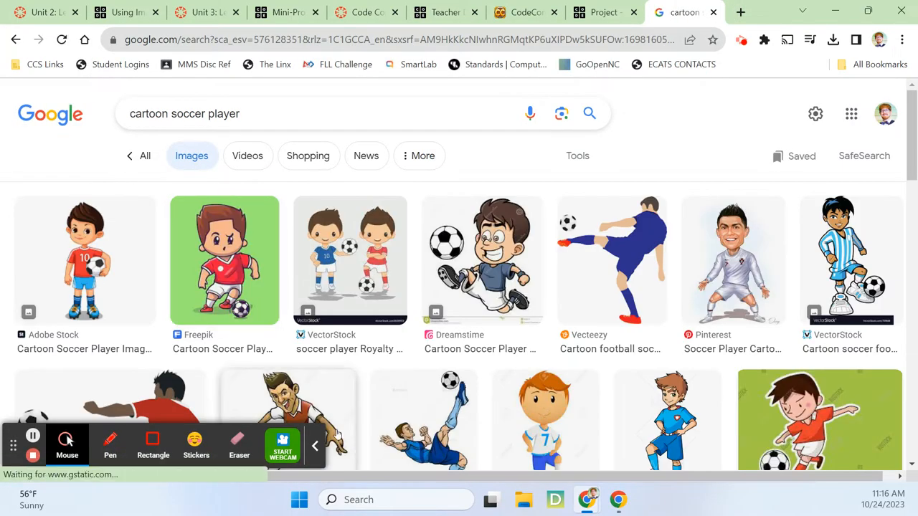
left_click(314, 445)
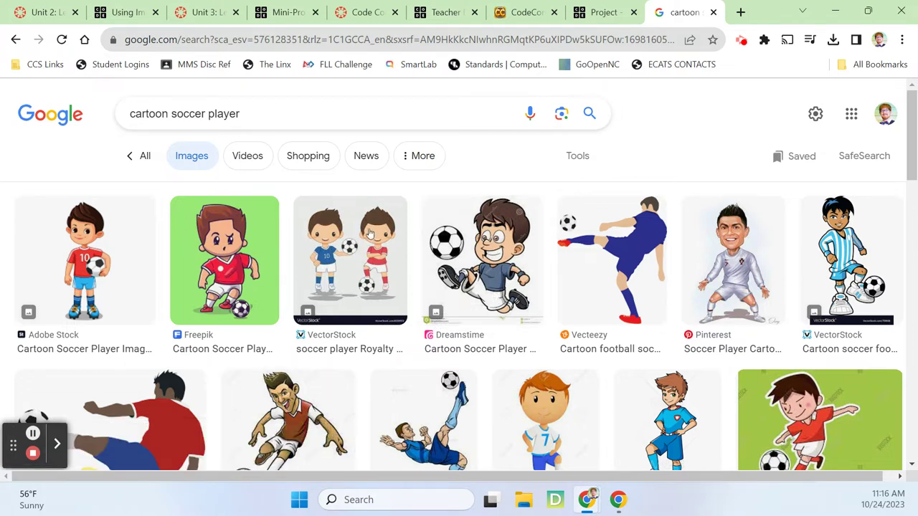
left_click(577, 155)
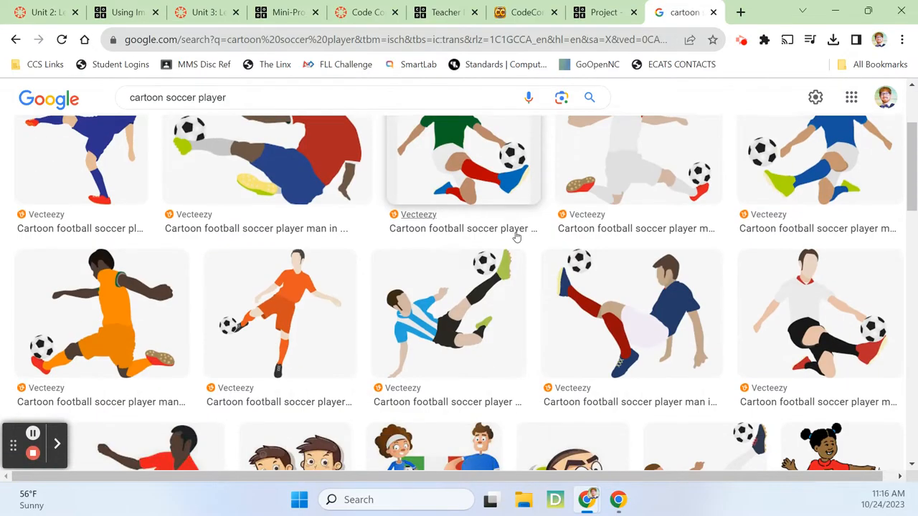
Browse the transparent results, then remove the transparent filter
scroll("down", 3)
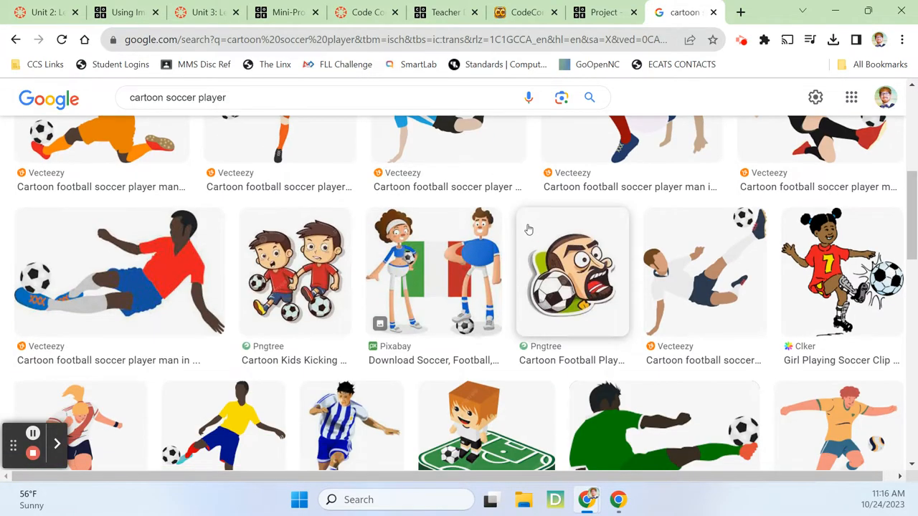
scroll("down", 3)
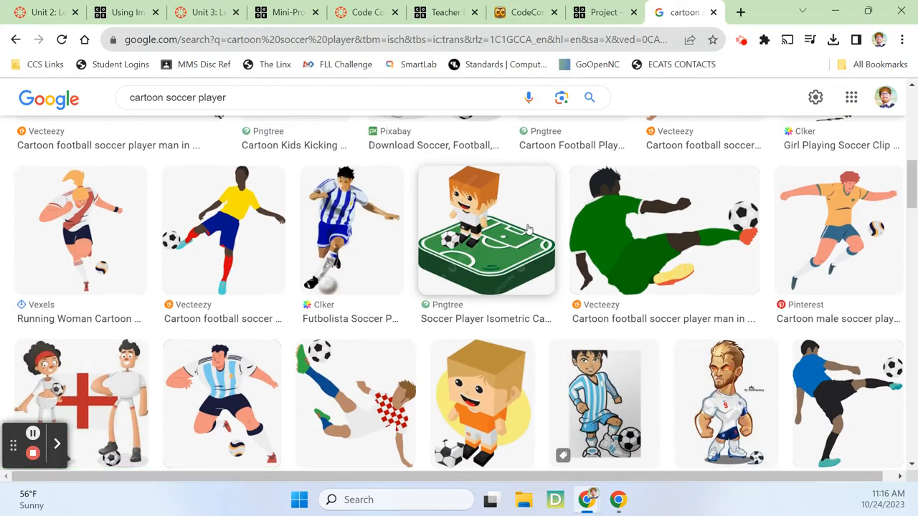
scroll("down", 3)
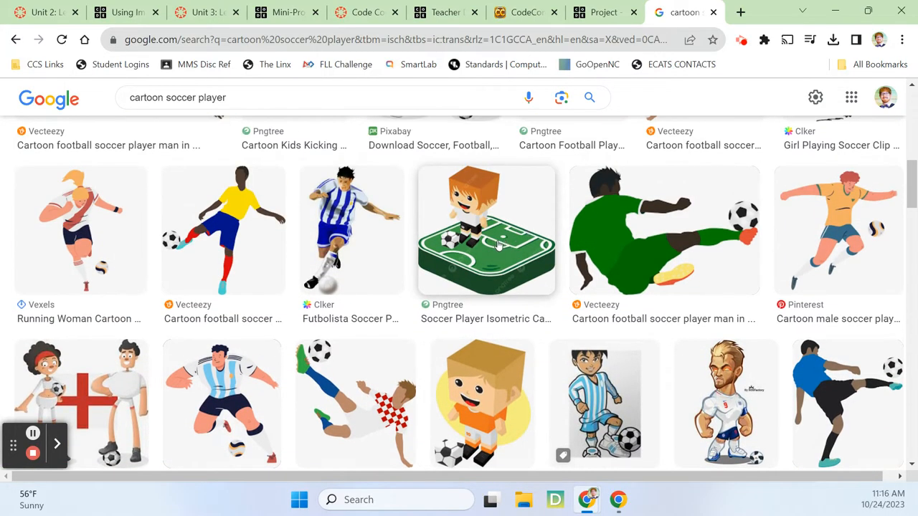
scroll("down", 3)
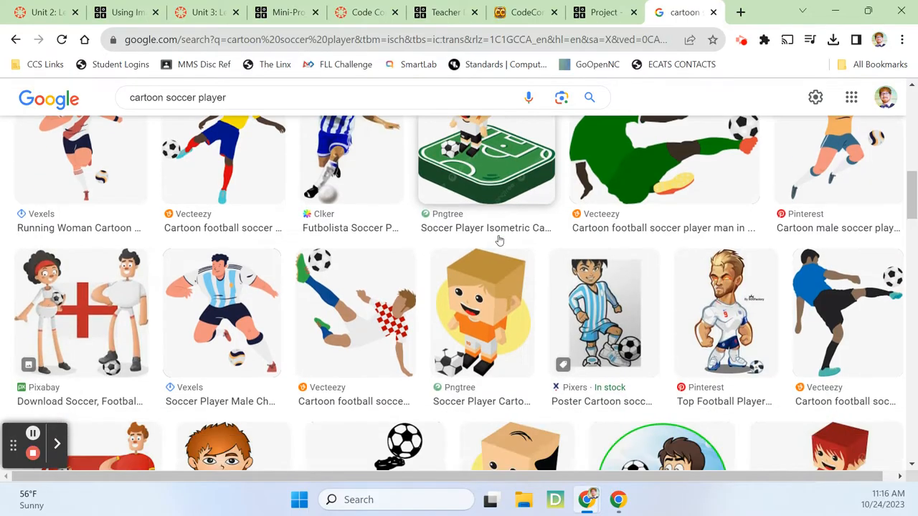
scroll("down", 3)
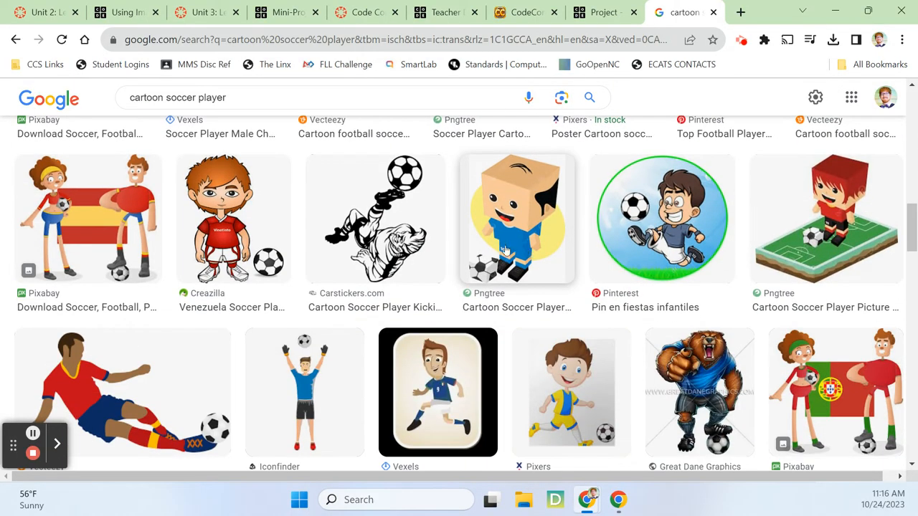
scroll("down", 3)
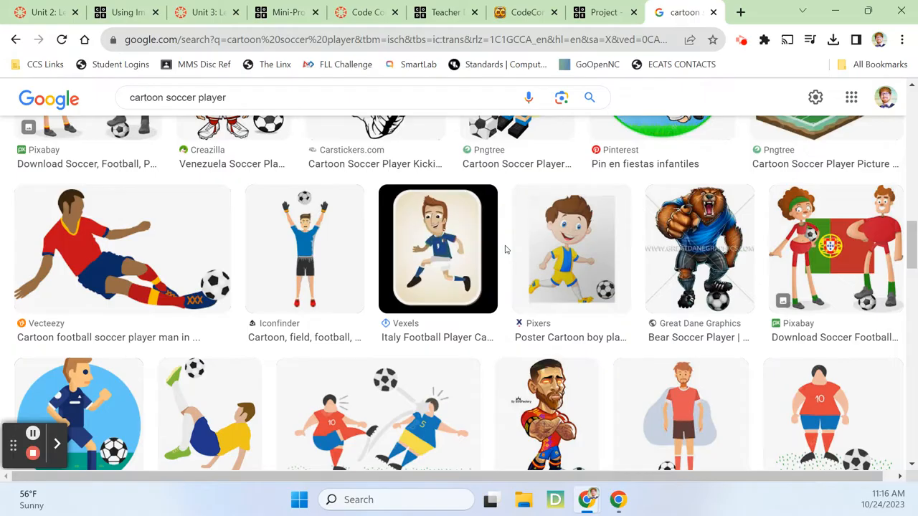
scroll("down", 3)
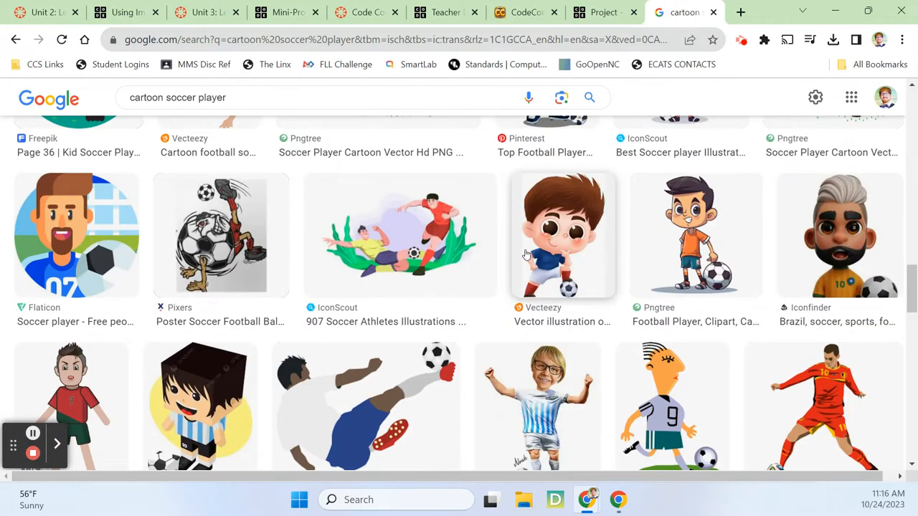
scroll("down", 3)
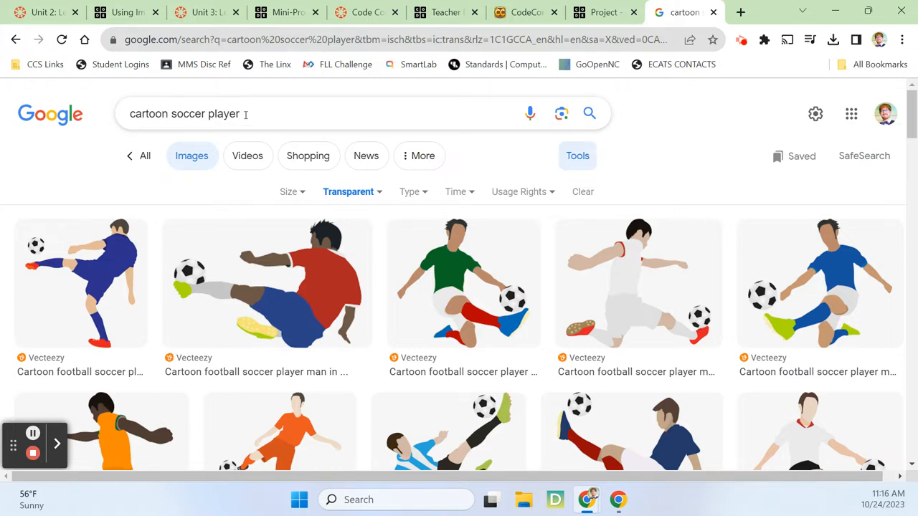
left_click(349, 192)
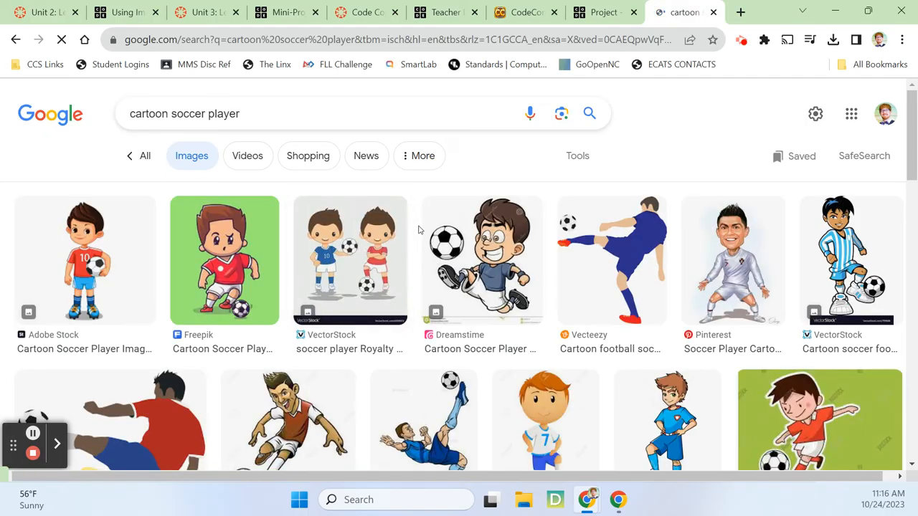
mouse_move(481, 261)
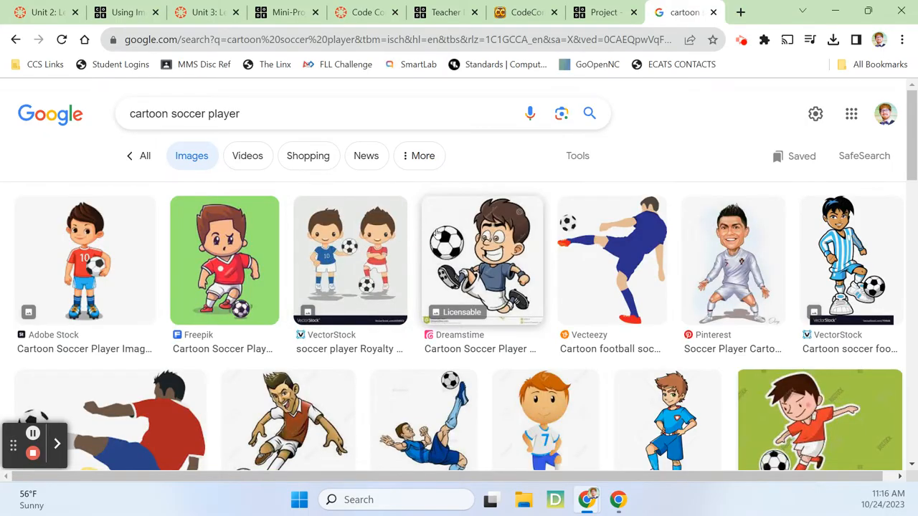
mouse_move(543, 258)
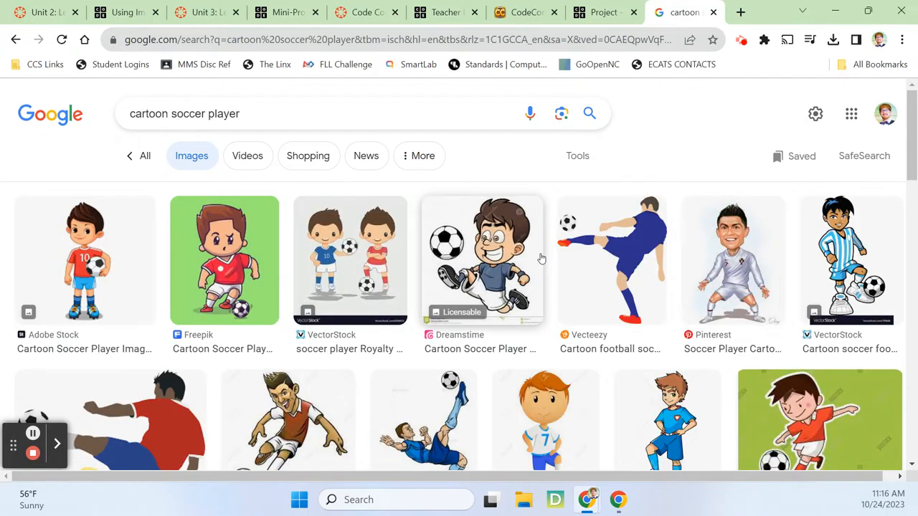
Browse further down the unfiltered cartoon soccer player results looking for a character
scroll("down", 3)
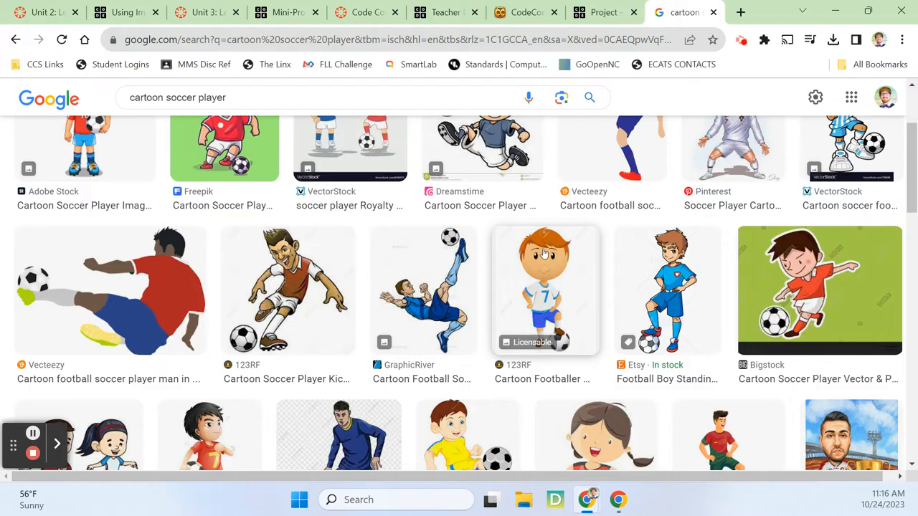
scroll("down", 3)
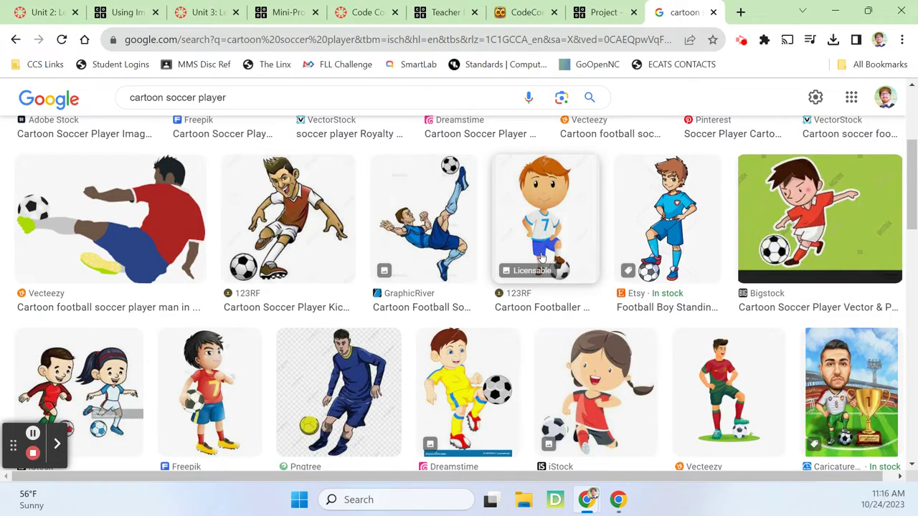
scroll("down", 3)
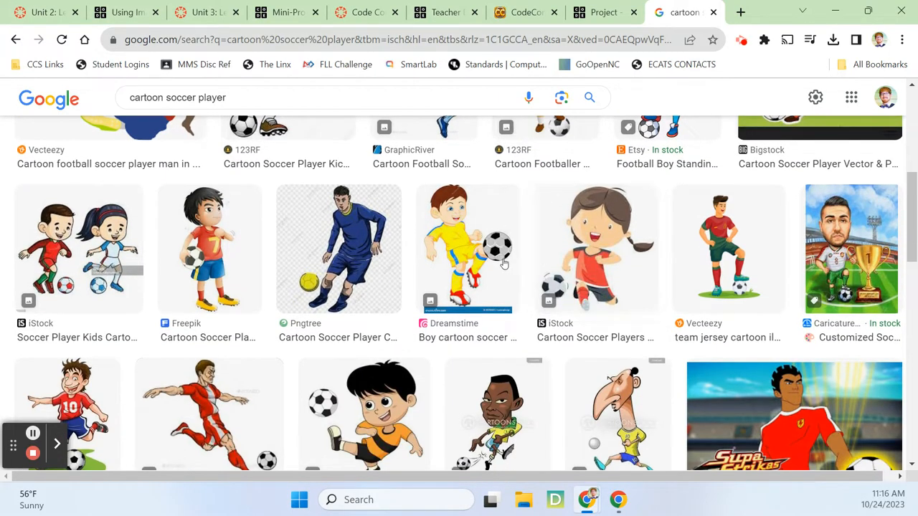
scroll("down", 3)
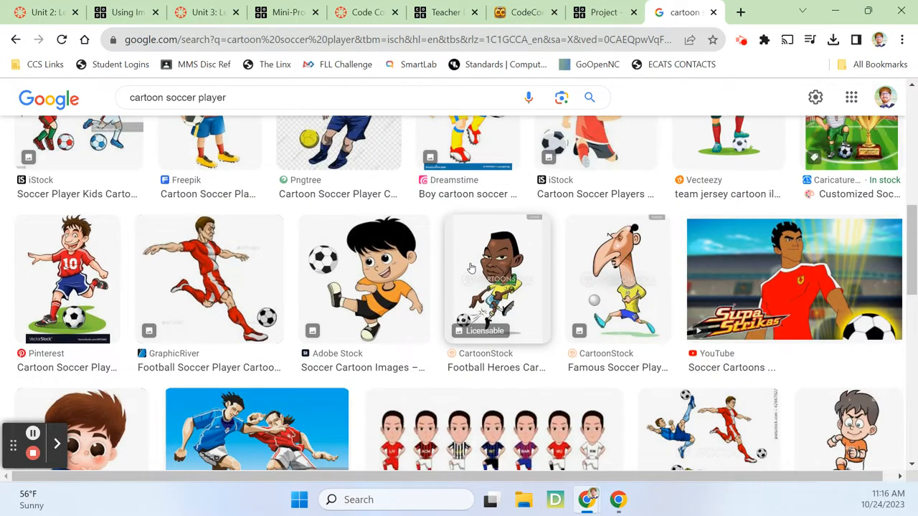
scroll("down", 3)
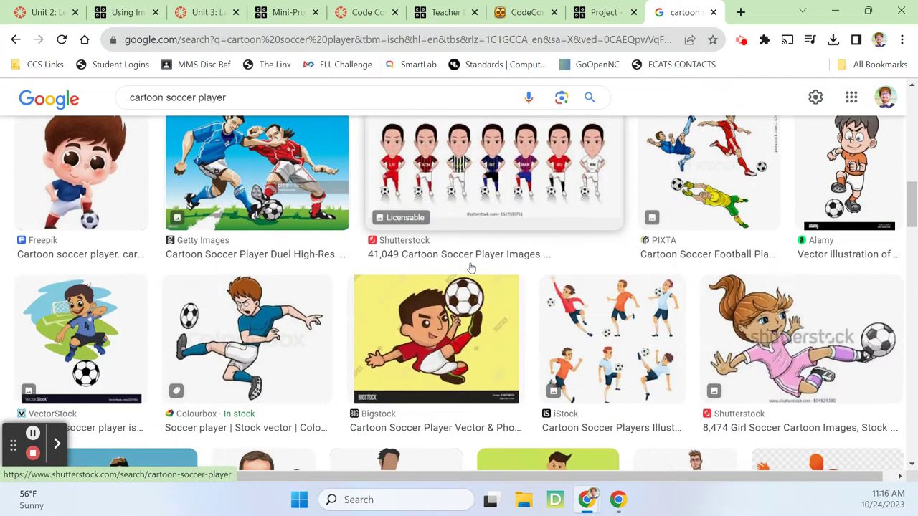
scroll("down", 3)
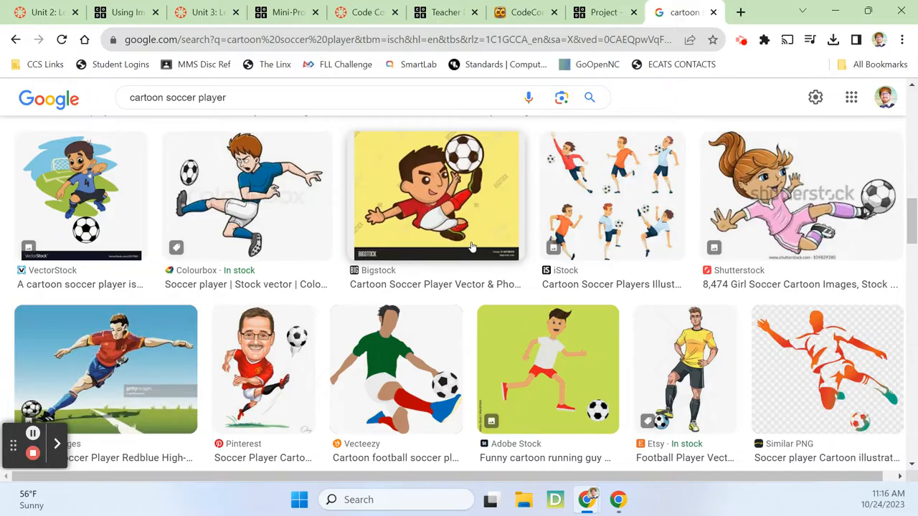
scroll("down", 3)
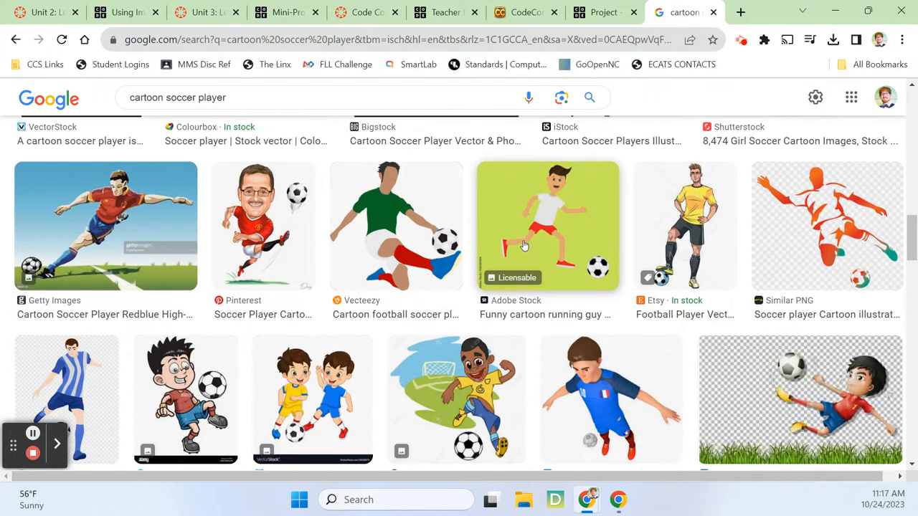
scroll("down", 3)
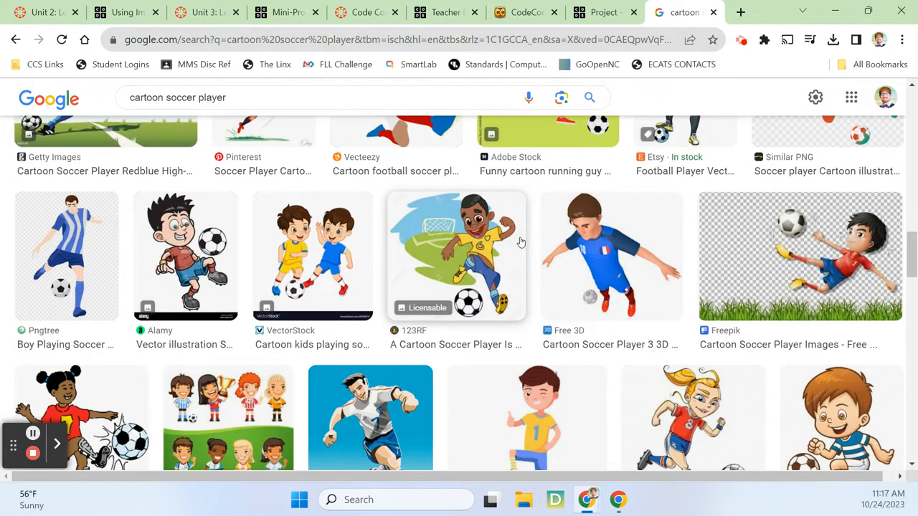
scroll("down", 3)
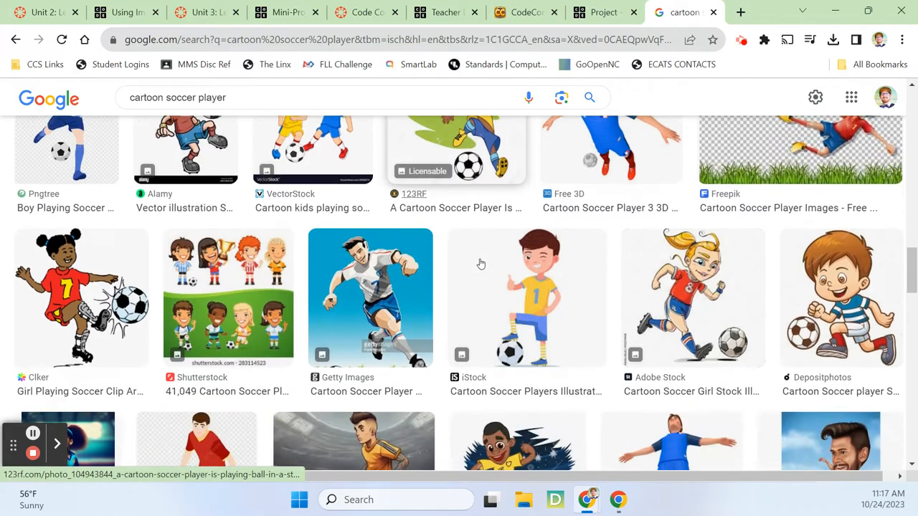
scroll("down", 3)
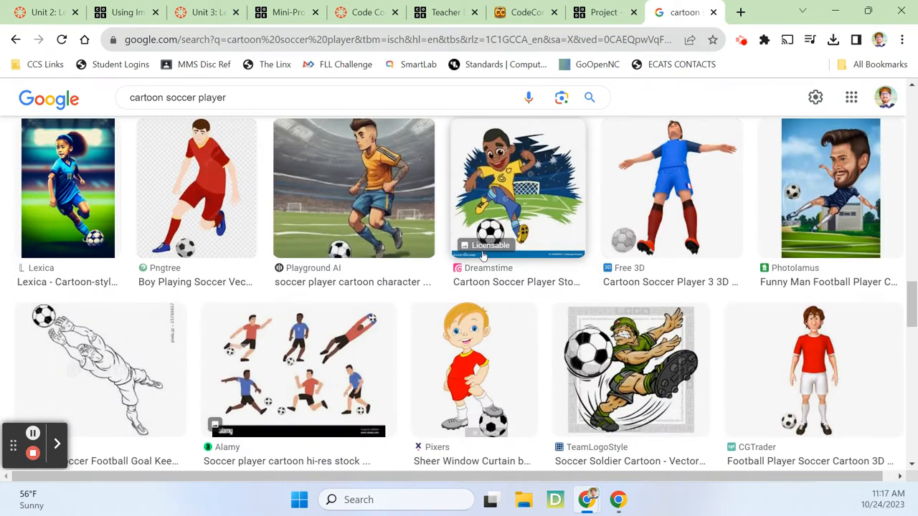
scroll("down", 3)
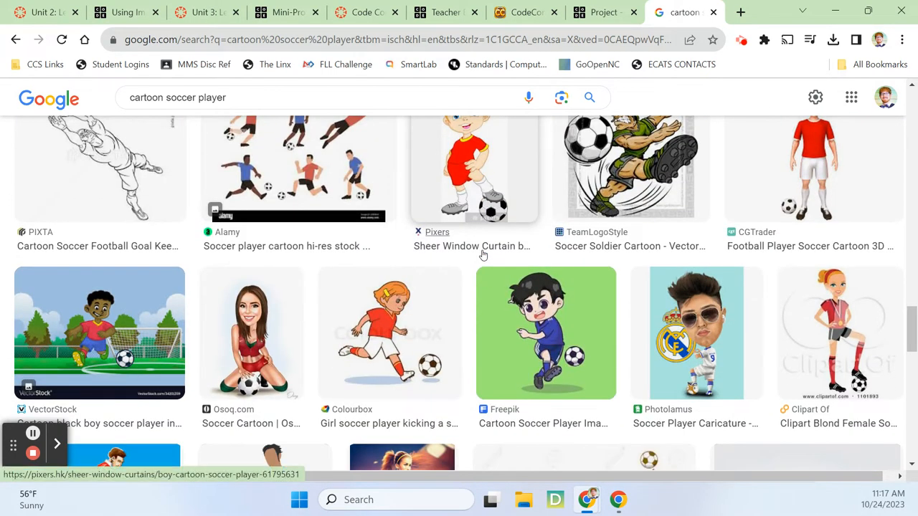
scroll("down", 3)
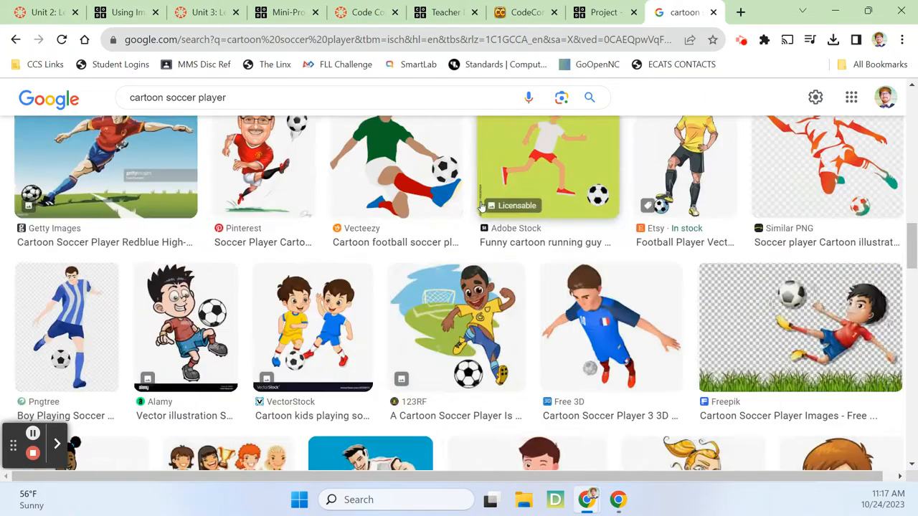
scroll("up", 3)
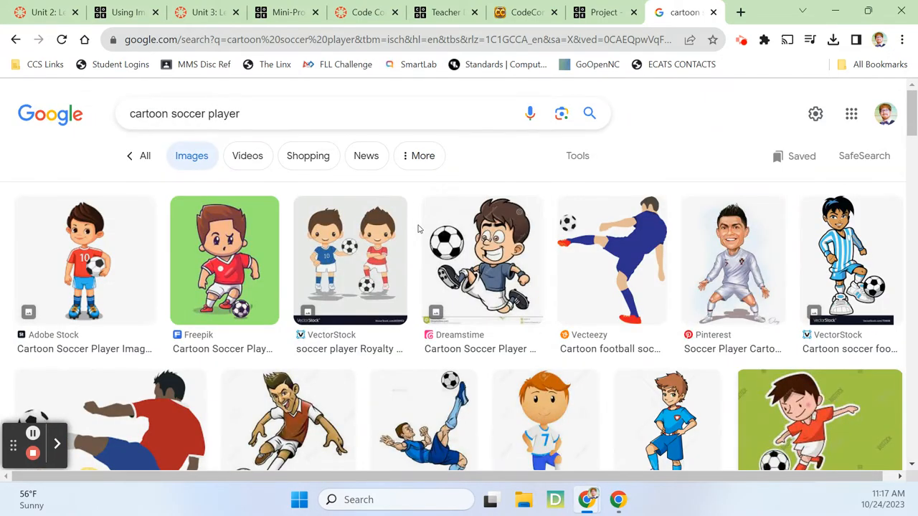
mouse_move(482, 261)
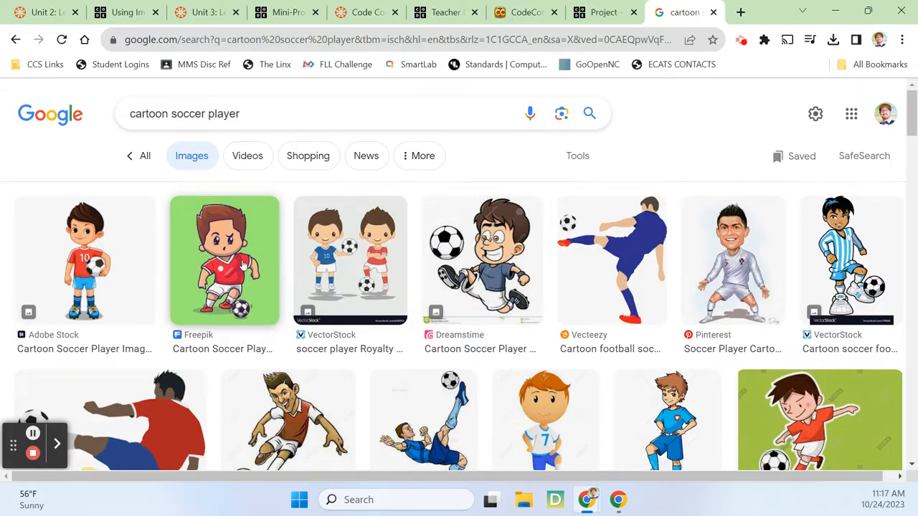
scroll("down", 3)
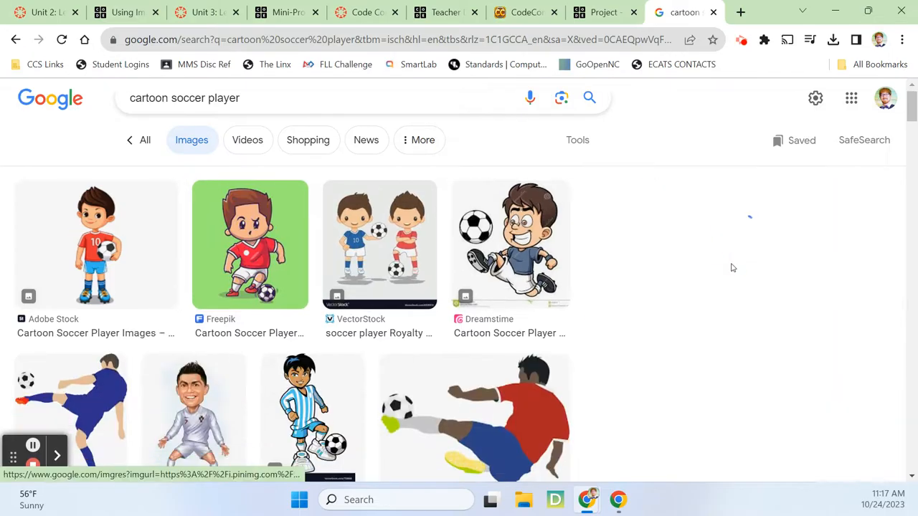
Save the white-kit footballer caricature to Pictures as ronaldocartoon.jpg
left_click(193, 359)
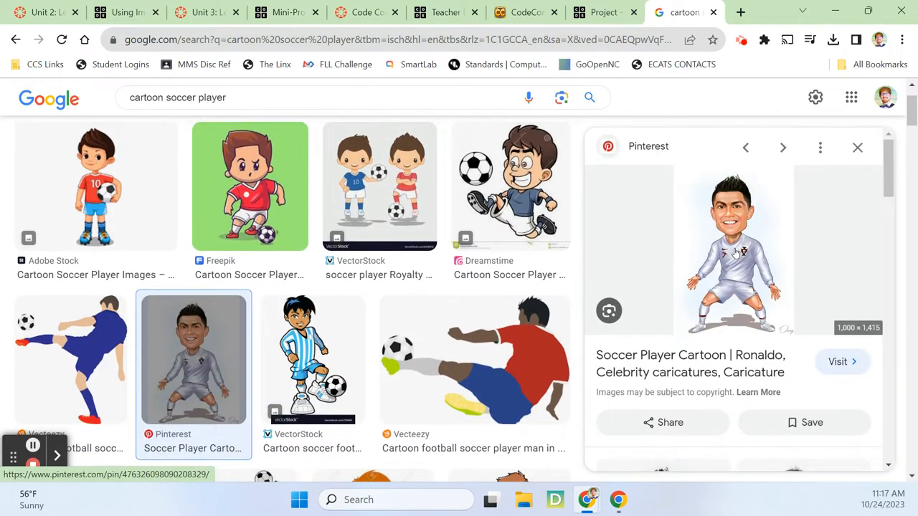
right_click(735, 251)
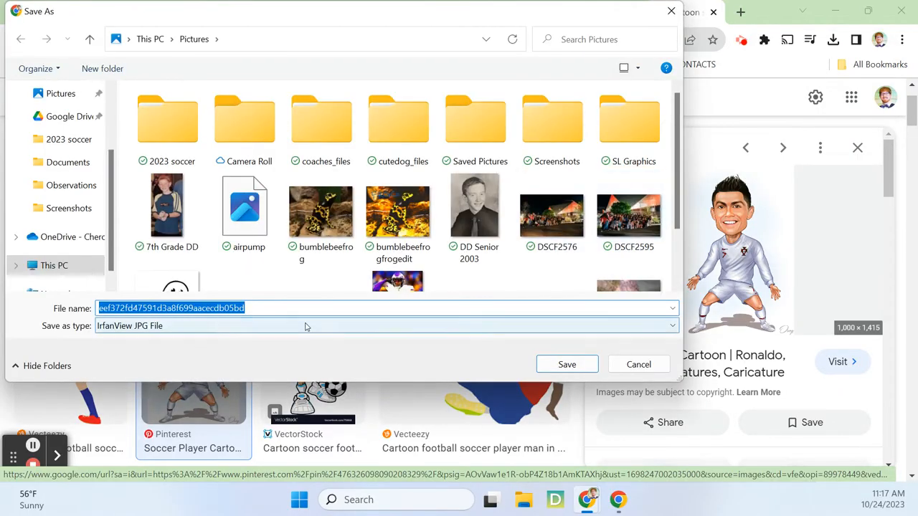
type("ronaldocartoon")
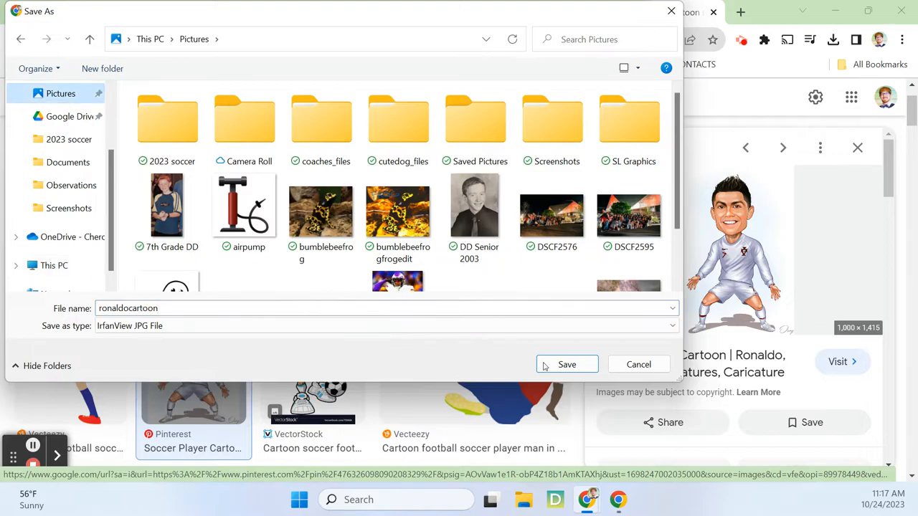
left_click(567, 364)
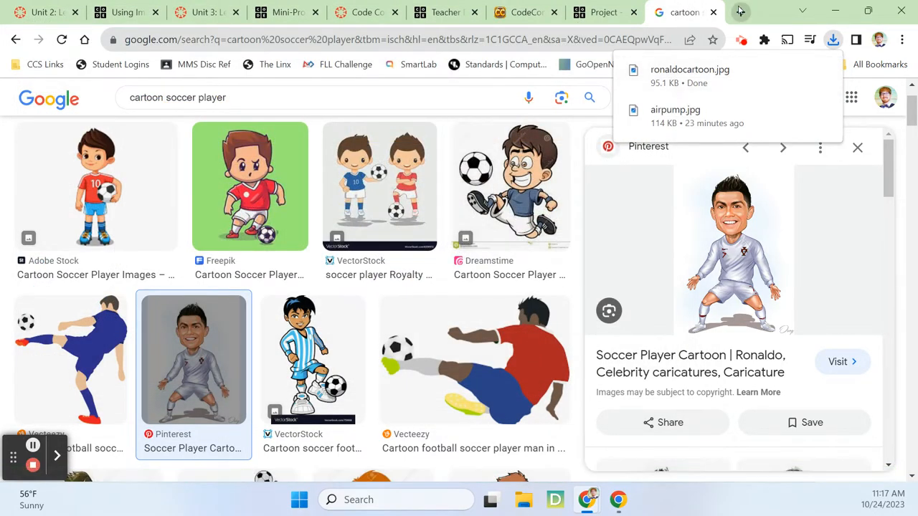
In a new tab, upload ronaldocartoon.jpg to remove.bg to strip its background
left_click(741, 12)
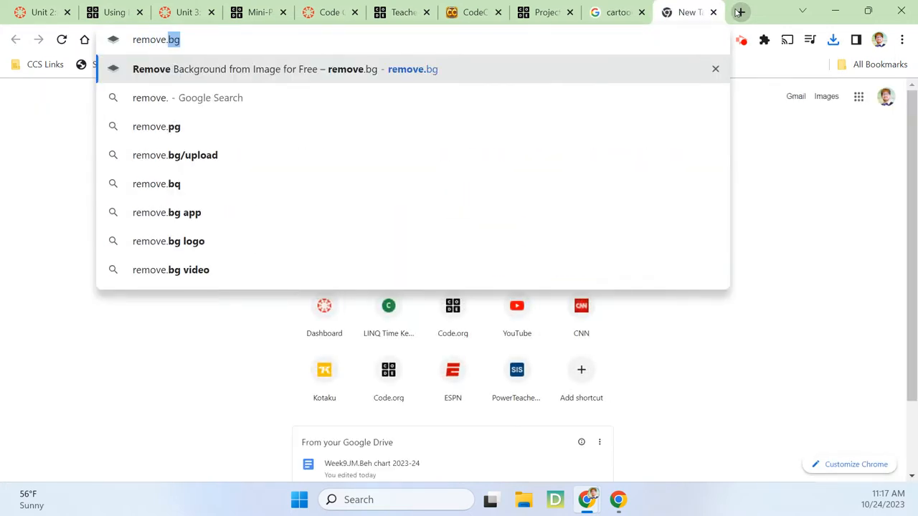
left_click(287, 69)
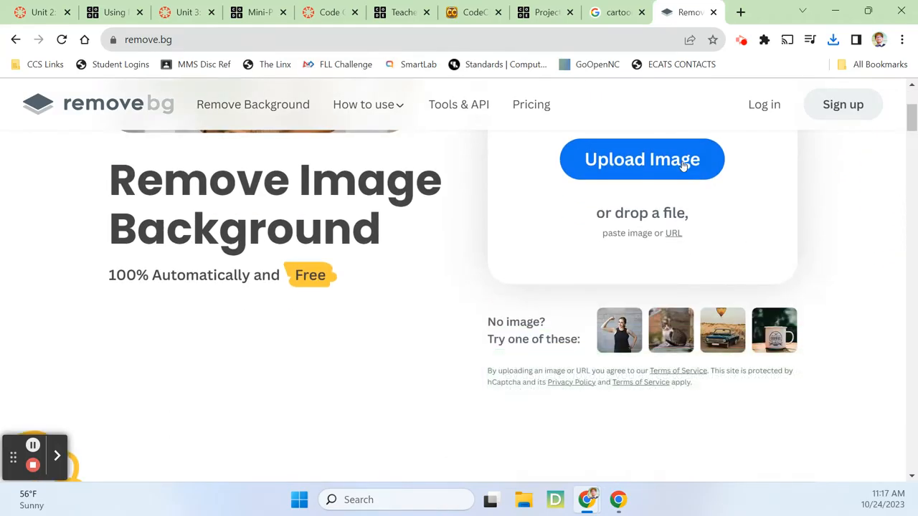
left_click(641, 159)
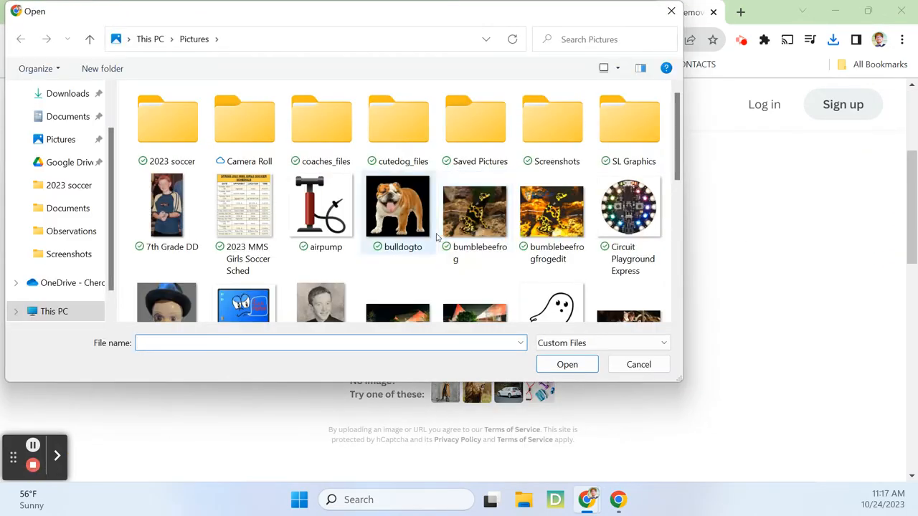
scroll("down", 3)
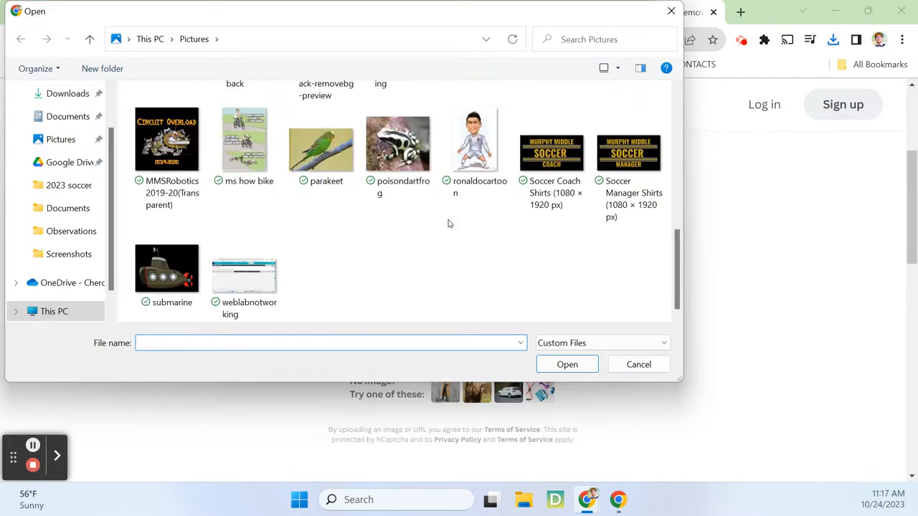
left_click(566, 365)
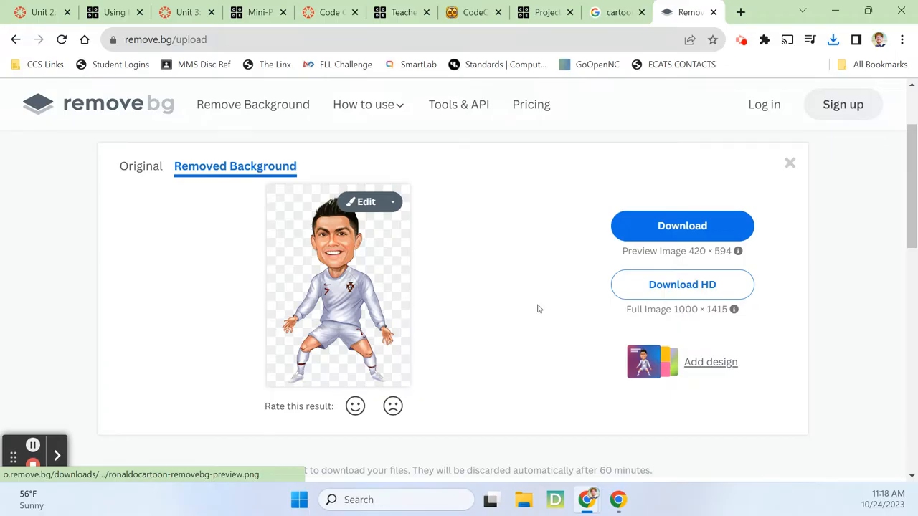
mouse_move(683, 227)
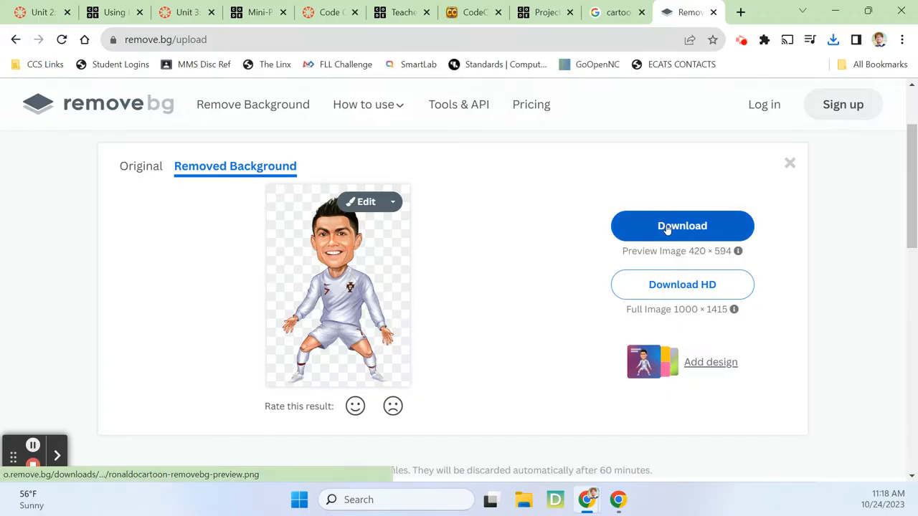
Download the transparent ronaldocartoon-removebg-preview.png and return to the Game Lab tab
left_click(683, 227)
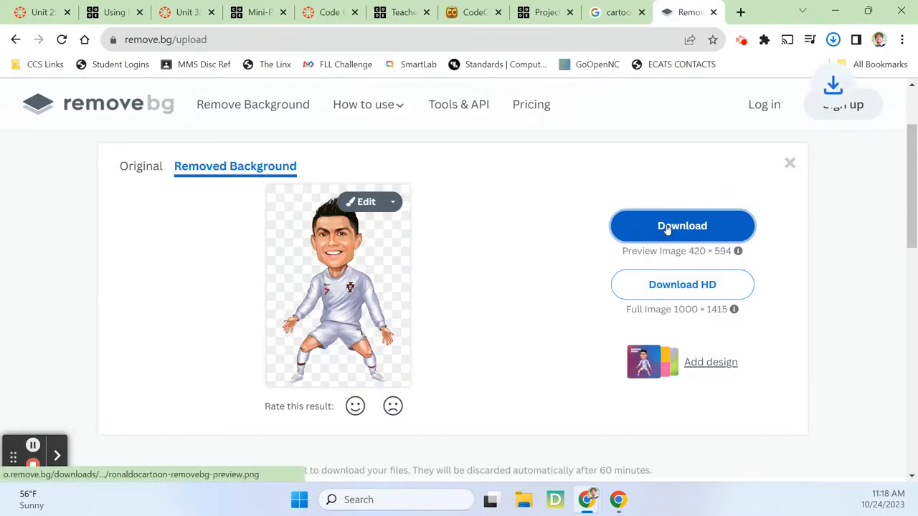
left_click(682, 226)
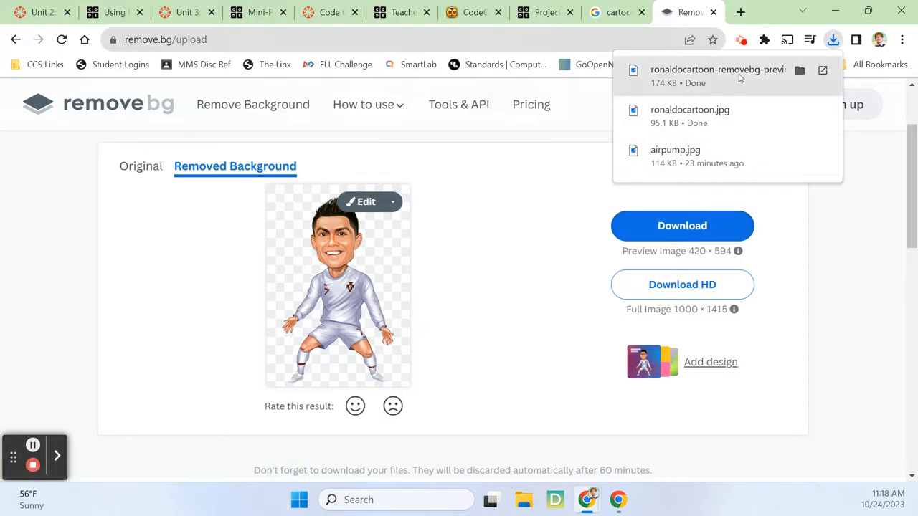
mouse_move(502, 22)
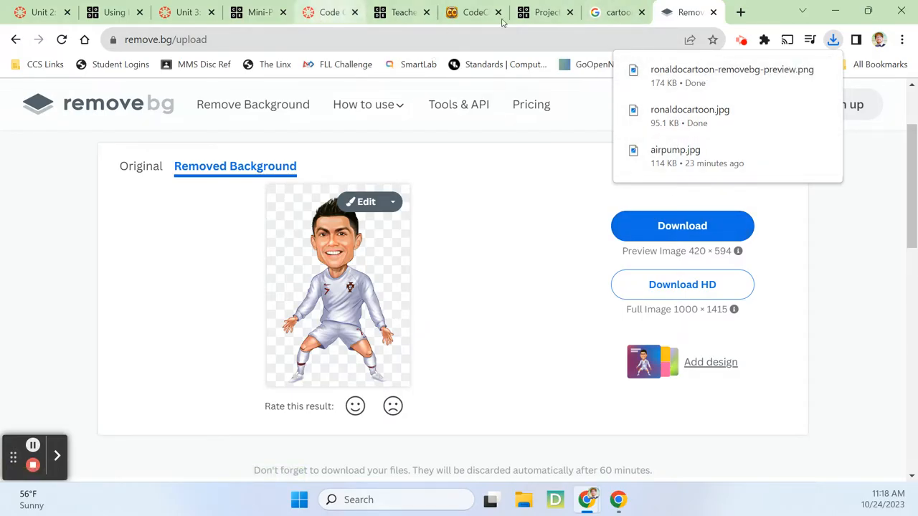
left_click(545, 12)
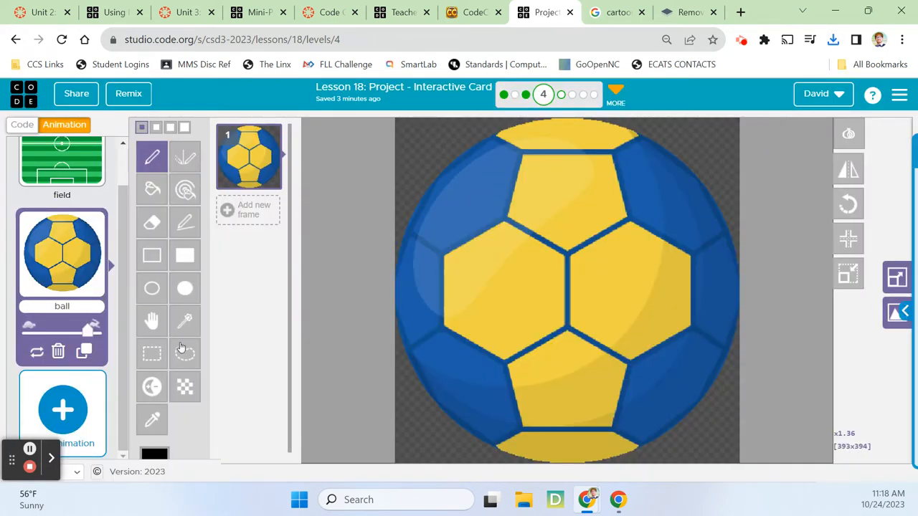
Upload the removebg-preview PNG from Downloads as an animation, hitting the 100 KB size limit error
left_click(63, 410)
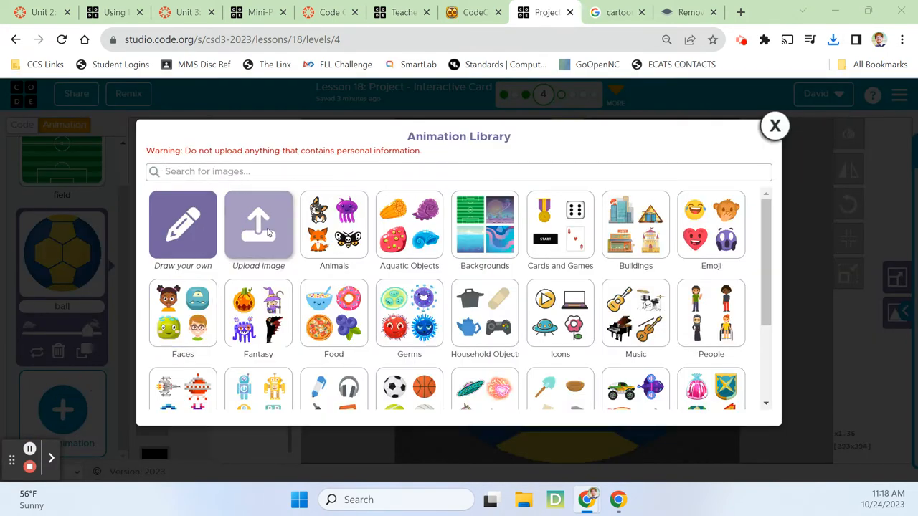
left_click(258, 229)
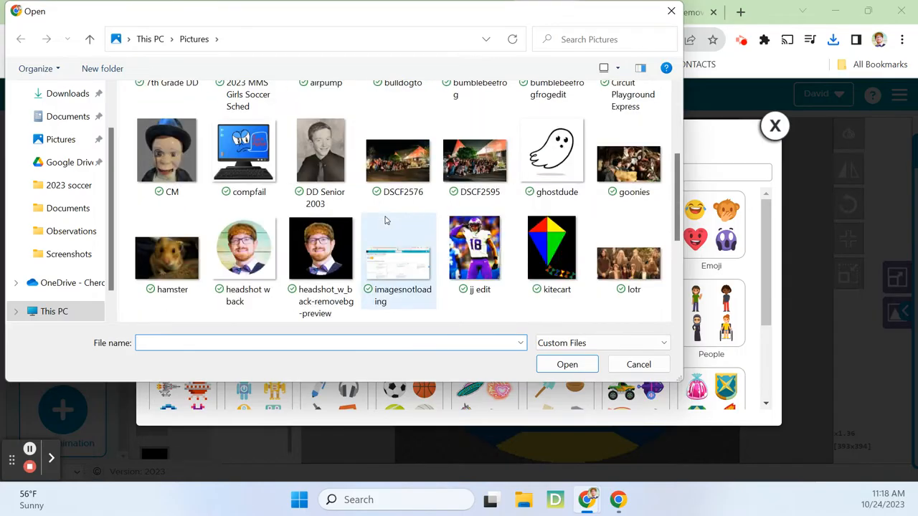
scroll("down", 3)
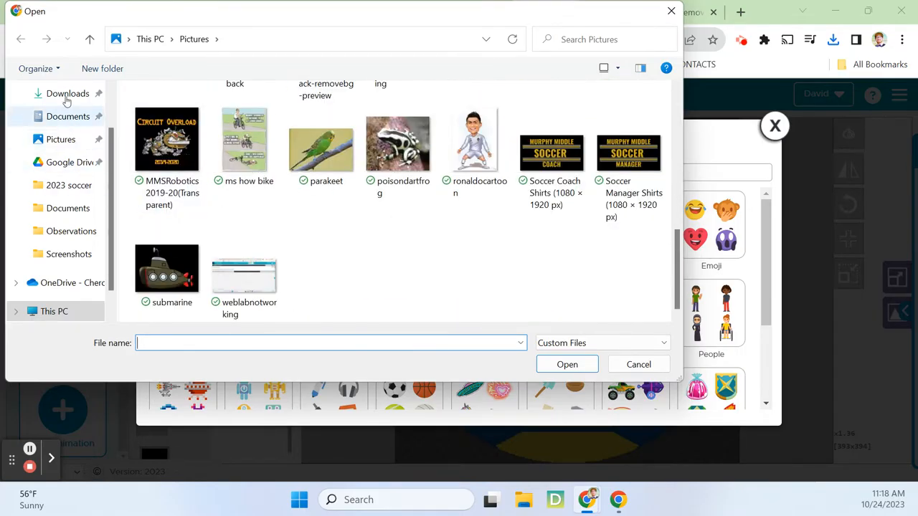
left_click(67, 93)
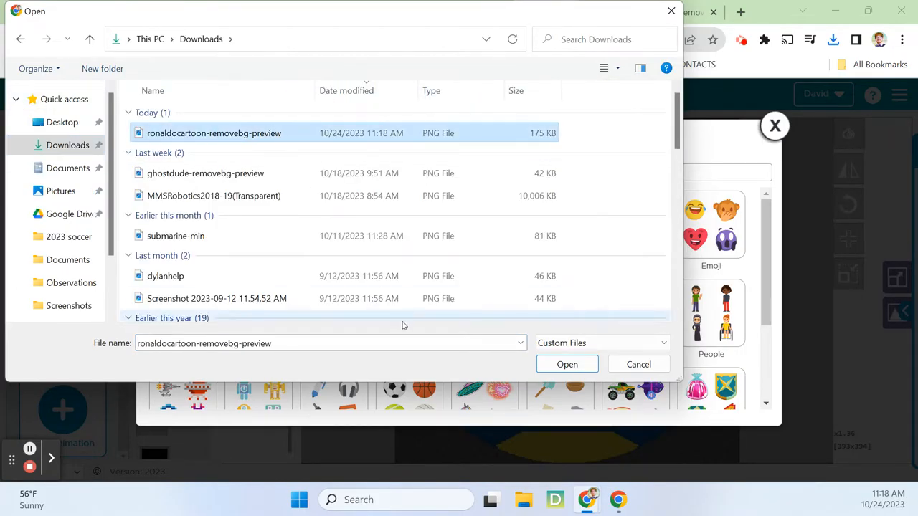
left_click(566, 365)
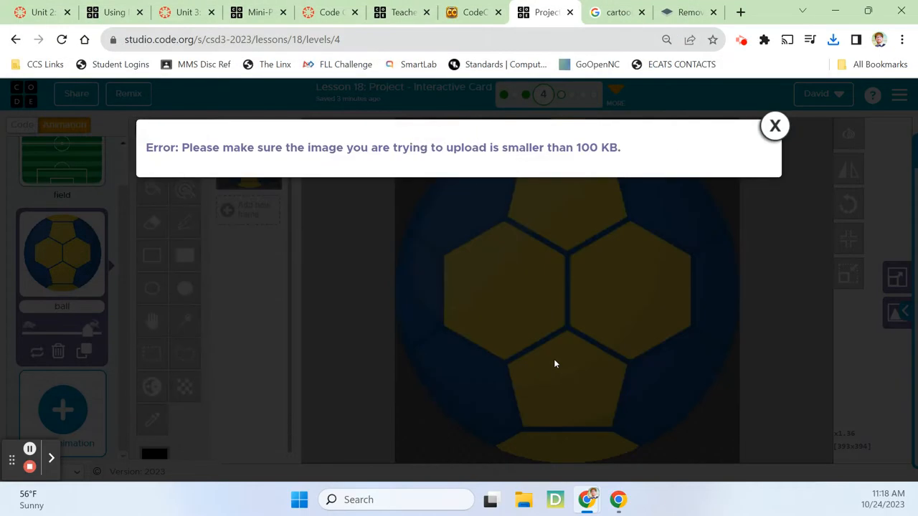
left_click(740, 11)
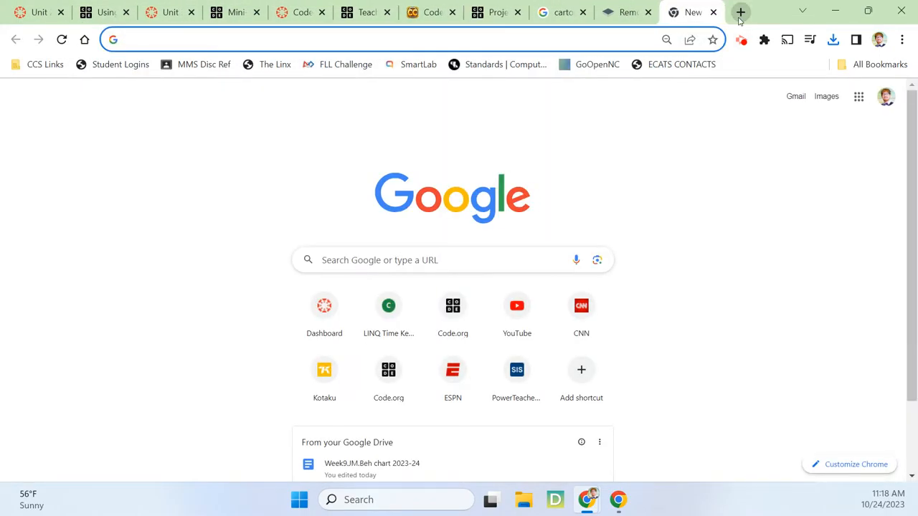
Find imagecompressor.com via Google and upload the removebg-preview PNG to Optimizilla for compression
type("image compressor")
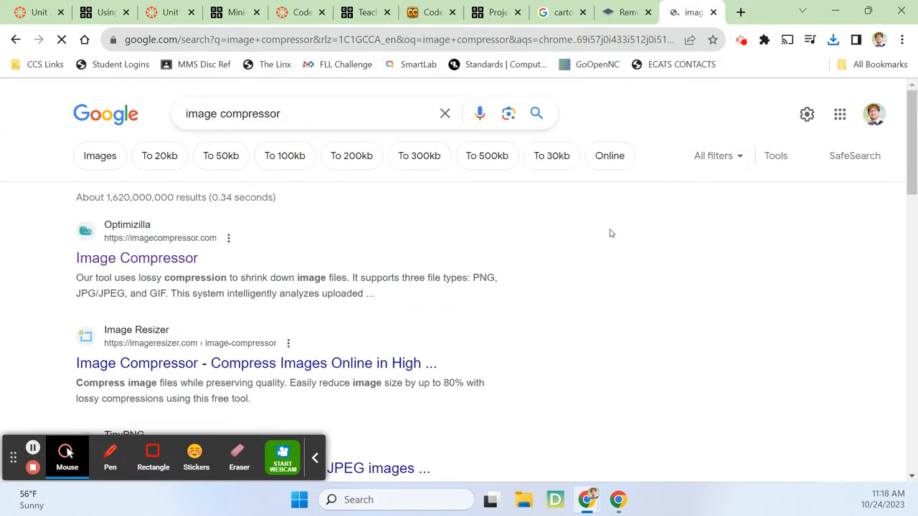
left_click(136, 258)
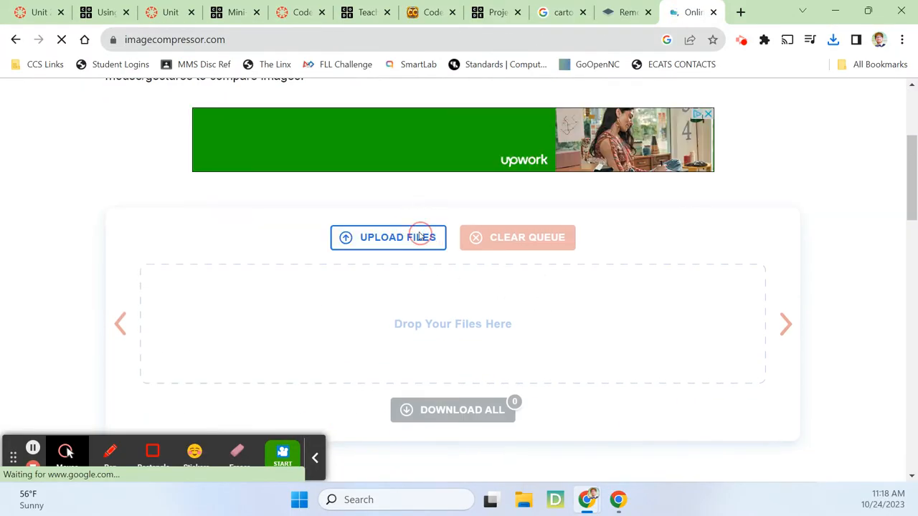
left_click(388, 238)
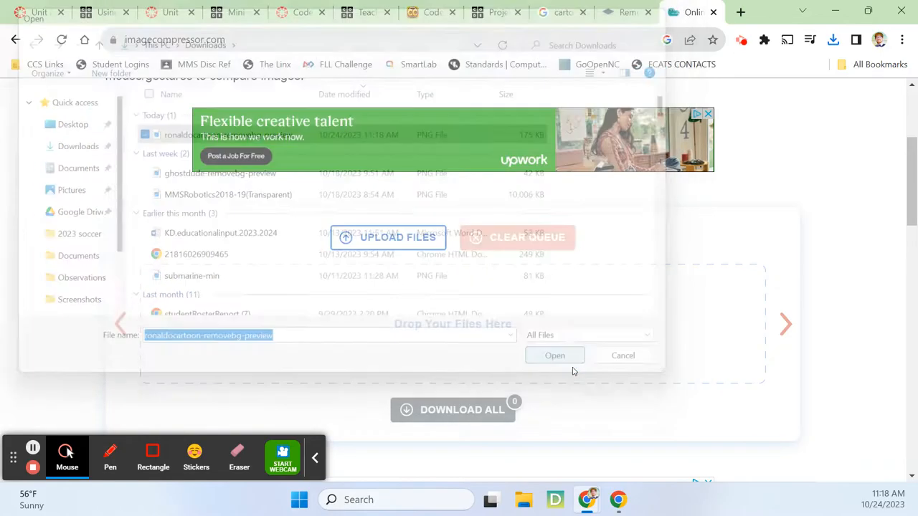
left_click(553, 356)
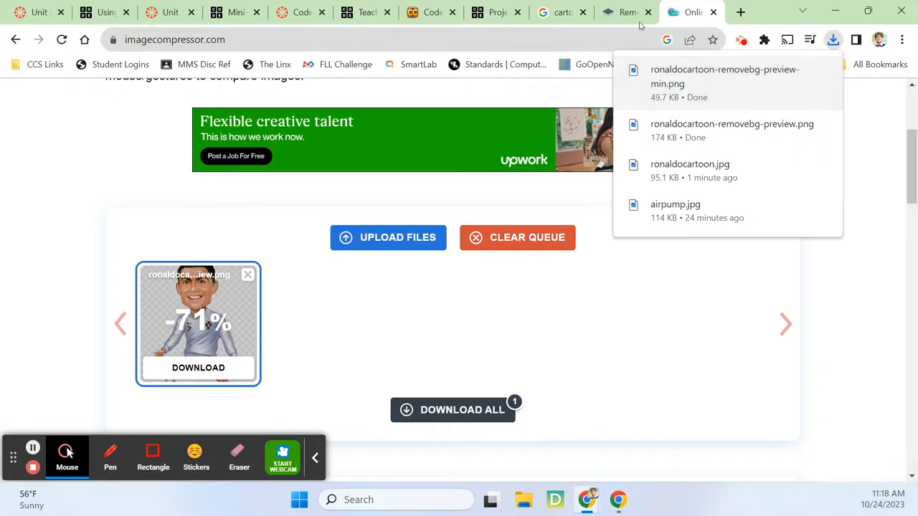
Back in Game Lab, upload ronaldocartoon-removebg-preview-min from Downloads as a new animation
left_click(495, 11)
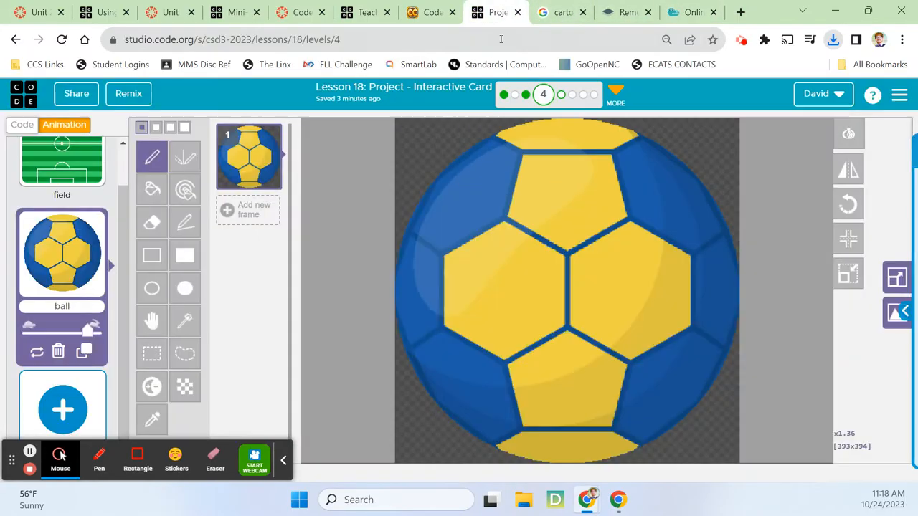
left_click(63, 410)
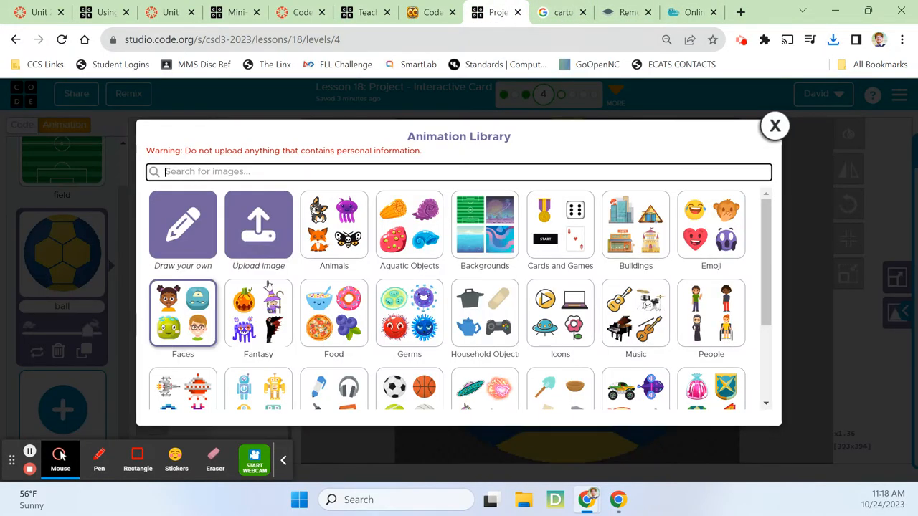
left_click(258, 226)
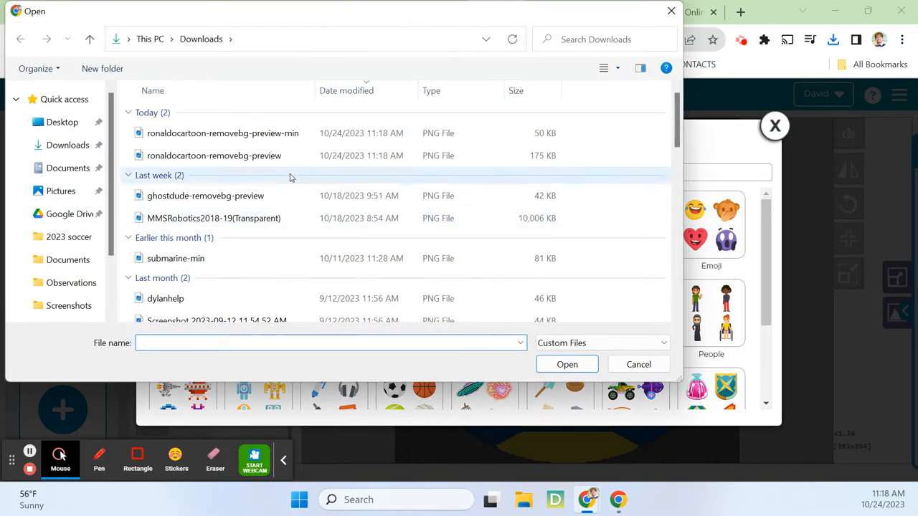
left_click(566, 365)
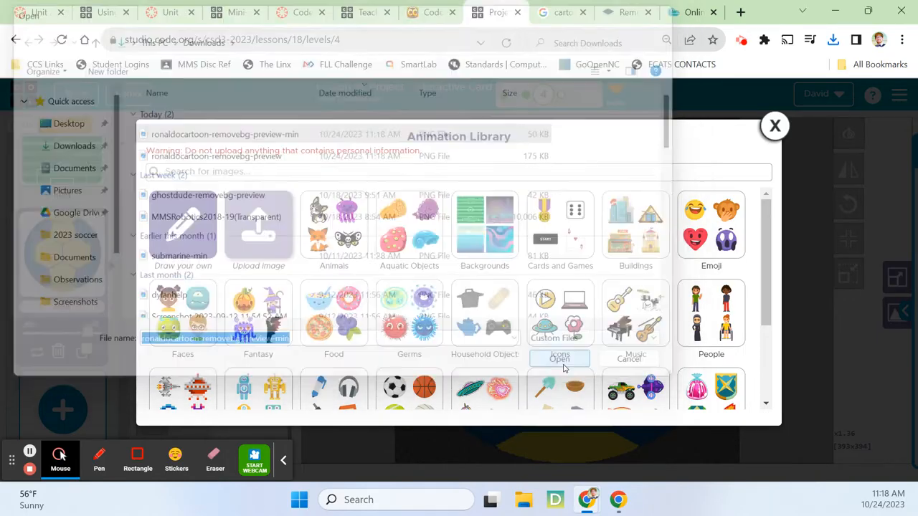
left_click(559, 358)
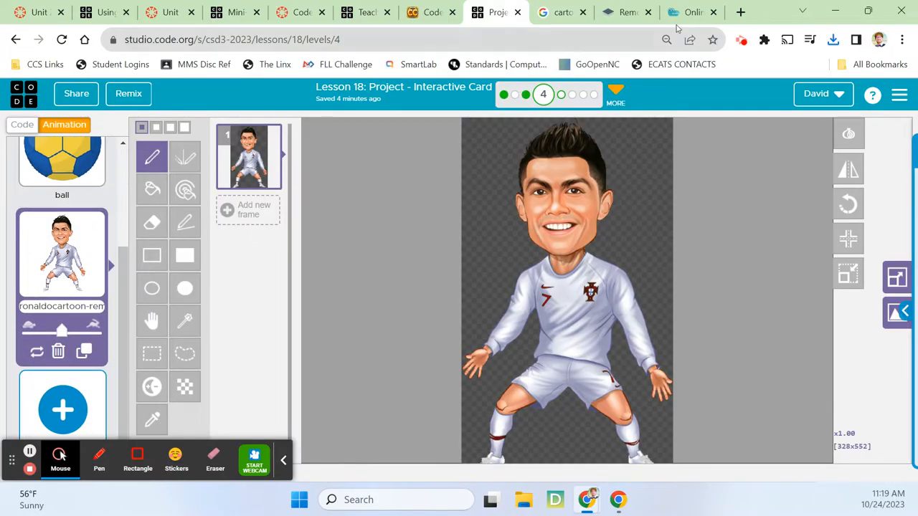
Search Google Images for 'cartoon soccer coach' and preview a few candidate coach pictures
left_click(559, 12)
type("cartoon soccer co")
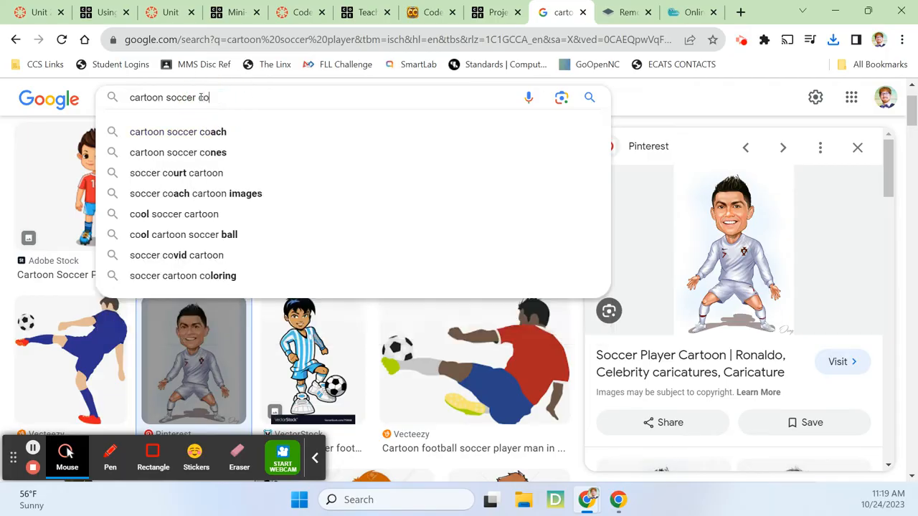
left_click(178, 132)
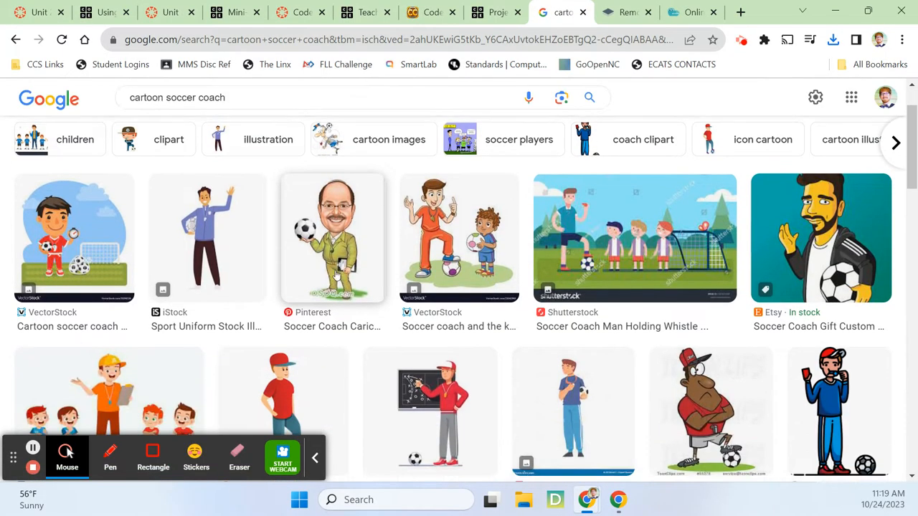
mouse_move(364, 242)
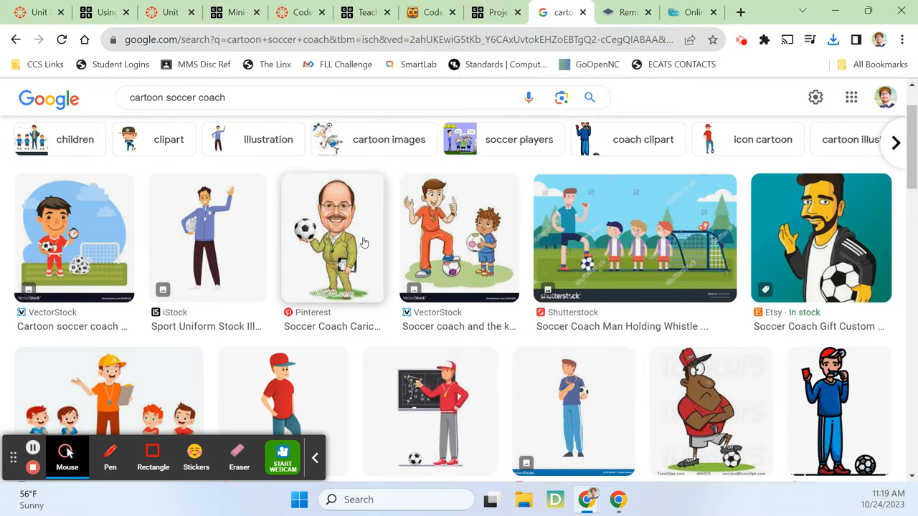
left_click(333, 238)
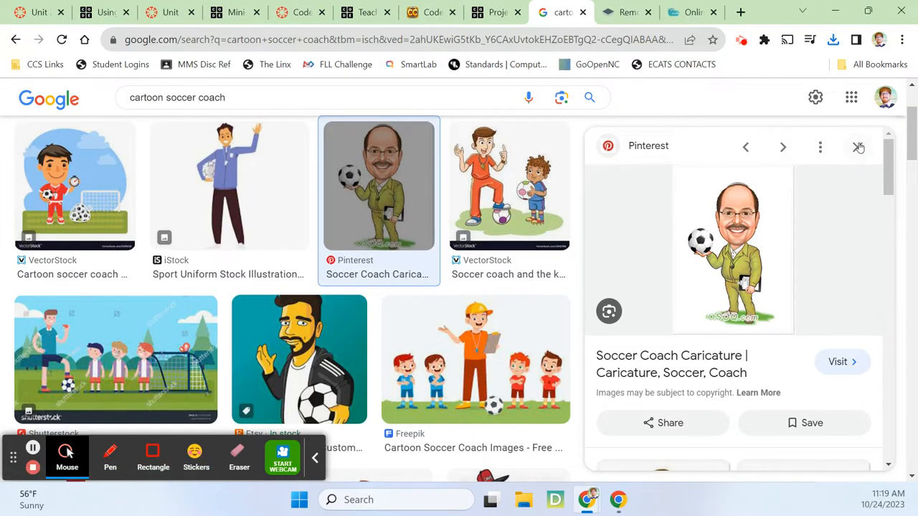
left_click(858, 147)
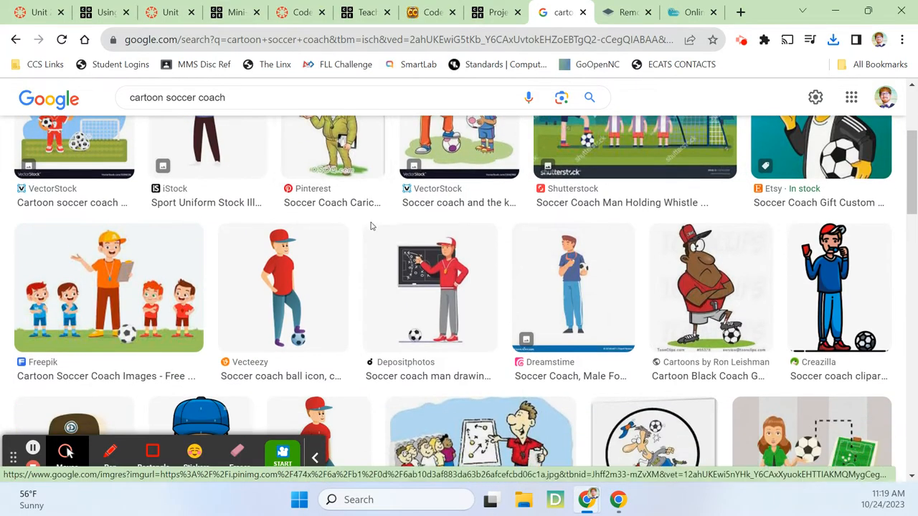
scroll("down", 3)
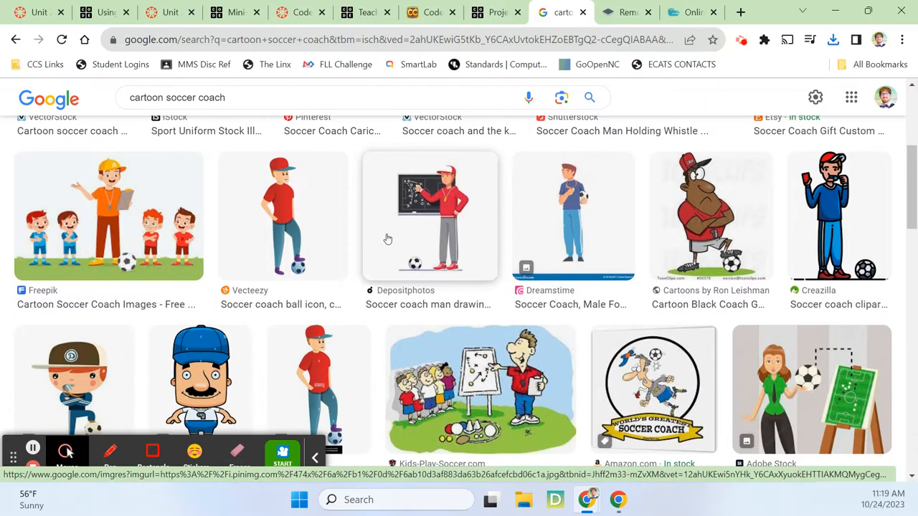
scroll("down", 3)
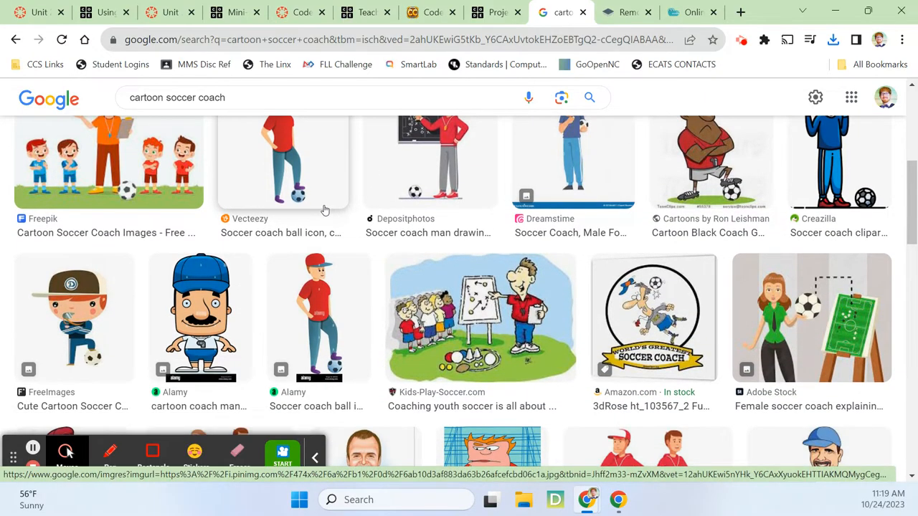
left_click(75, 318)
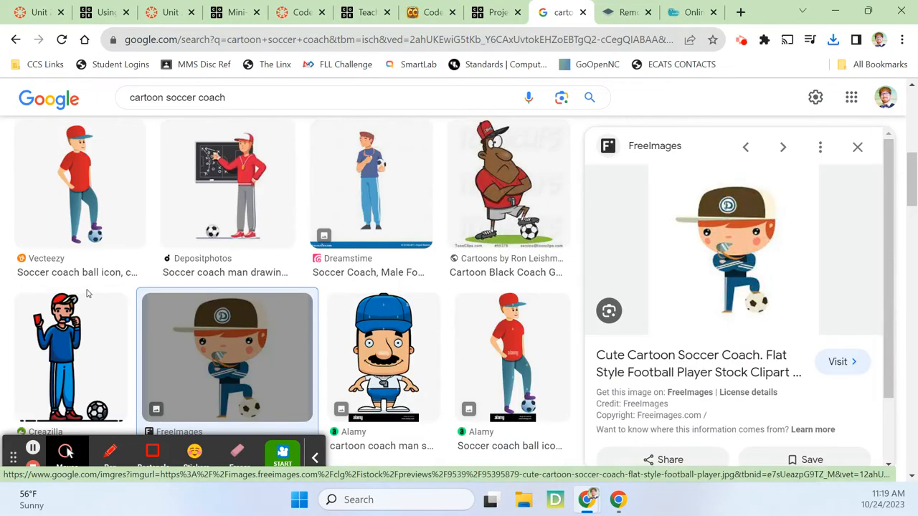
mouse_move(691, 249)
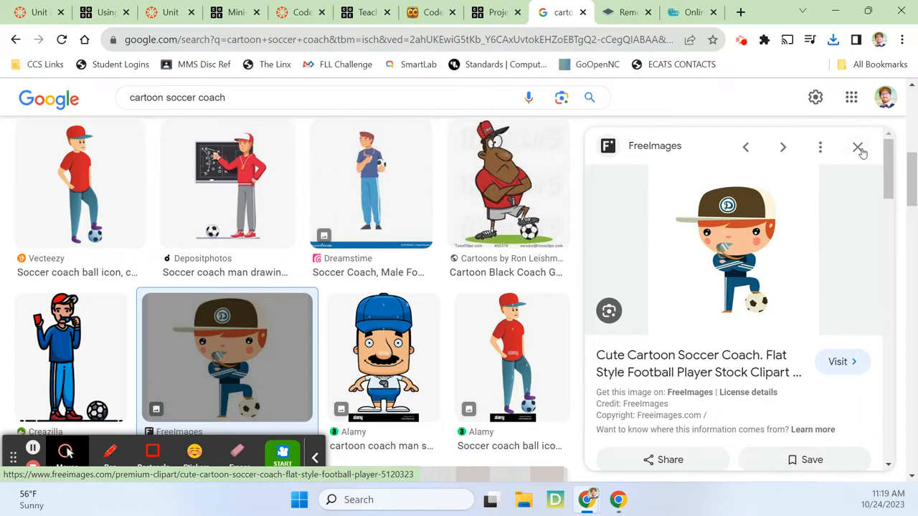
left_click(858, 146)
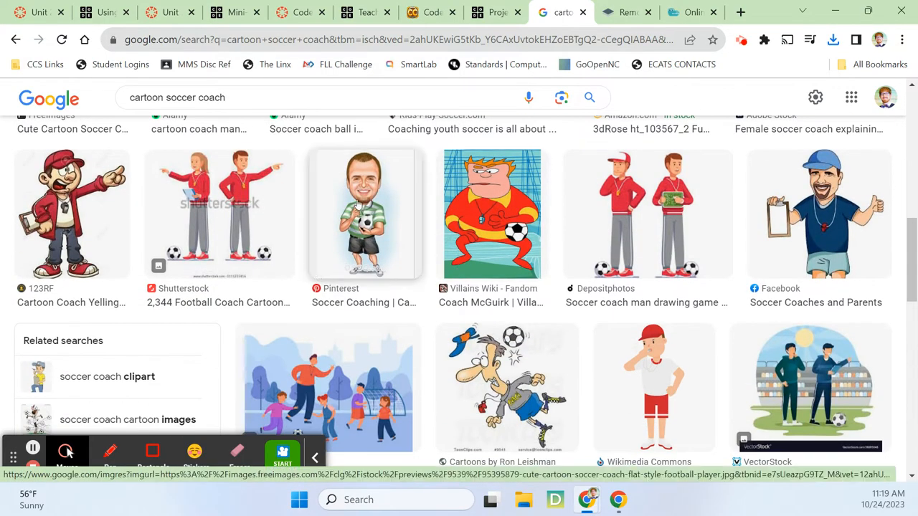
mouse_move(390, 210)
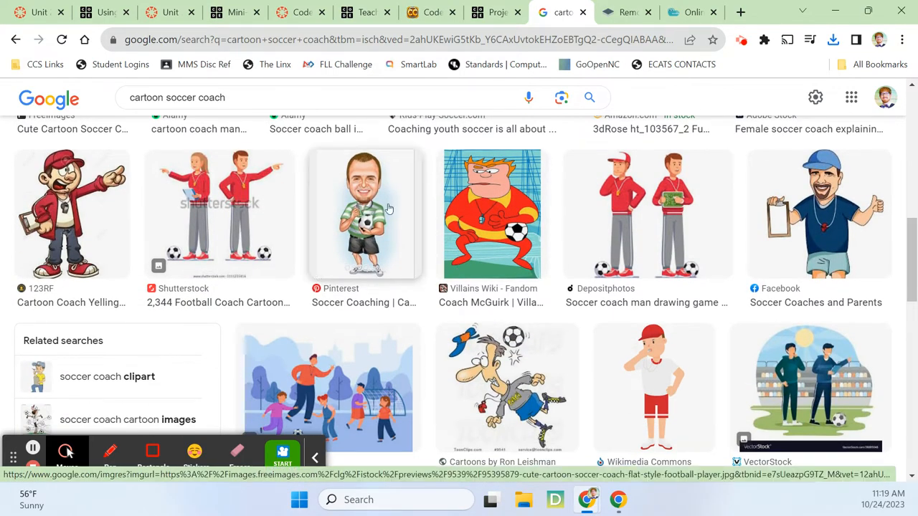
scroll("down", 3)
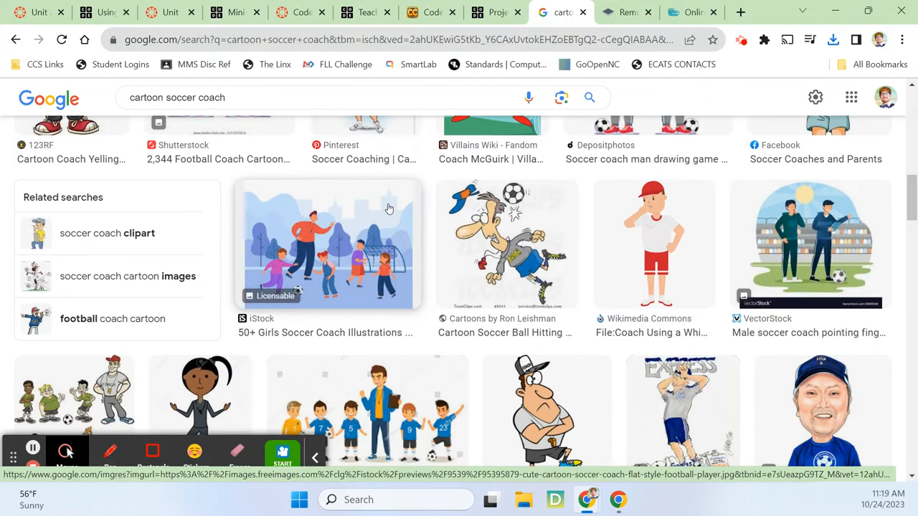
scroll("down", 3)
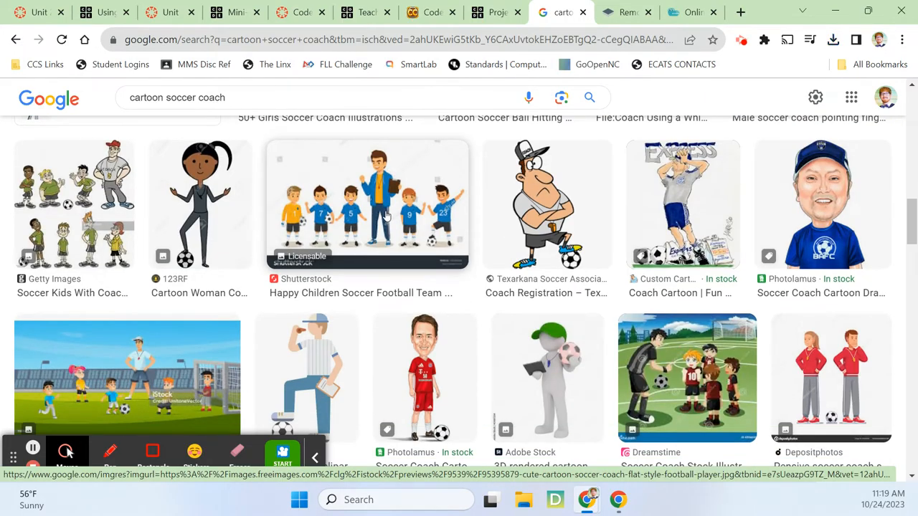
mouse_move(545, 204)
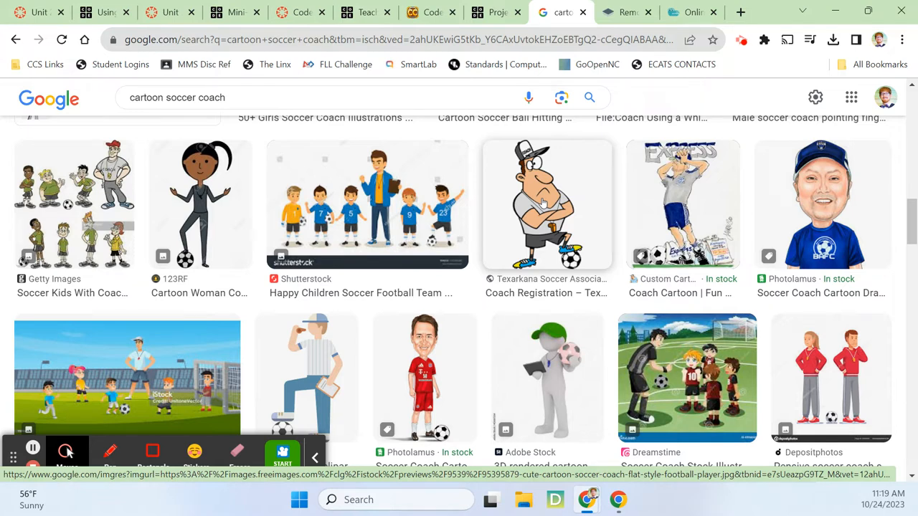
Save the crossed-arms coach with a foot on the ball to Pictures as 'coach'
left_click(547, 204)
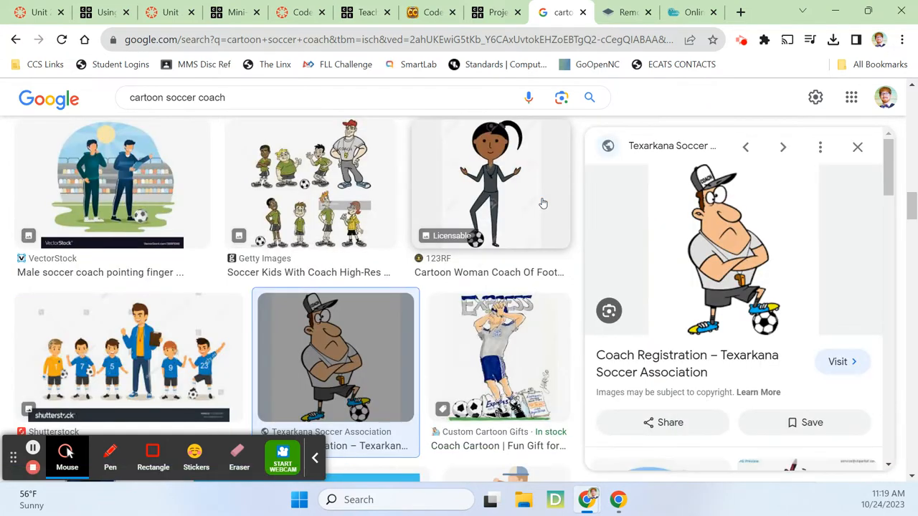
right_click(717, 251)
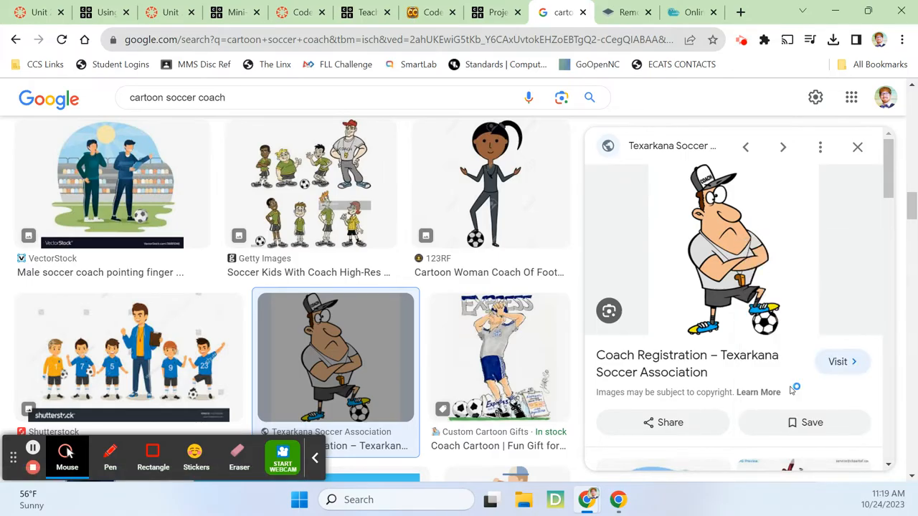
mouse_move(720, 327)
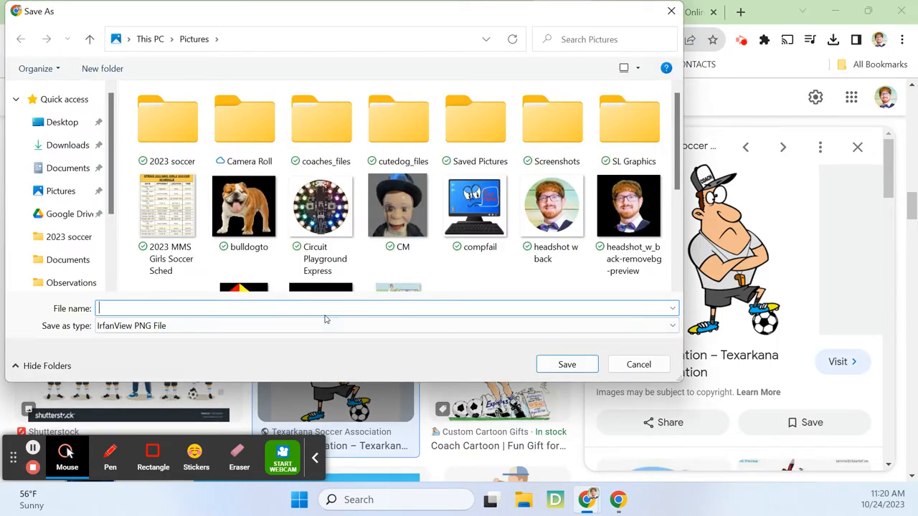
type("coach")
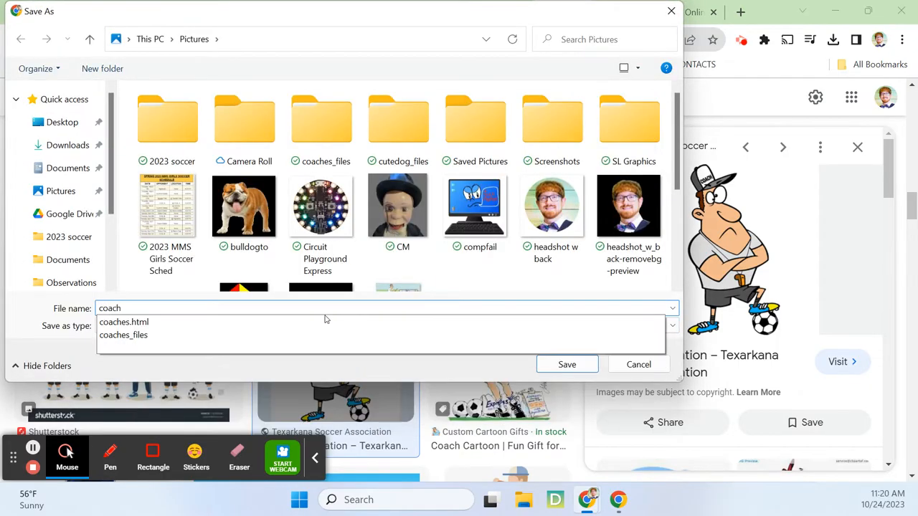
left_click(123, 321)
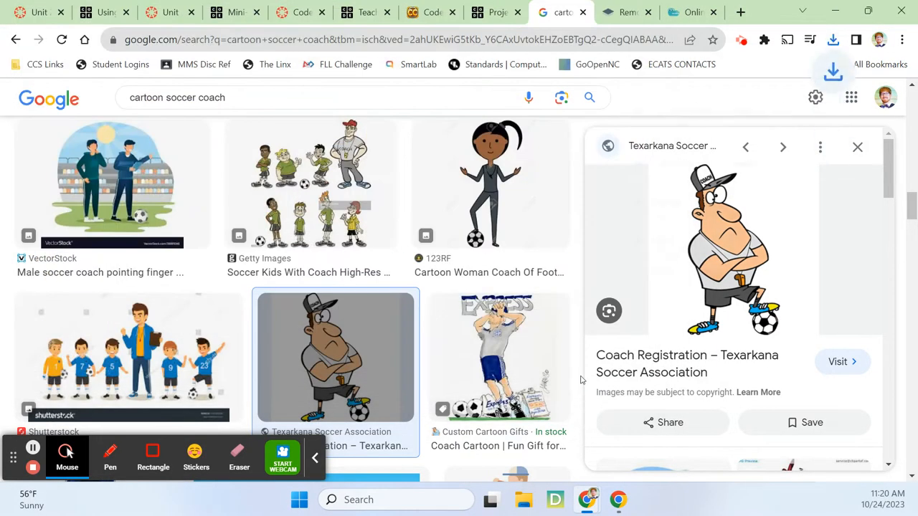
Upload the coach picture from Pictures to remove.bg and download coach-removebg-preview.png
left_click(833, 40)
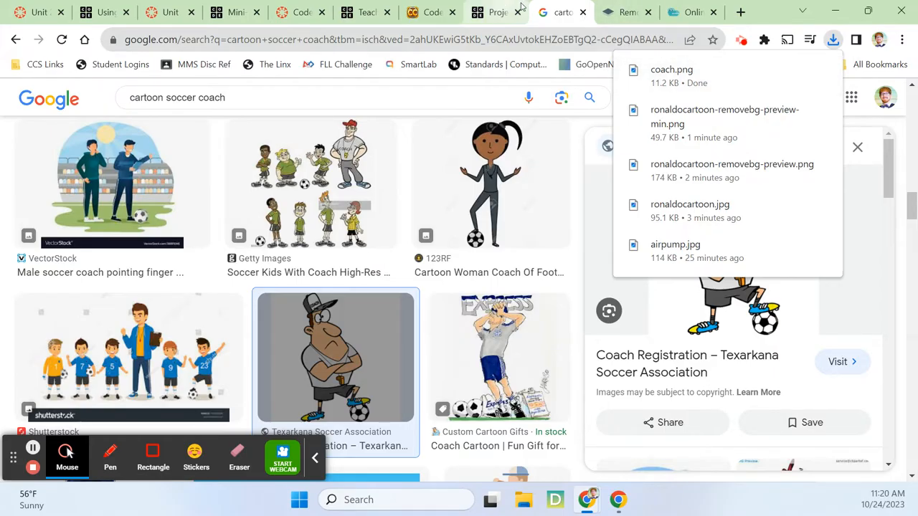
mouse_move(691, 11)
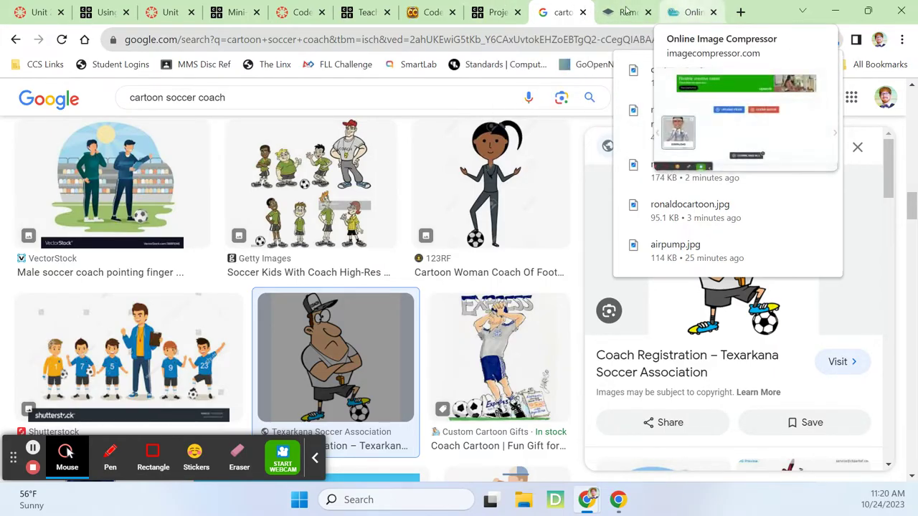
left_click(623, 11)
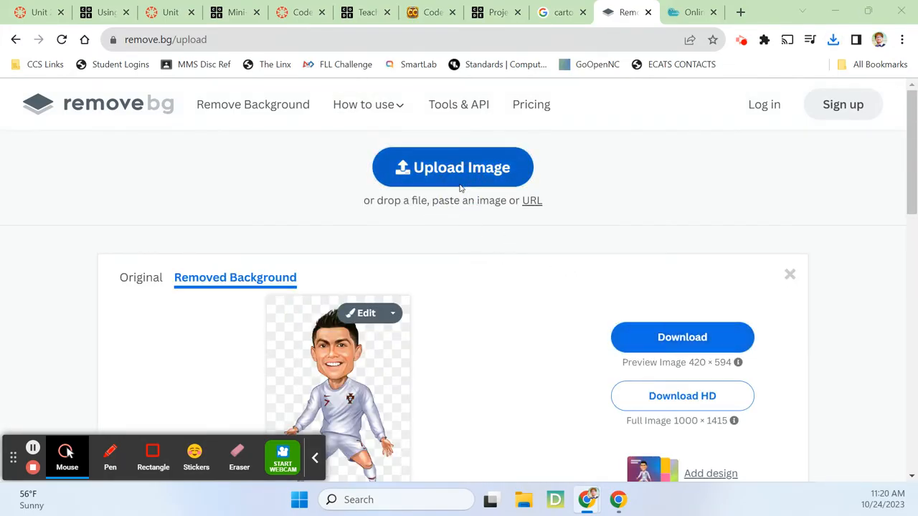
left_click(454, 166)
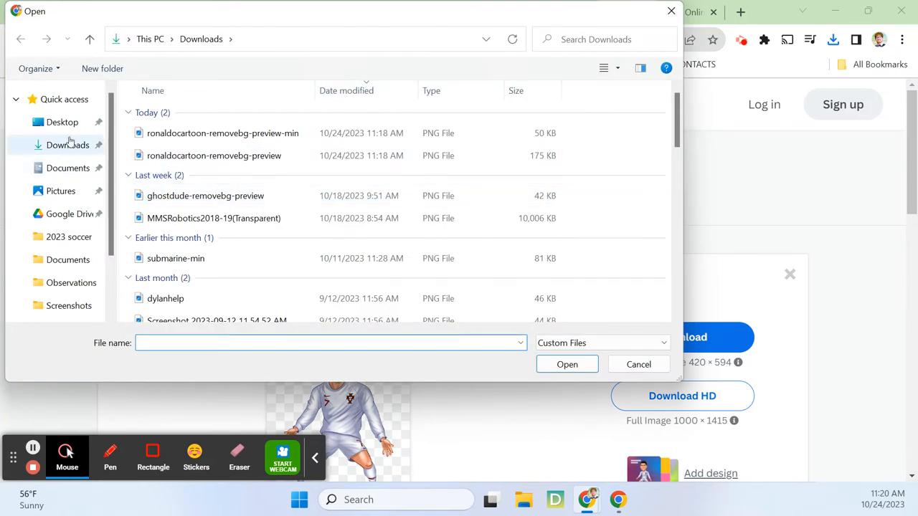
left_click(60, 189)
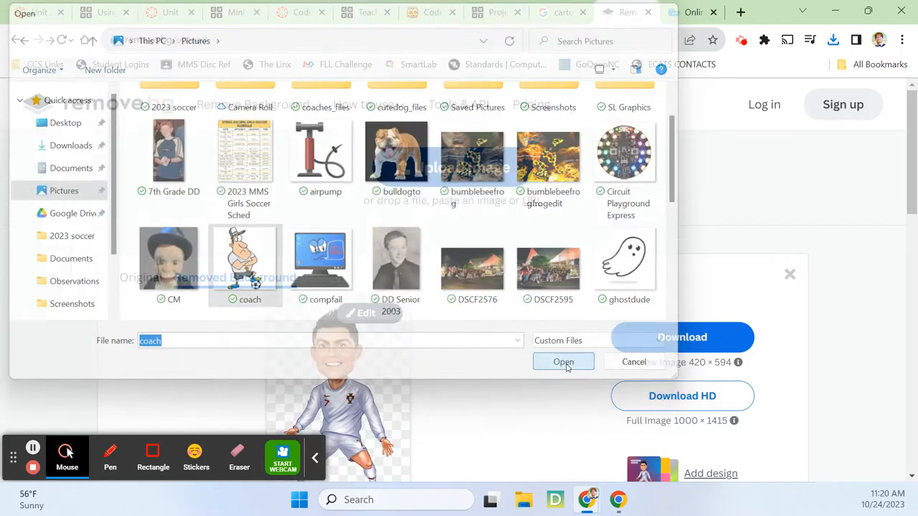
left_click(562, 361)
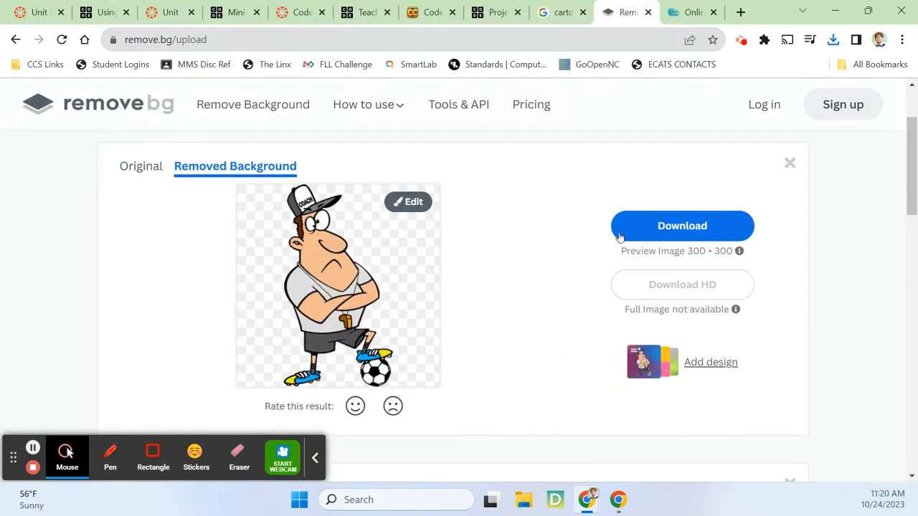
left_click(832, 40)
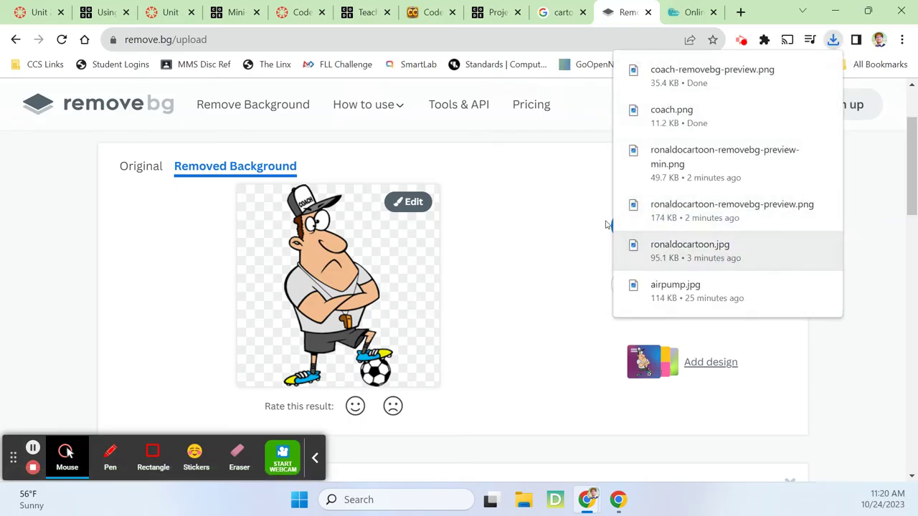
left_click(496, 12)
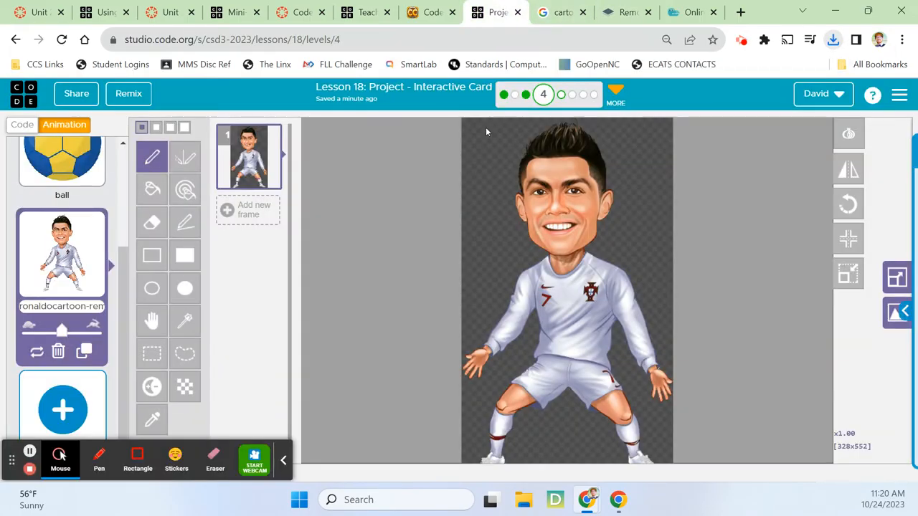
left_click(63, 410)
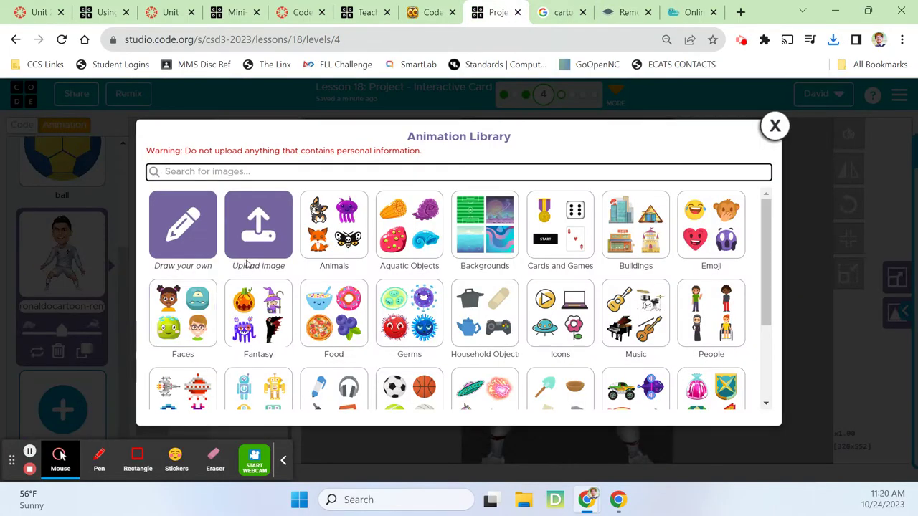
left_click(258, 226)
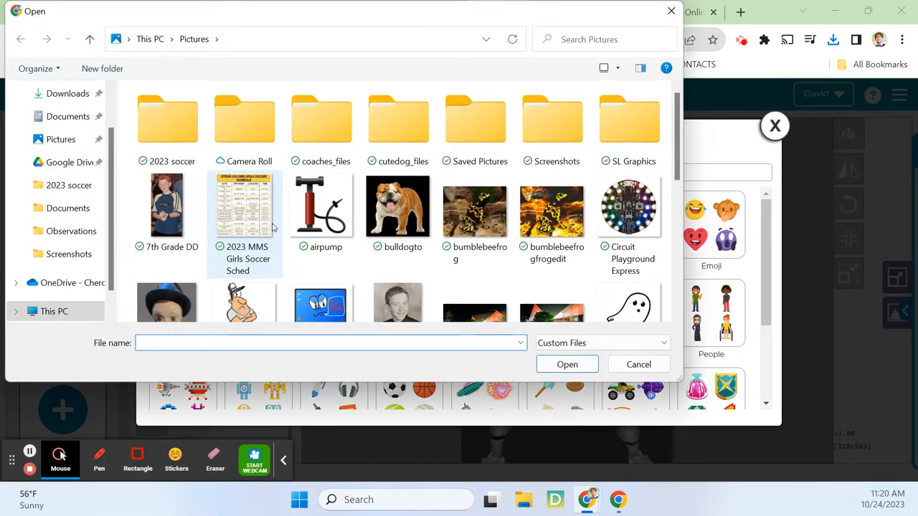
scroll("down", 3)
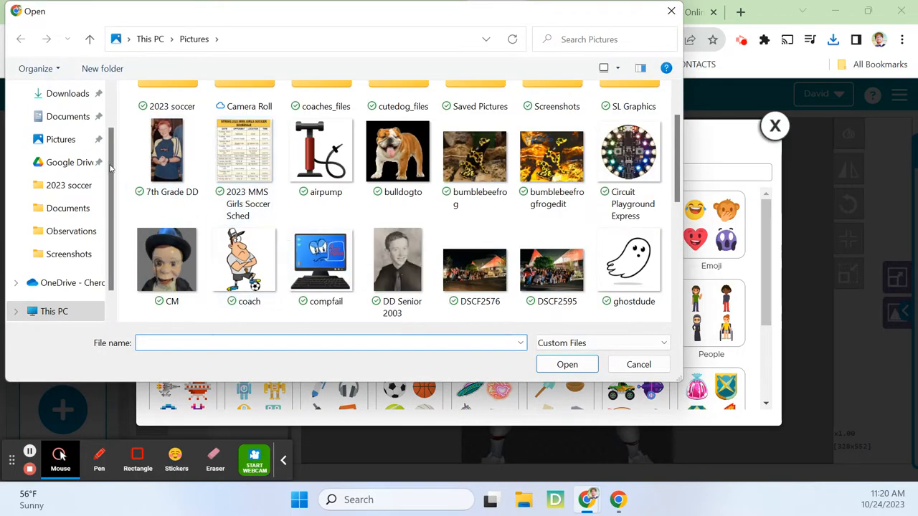
left_click(67, 93)
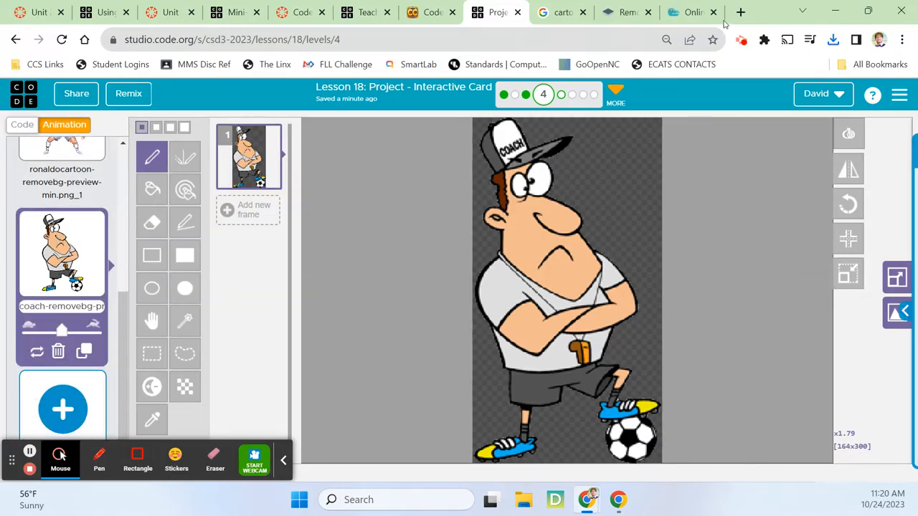
Search Google Images for 'cartoon ball pump', then refine the search with 'car'
left_click(740, 11)
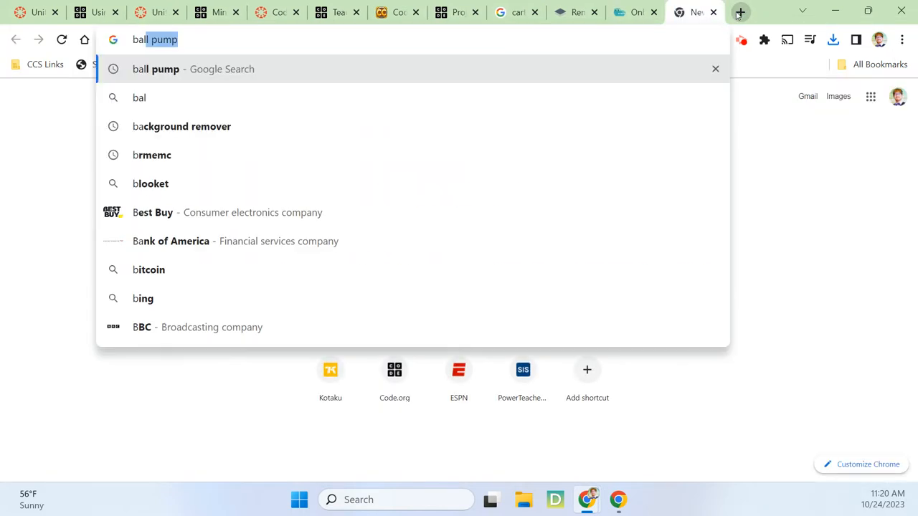
key("Return")
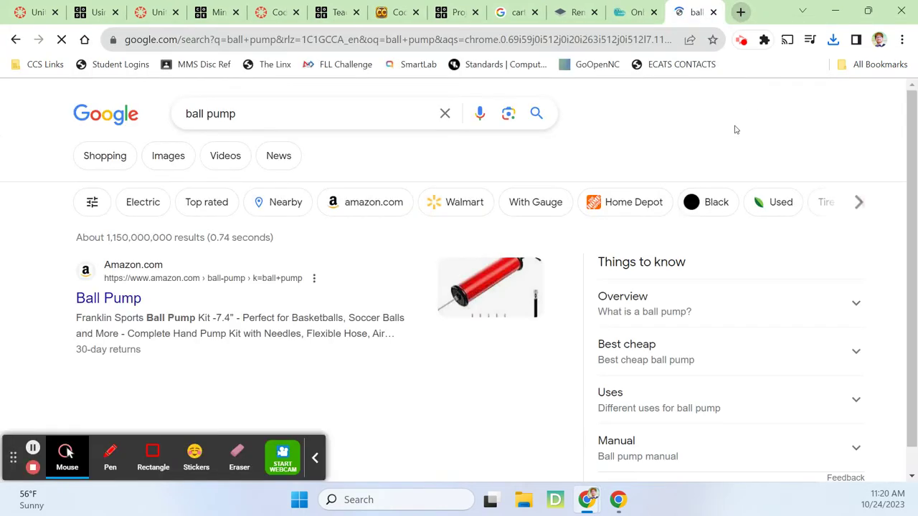
left_click(168, 155)
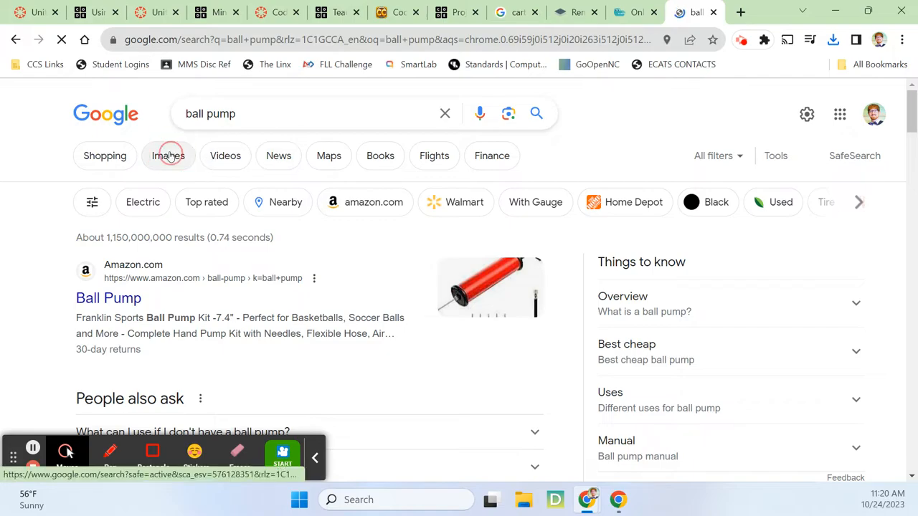
left_click(169, 155)
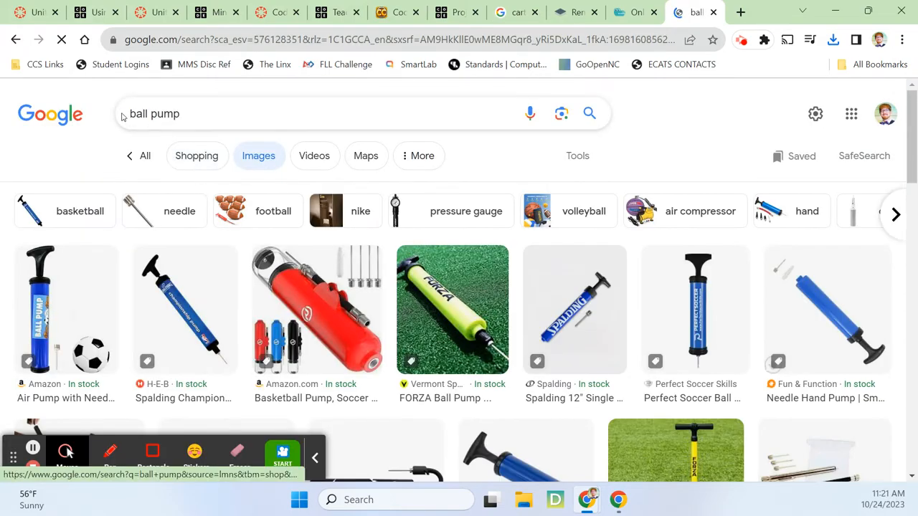
type("cartoon")
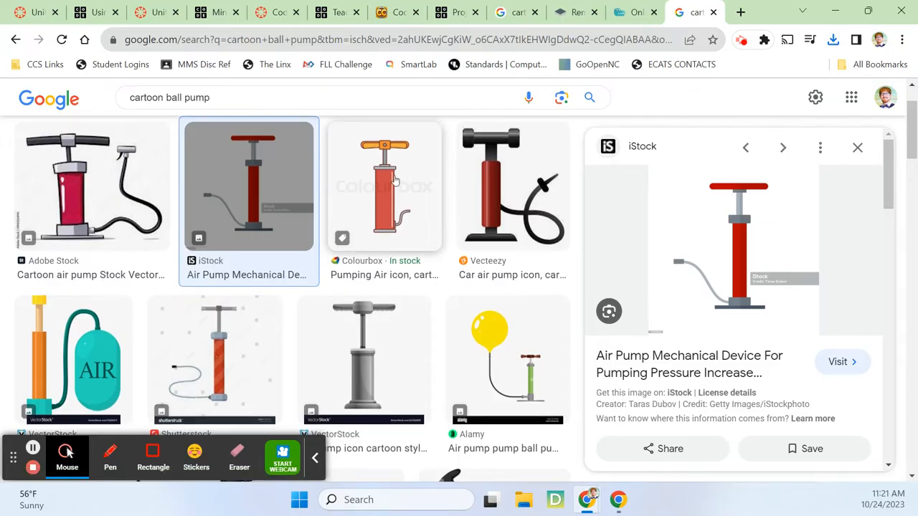
Preview pump results and save the Vecteezy car air pump icon as pump.jpg
left_click(384, 185)
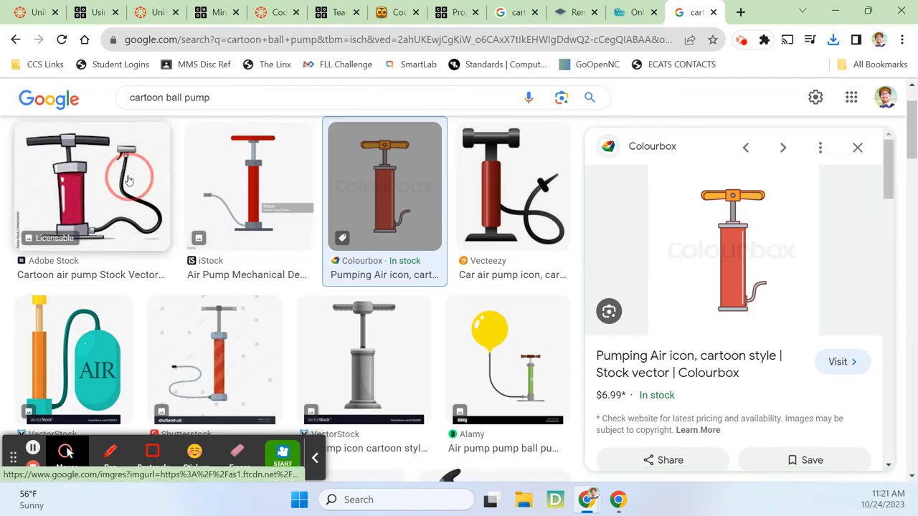
left_click(92, 185)
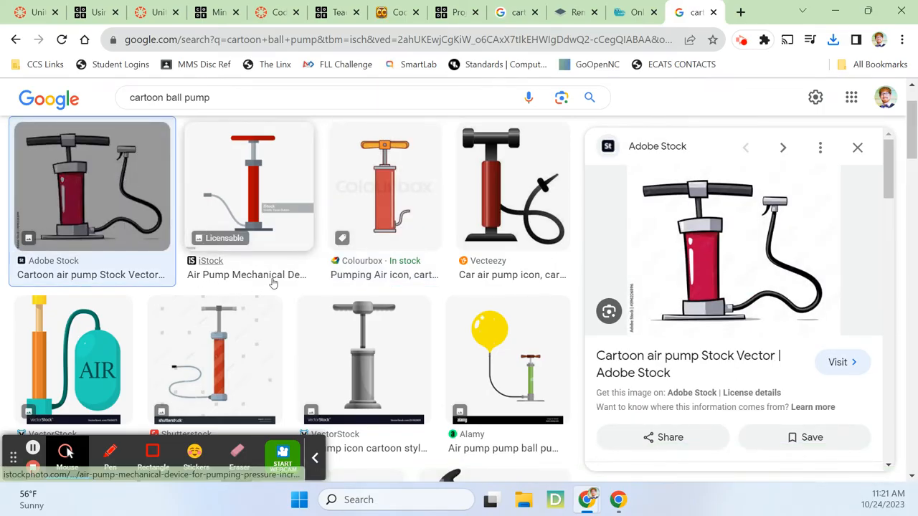
scroll("down", 3)
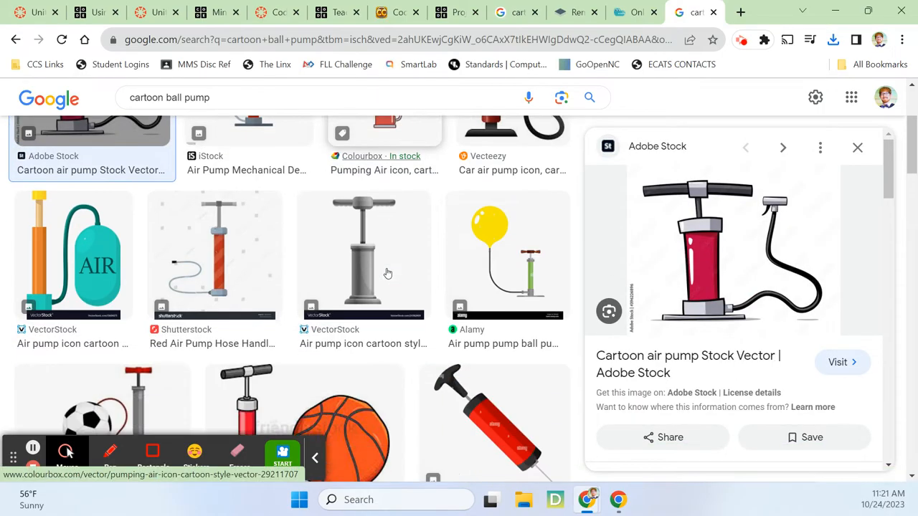
left_click(512, 260)
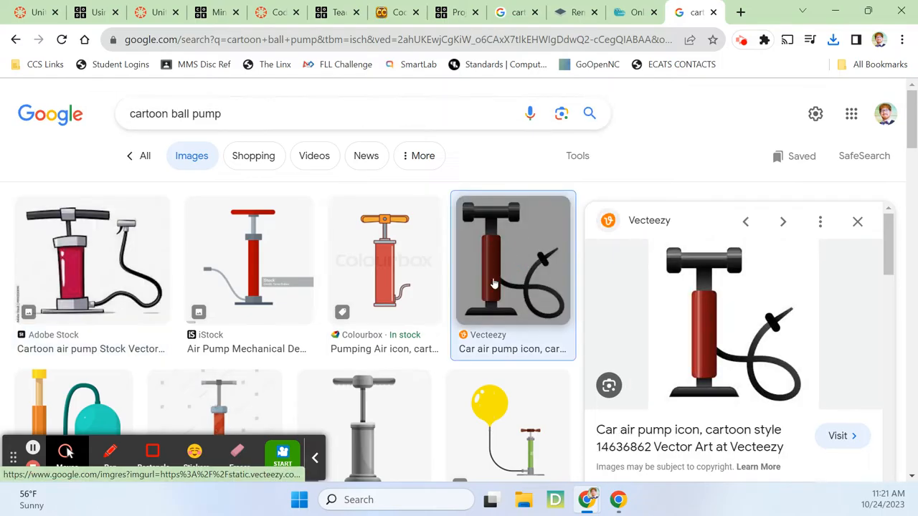
mouse_move(757, 327)
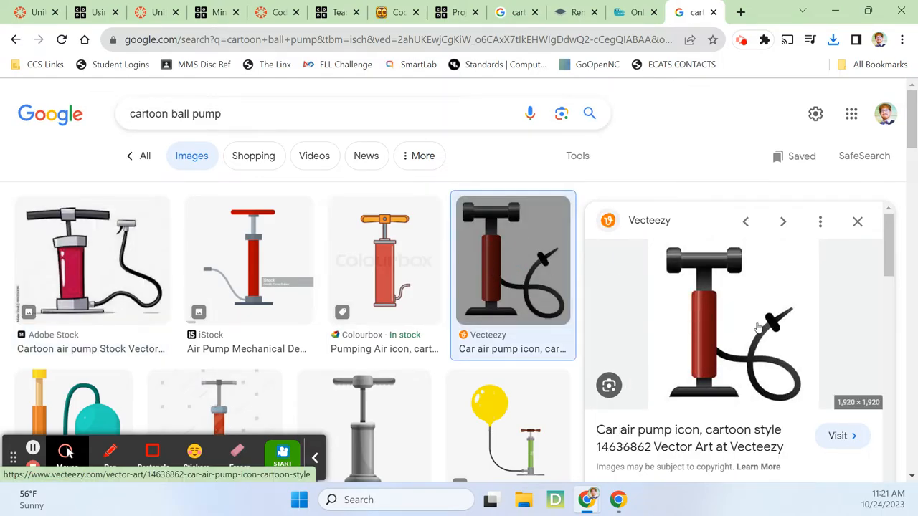
right_click(732, 323)
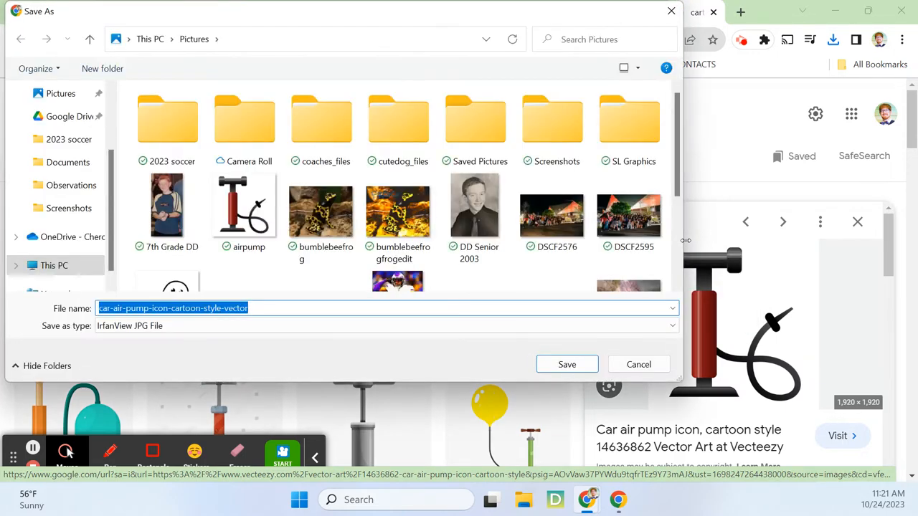
type("pump")
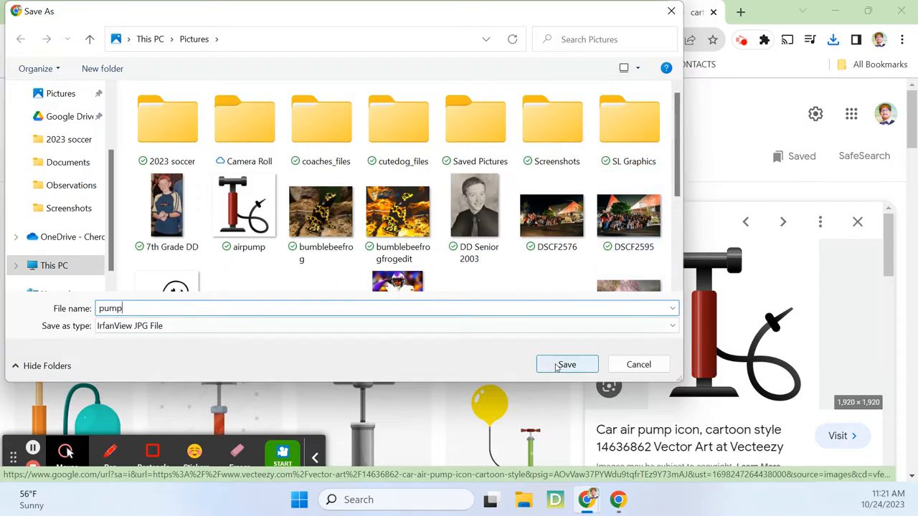
mouse_move(72, 223)
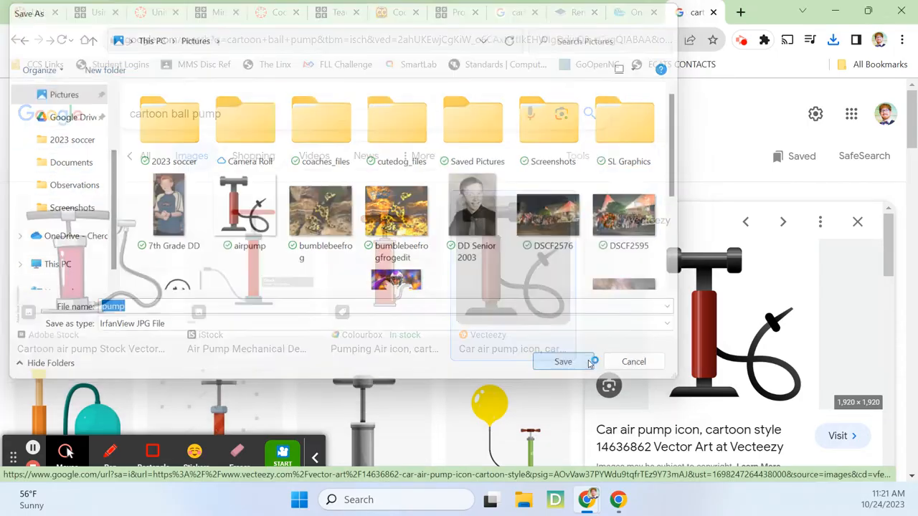
left_click(562, 361)
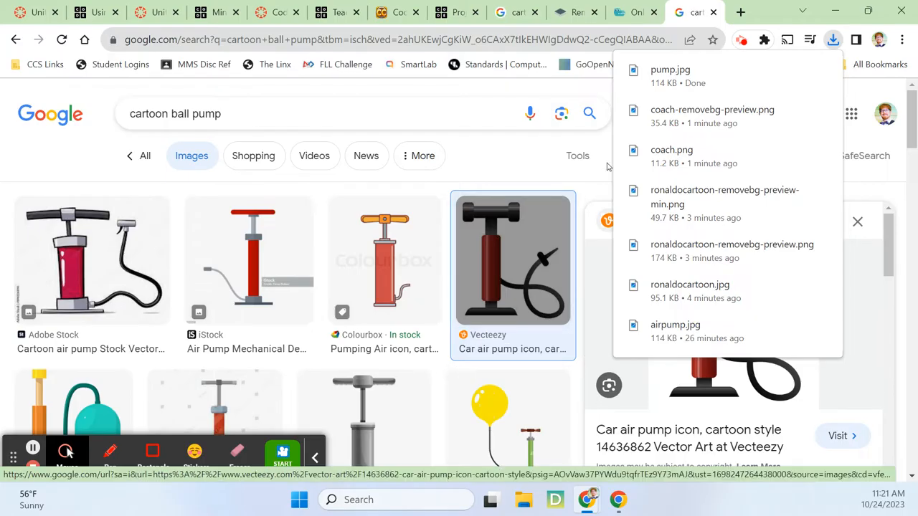
Upload the pump picture to remove.bg, download airpump-removebg-preview.png, and return to Game Lab
left_click(574, 11)
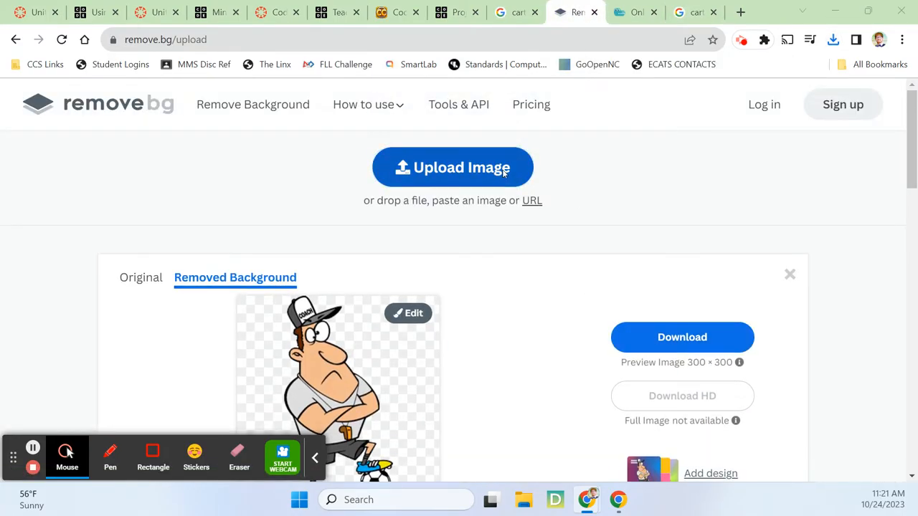
left_click(453, 167)
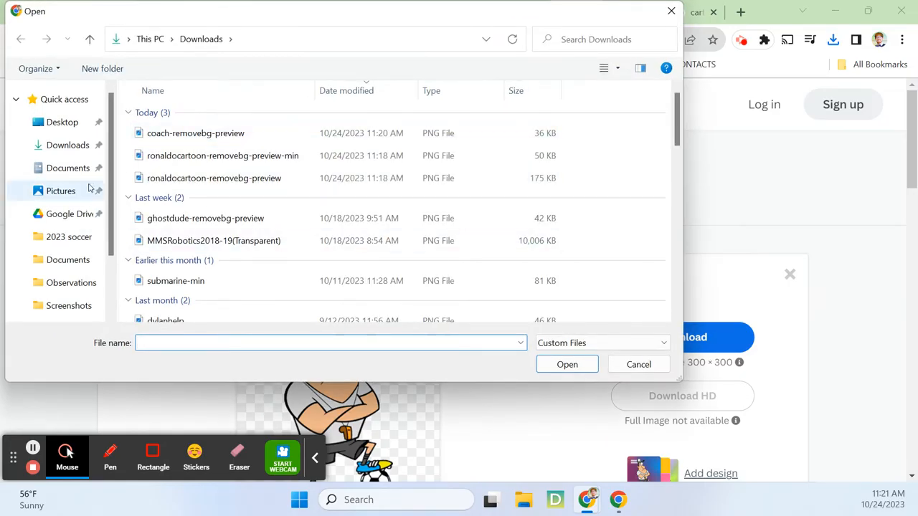
left_click(60, 190)
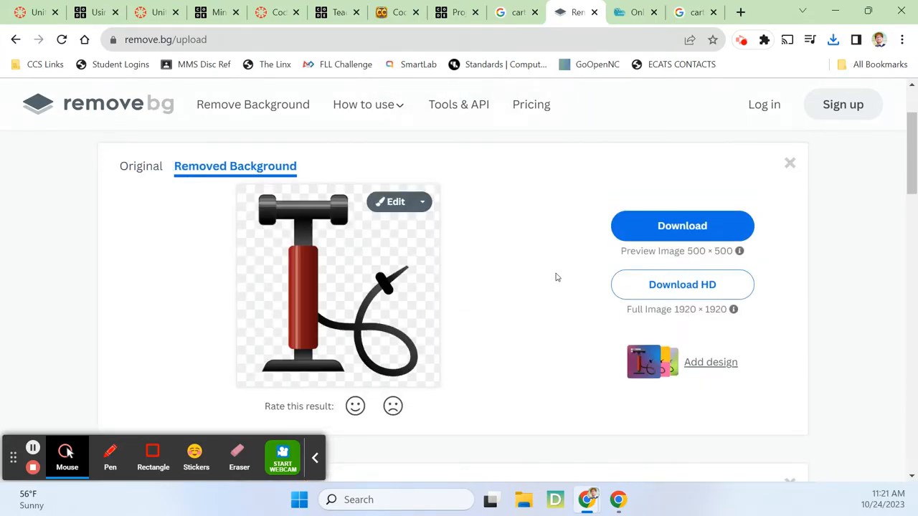
left_click(832, 40)
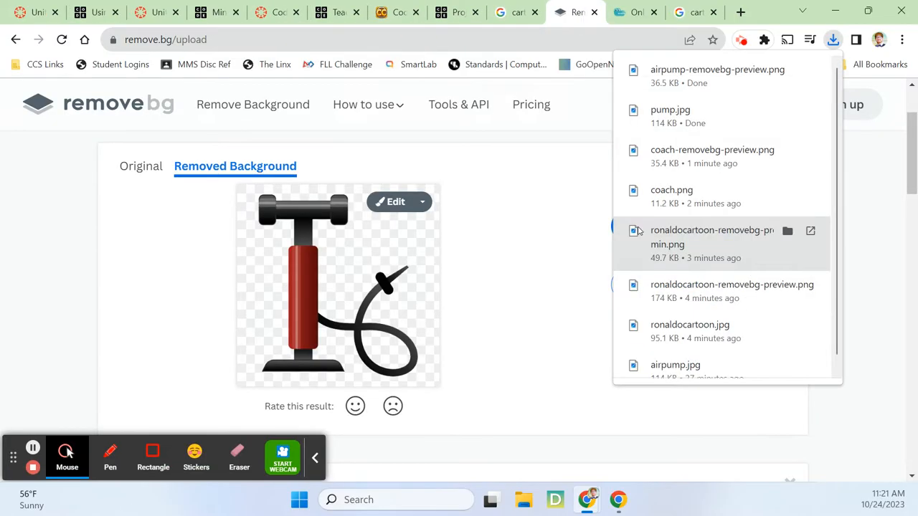
left_click(456, 11)
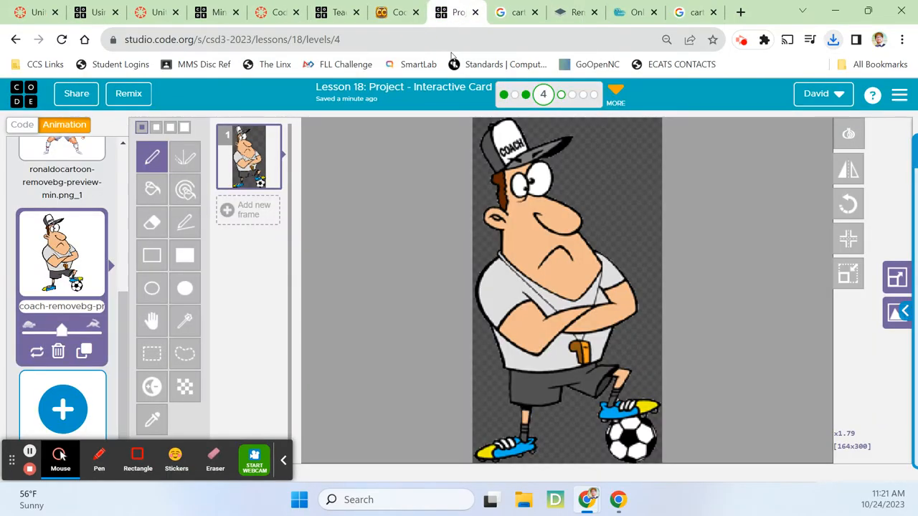
Add the background-free air pump from Downloads as a new Game Lab animation
left_click(63, 409)
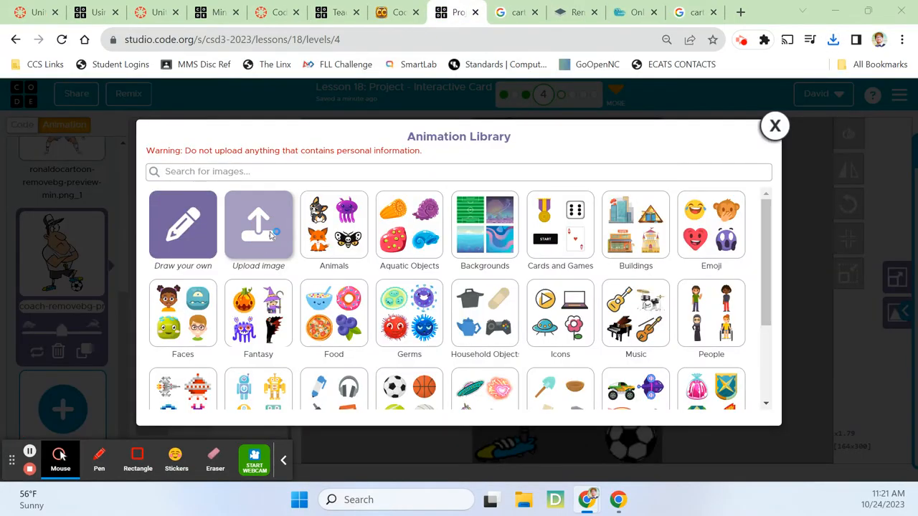
left_click(258, 227)
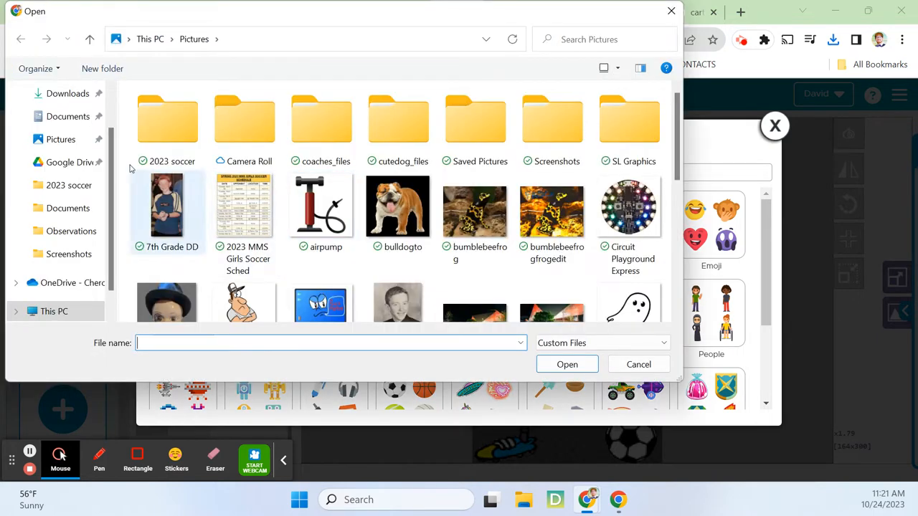
left_click(69, 145)
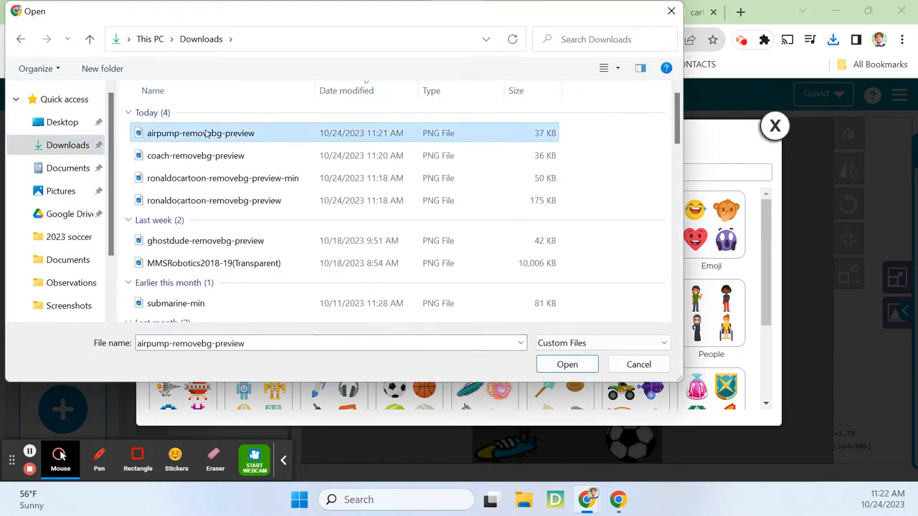
left_click(567, 364)
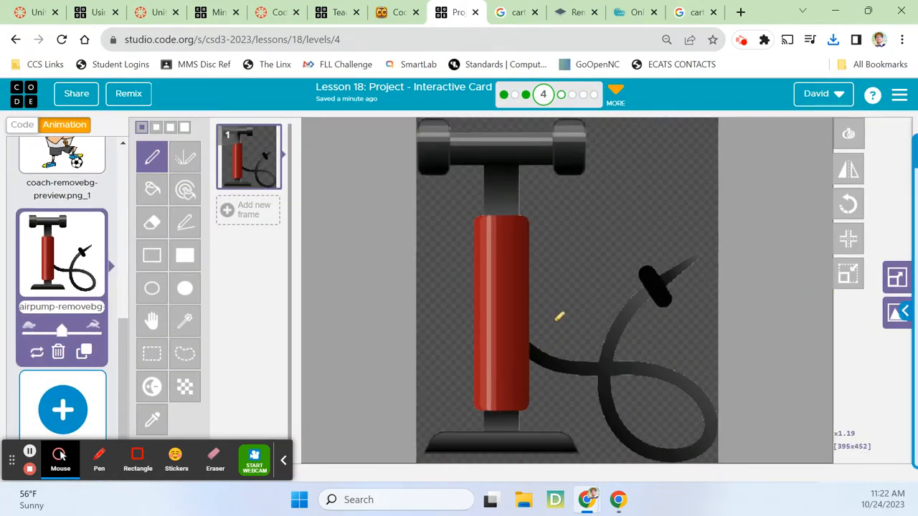
Rename the animations to ronaldo and pump, then return to the code workspace
scroll("down", 3)
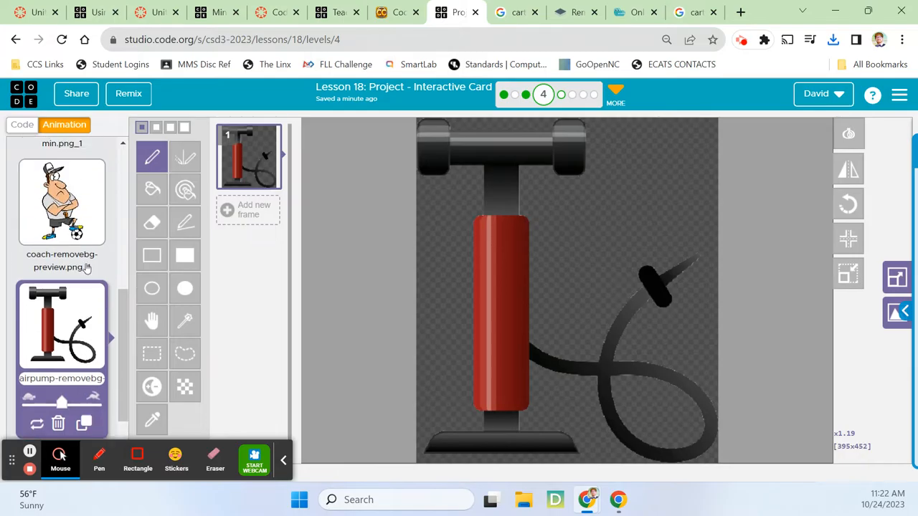
left_click(62, 208)
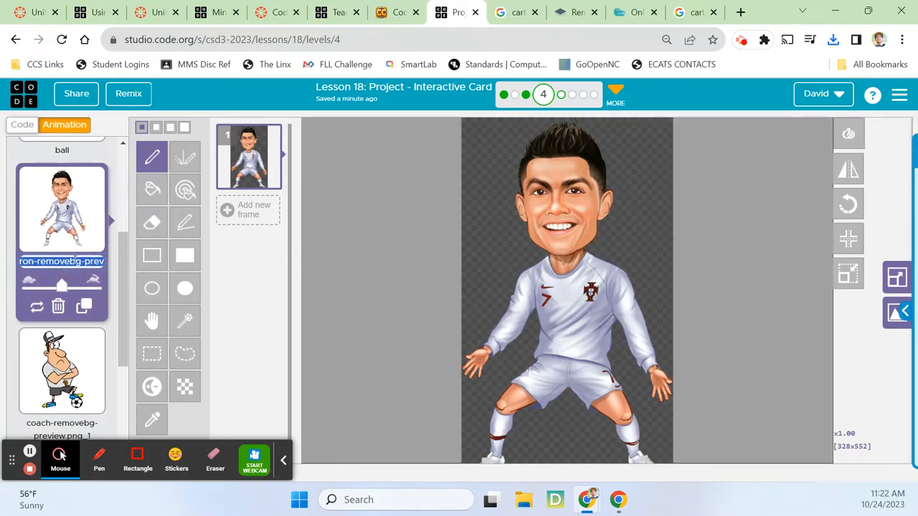
type("ronaldo")
left_click(61, 429)
type("coach")
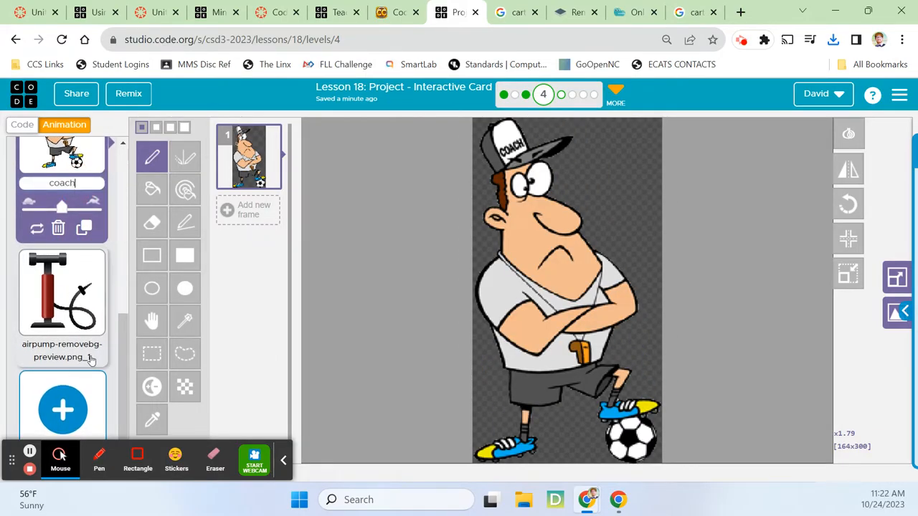
left_click(62, 293)
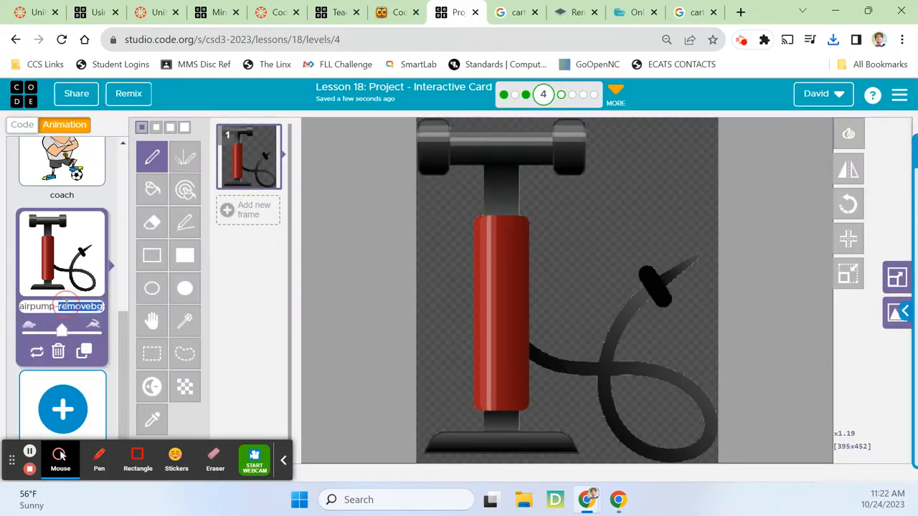
type("pump")
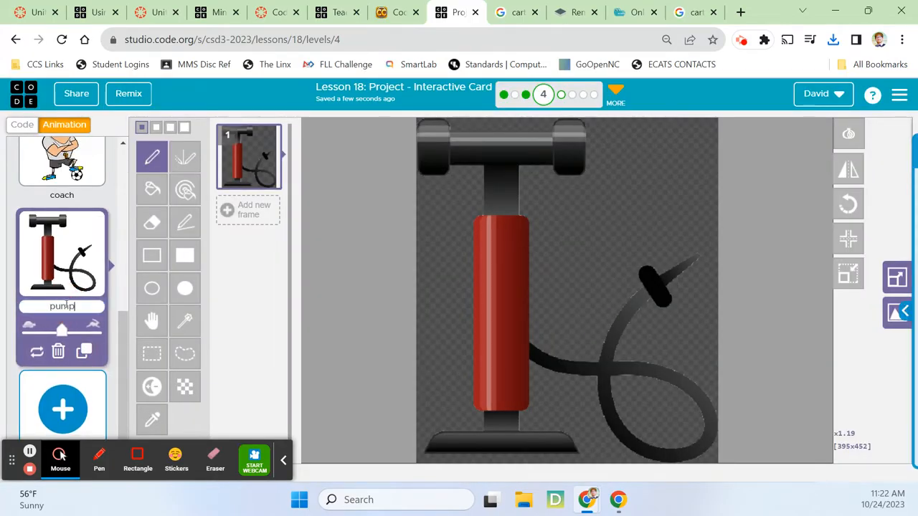
scroll("up", 3)
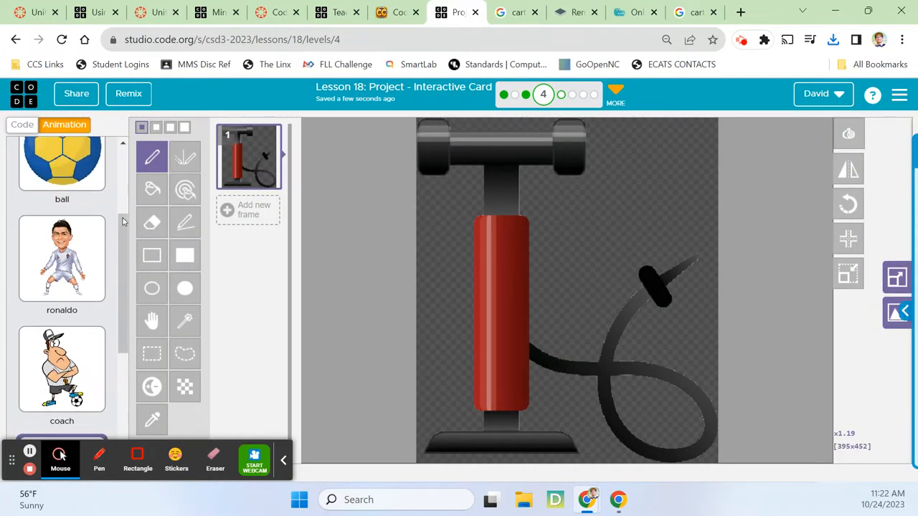
left_click(22, 123)
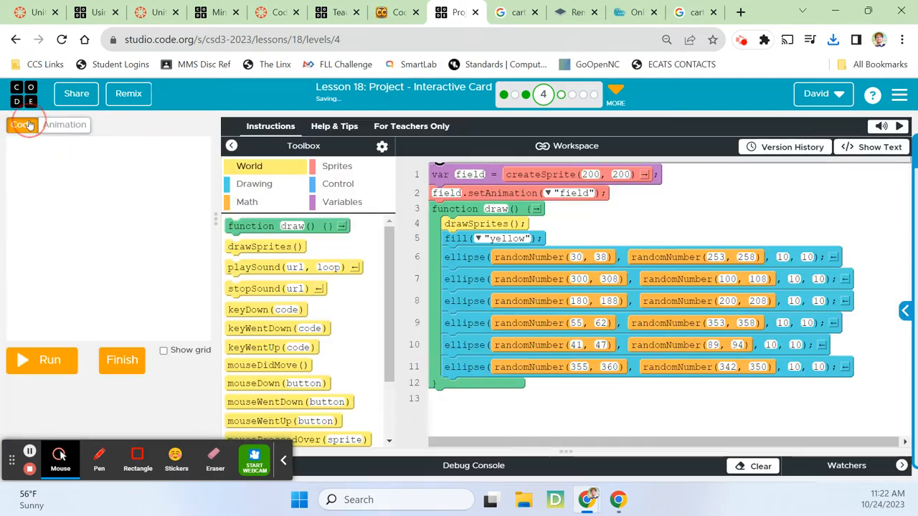
mouse_move(261, 213)
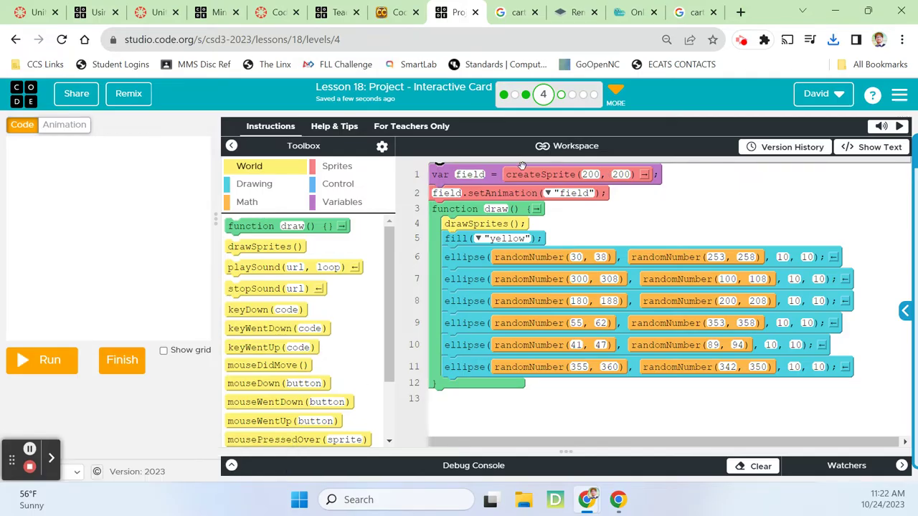
Create a coach sprite using the coach animation at scale 0.3, positioned at 80, 173
left_click(337, 167)
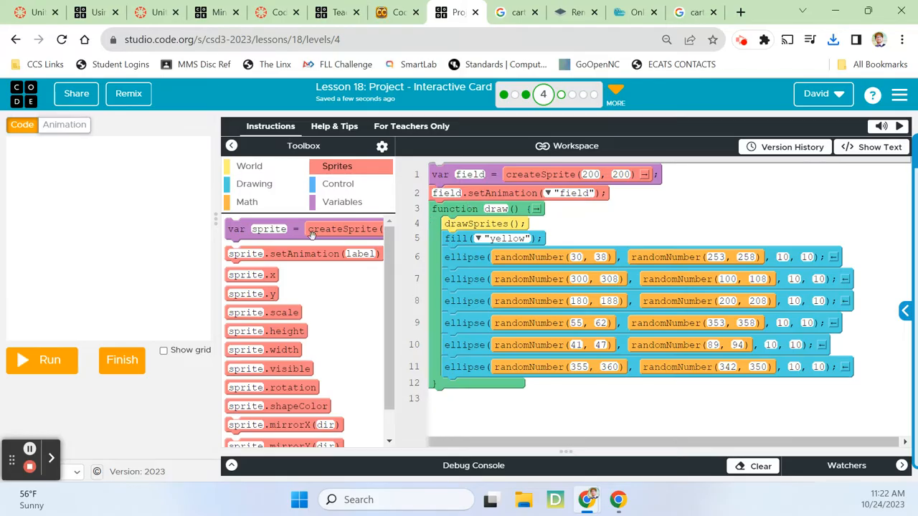
left_click(308, 229)
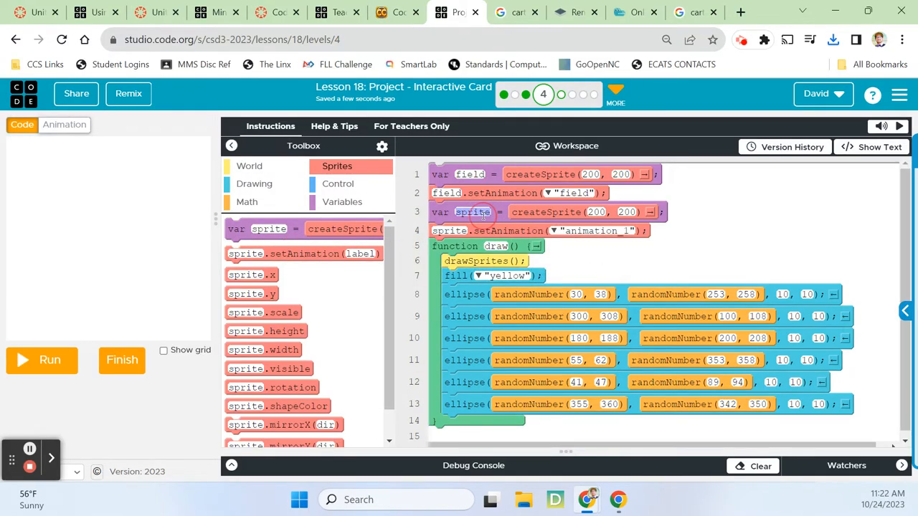
type("coach")
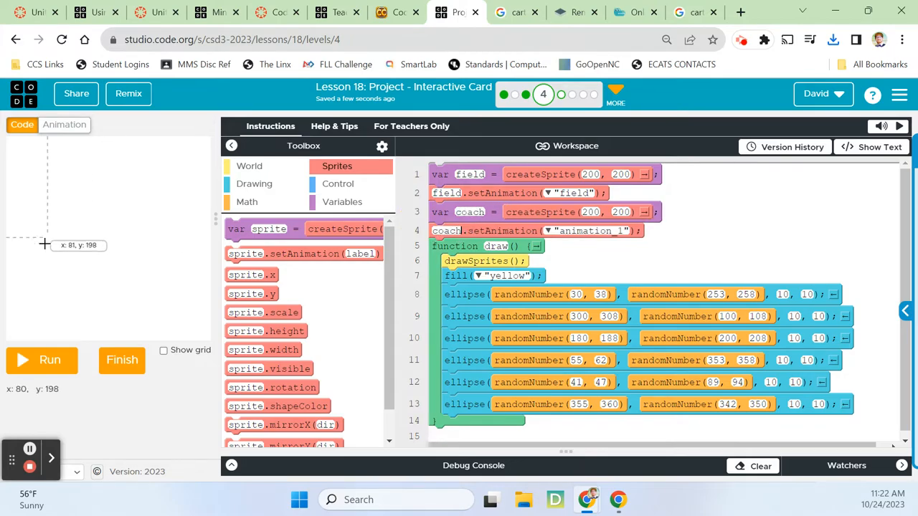
mouse_move(40, 238)
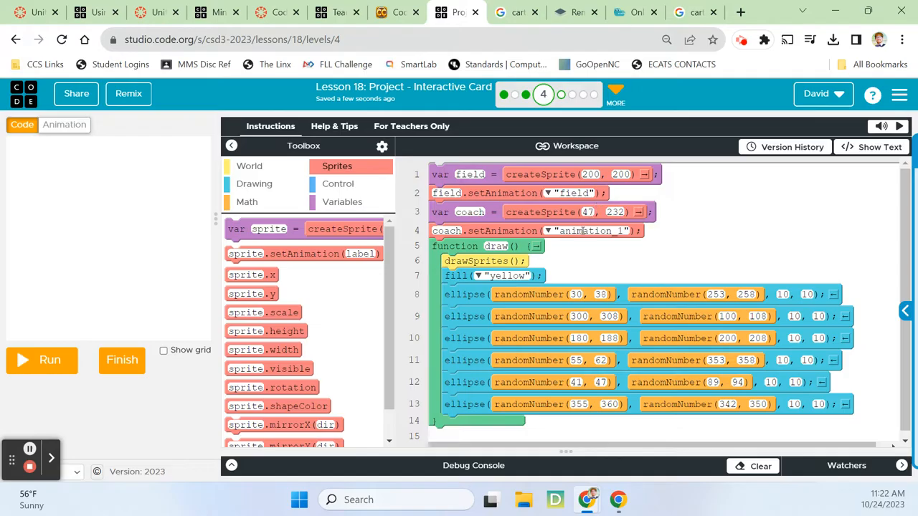
left_click(553, 230)
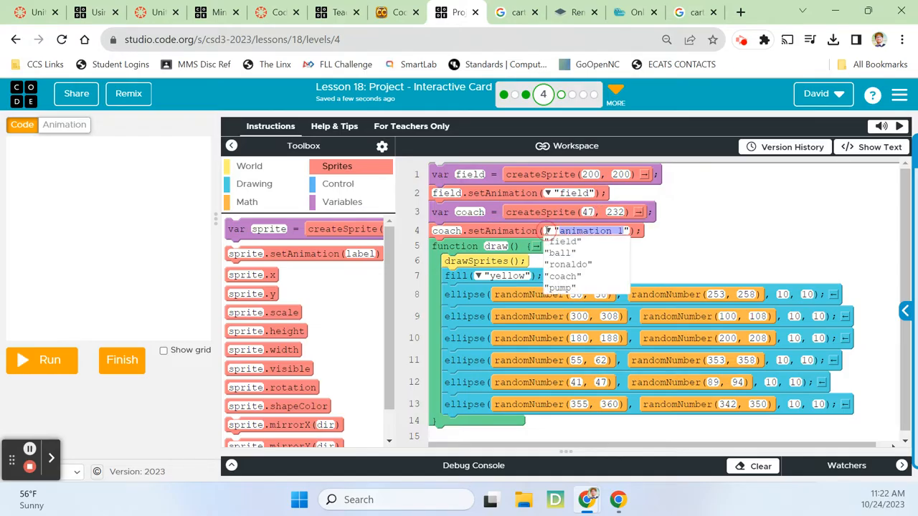
left_click(562, 275)
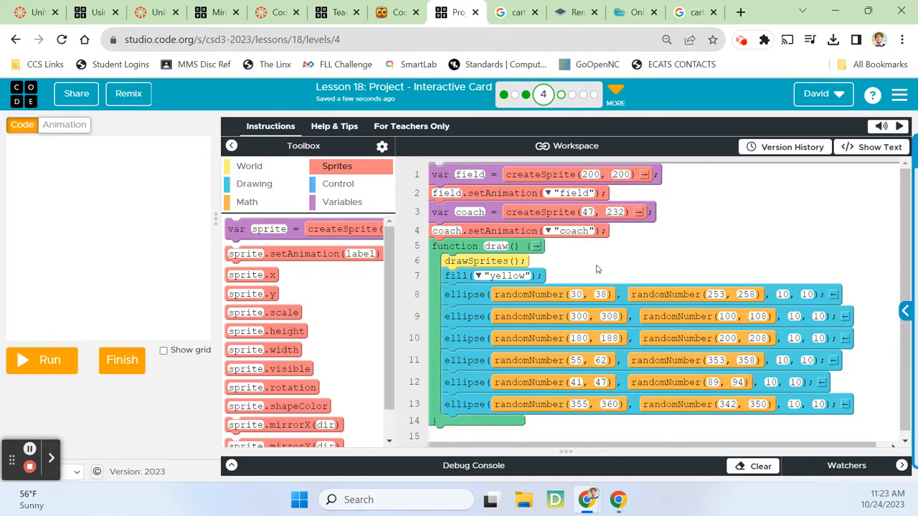
left_click(40, 359)
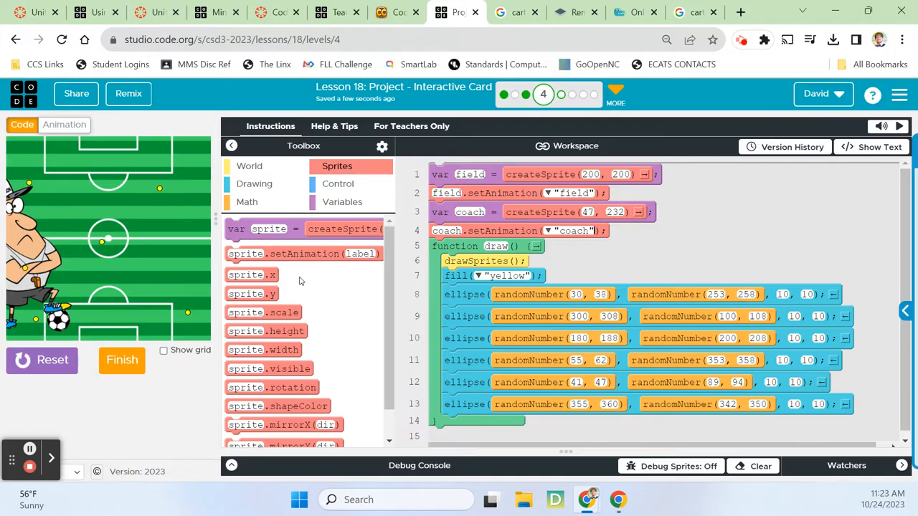
mouse_move(71, 265)
type("0.5")
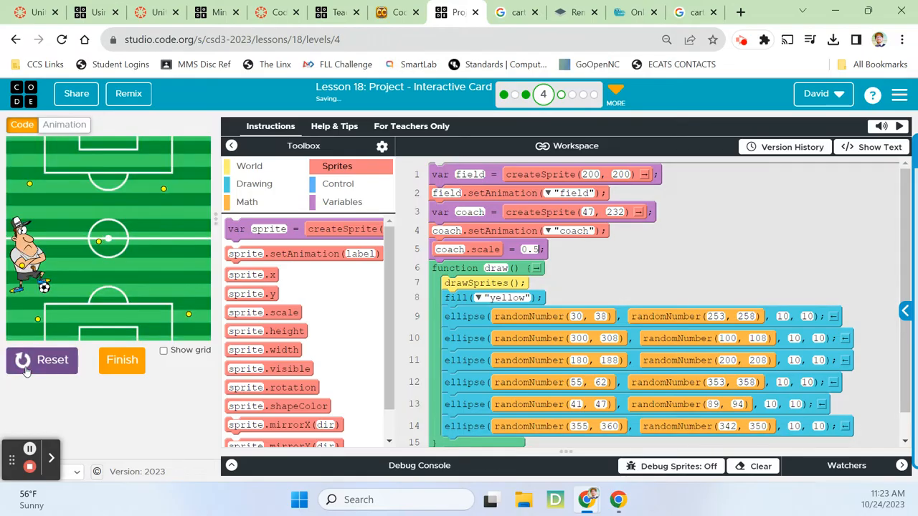
mouse_move(33, 320)
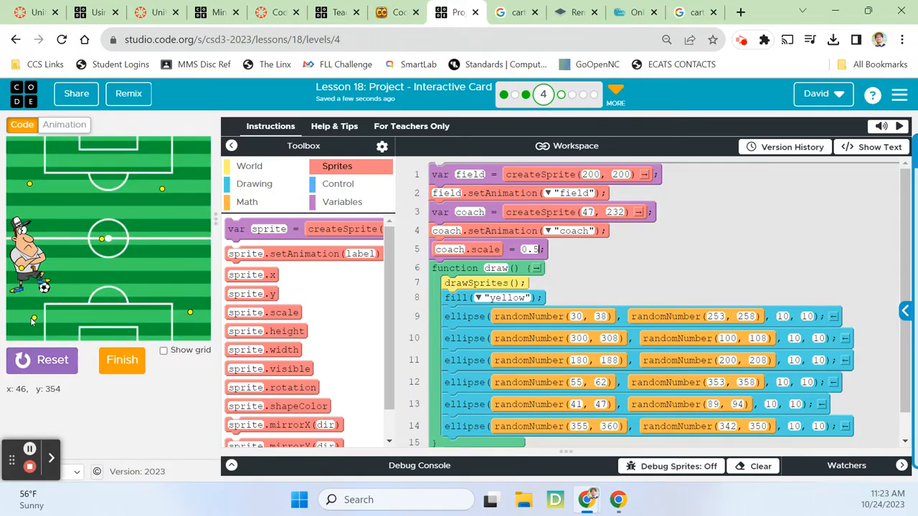
mouse_move(61, 232)
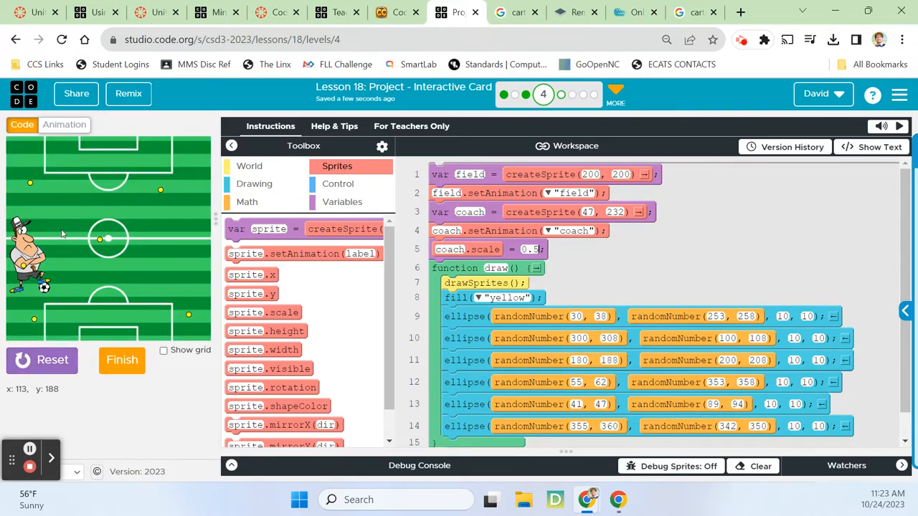
mouse_move(50, 229)
type("17")
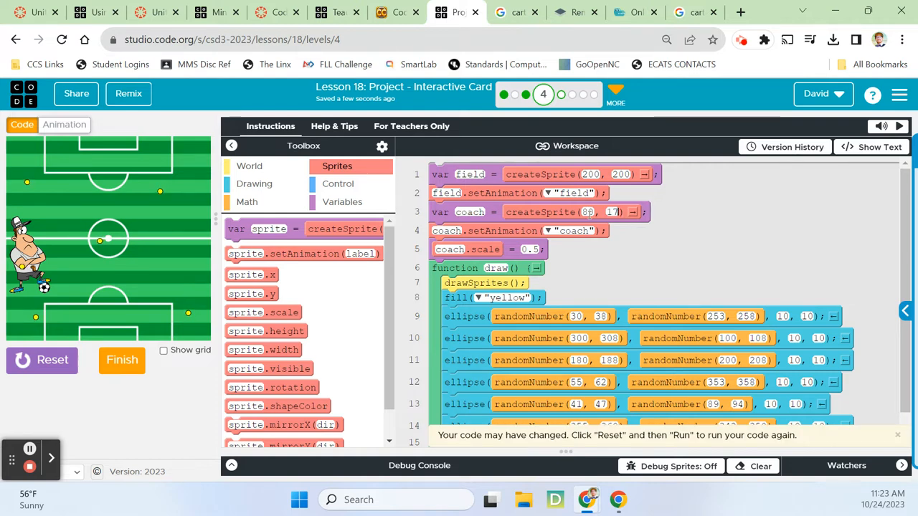
left_click(41, 360)
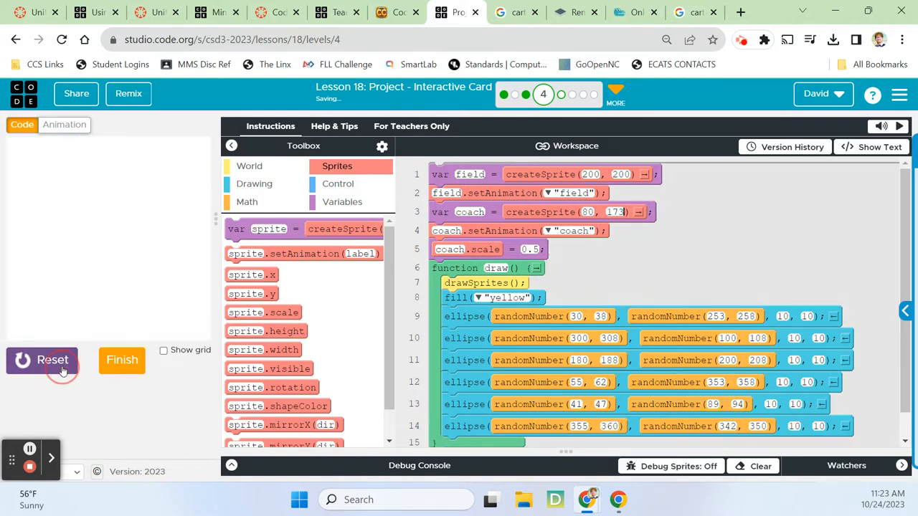
Add pump and ronaldo sprites with their animations at 200, 200 and start setting the pump's scale
left_click(51, 360)
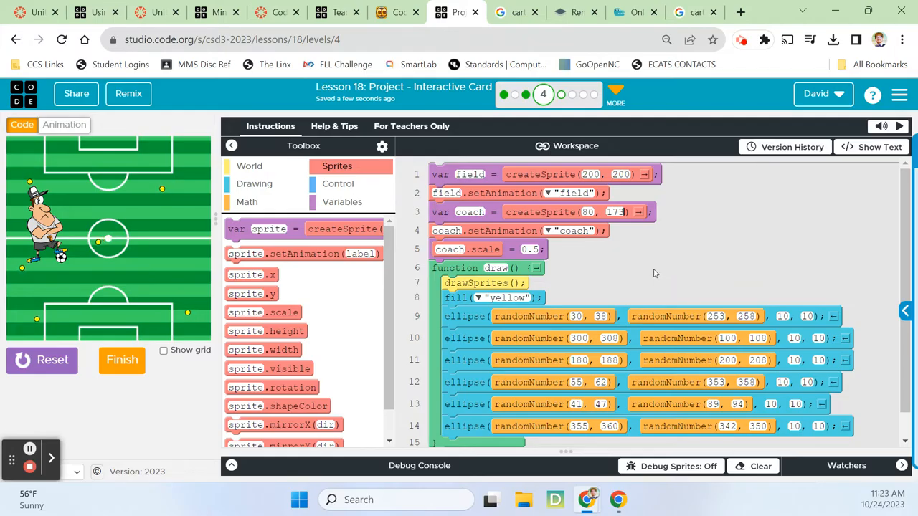
mouse_move(290, 295)
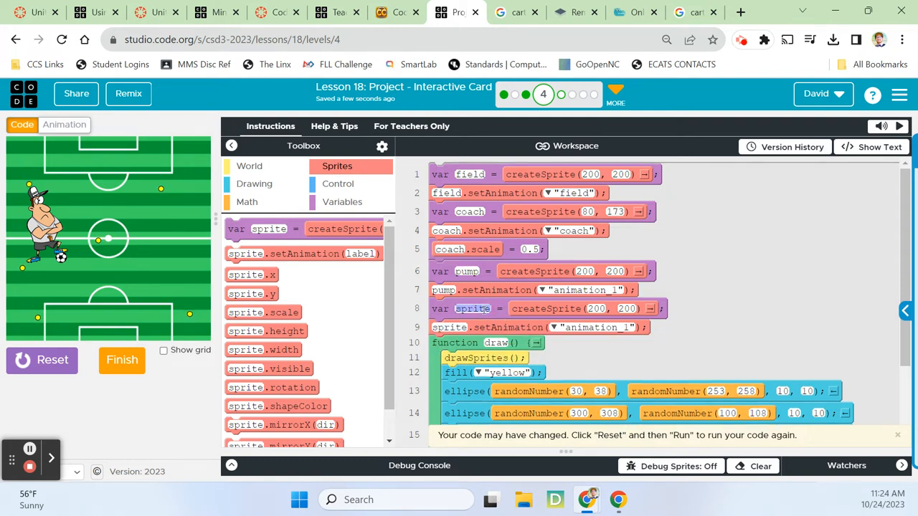
type("ronaldo")
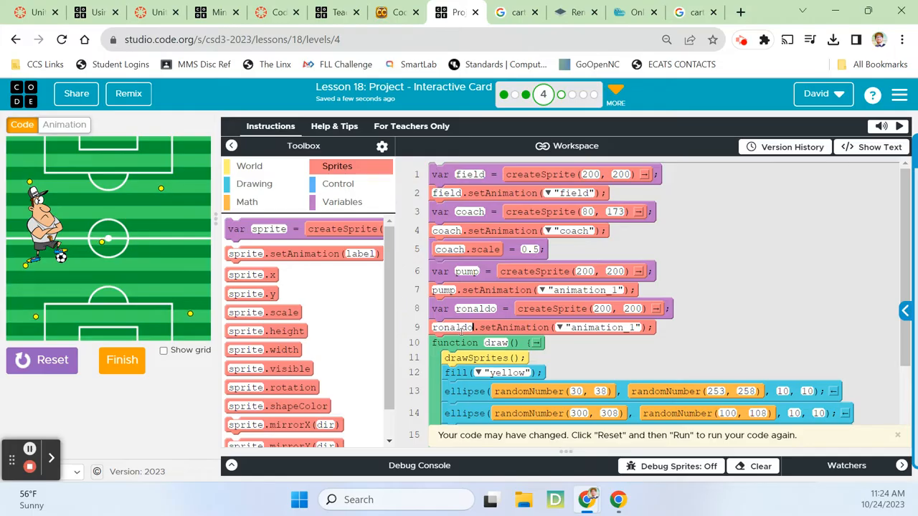
left_click(558, 327)
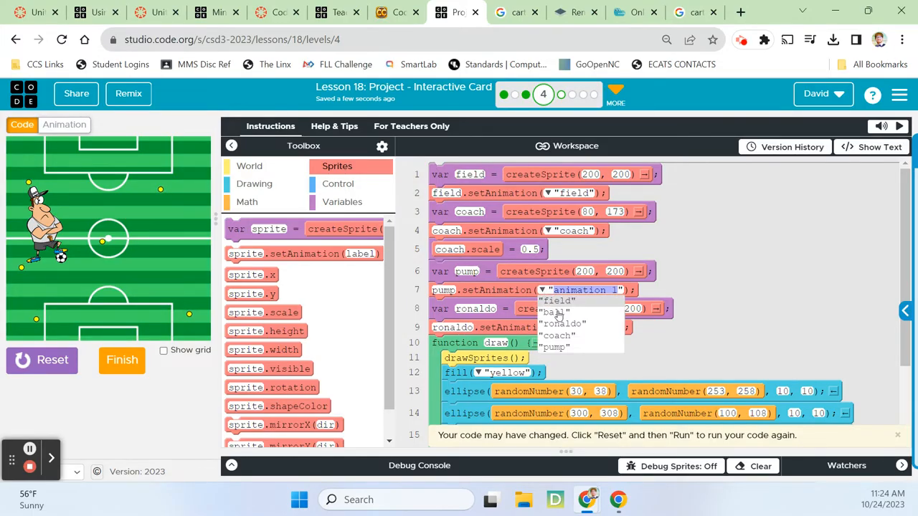
left_click(554, 346)
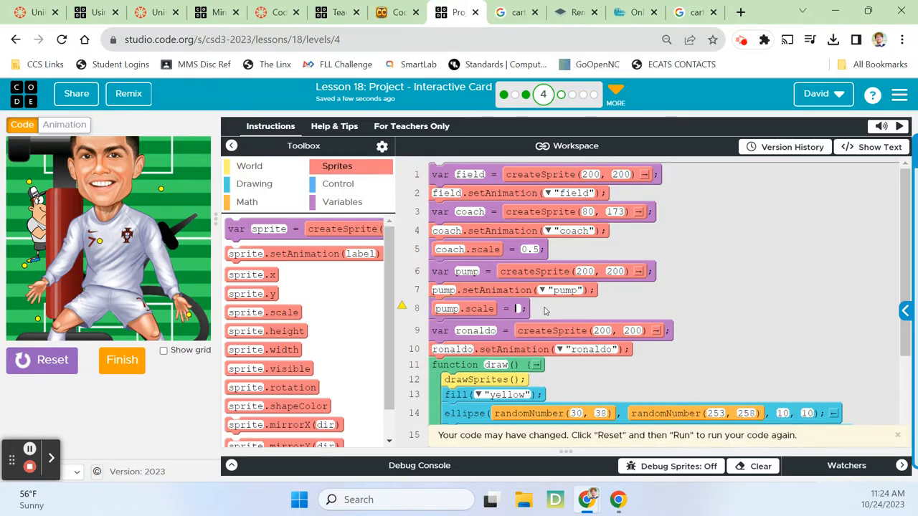
type("0.3")
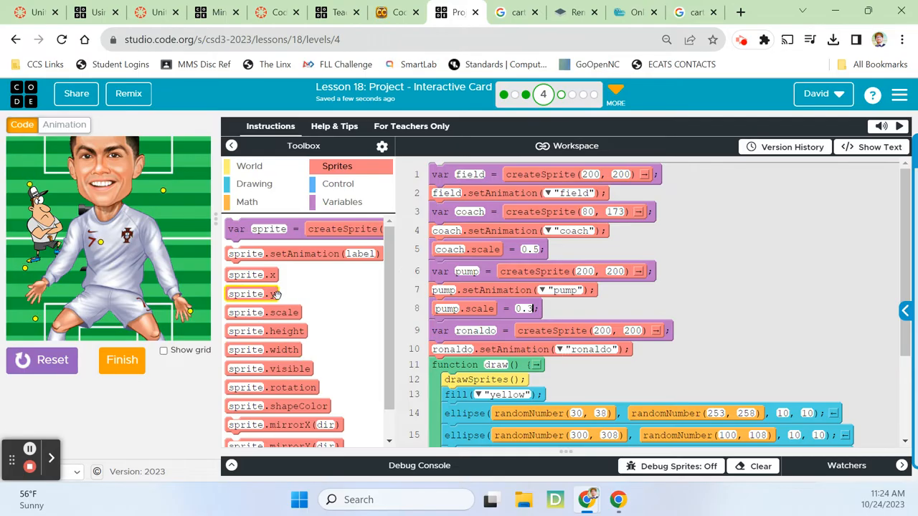
Scale ronaldo to 0.3, move his sprite to x 302 right of the pump, and rerun the card
left_click_drag(262, 313, 444, 350)
type("0.15")
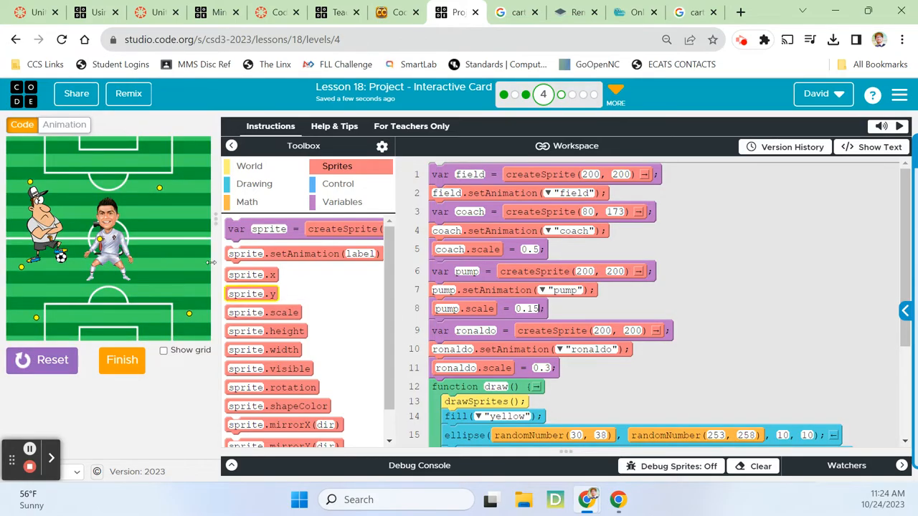
mouse_move(160, 233)
type("180")
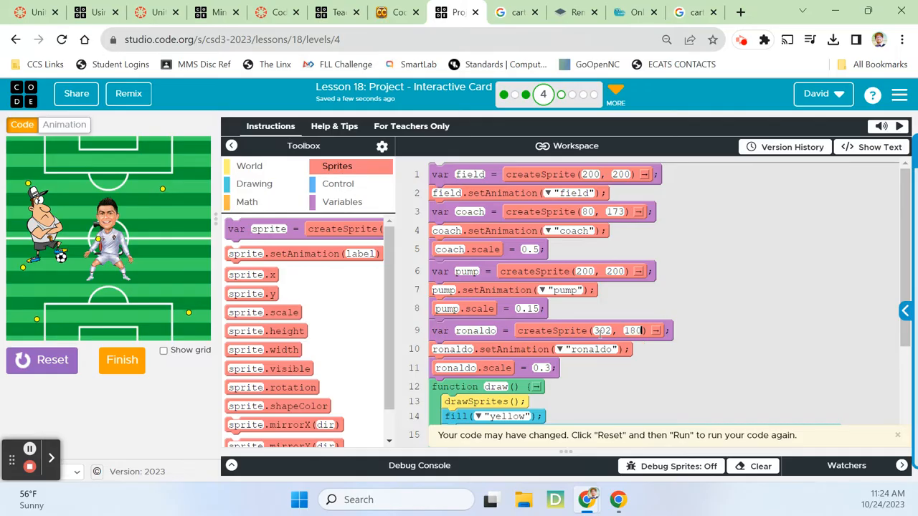
left_click(42, 360)
type("10")
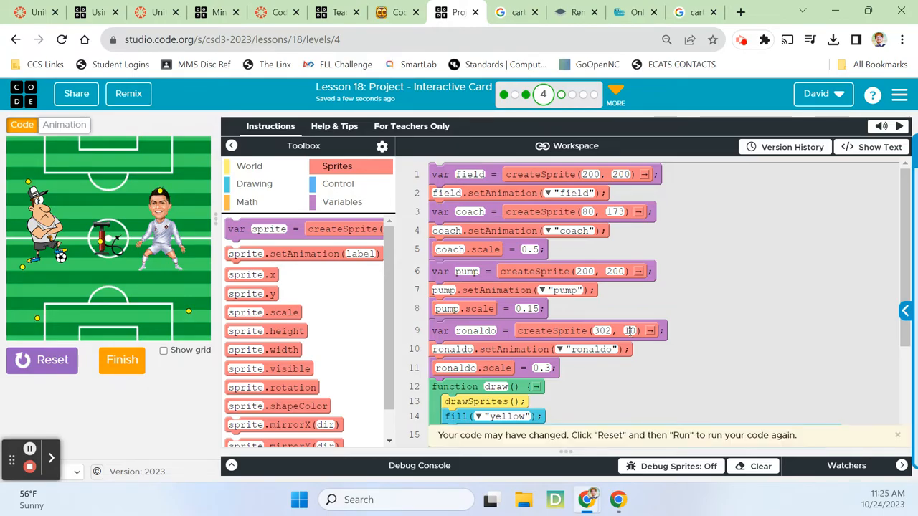
left_click(41, 360)
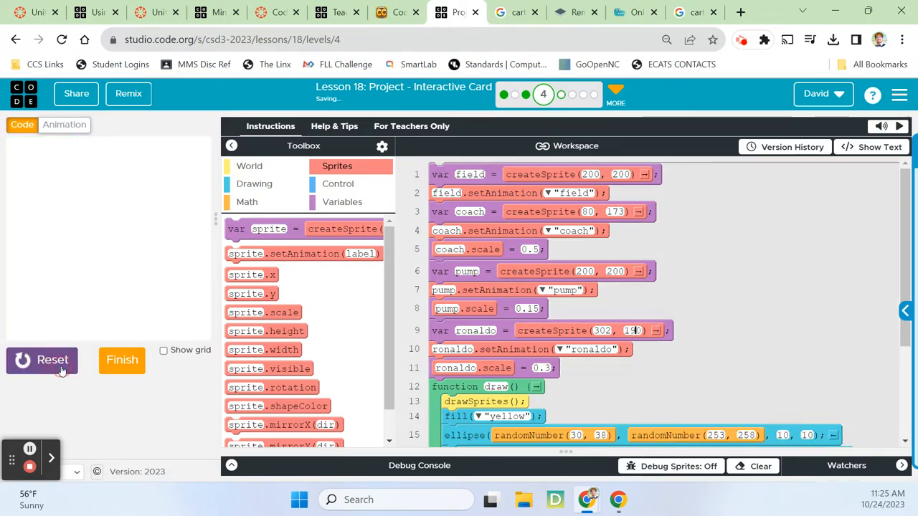
left_click(40, 360)
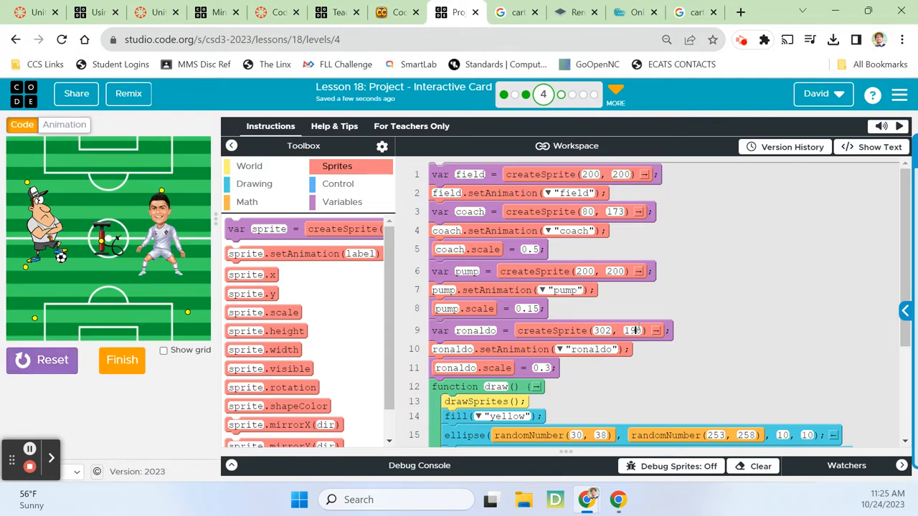
double_click(631, 330)
type("210")
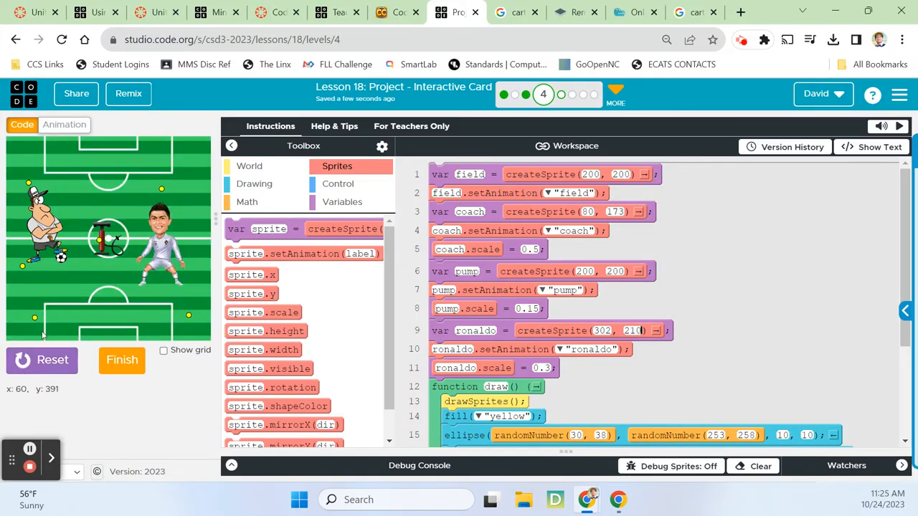
mouse_move(106, 240)
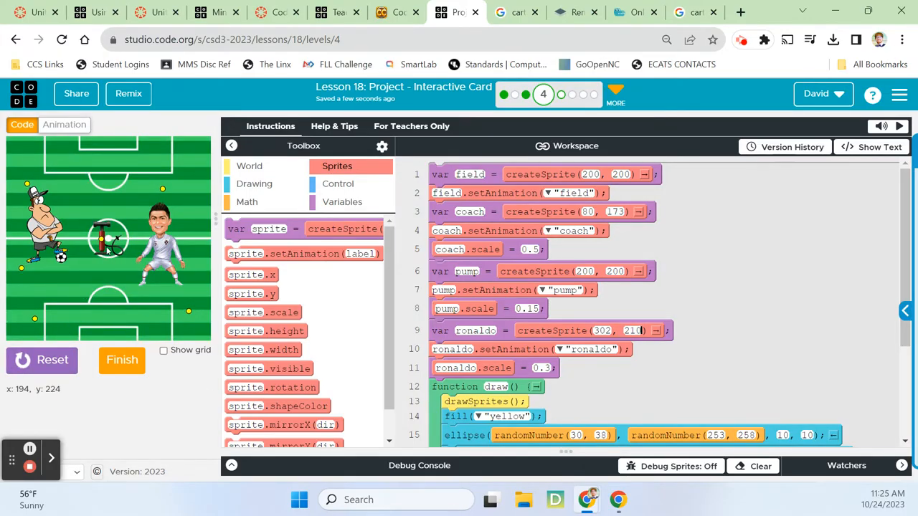
Mirror the pump animation horizontally and run the card showing coach, pump and Ronaldo
left_click(63, 124)
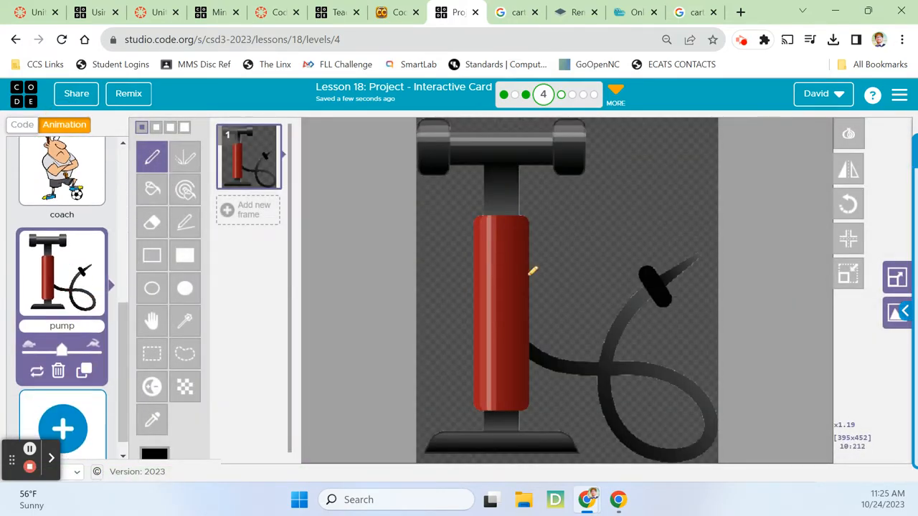
left_click(849, 170)
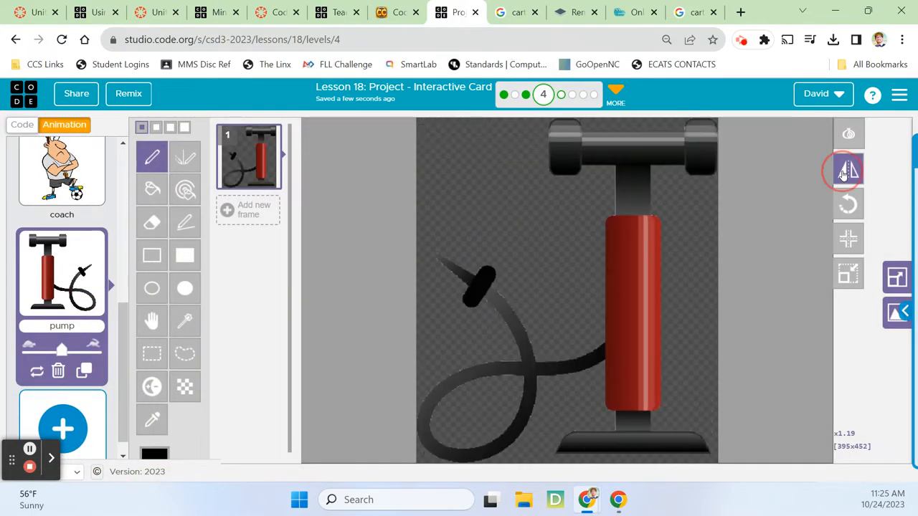
left_click(21, 124)
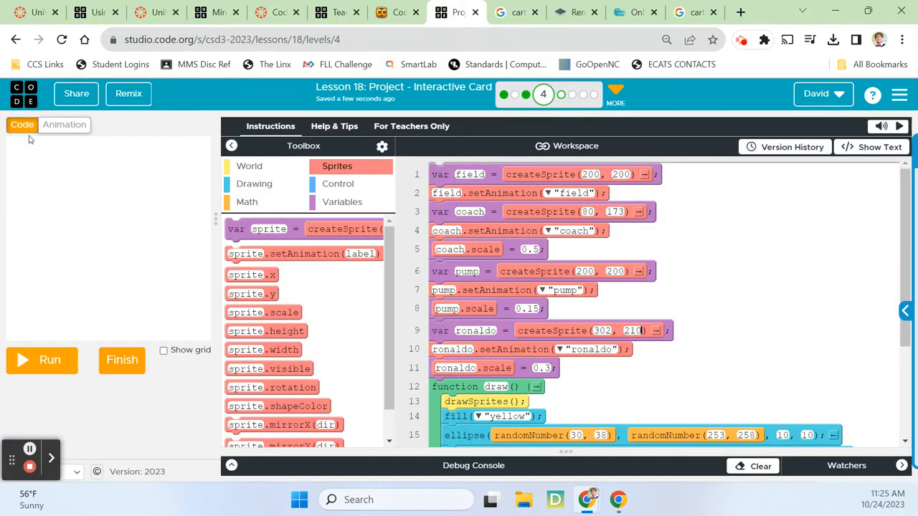
left_click(49, 359)
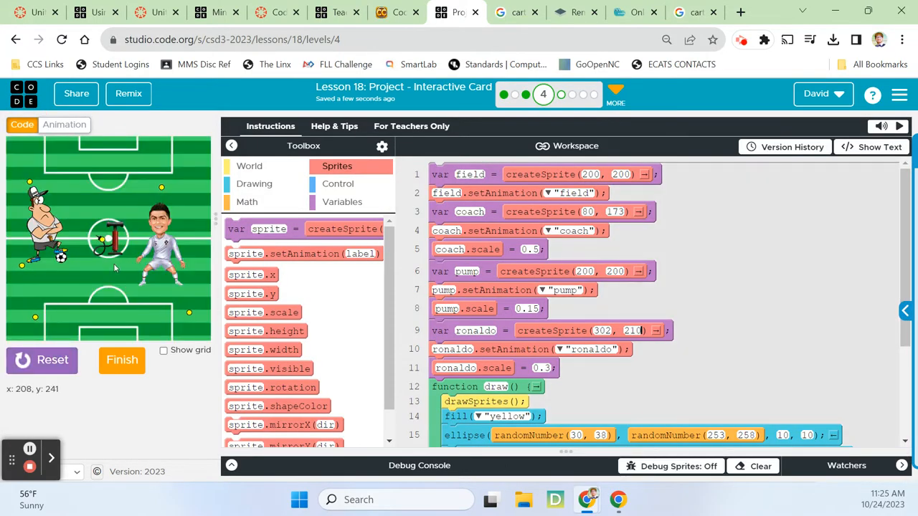
mouse_move(132, 258)
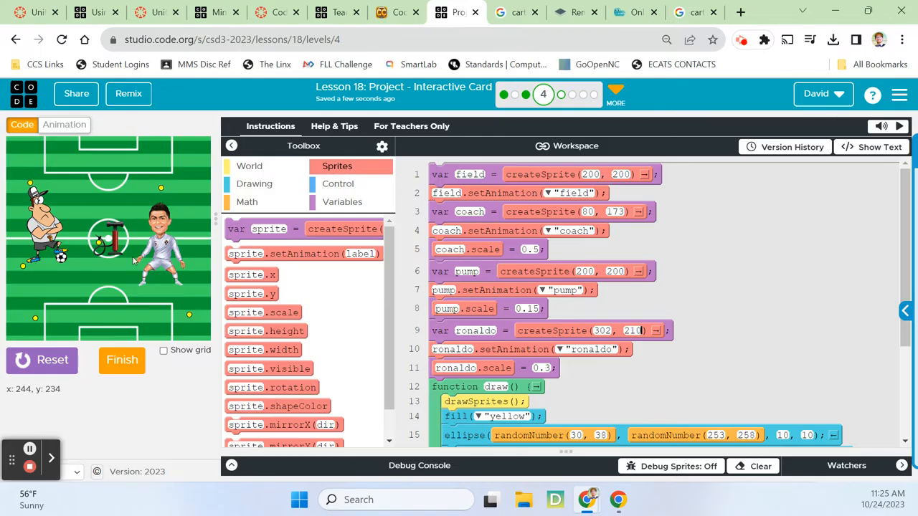
Move ronaldo's sprite lines above the pump's and set the pump sprite to 239, 270
left_click(517, 271)
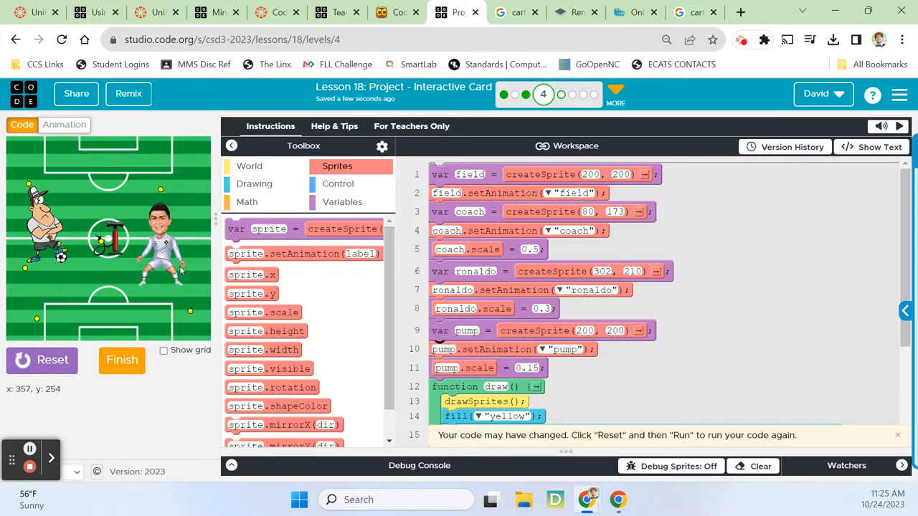
mouse_move(179, 270)
type("21")
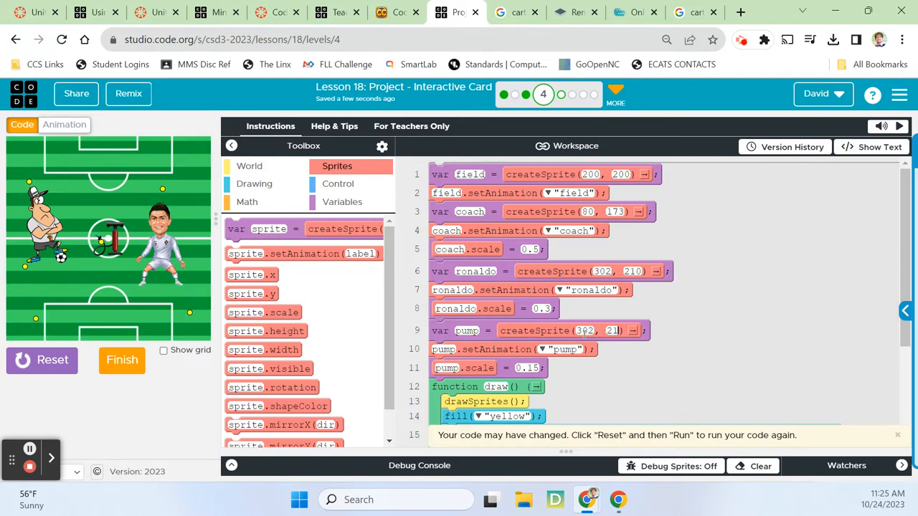
left_click(41, 360)
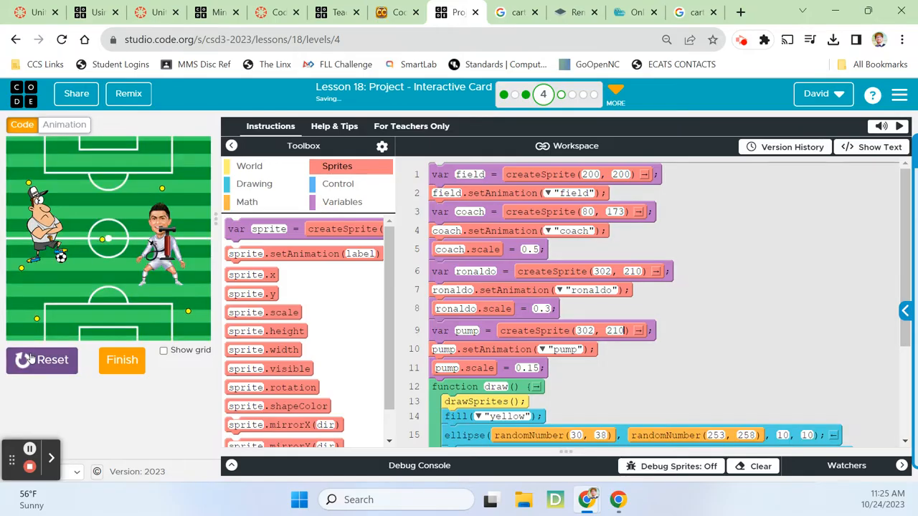
mouse_move(163, 278)
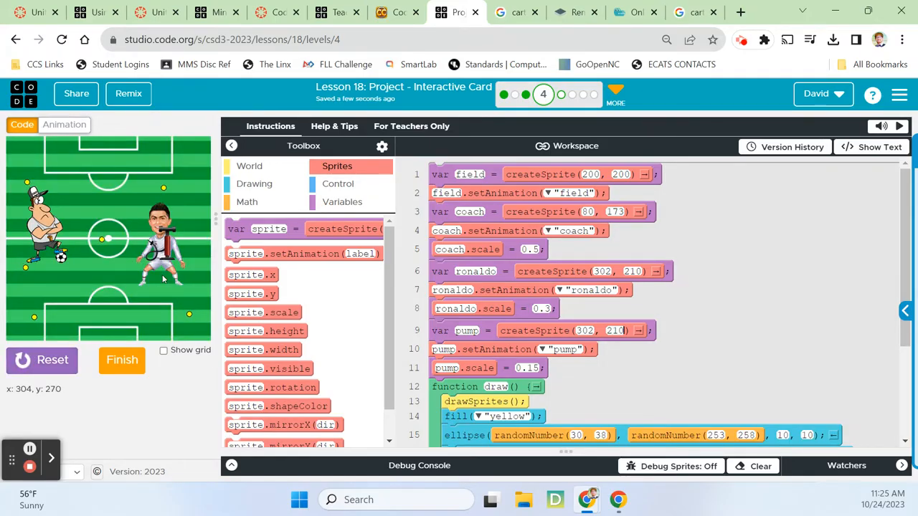
mouse_move(150, 271)
type("254")
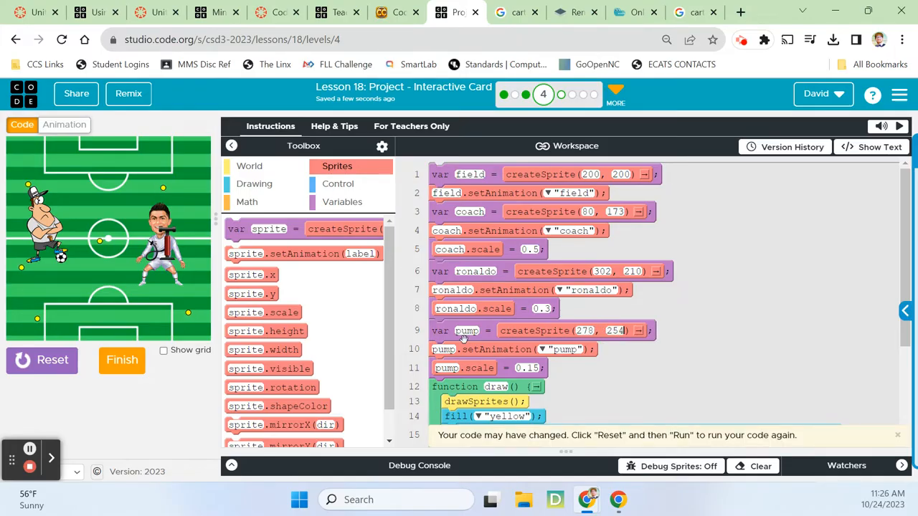
left_click(42, 359)
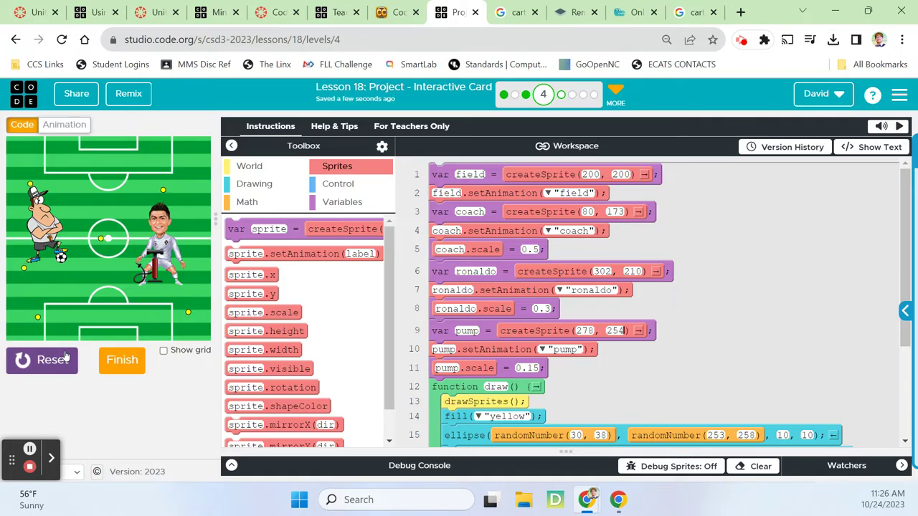
mouse_move(155, 286)
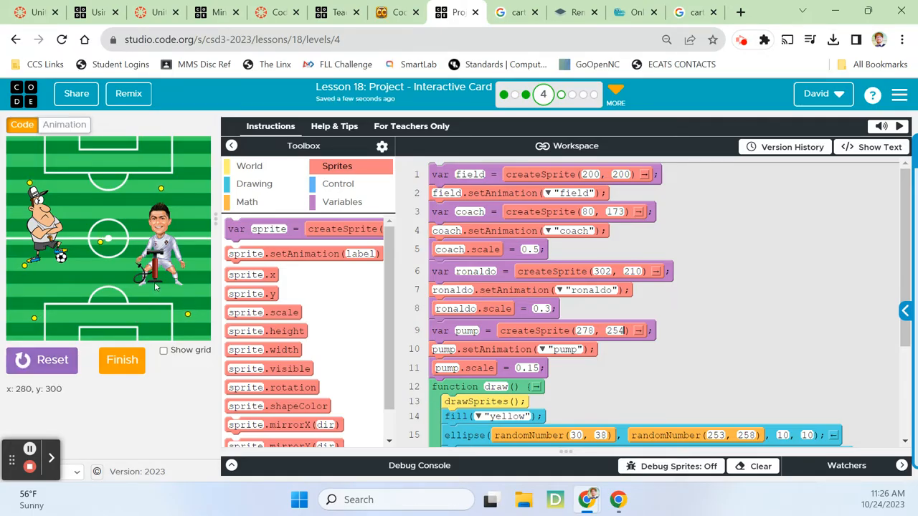
mouse_move(132, 276)
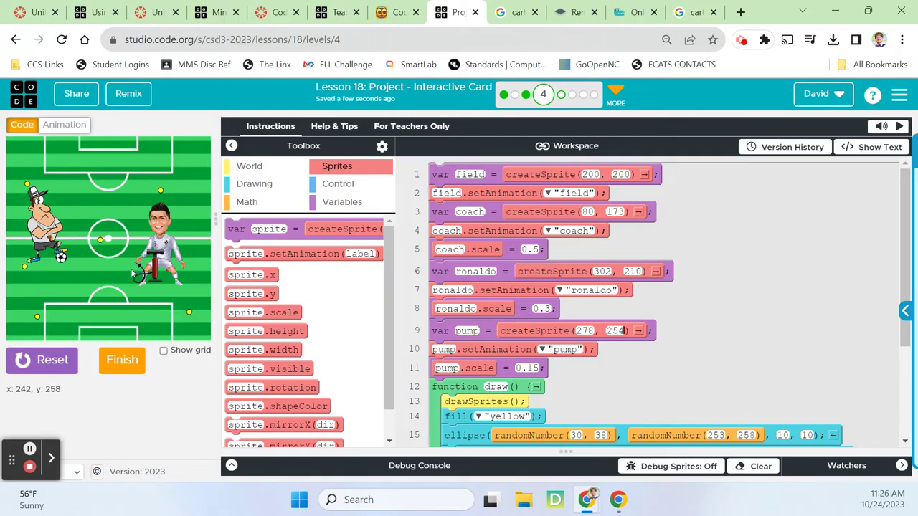
mouse_move(132, 274)
type("261")
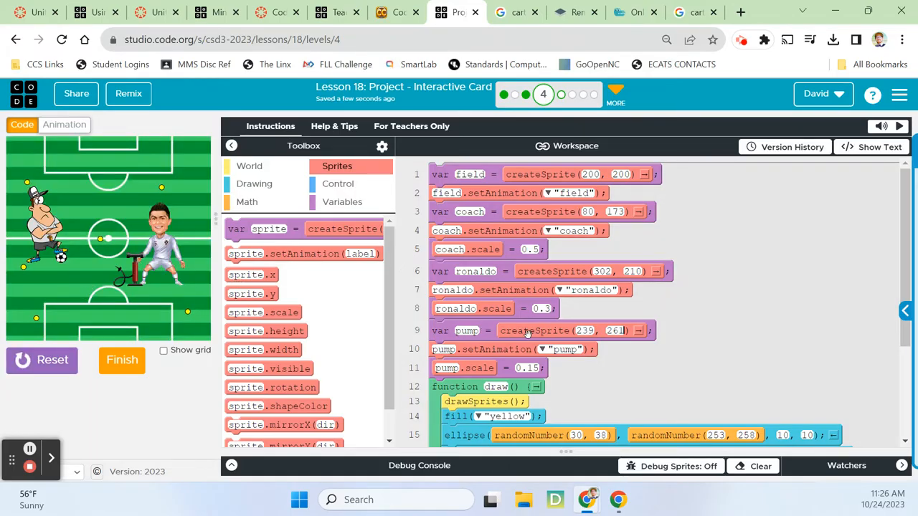
double_click(615, 330)
type("270")
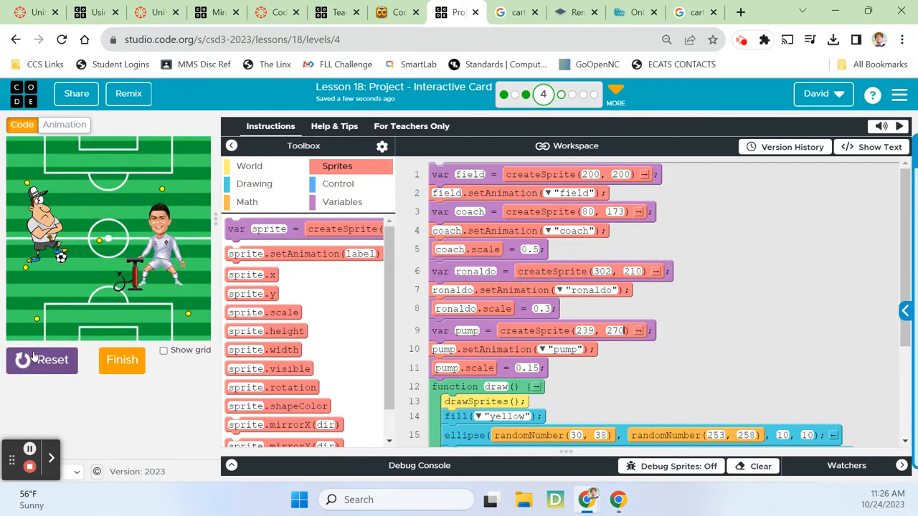
left_click(40, 360)
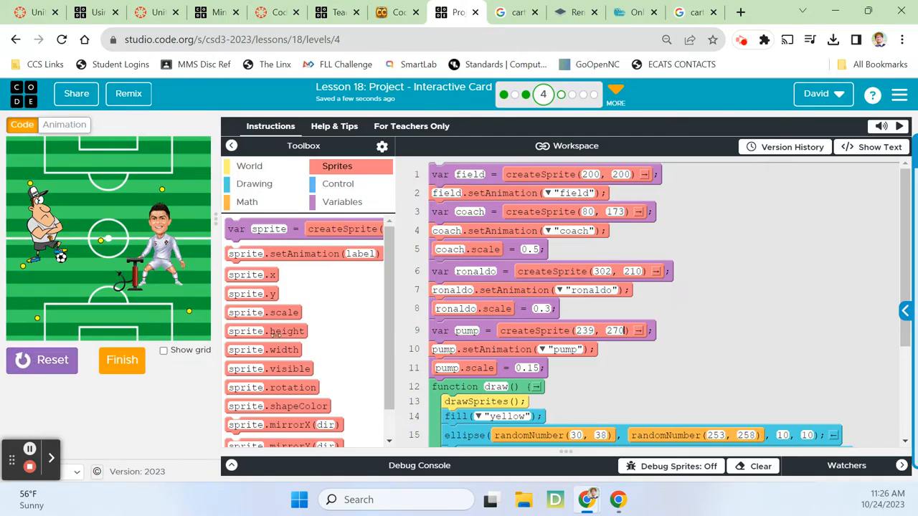
mouse_move(71, 293)
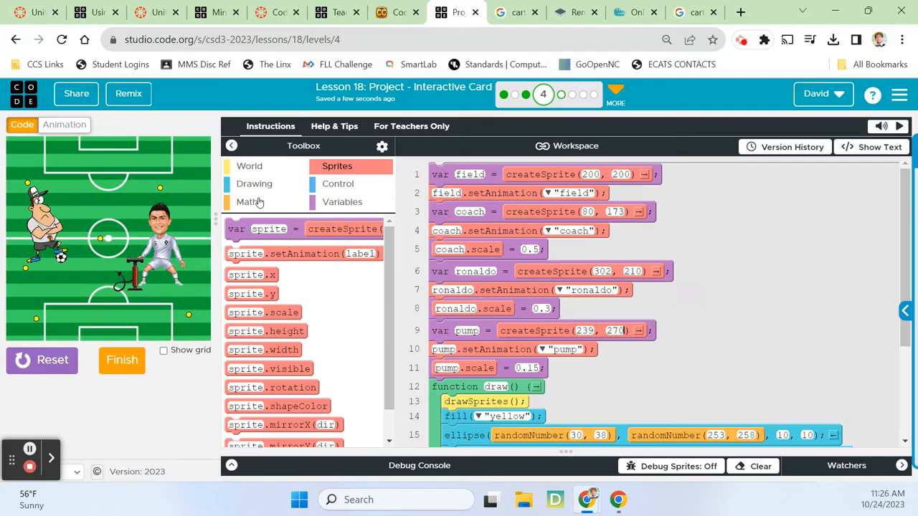
Create a ball sprite at 200, 200 with the ball animation and run the card
left_click_drag(301, 230, 442, 342)
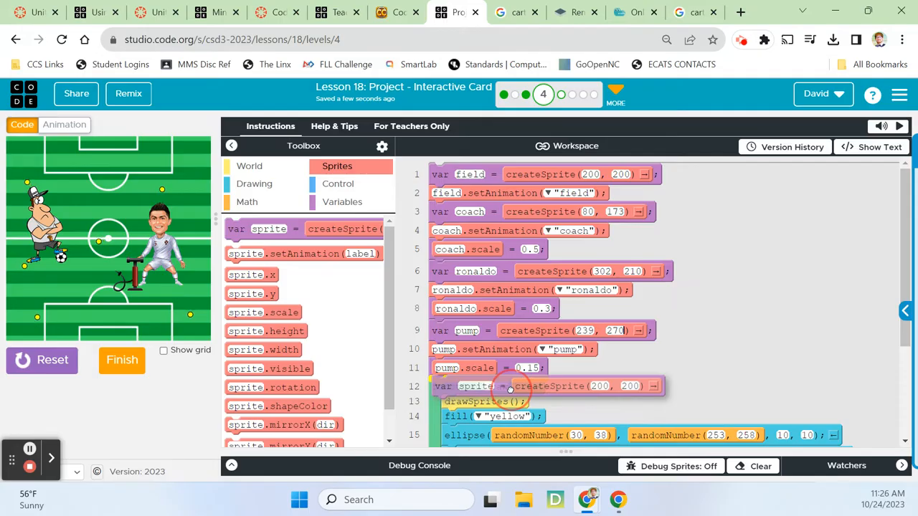
scroll("down", 3)
type("ball")
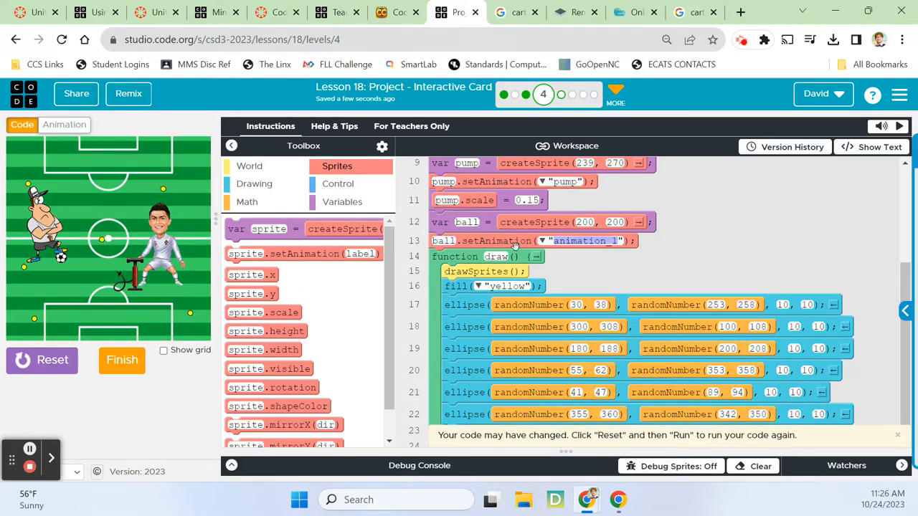
left_click(551, 240)
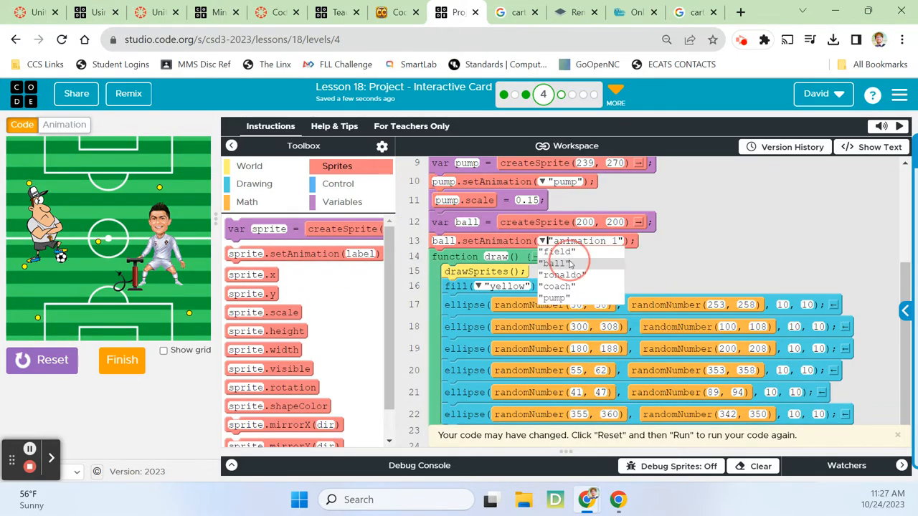
left_click(554, 264)
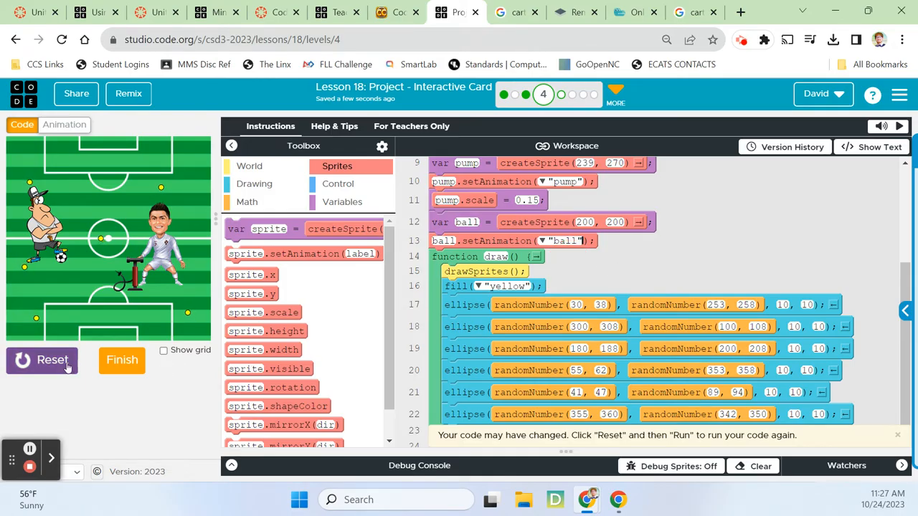
left_click(40, 360)
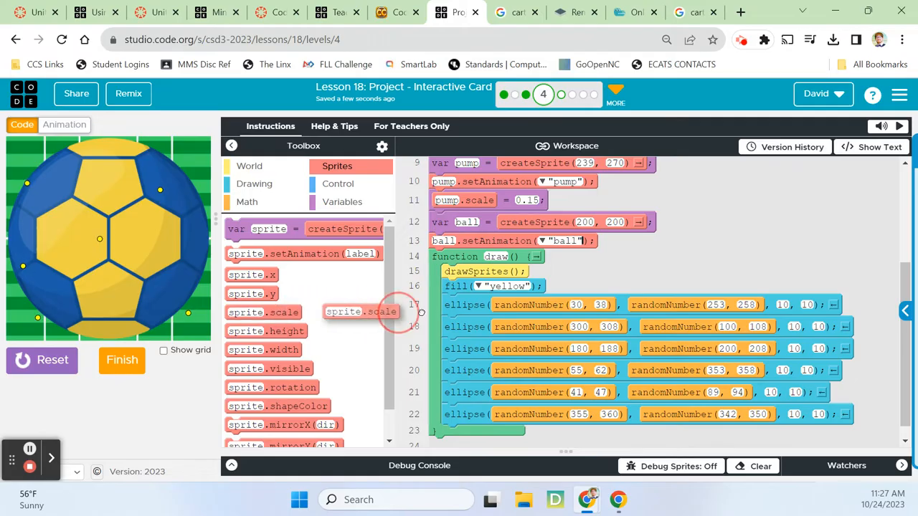
Scale the ball sprite down to a small size and rerun to check its spot near 210, 258
left_click_drag(361, 312, 488, 258)
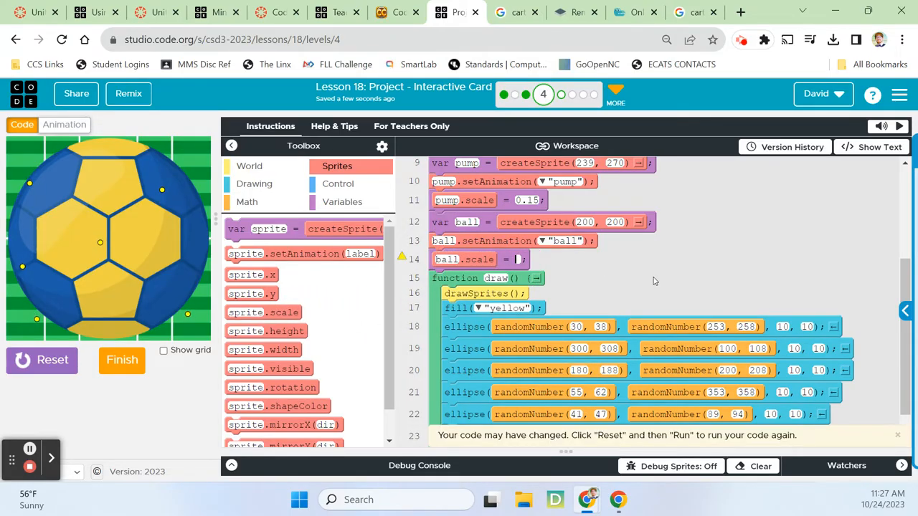
left_click(42, 360)
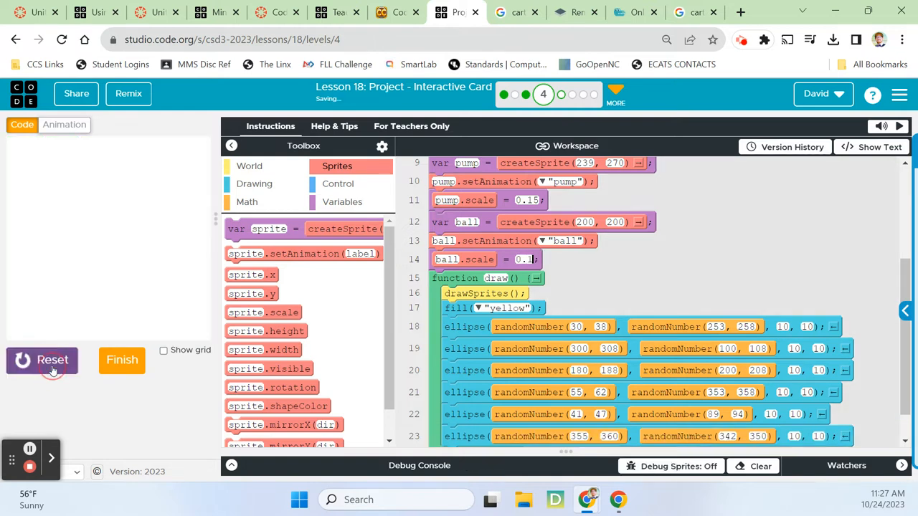
left_click(42, 360)
type("0.03")
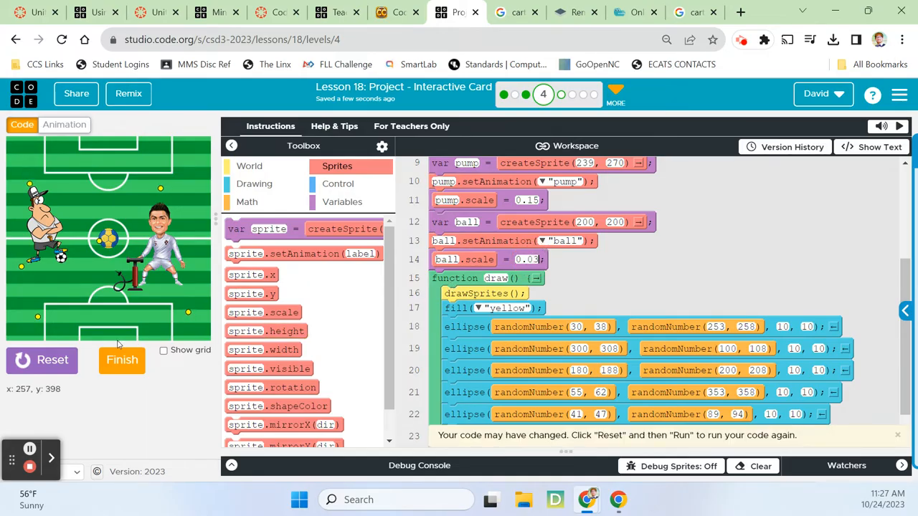
left_click(41, 360)
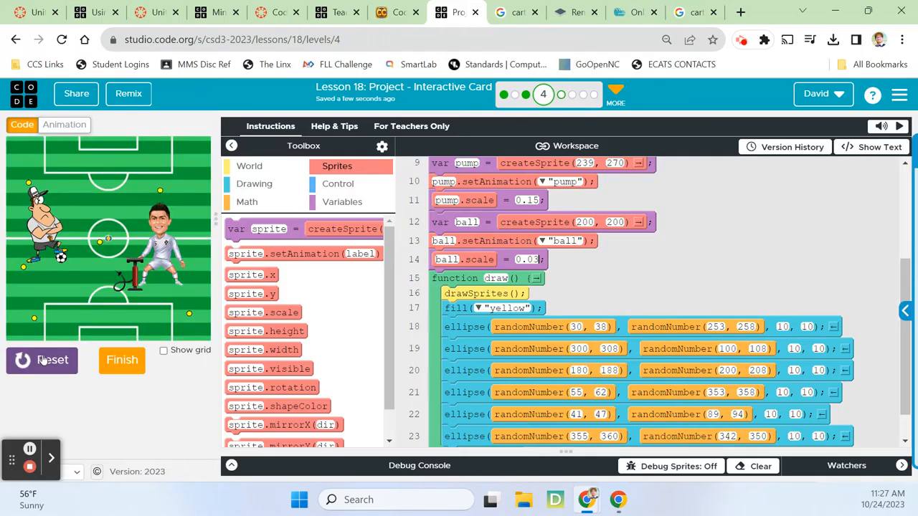
mouse_move(116, 275)
type("259")
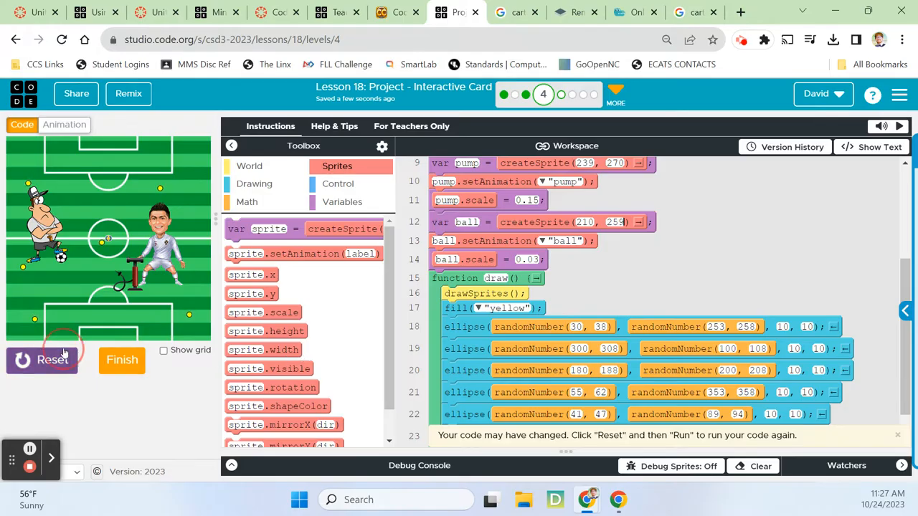
left_click(40, 358)
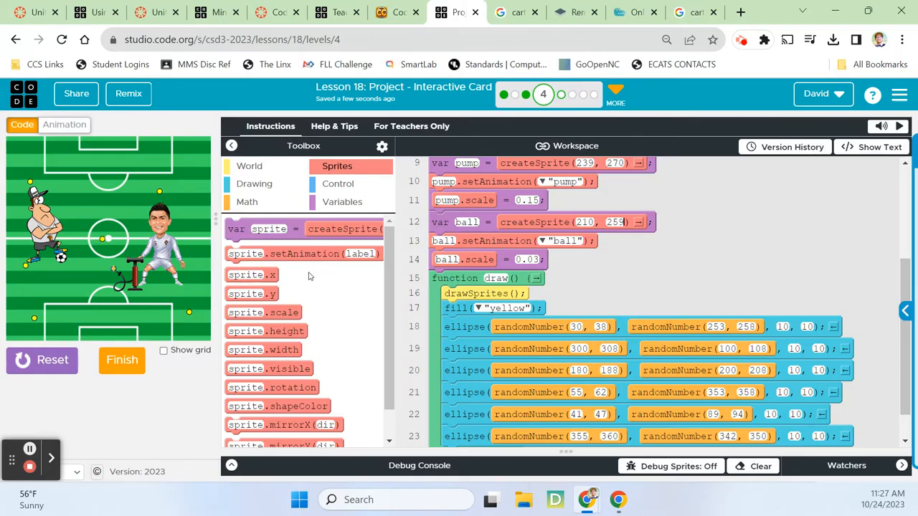
mouse_move(619, 259)
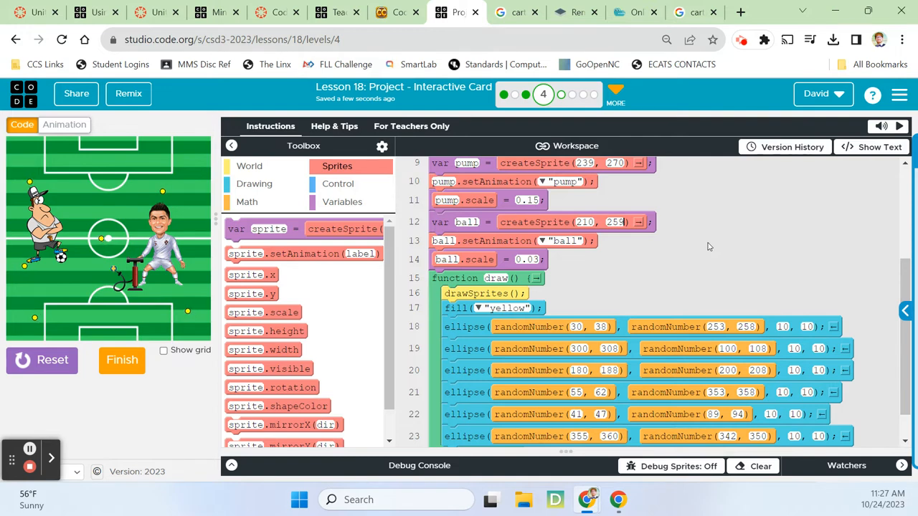
Adjust the ball's scale value again in the code
scroll("down", 3)
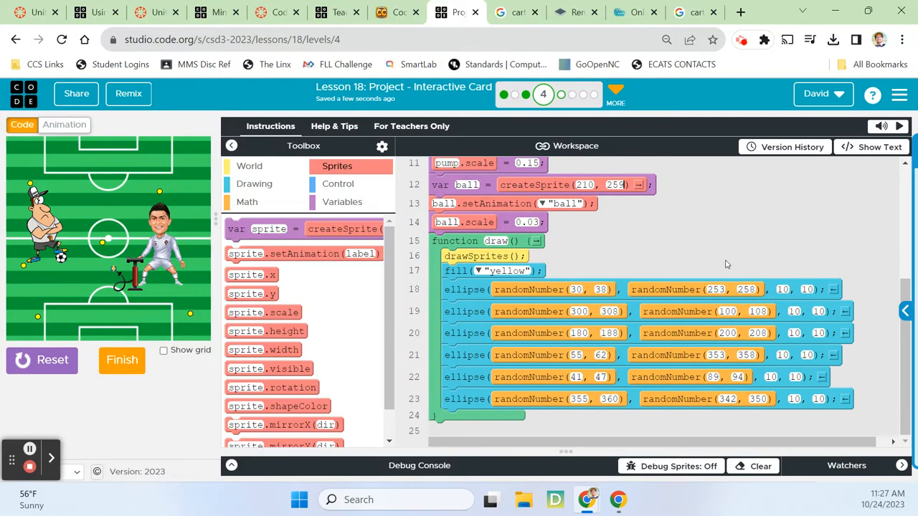
mouse_move(628, 279)
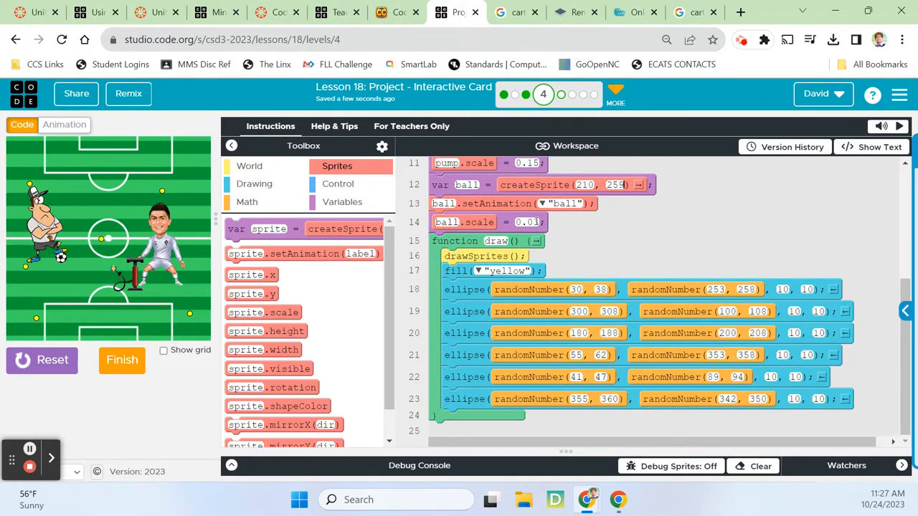
left_click(532, 221)
type("0.06")
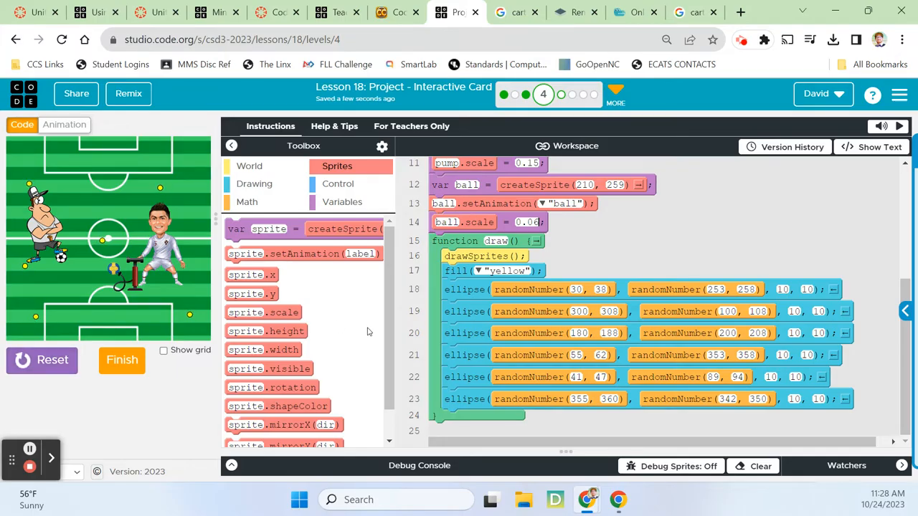
mouse_move(640, 270)
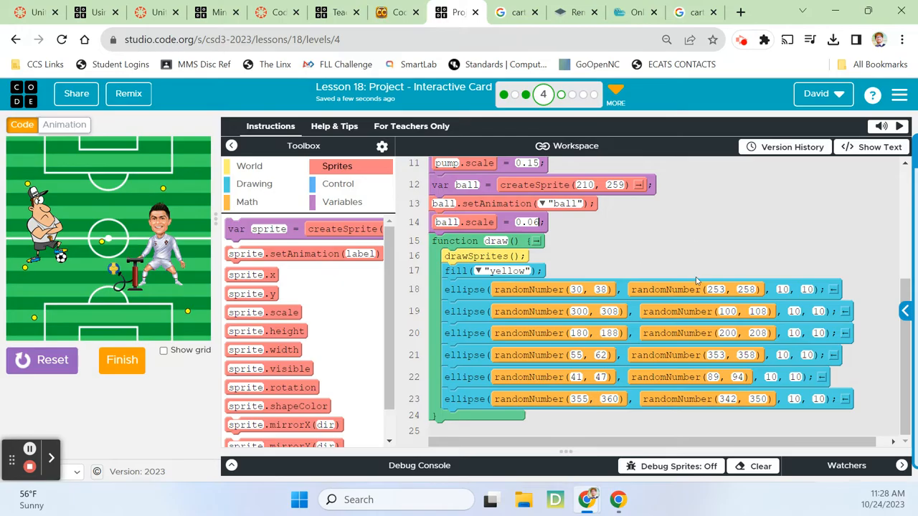
mouse_move(683, 260)
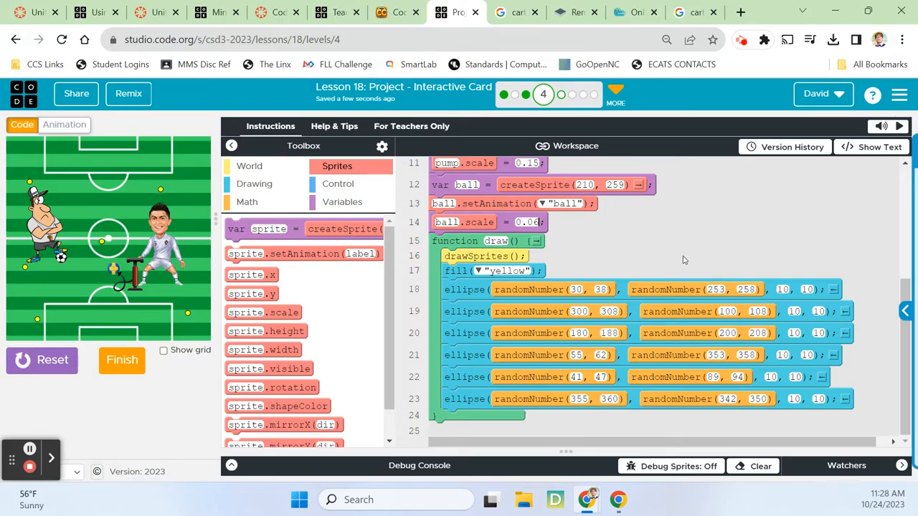
mouse_move(231, 129)
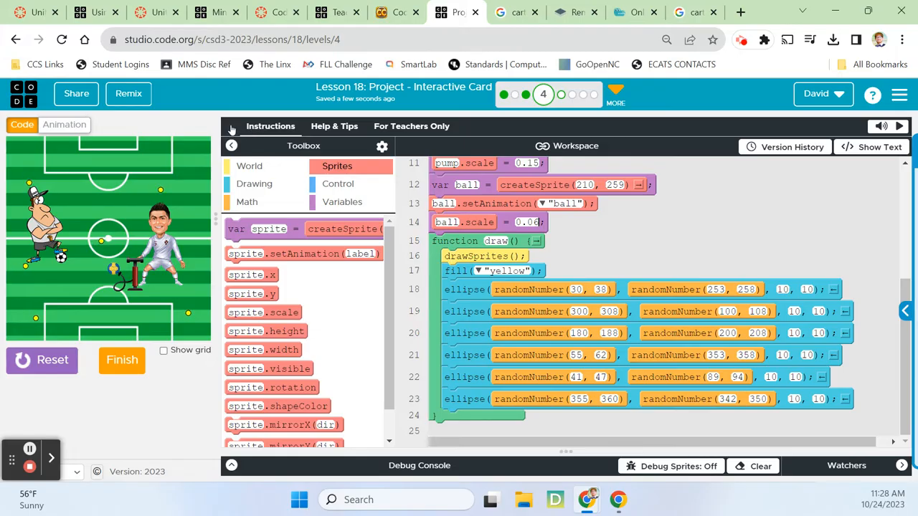
Duplicate the ronaldo animation and rename the copy ohnoRonaldo
left_click(64, 124)
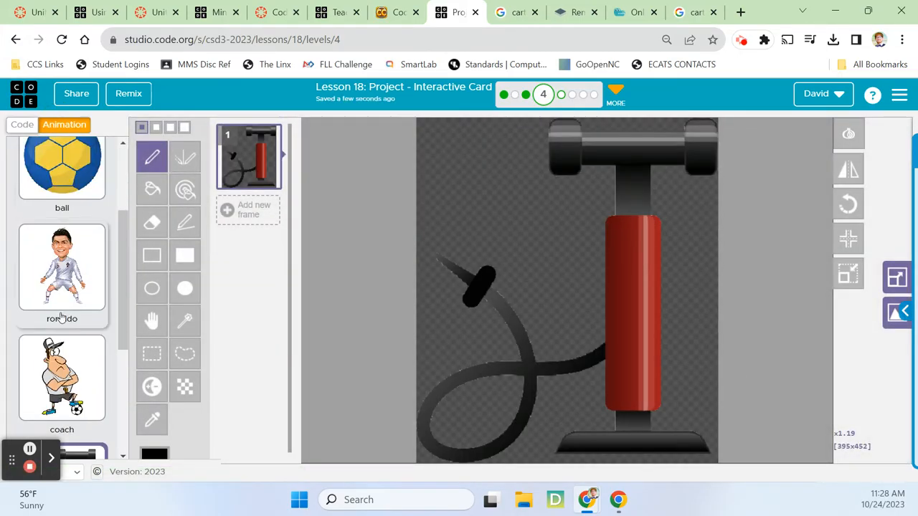
left_click(62, 265)
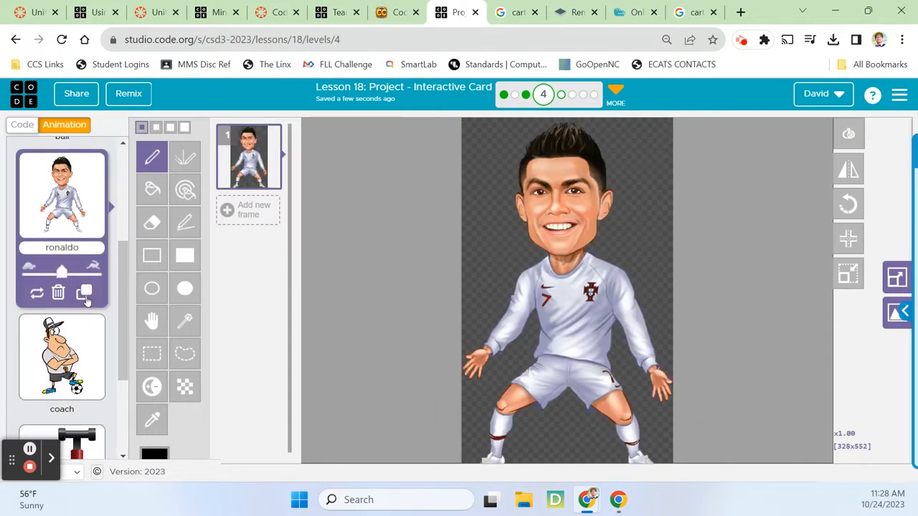
left_click(85, 293)
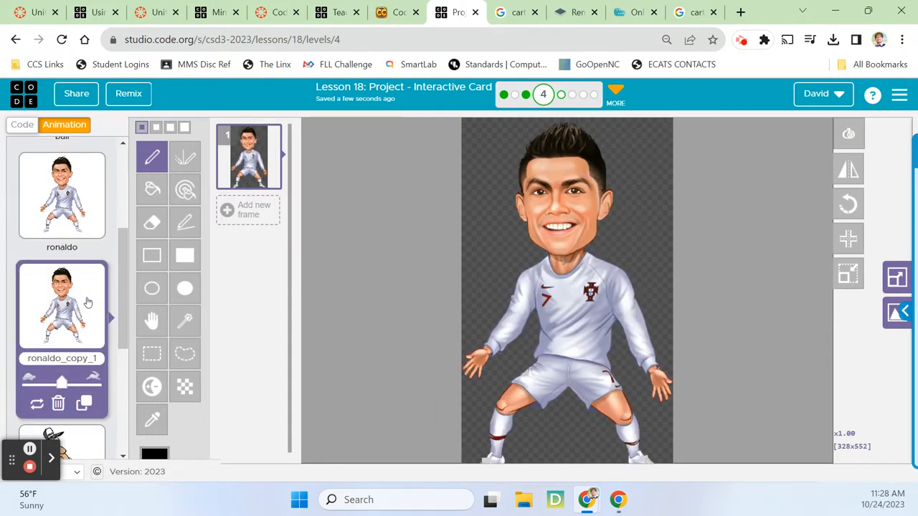
mouse_move(292, 351)
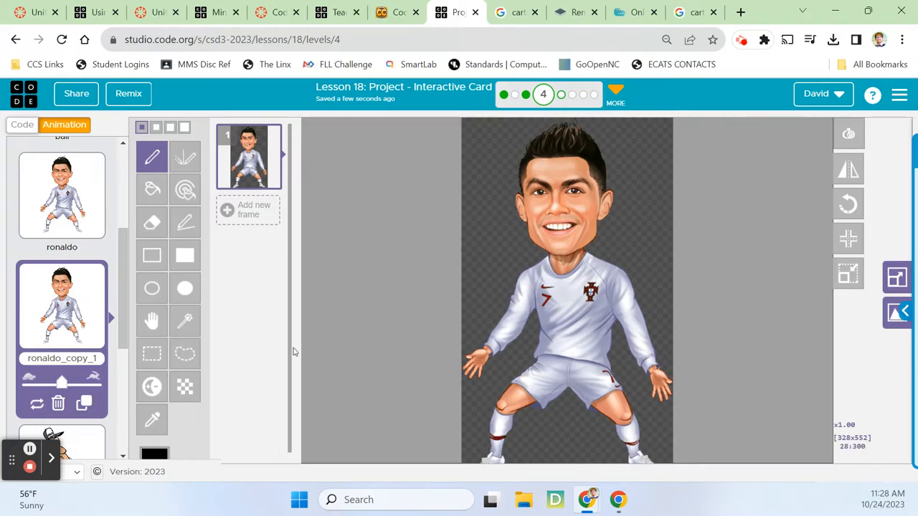
double_click(62, 359)
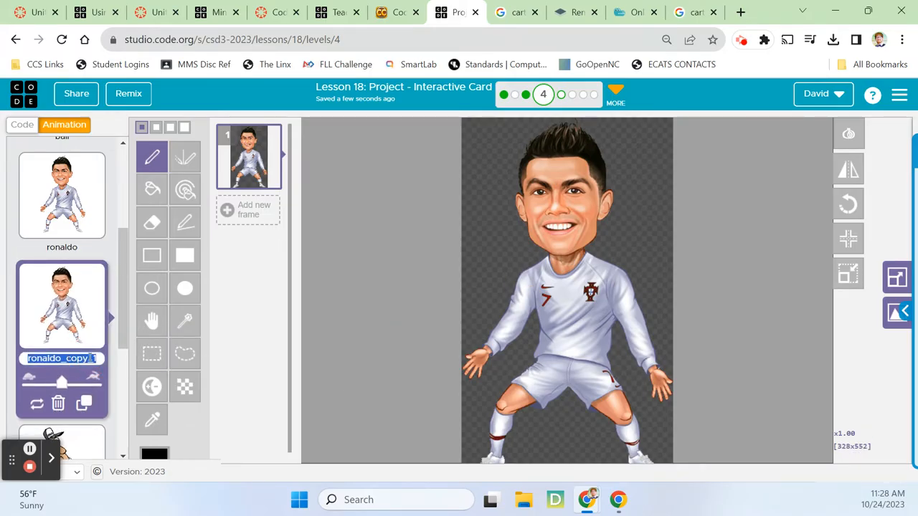
type("u")
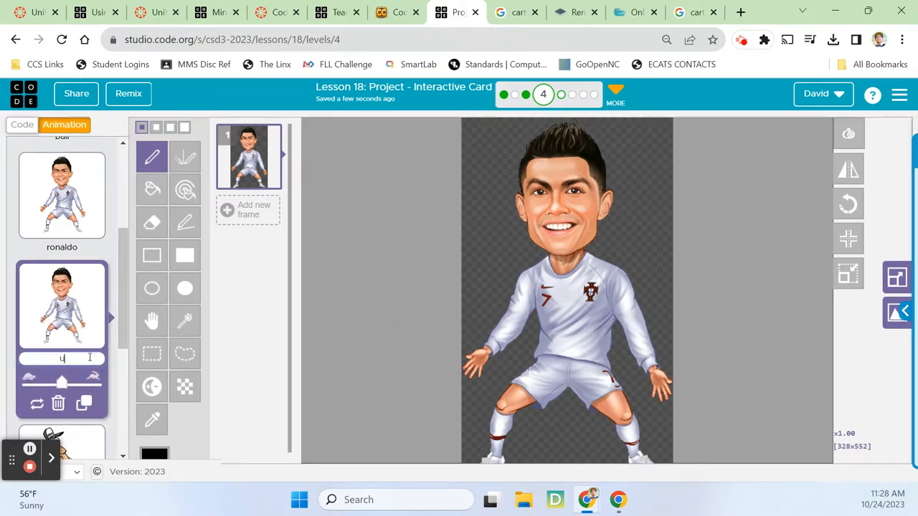
type("h")
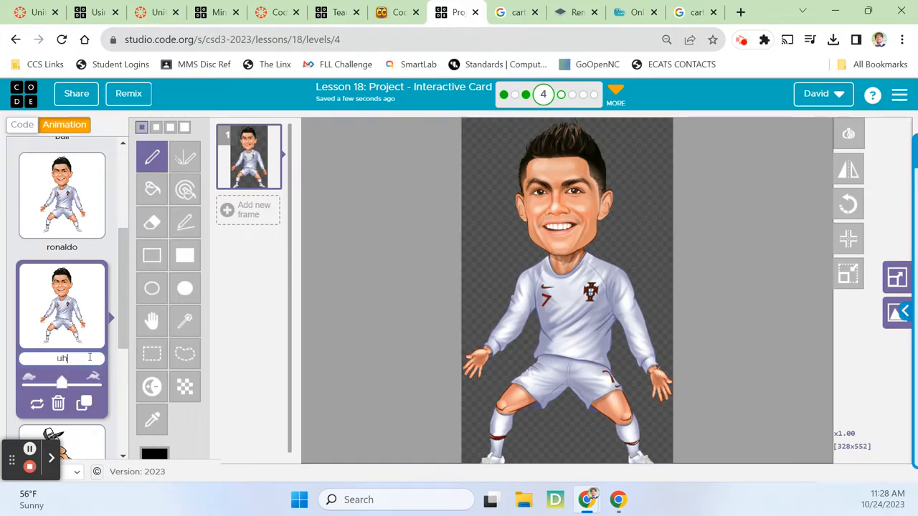
type("ohnoR")
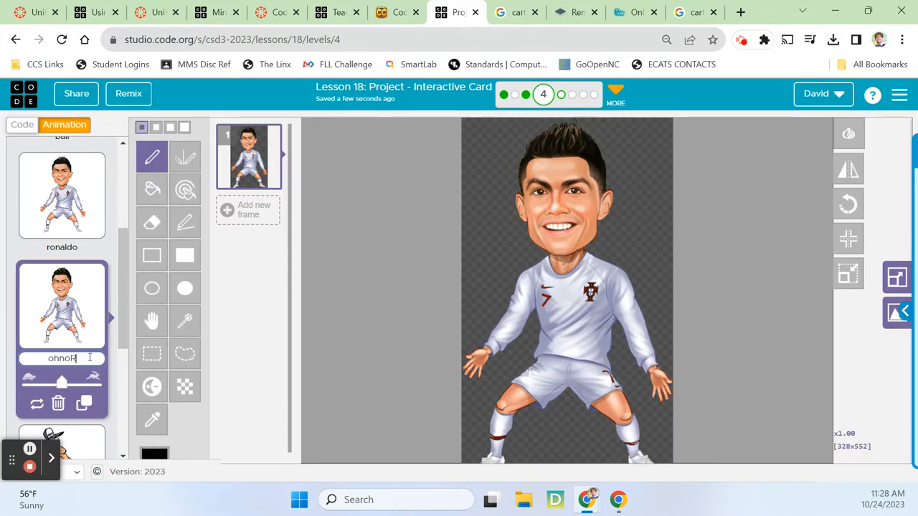
type("onaldo")
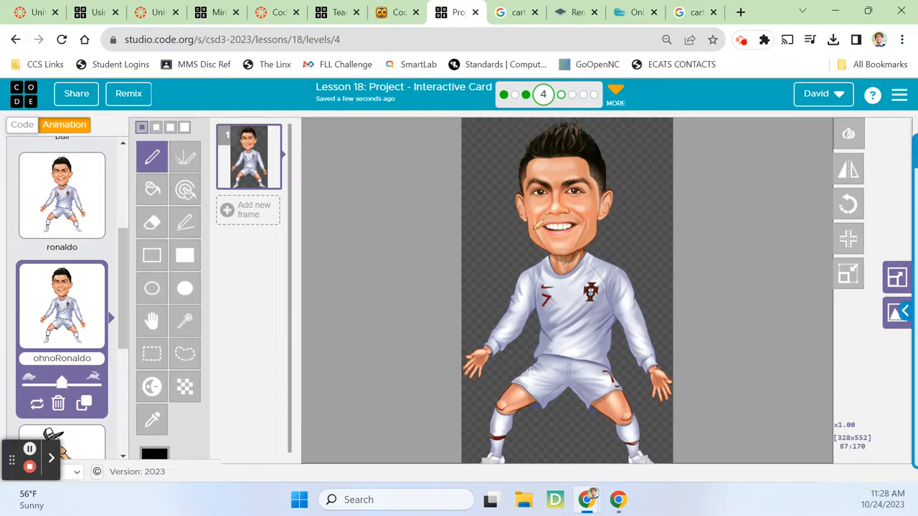
mouse_move(152, 286)
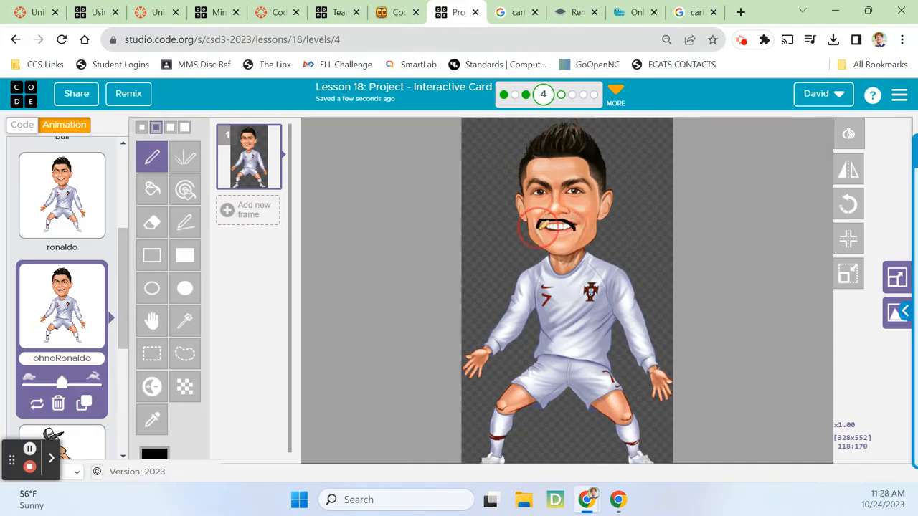
Draw an open mouth on ohnoRonaldo's face and fill it in black
left_click_drag(545, 227, 556, 229)
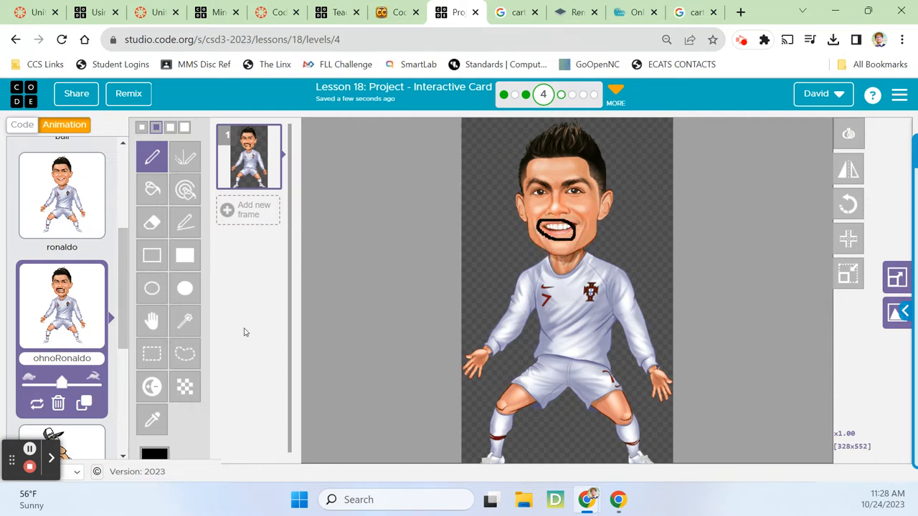
left_click(152, 190)
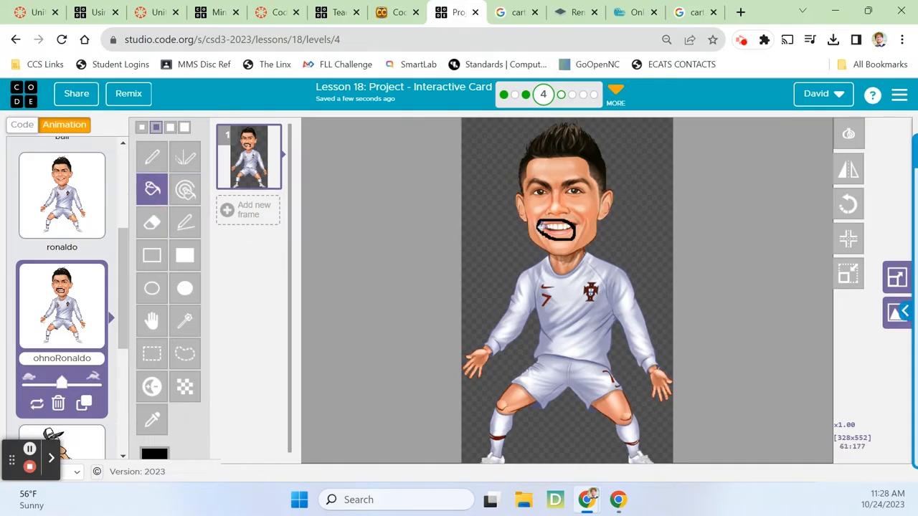
mouse_move(524, 227)
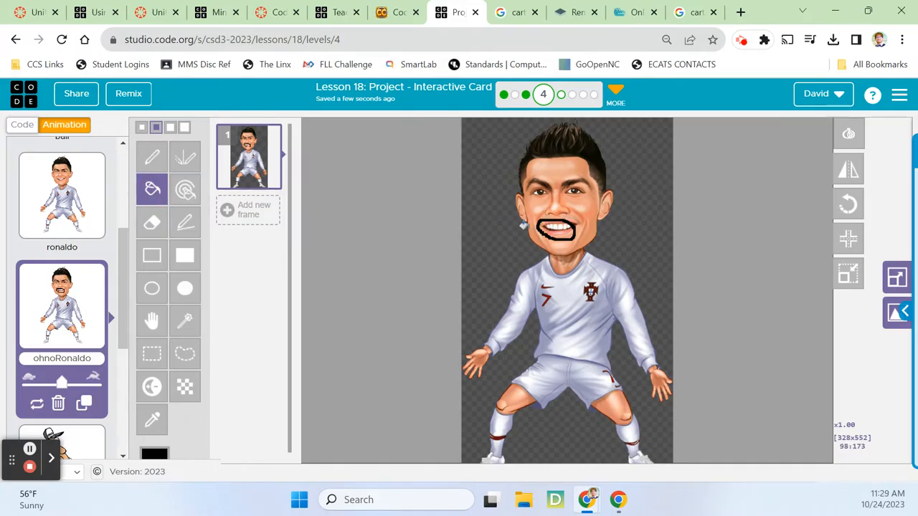
mouse_move(183, 221)
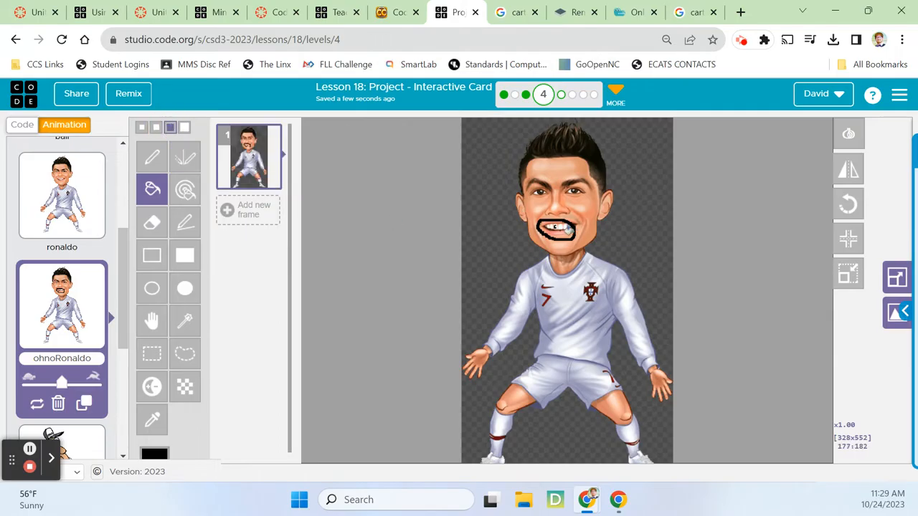
left_click(152, 156)
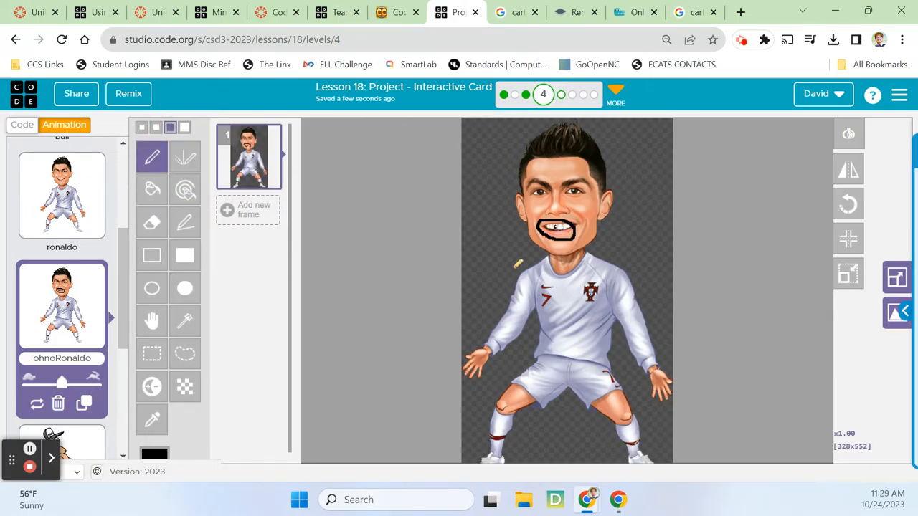
left_click(557, 228)
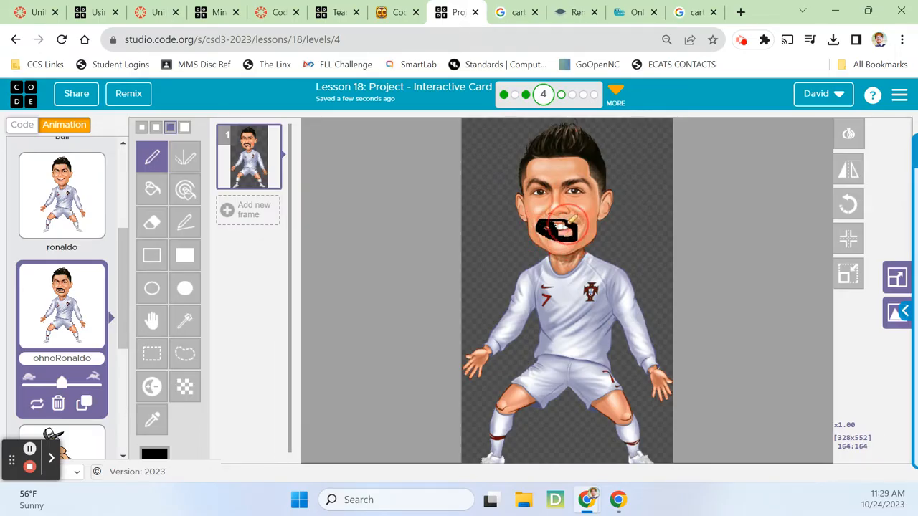
mouse_move(557, 227)
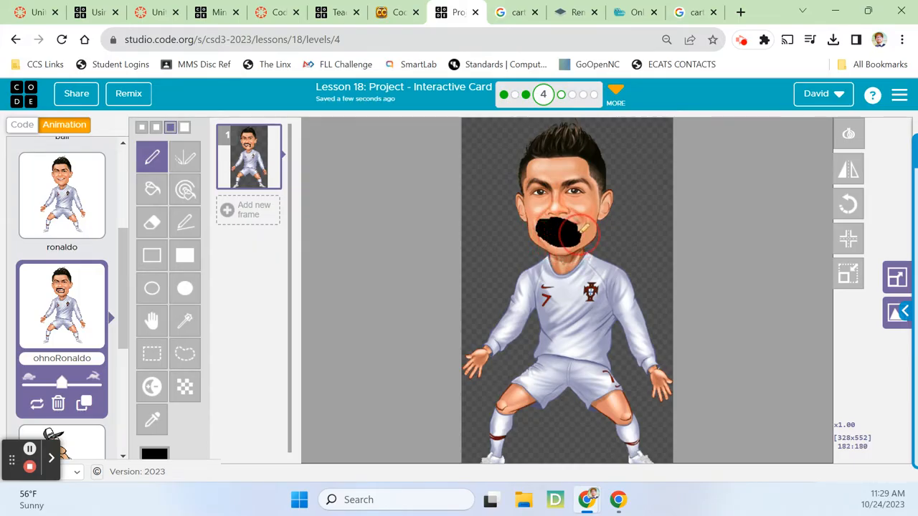
left_click(559, 233)
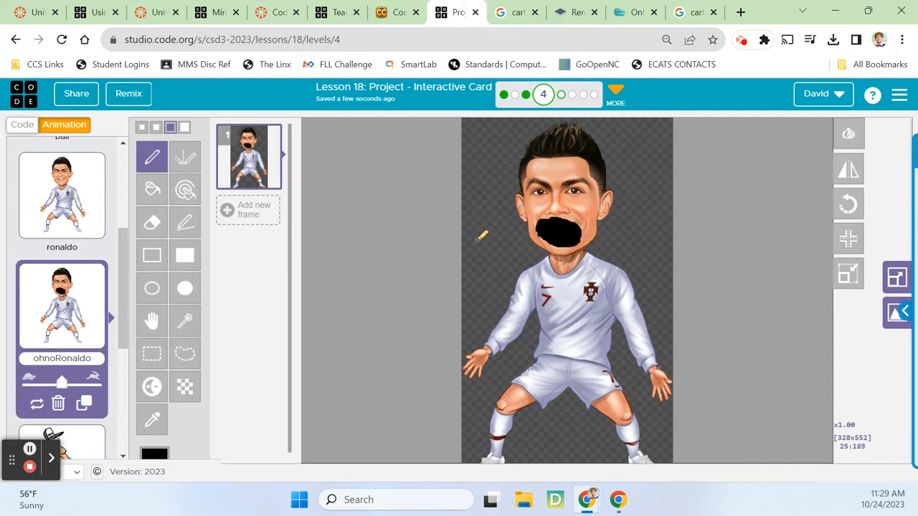
mouse_move(395, 250)
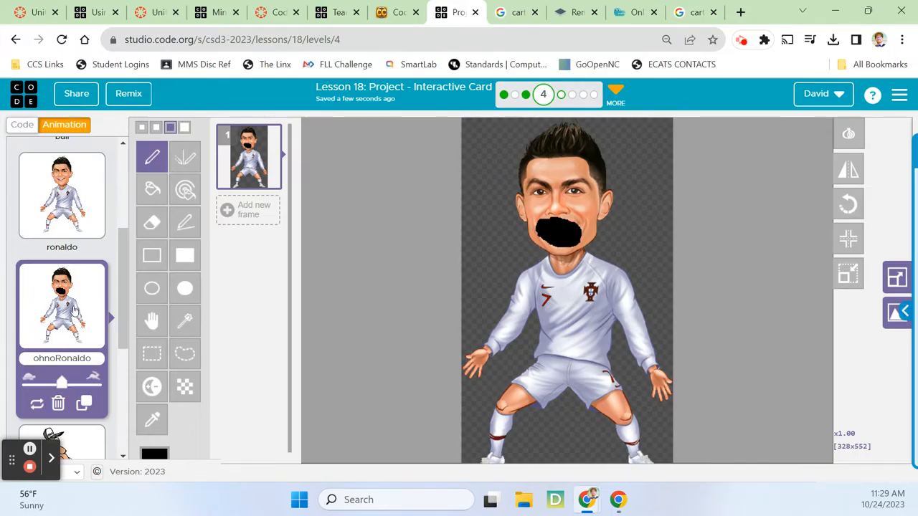
mouse_move(281, 246)
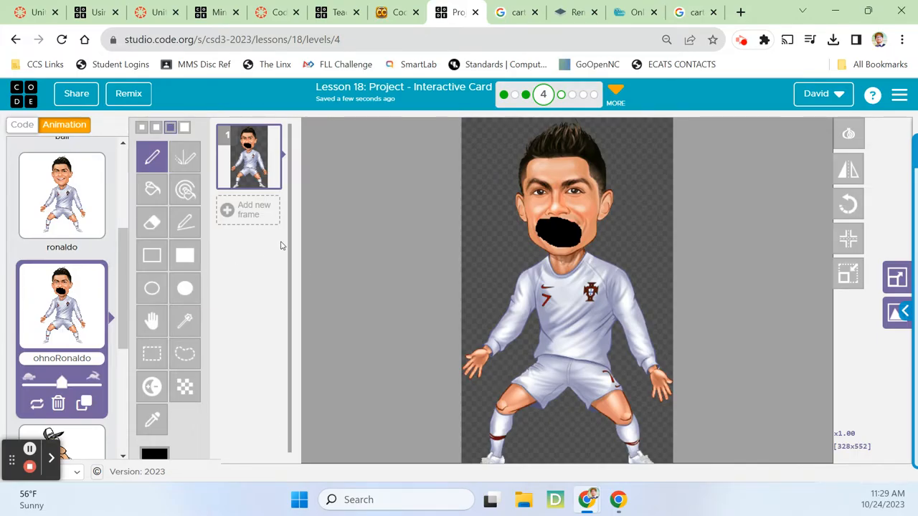
mouse_move(359, 235)
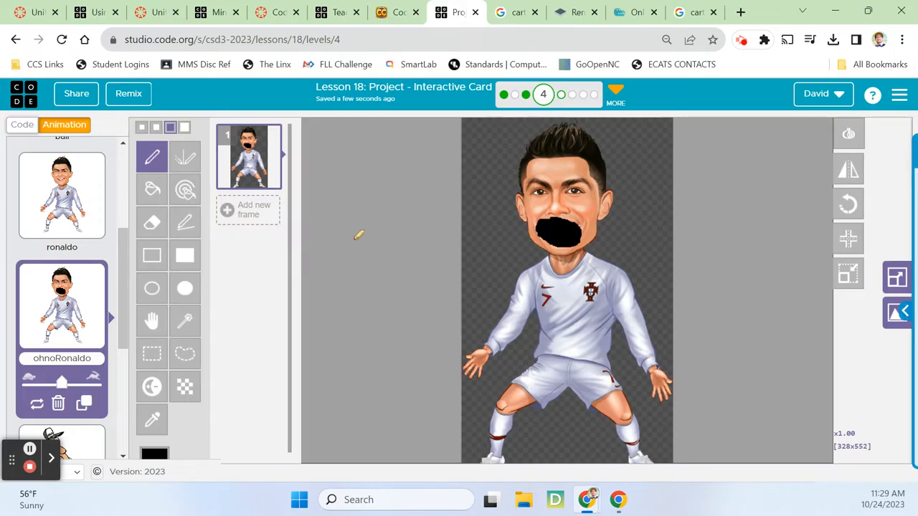
scroll("down", 3)
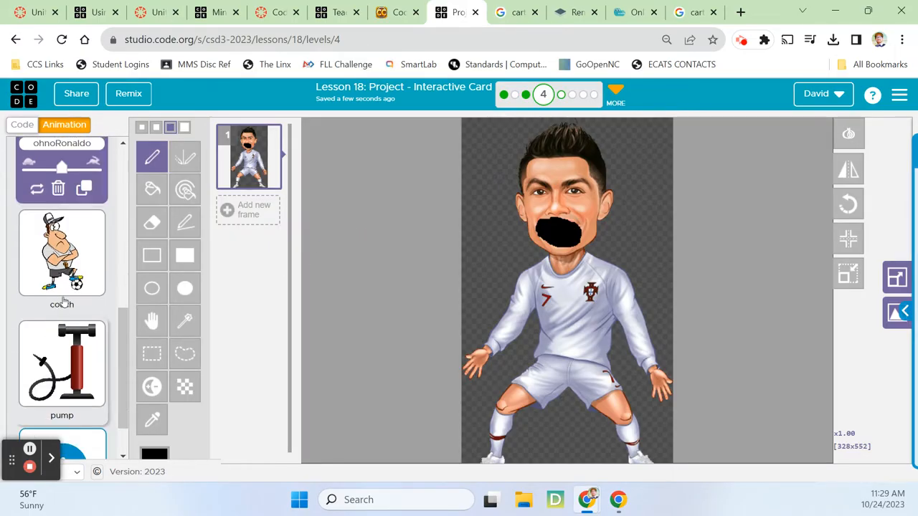
Duplicate the coach animation and mark an angry expression on its face in black
left_click(62, 308)
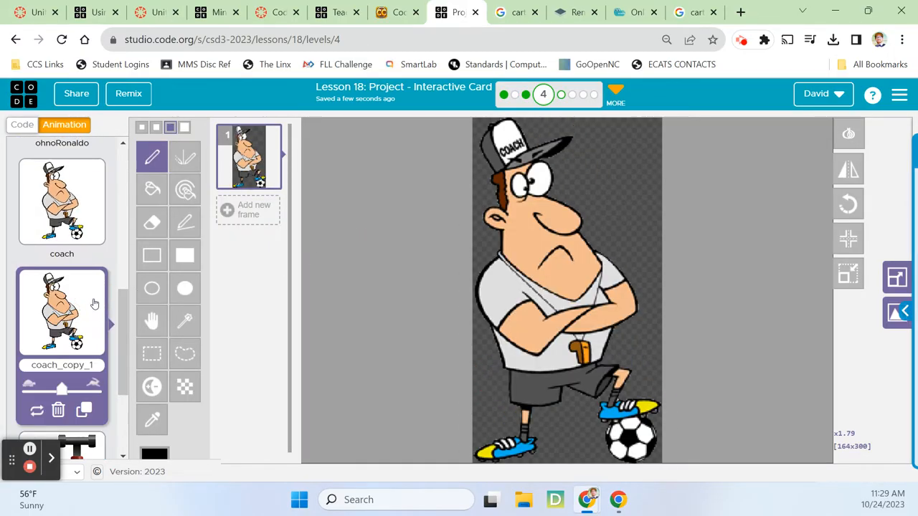
mouse_move(184, 288)
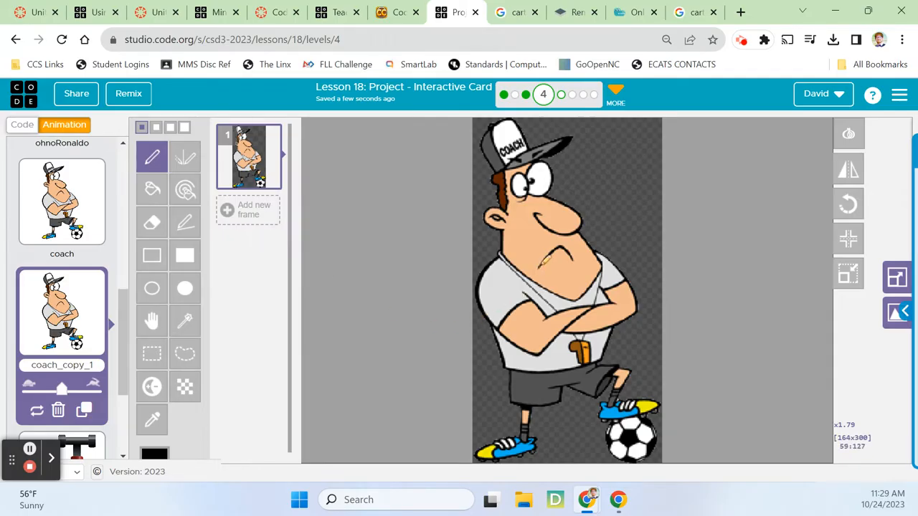
left_click(562, 261)
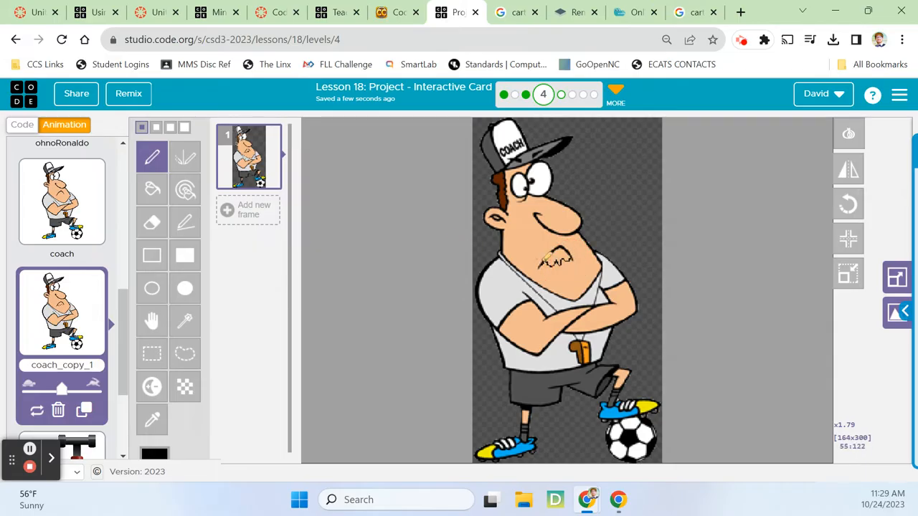
left_click(547, 261)
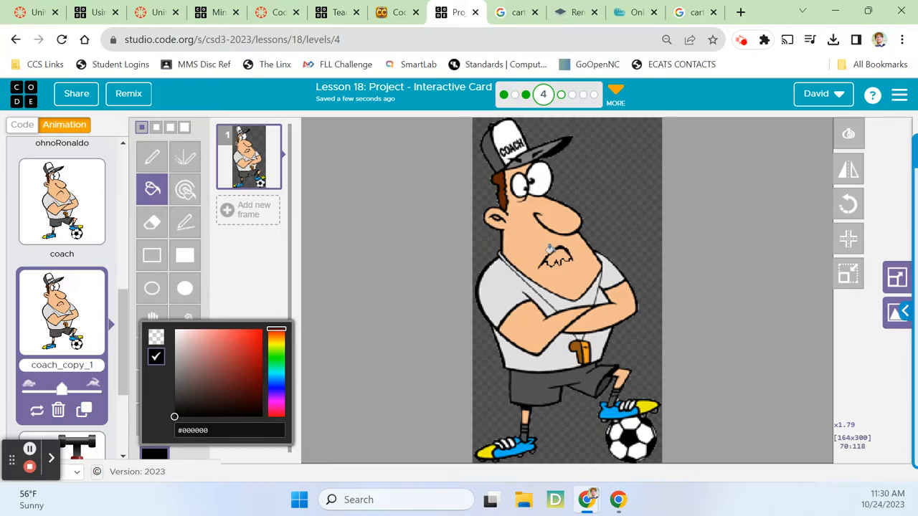
left_click(270, 306)
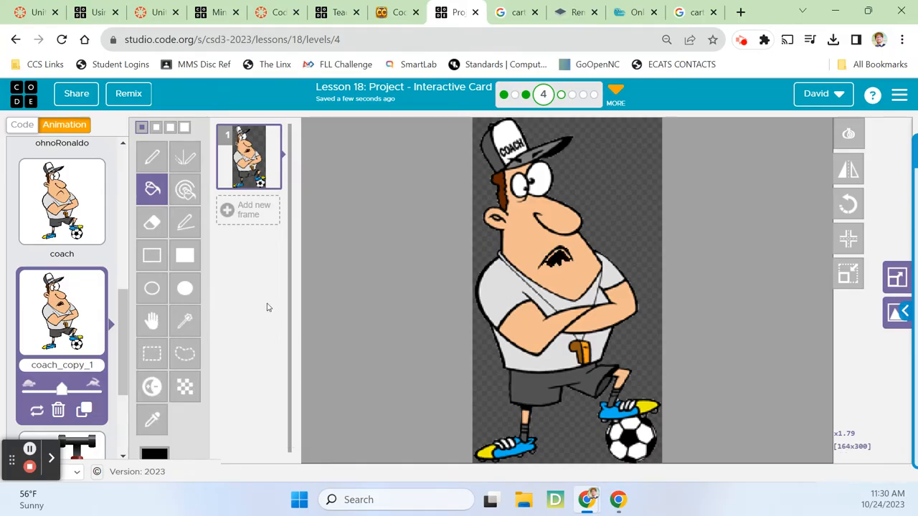
mouse_move(452, 278)
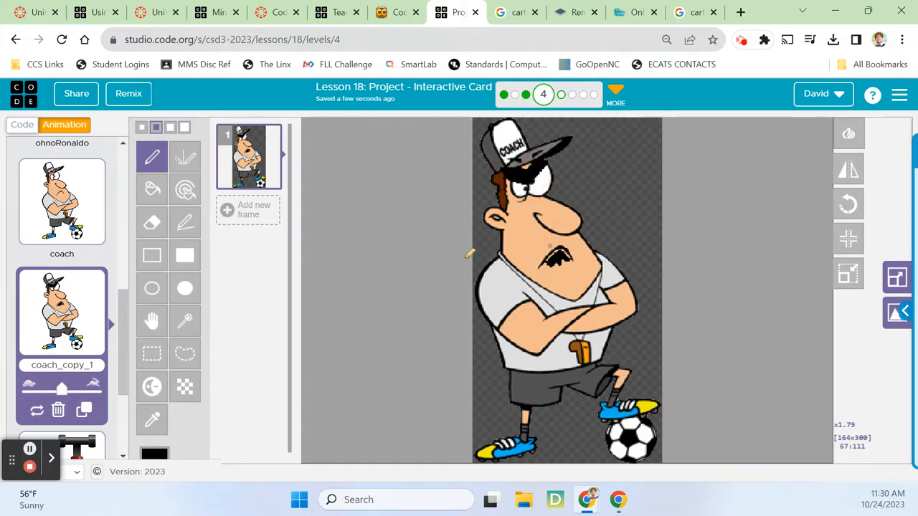
mouse_move(97, 251)
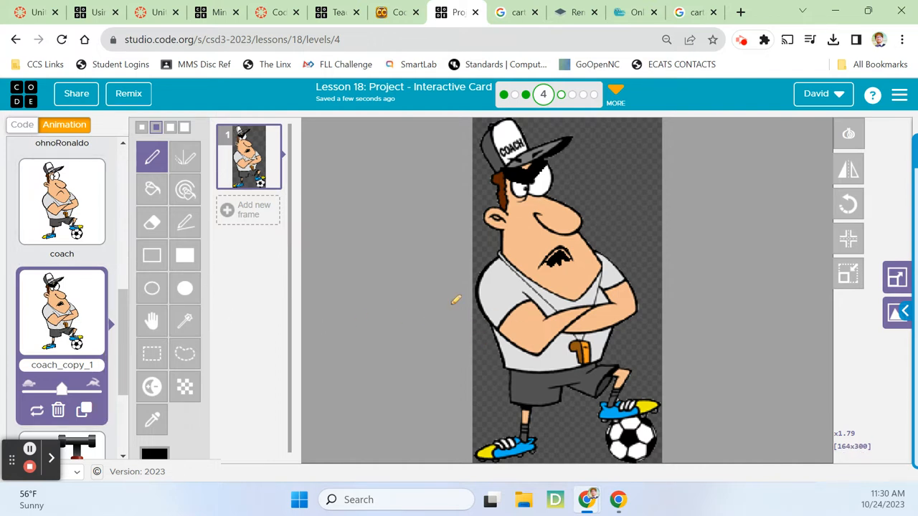
mouse_move(112, 261)
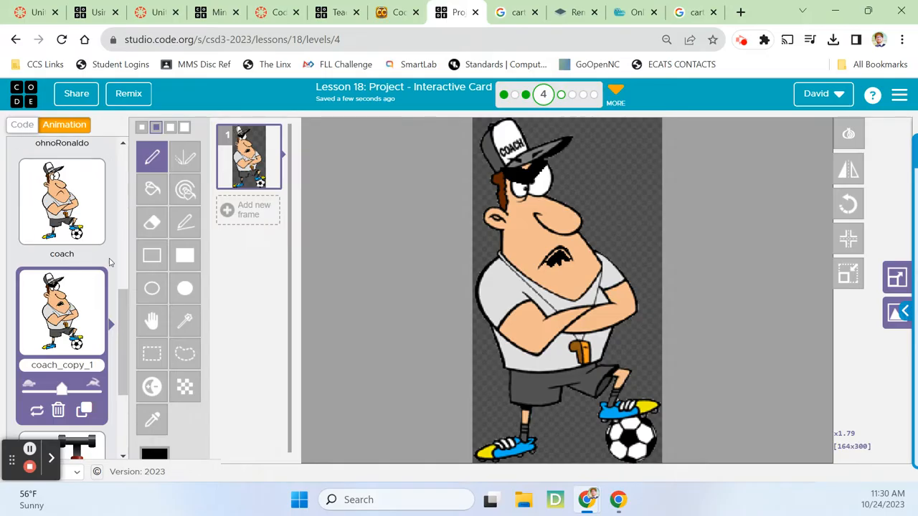
Rename the copied coach animation to upsetCoach
double_click(61, 366)
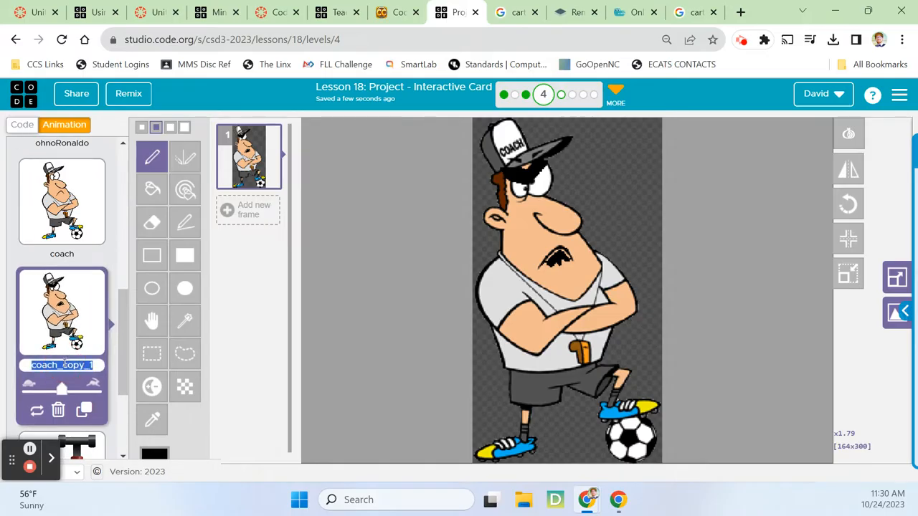
type("upsetcoach")
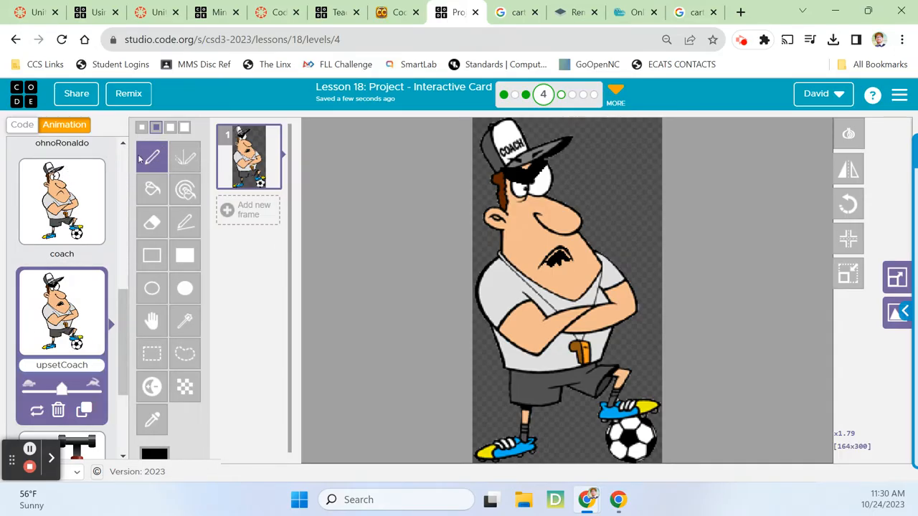
Return to the code, review the instructions, and run the card with coach, Ronaldo, pump and ball
left_click(22, 124)
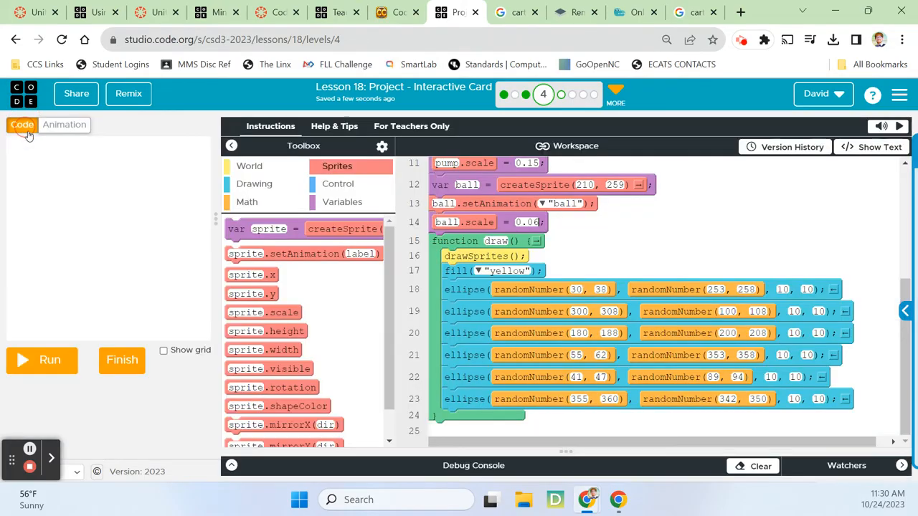
mouse_move(559, 280)
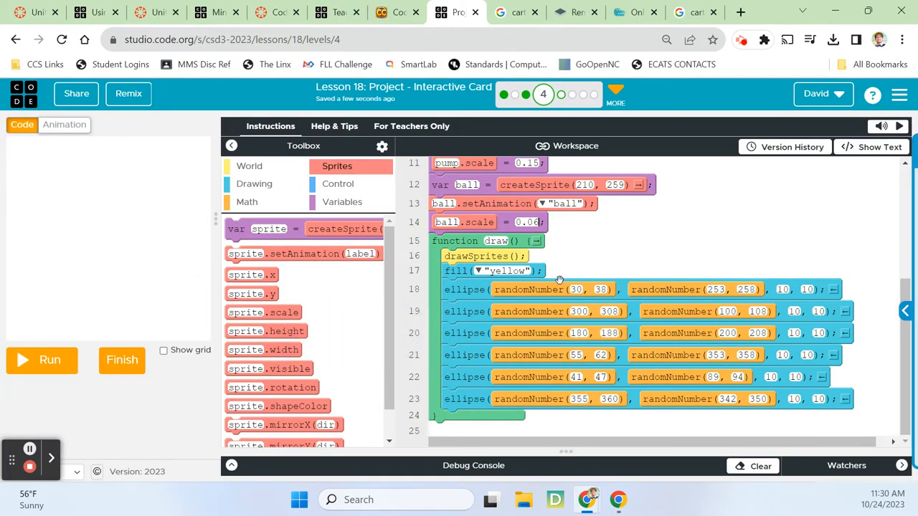
mouse_move(609, 270)
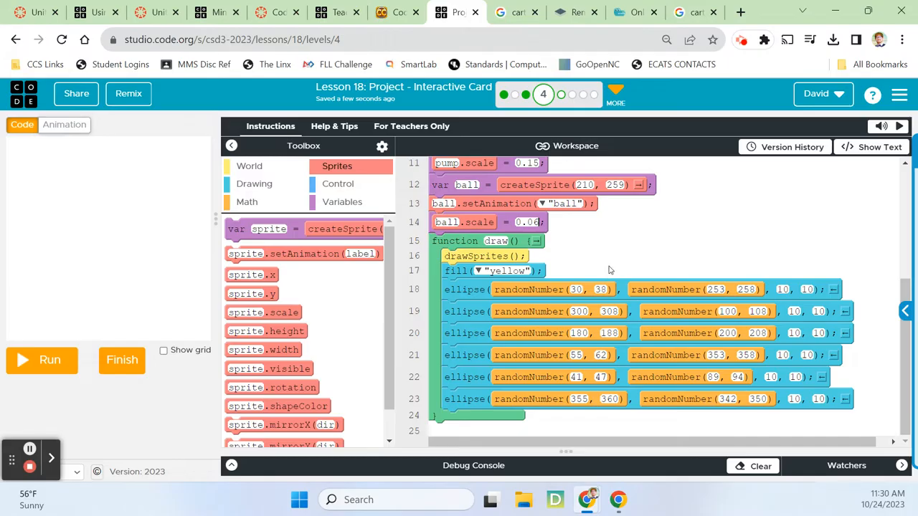
left_click(269, 126)
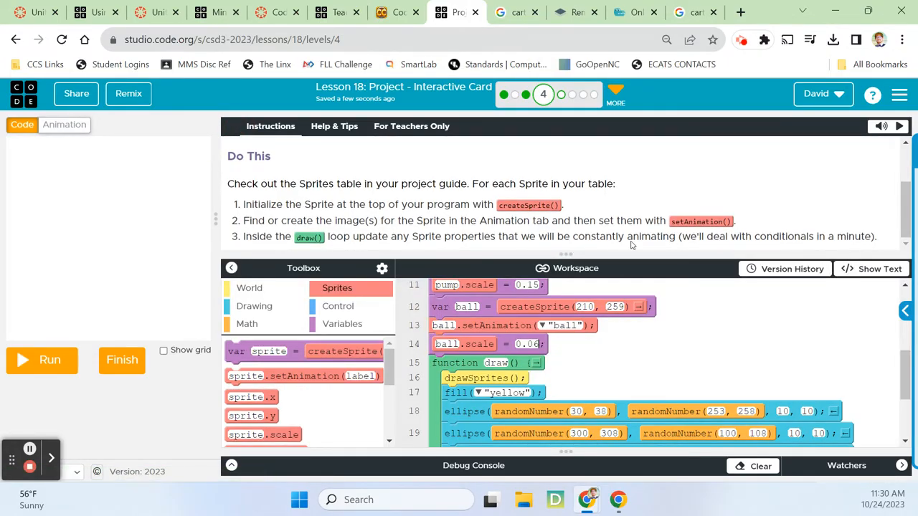
mouse_move(855, 241)
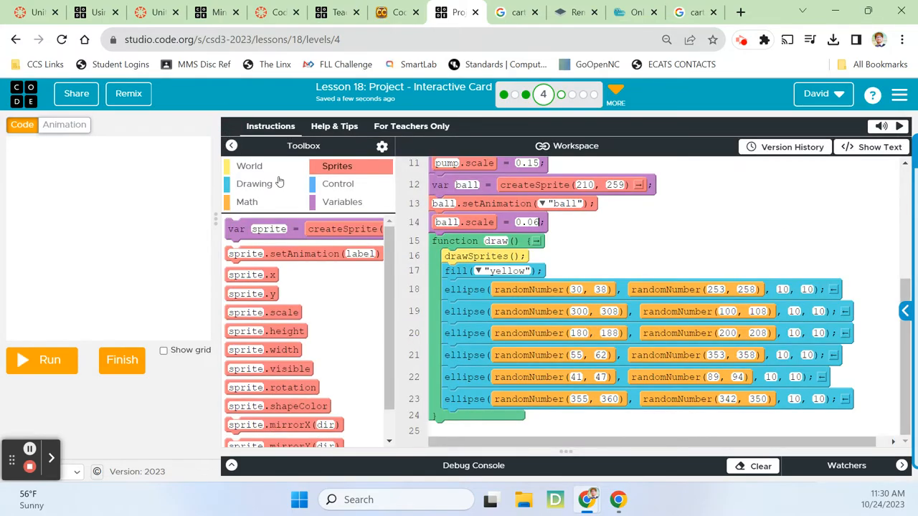
scroll("up", 3)
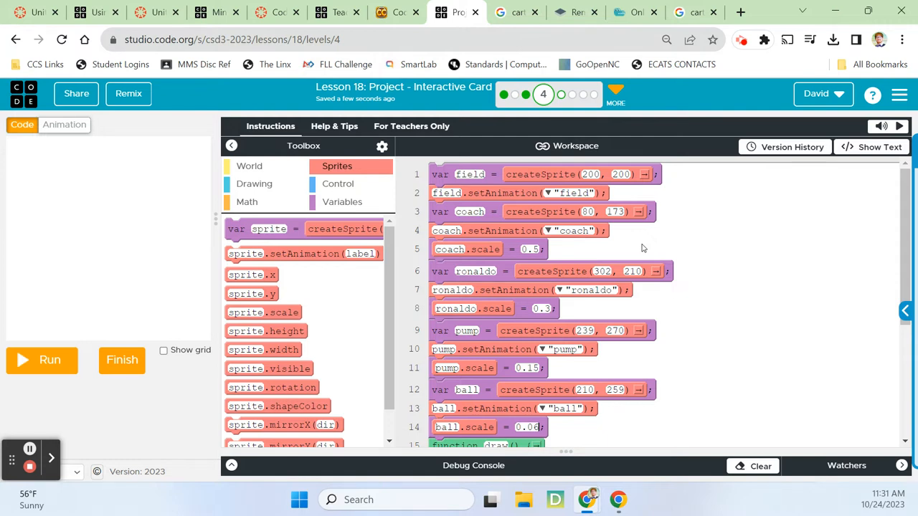
scroll("down", 3)
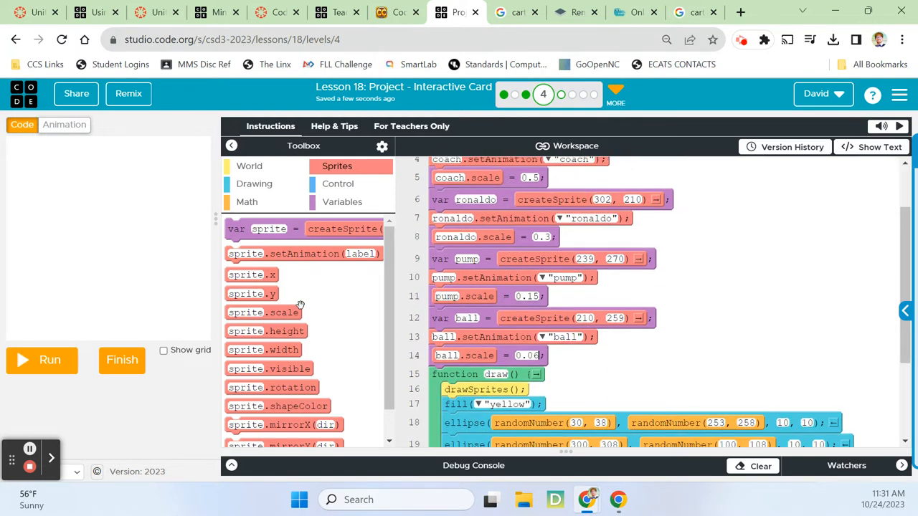
mouse_move(251, 275)
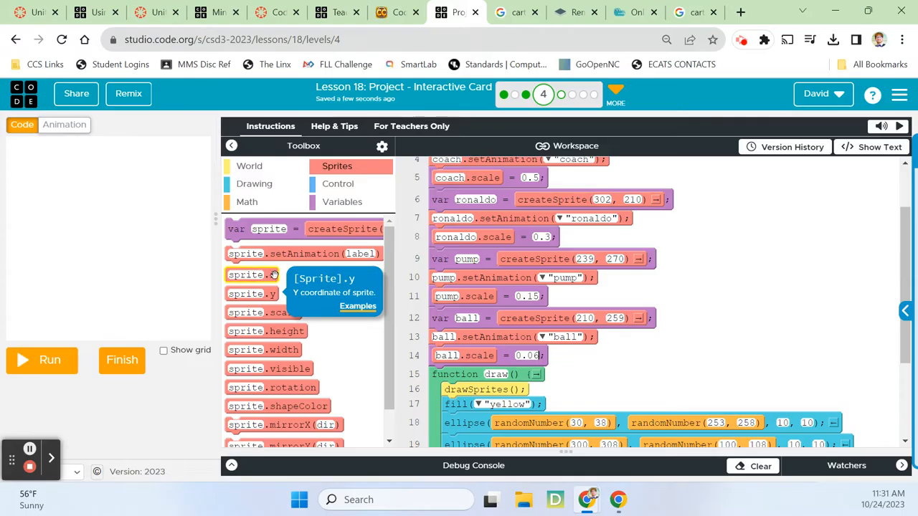
left_click(42, 361)
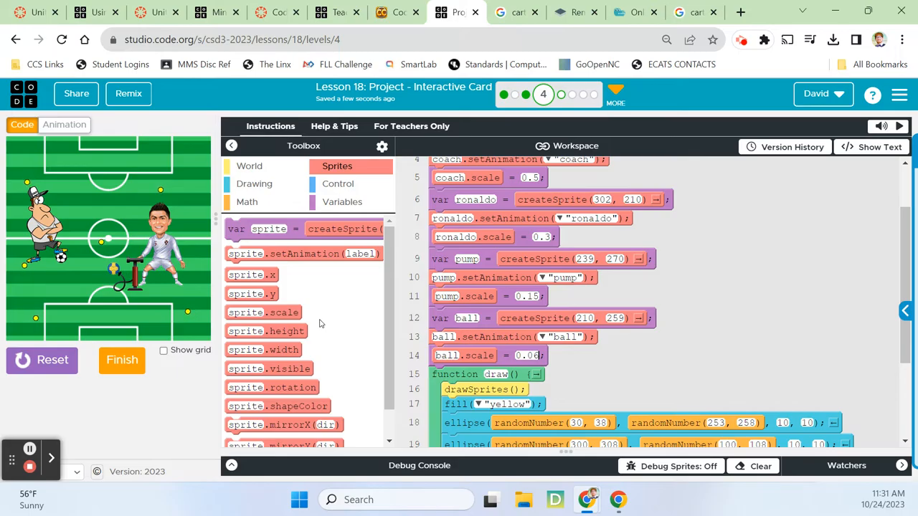
mouse_move(185, 281)
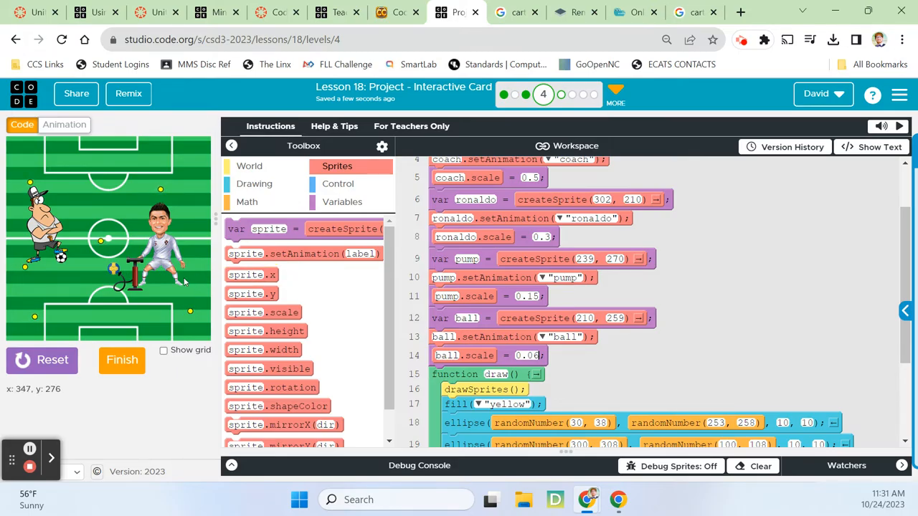
mouse_move(100, 242)
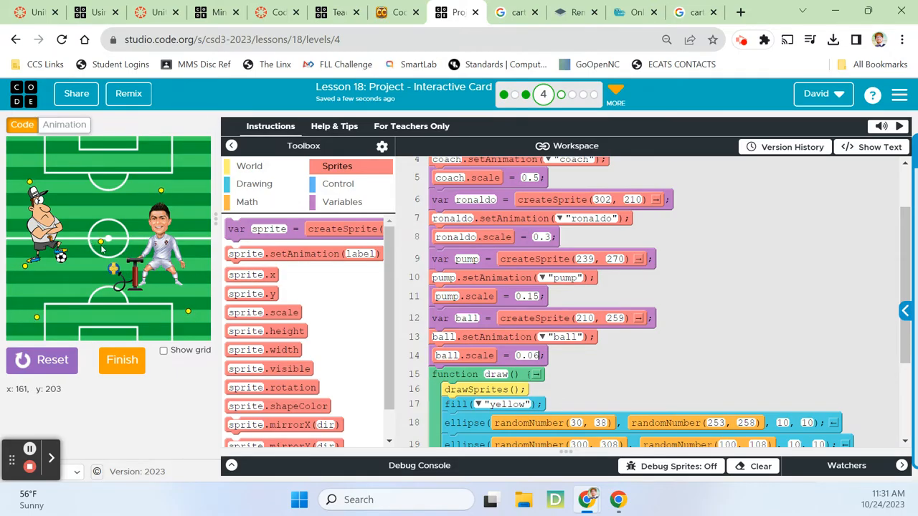
mouse_move(270, 267)
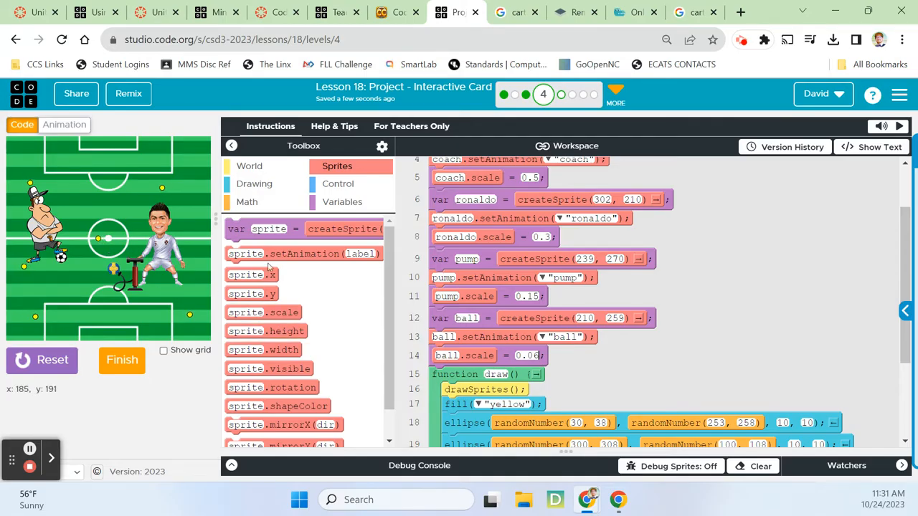
scroll("down", 3)
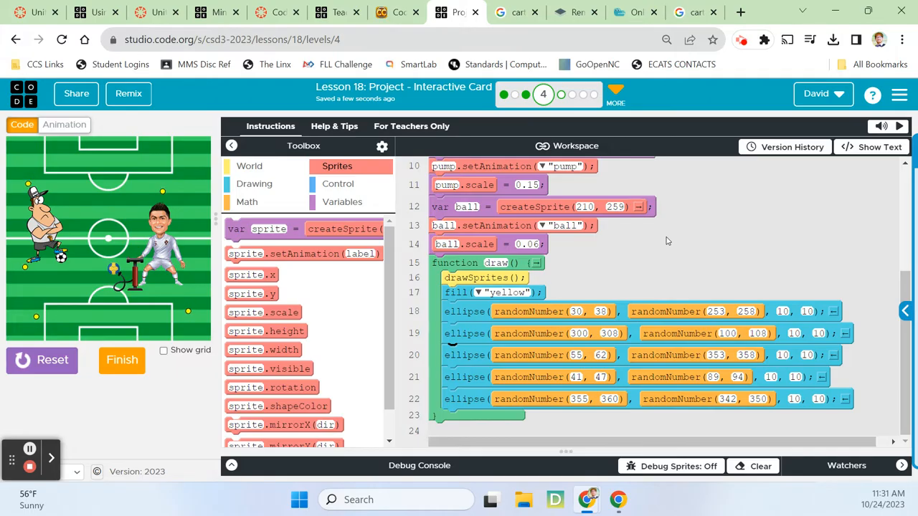
scroll("up", 3)
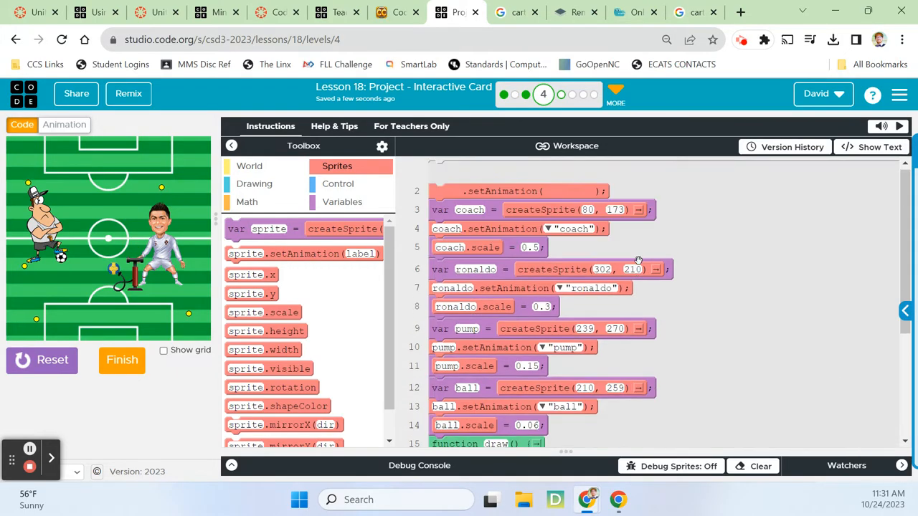
scroll("down", 3)
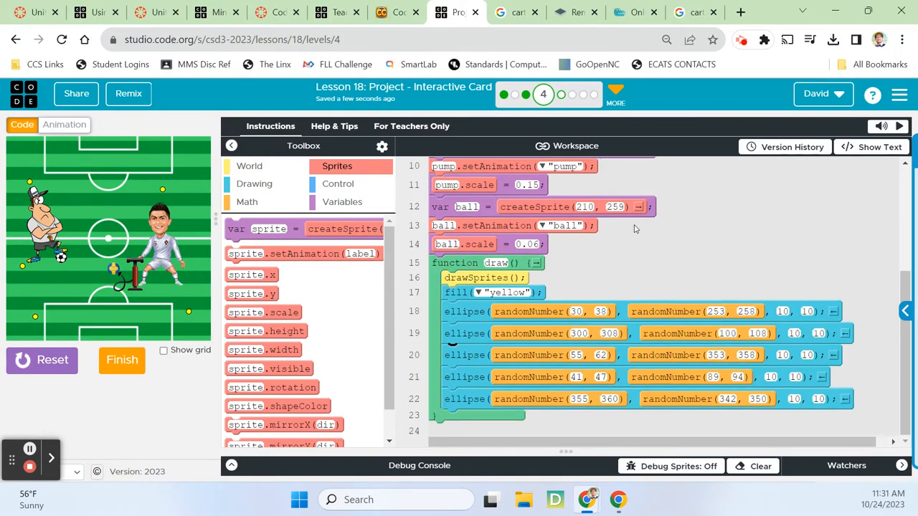
mouse_move(327, 285)
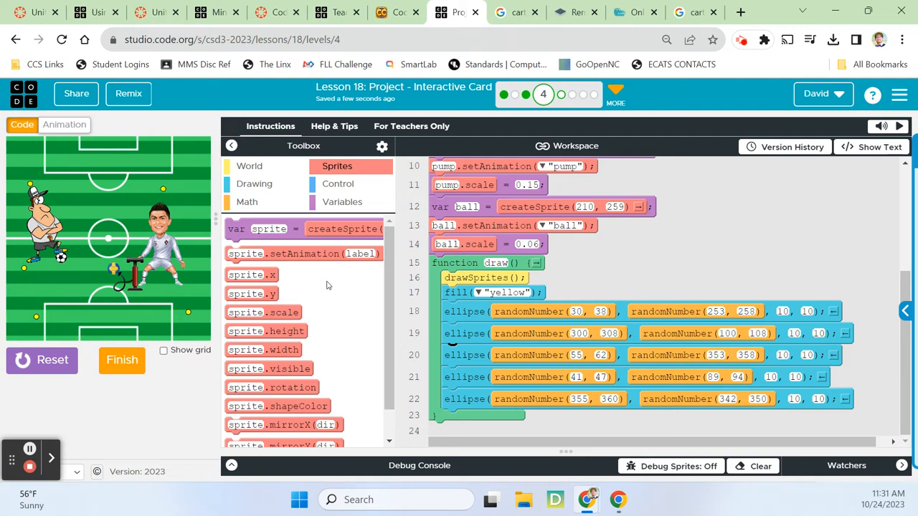
mouse_move(321, 279)
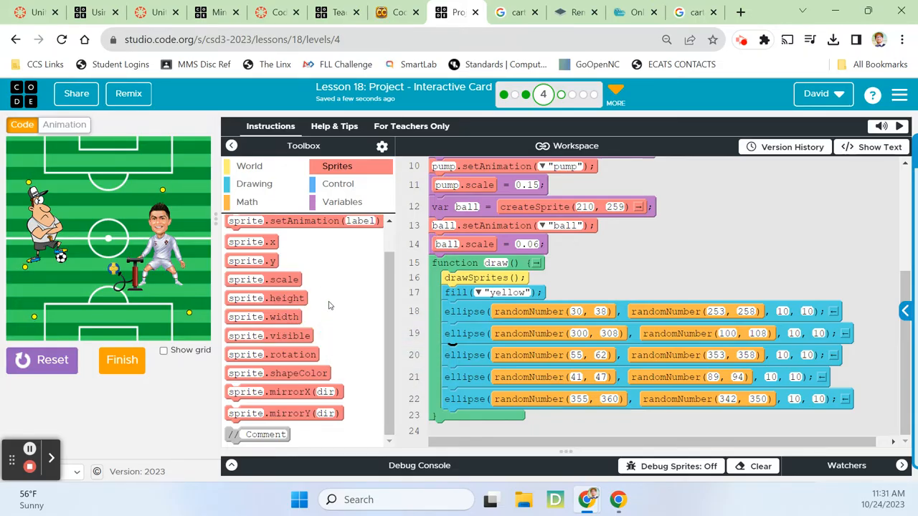
mouse_move(272, 354)
type("ronaldo")
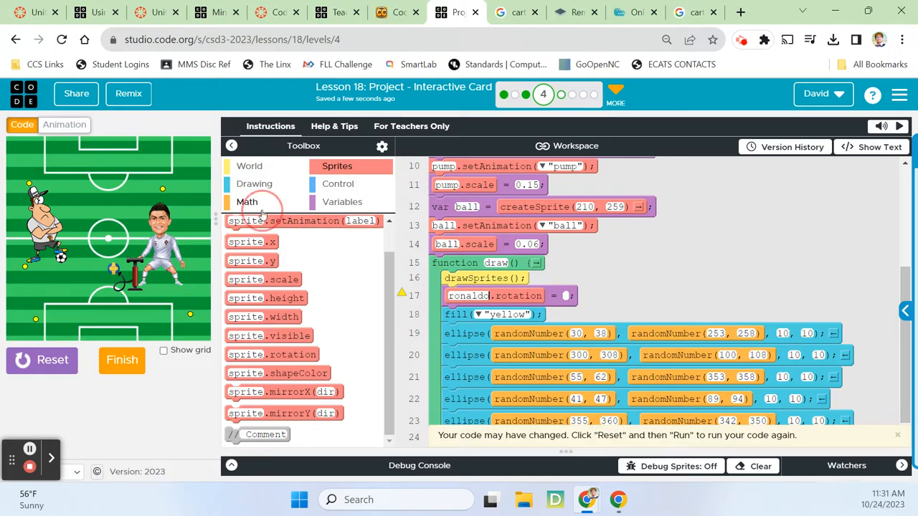
Set ronaldo.rotation to randomNumber(-10, 10) inside draw() and run it
left_click(247, 200)
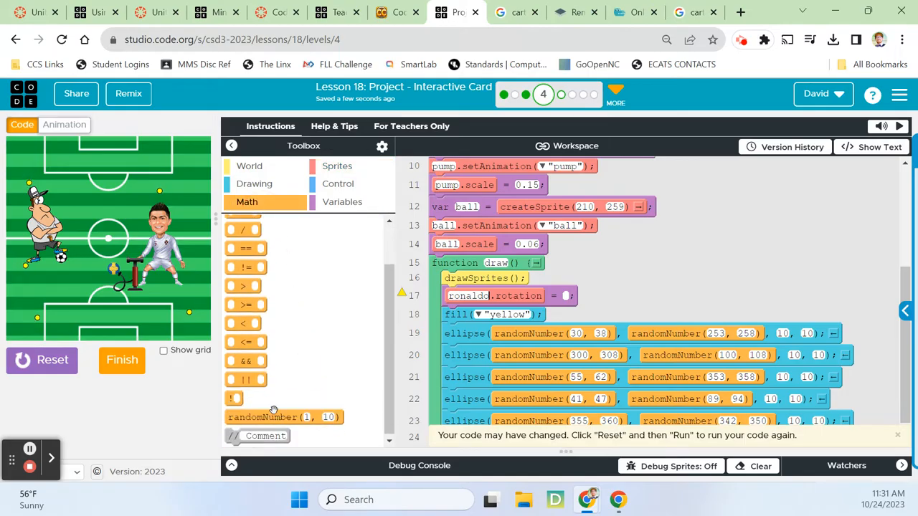
left_click_drag(284, 415, 620, 295)
type("-10")
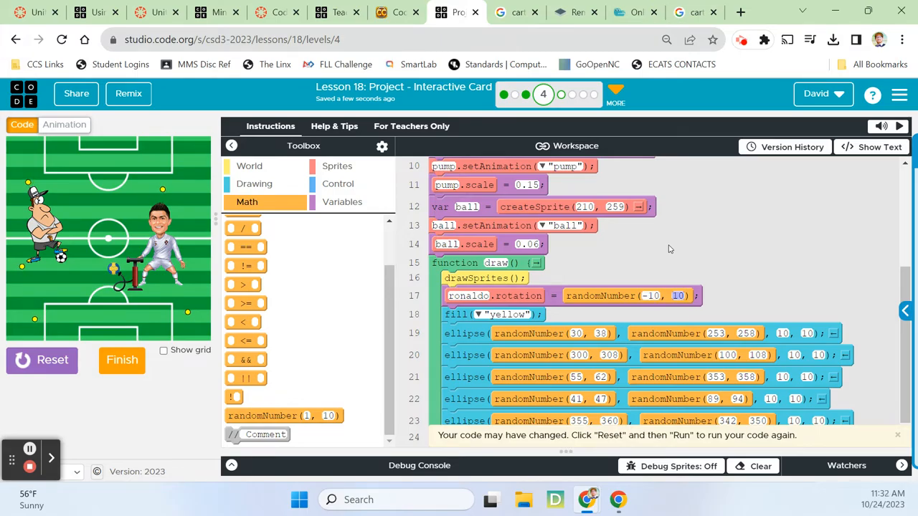
left_click(40, 360)
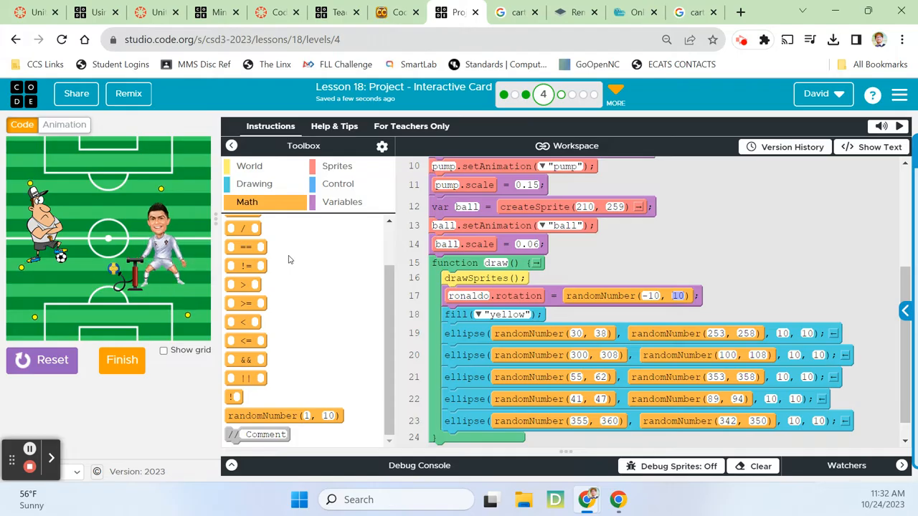
mouse_move(340, 297)
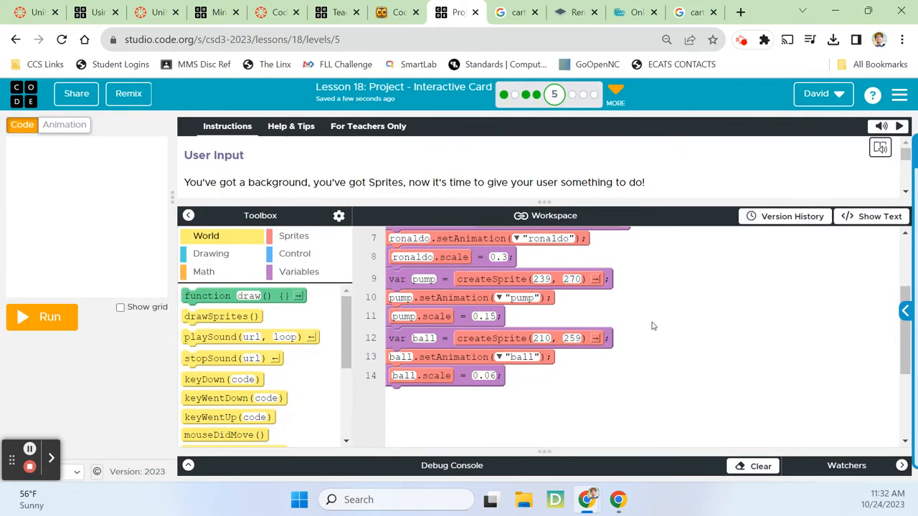
Narrow Ronaldo's random rotation range to -3 to 3 on level 5
scroll("down", 3)
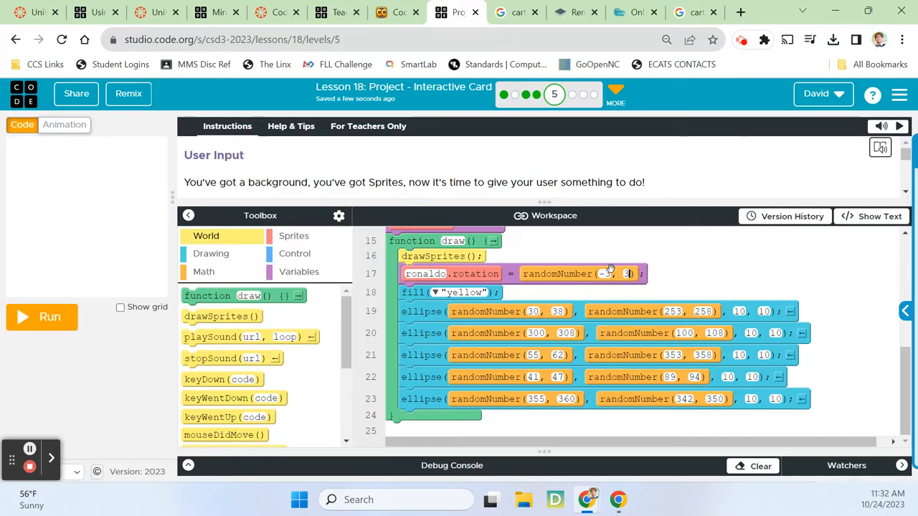
left_click(42, 317)
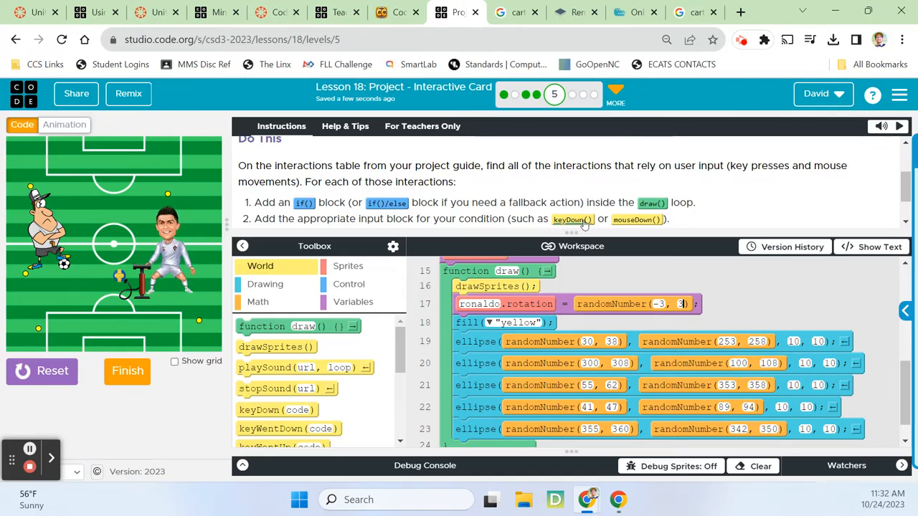
scroll("down", 3)
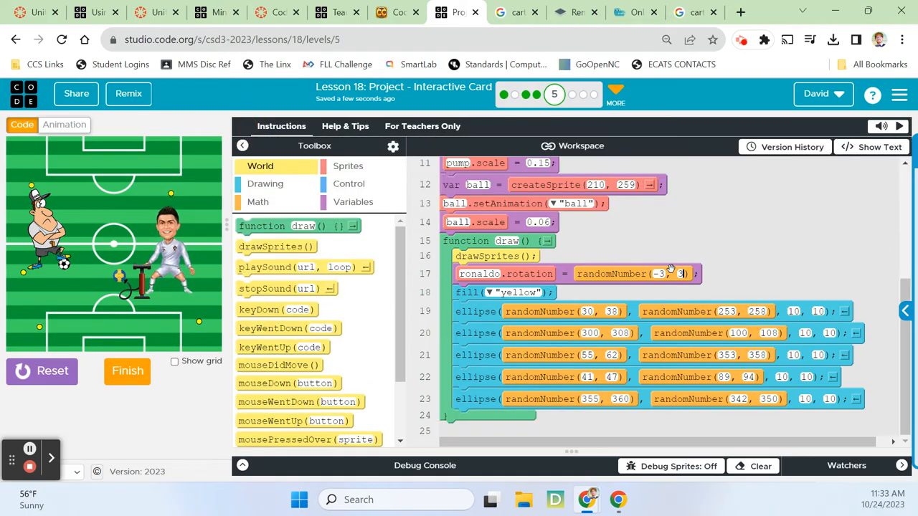
Add an empty if block at line 24 of the draw function, below the ellipses
left_click(901, 40)
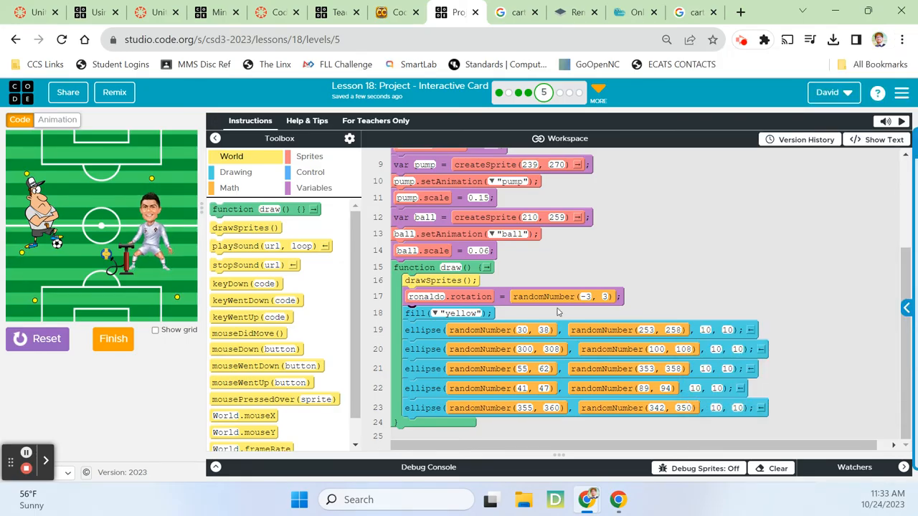
mouse_move(581, 241)
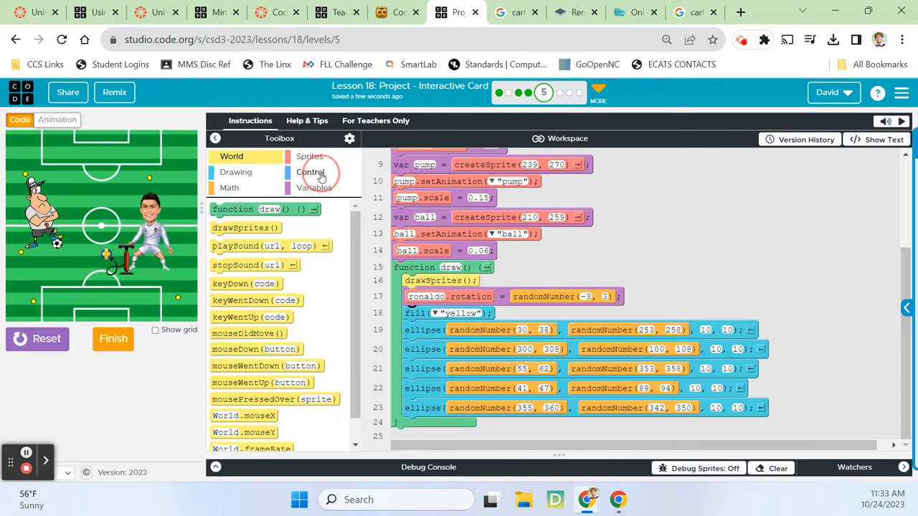
left_click(310, 172)
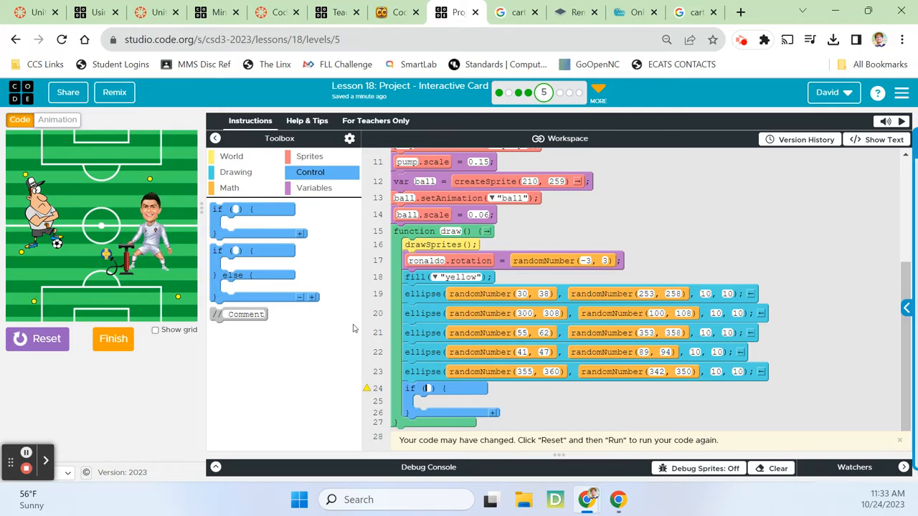
mouse_move(342, 307)
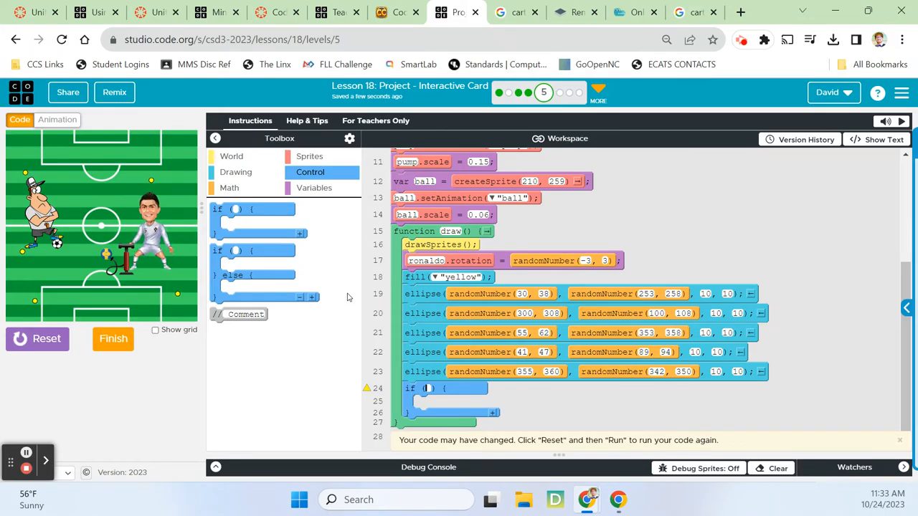
mouse_move(230, 189)
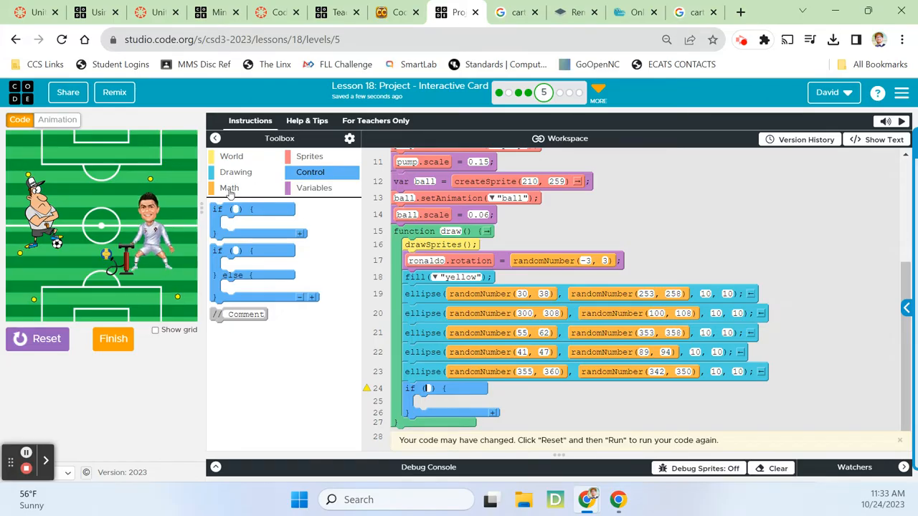
left_click(231, 155)
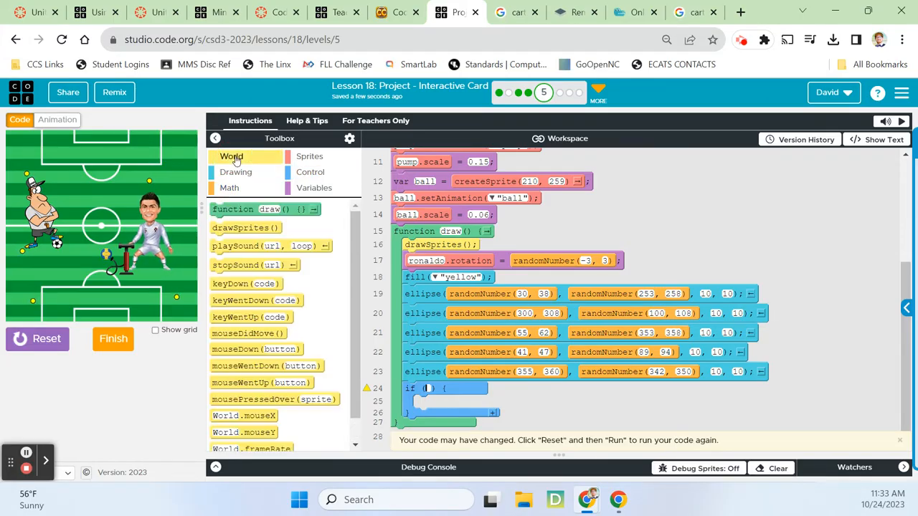
mouse_move(315, 333)
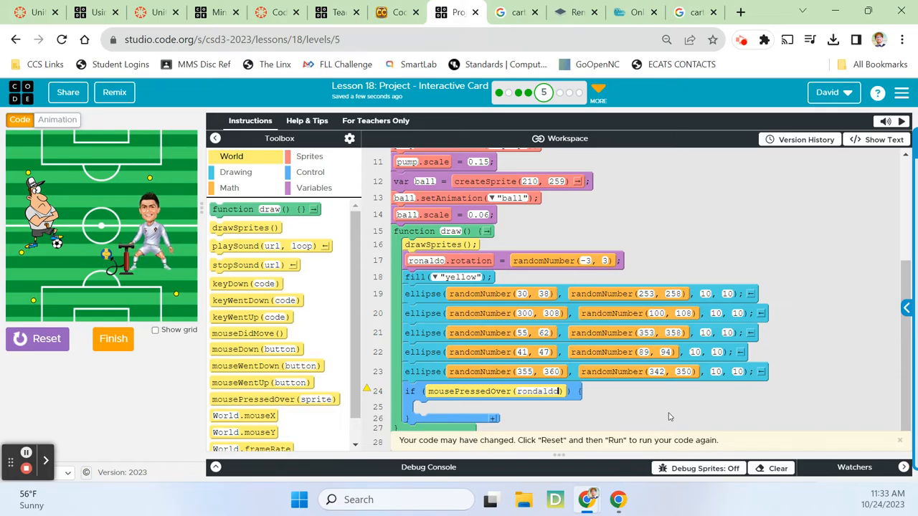
Place ball.scale = ball.scale + 0.2 inside the if block meant for mousePressedOver(ronaldo)
key("Backspace")
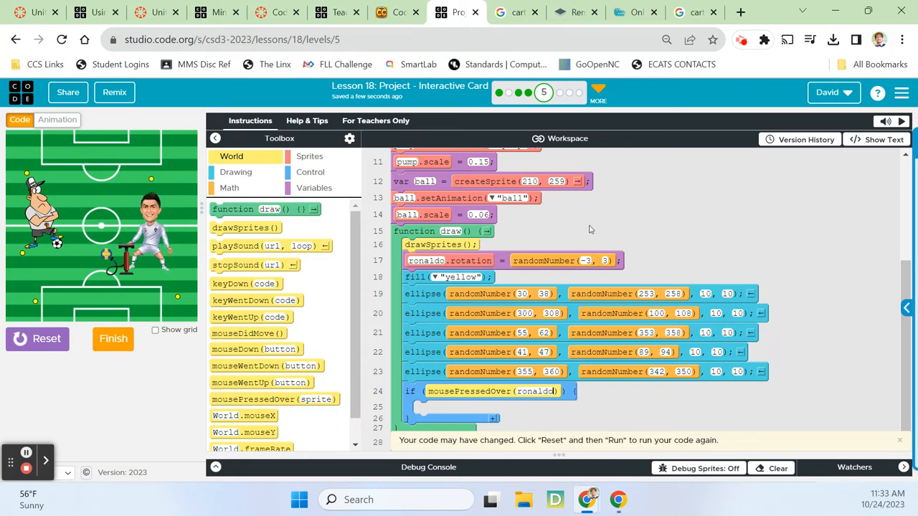
scroll("up", 3)
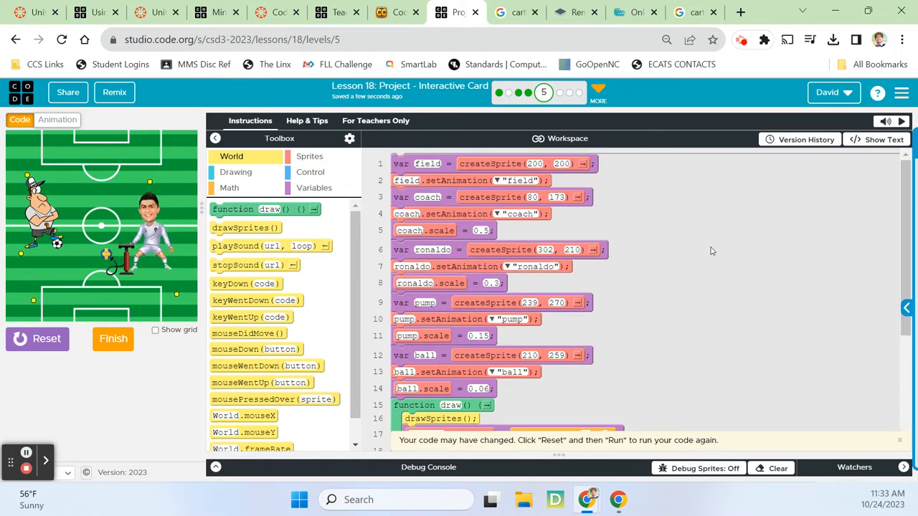
scroll("down", 3)
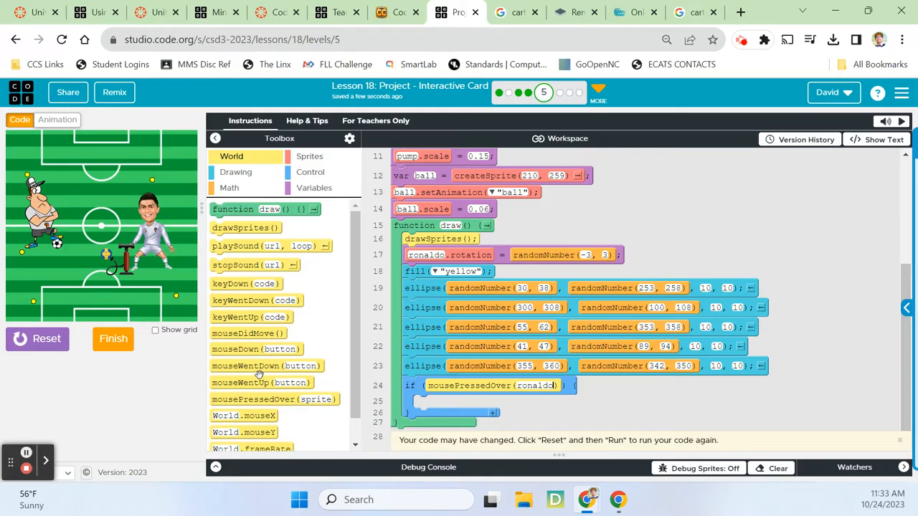
mouse_move(269, 246)
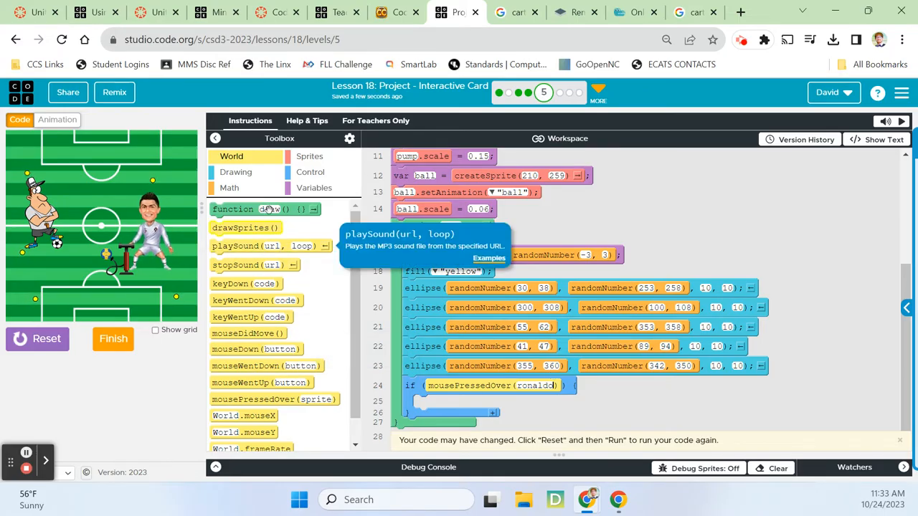
left_click(310, 156)
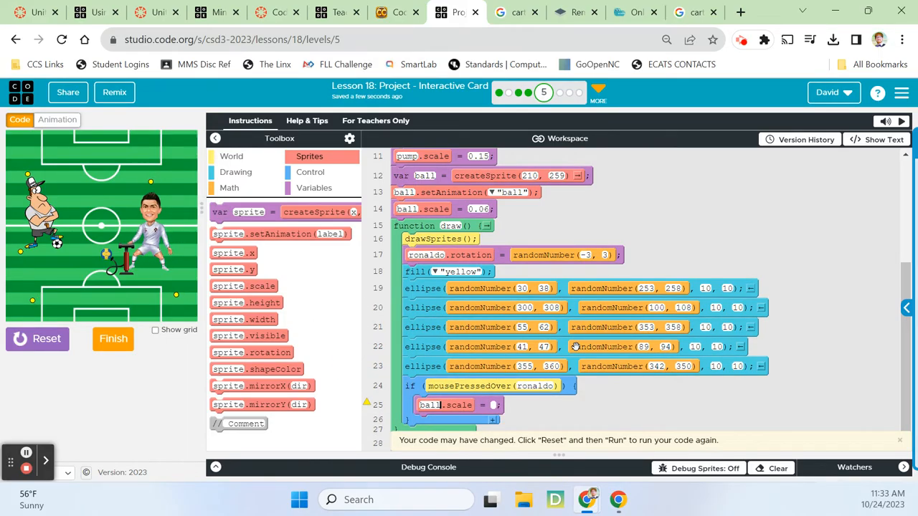
type("ball.scale + 0.1")
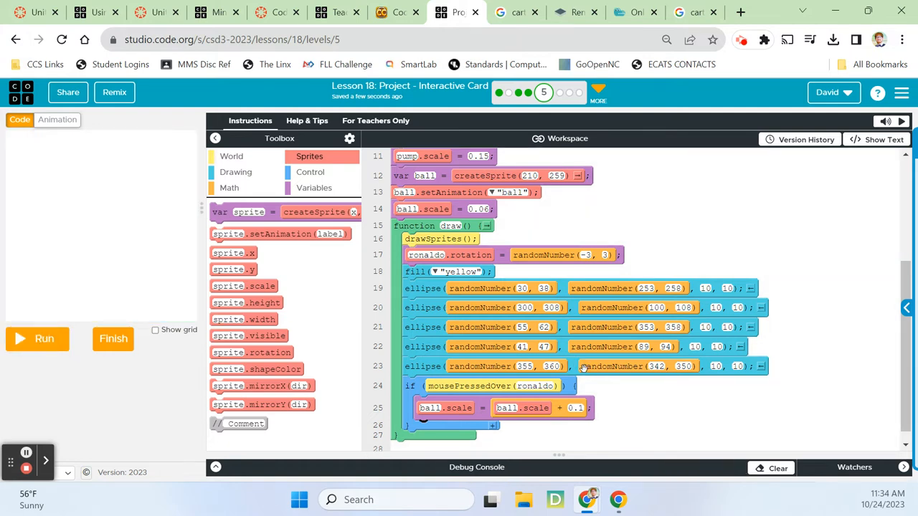
mouse_move(651, 426)
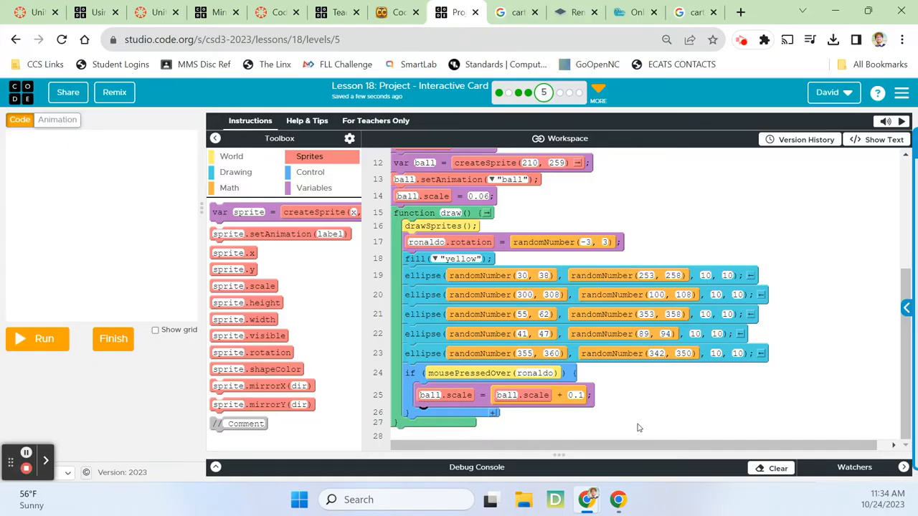
mouse_move(229, 193)
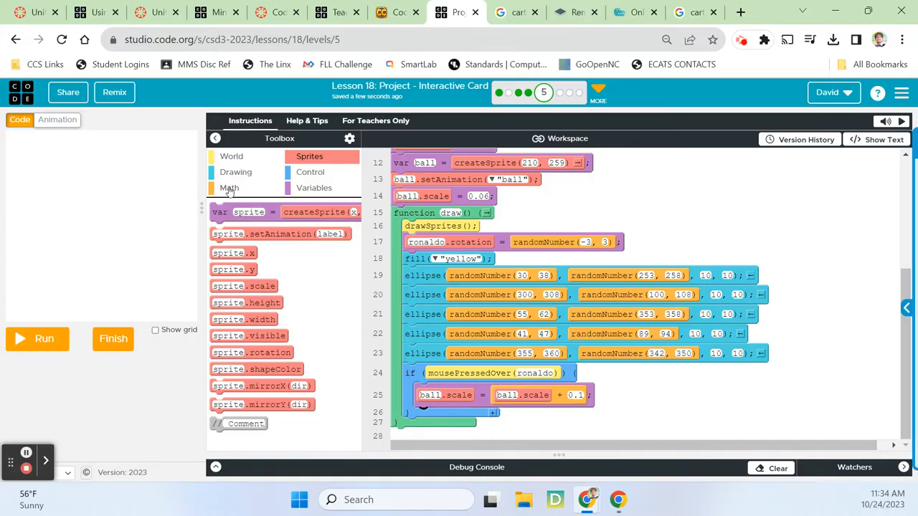
left_click(231, 157)
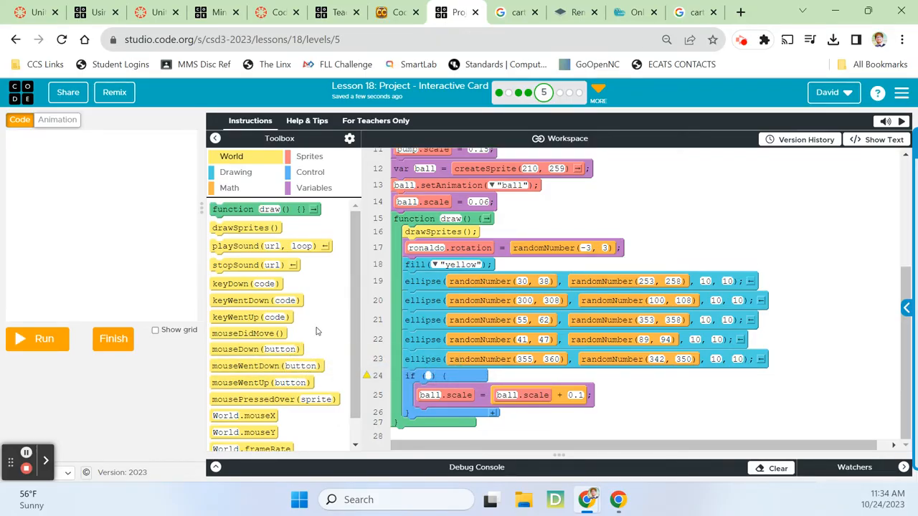
mouse_move(266, 365)
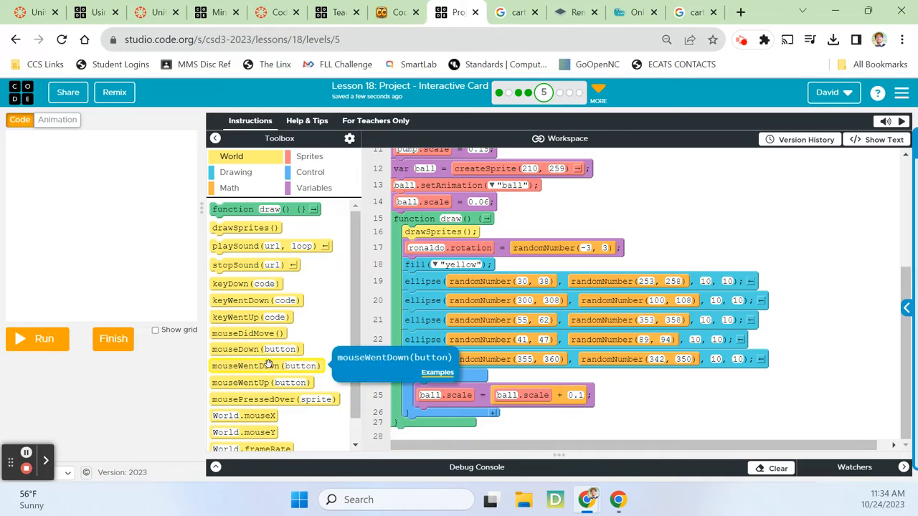
mouse_move(255, 350)
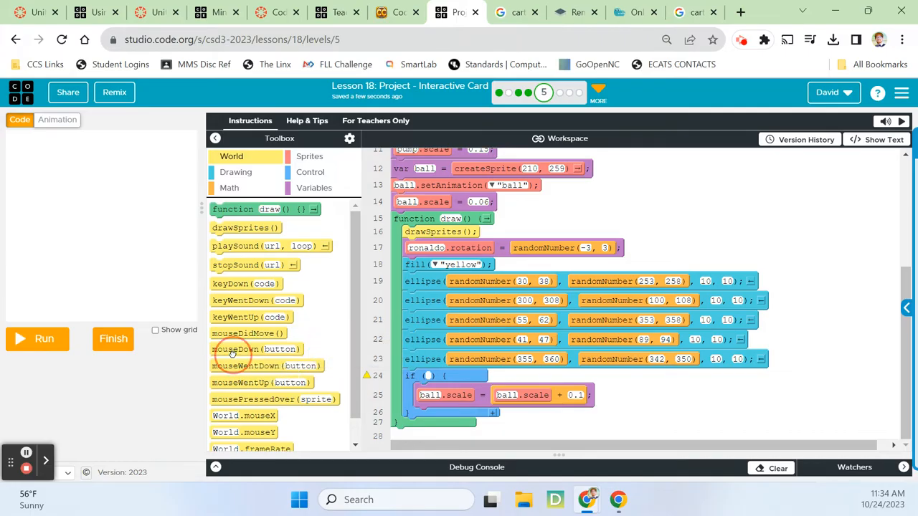
Make mouseDown("leftButton") the if condition and test the growing ball once
left_click_drag(255, 350, 466, 378)
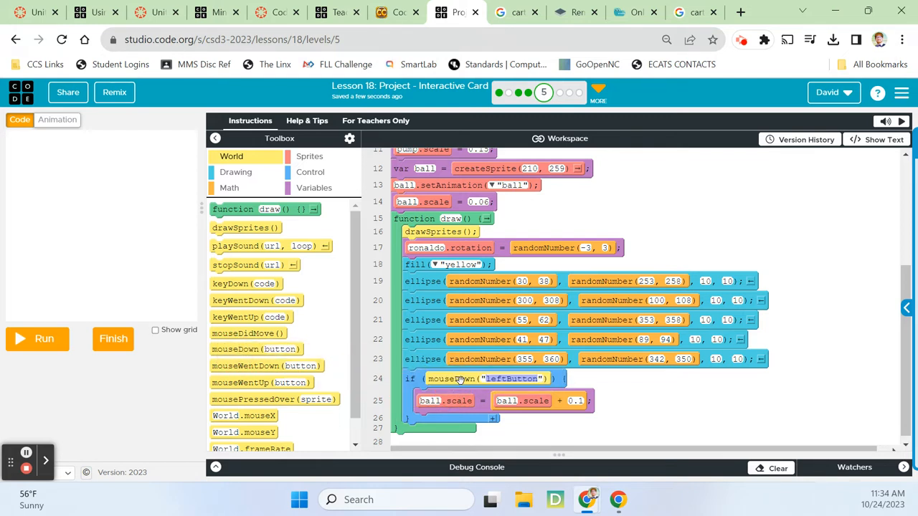
left_click(38, 339)
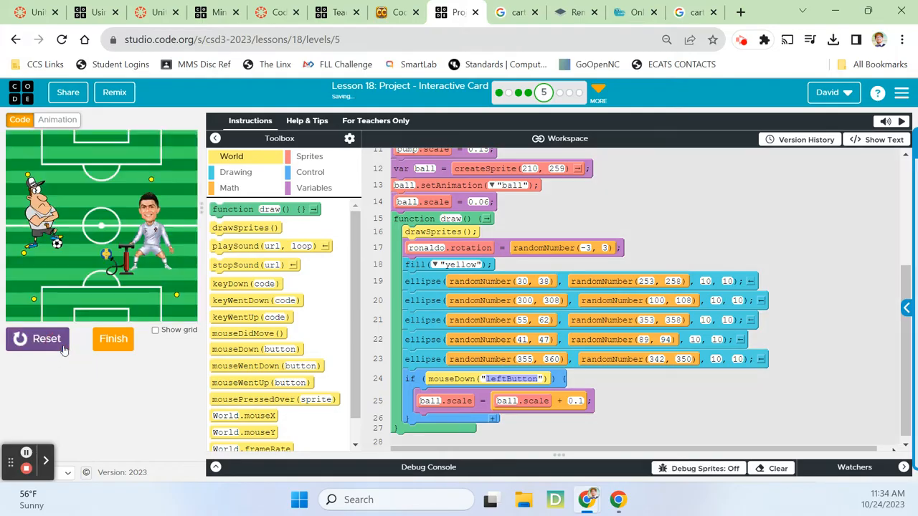
left_click(38, 339)
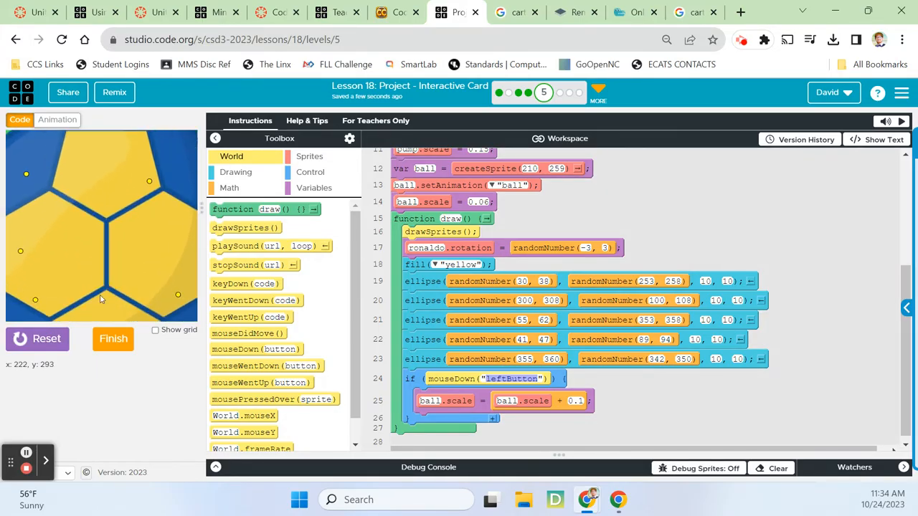
left_click(38, 338)
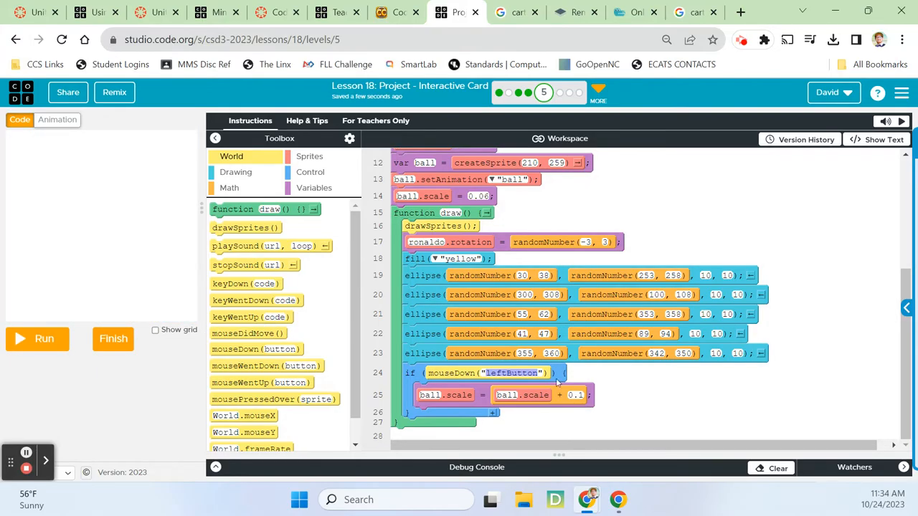
scroll("down", 3)
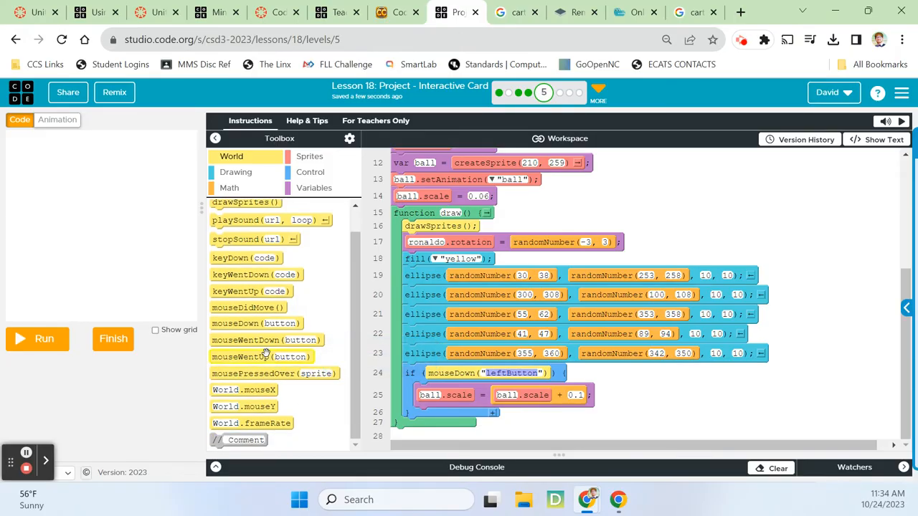
mouse_move(246, 307)
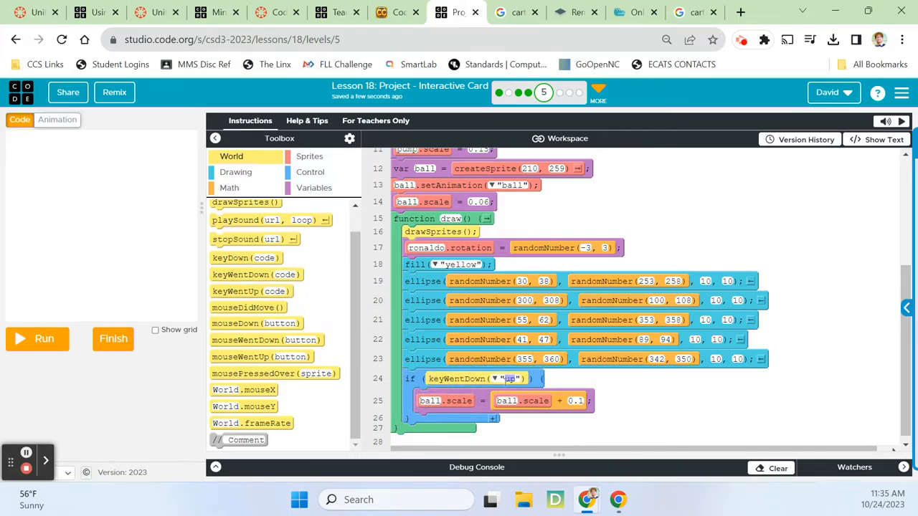
Switch the condition to keyWentDown("space") with growth of 0.002, then test and stop
left_click(495, 378)
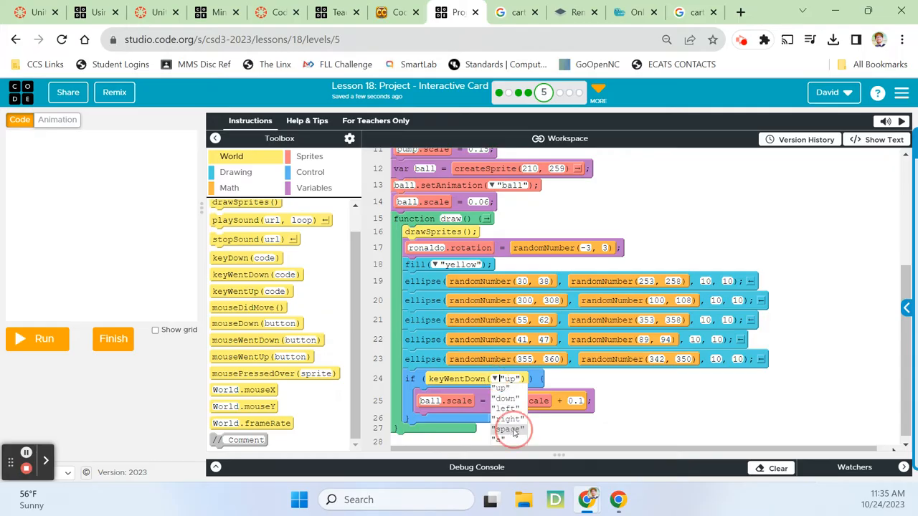
left_click(510, 429)
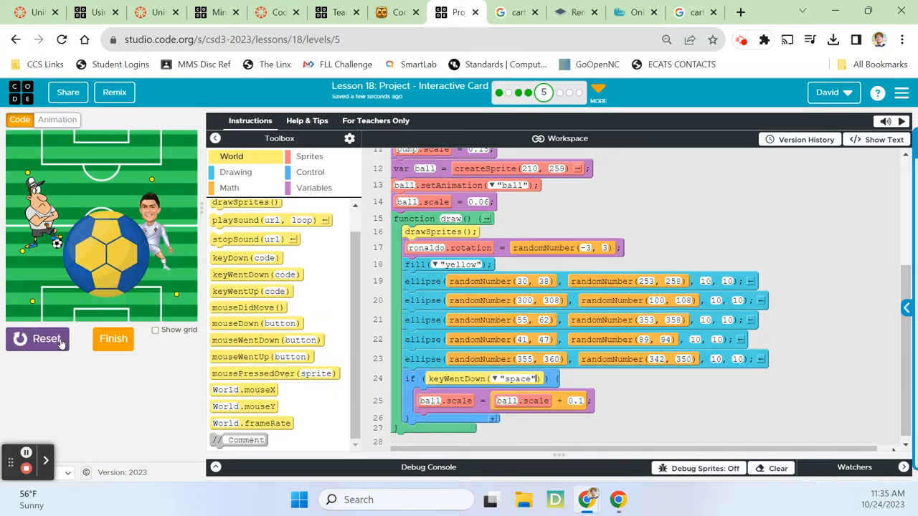
left_click(38, 338)
type("0.001")
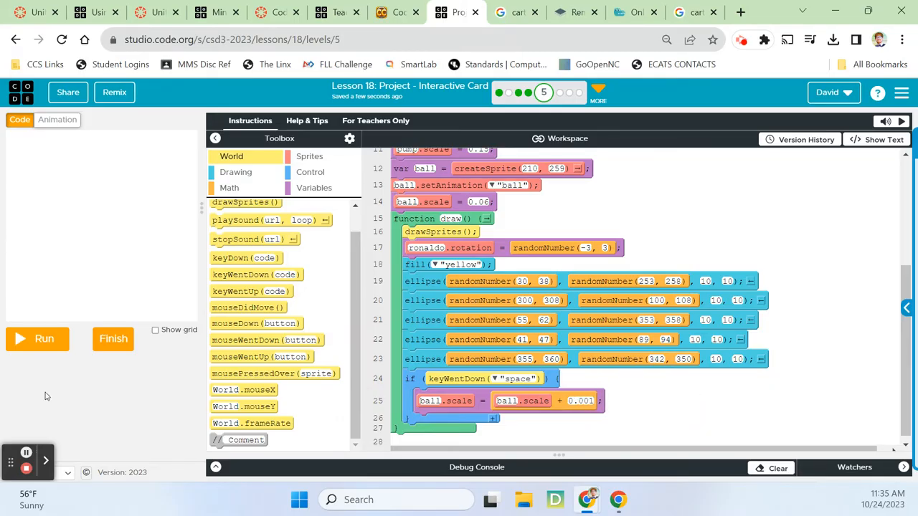
left_click(37, 338)
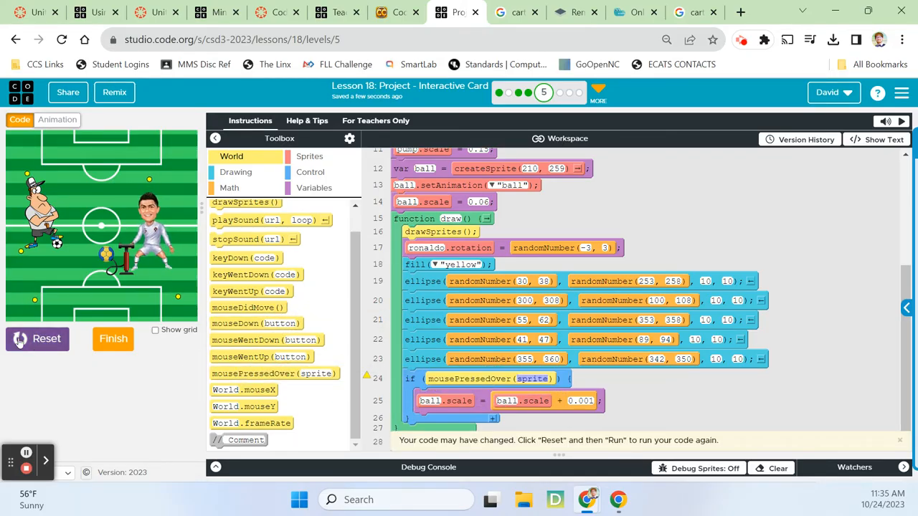
Make the draw loop grow ball.scale by 0.002 while Ronaldo is pressed, and test it
left_click(37, 339)
type("ro")
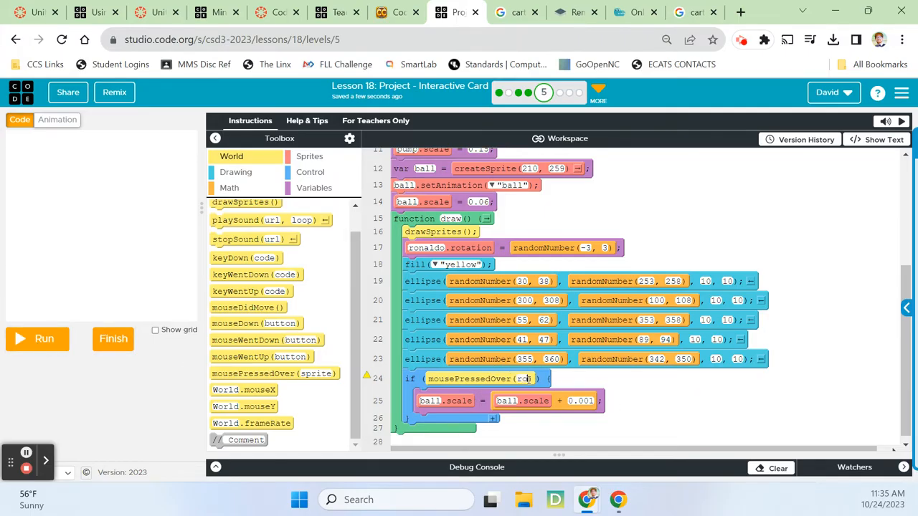
left_click(37, 338)
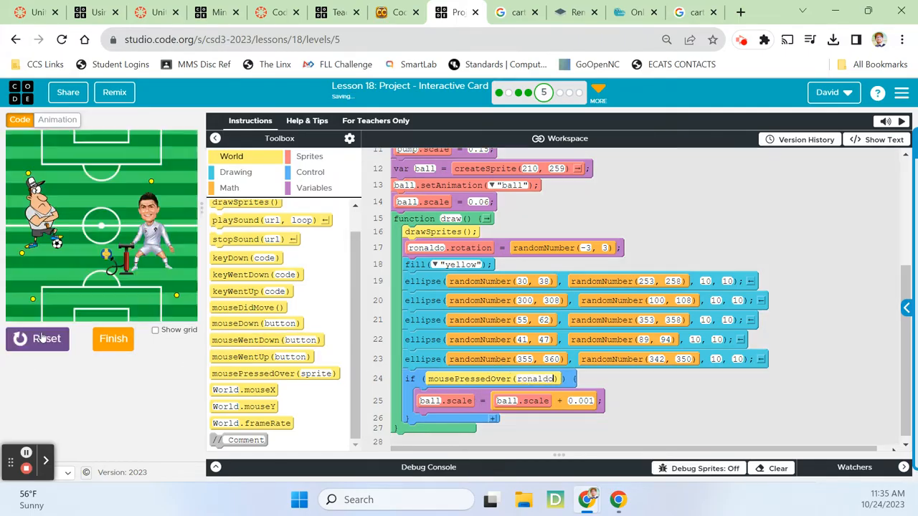
mouse_move(152, 241)
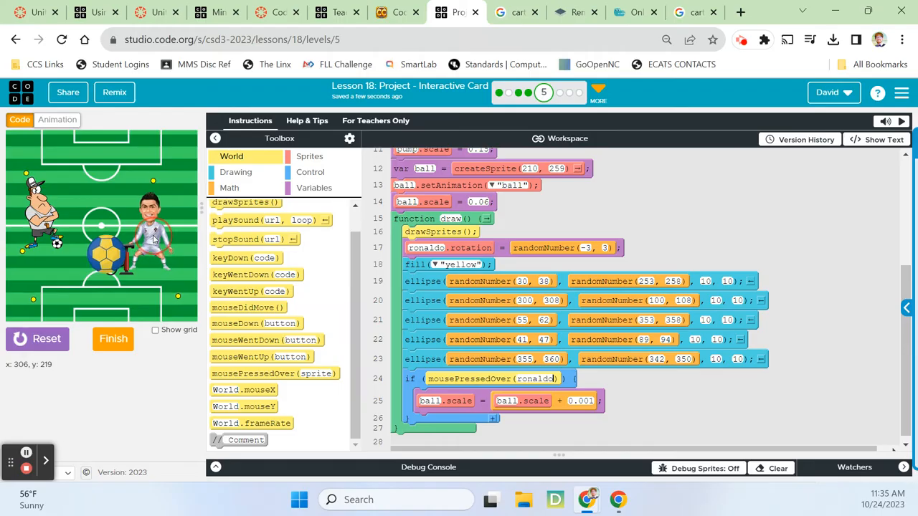
left_click(37, 338)
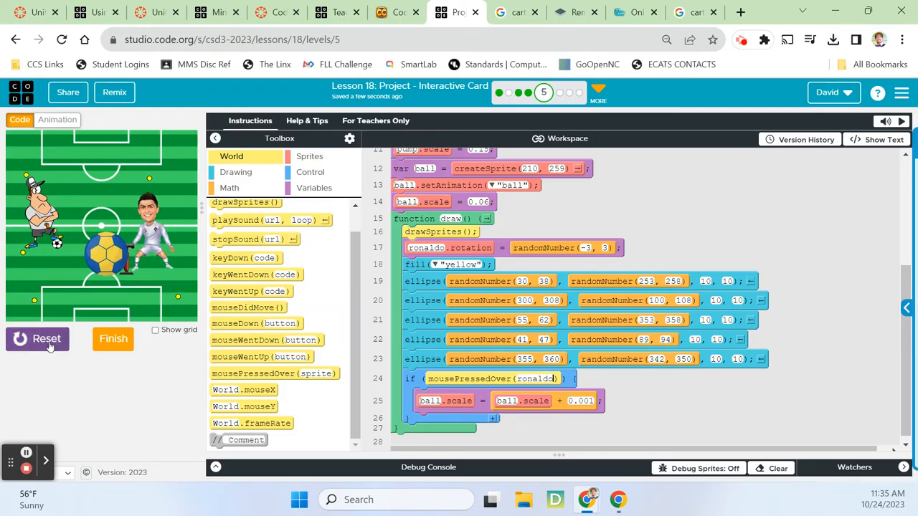
left_click(38, 339)
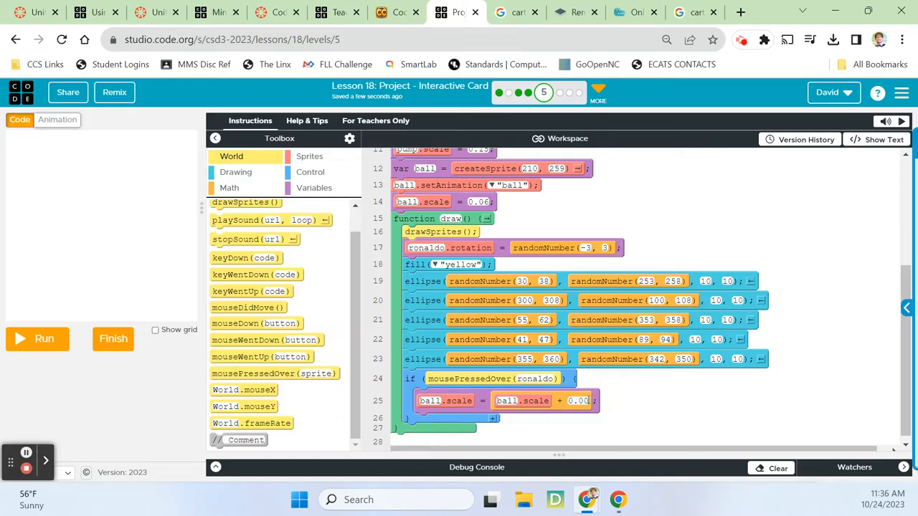
left_click(38, 338)
type("2")
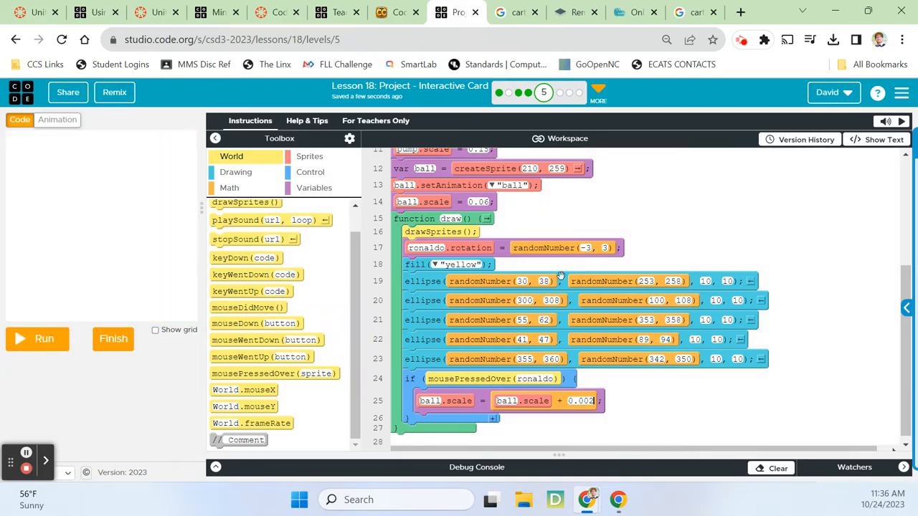
mouse_move(620, 387)
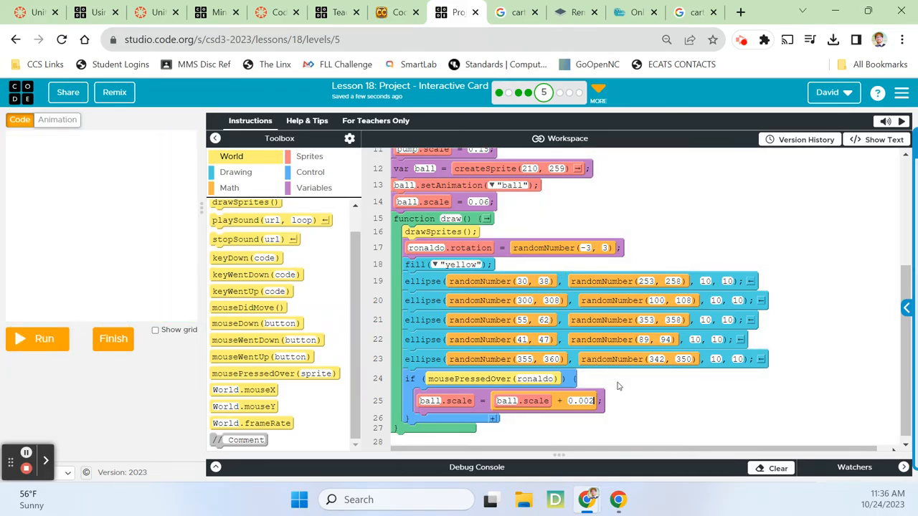
mouse_move(630, 393)
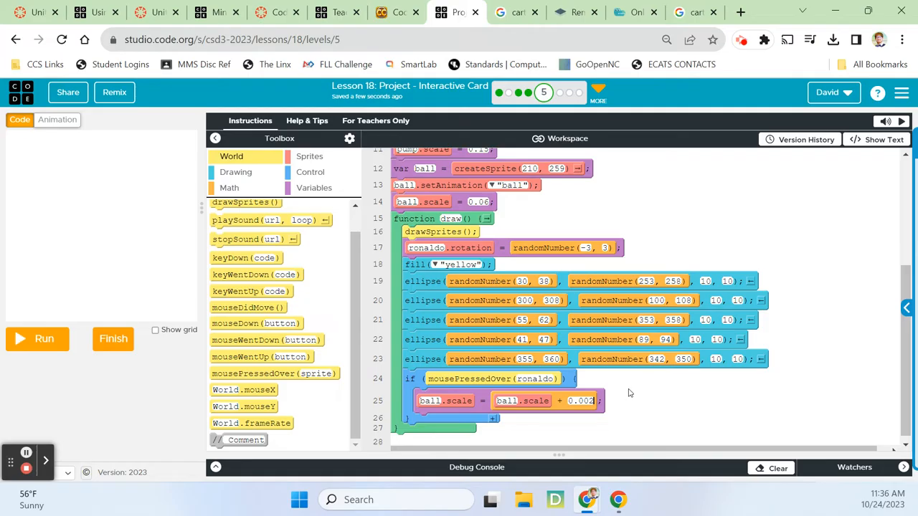
mouse_move(524, 342)
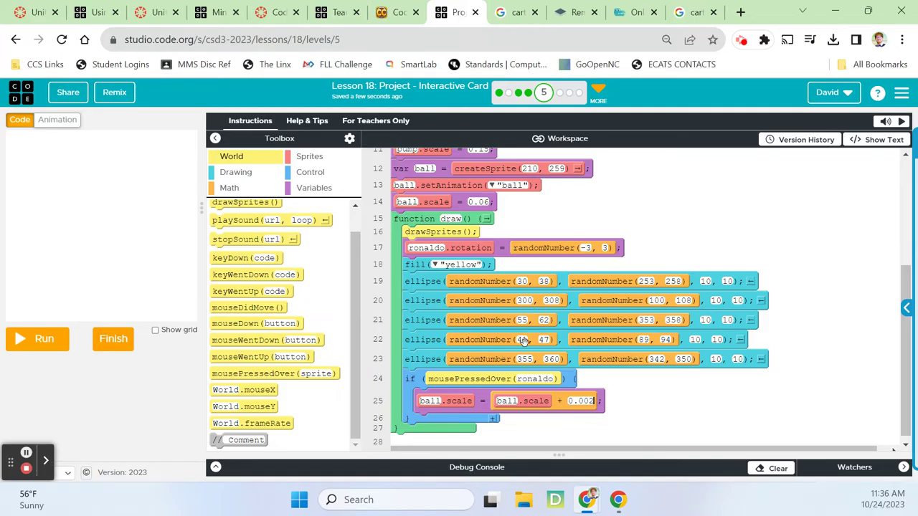
left_click(310, 172)
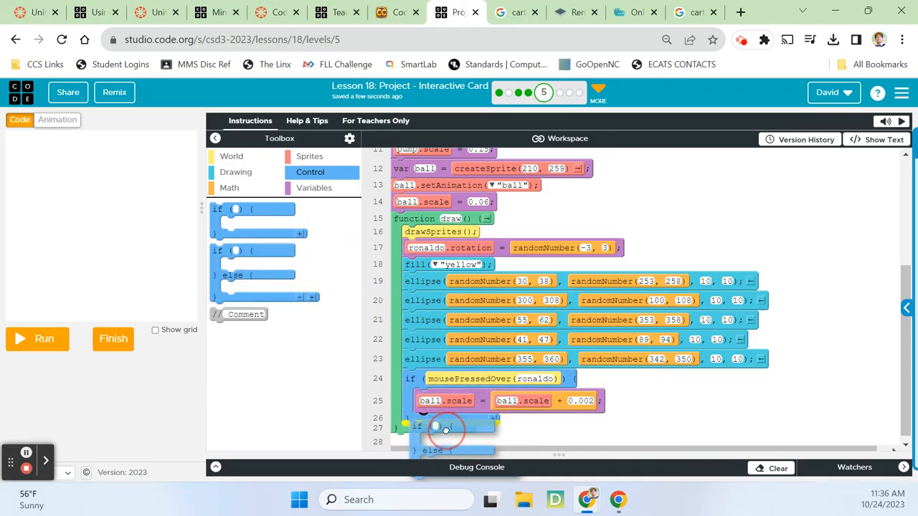
Add an if on ball.scale > 0.6 setting coach to upsetCoach and ronaldo to ohnoRonaldo
scroll("down", 3)
type("ball.scale >")
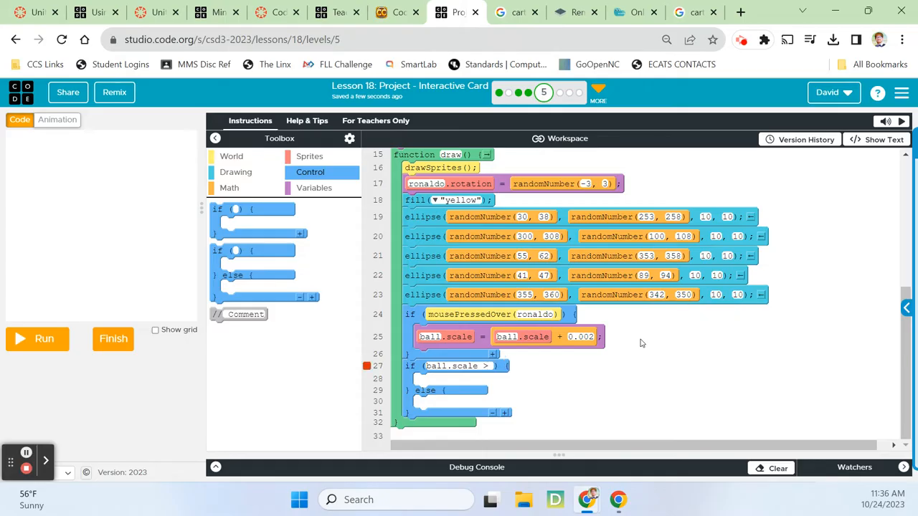
type("1.8")
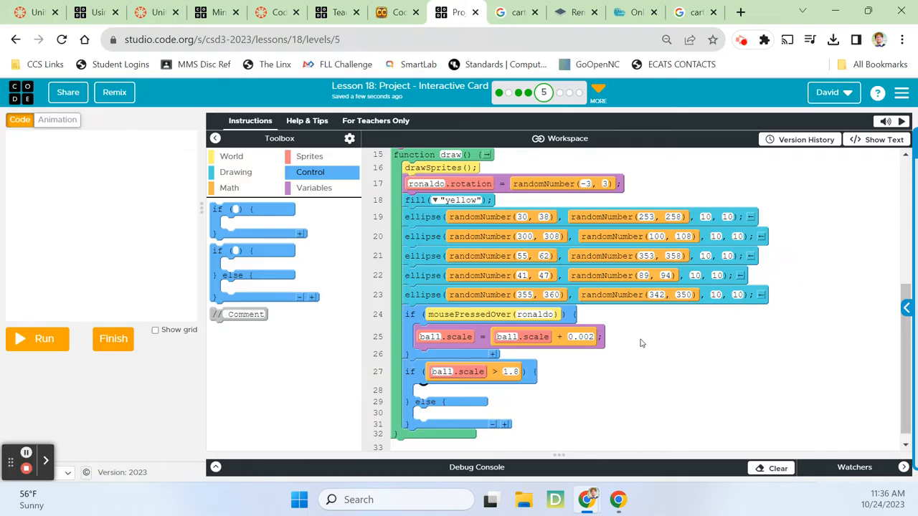
mouse_move(585, 373)
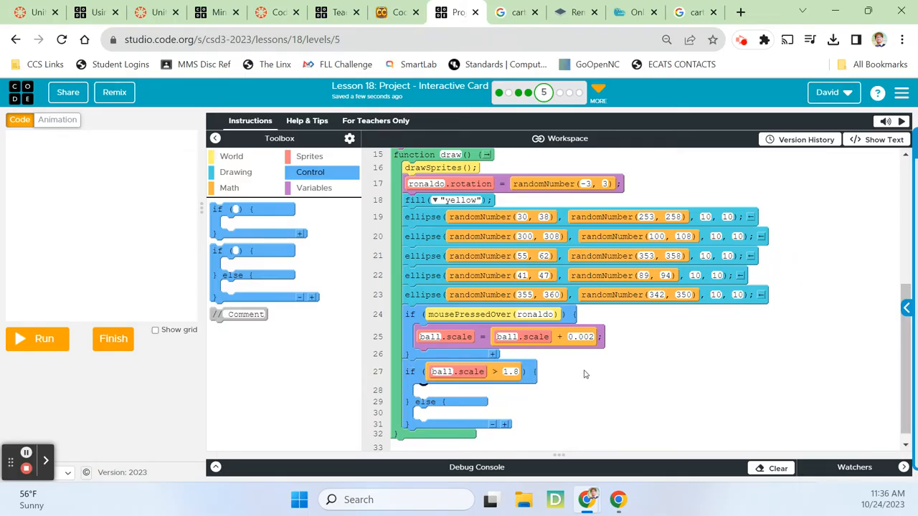
left_click(309, 155)
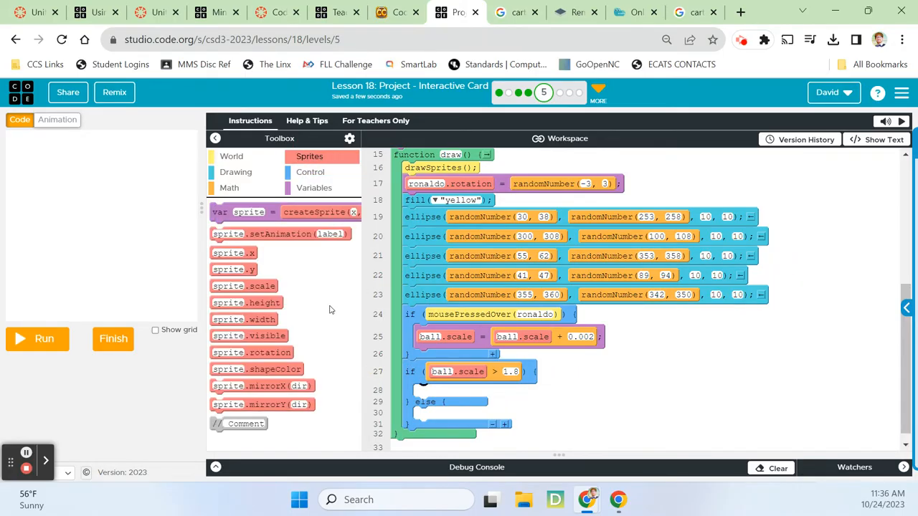
mouse_move(278, 336)
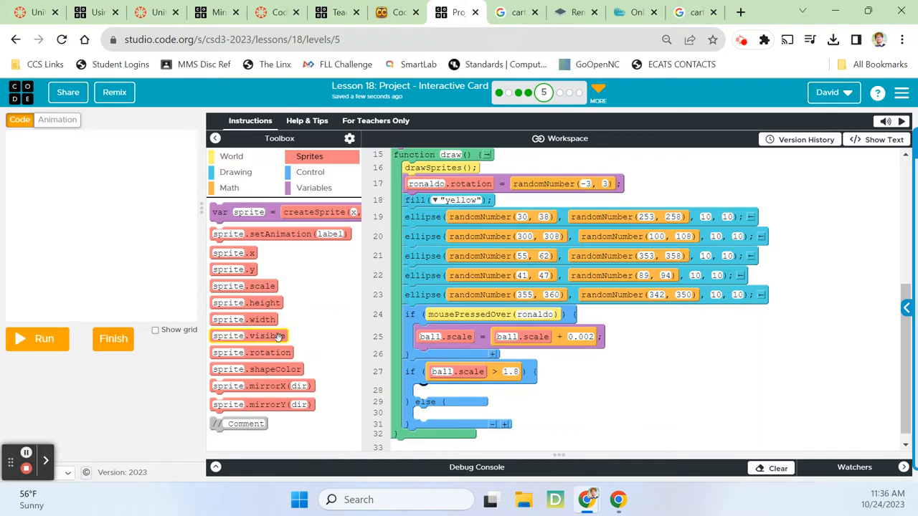
mouse_move(320, 368)
type("coach")
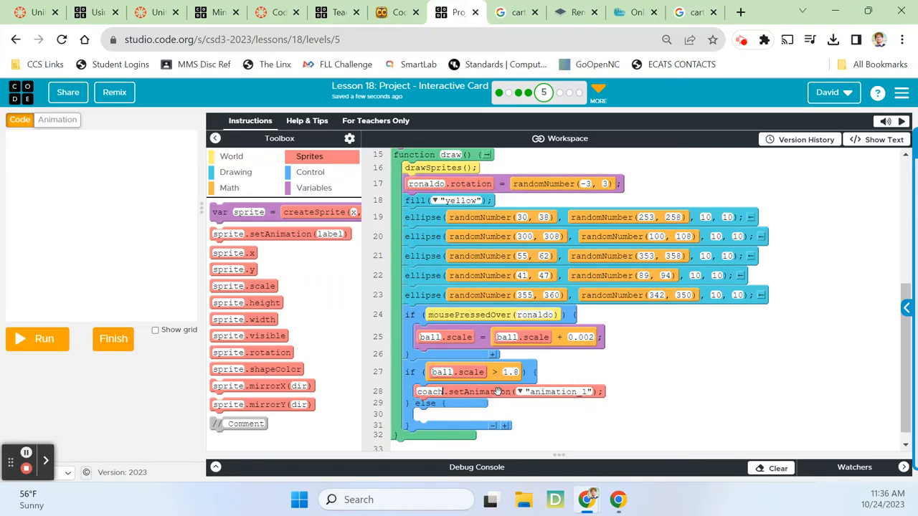
left_click(535, 314)
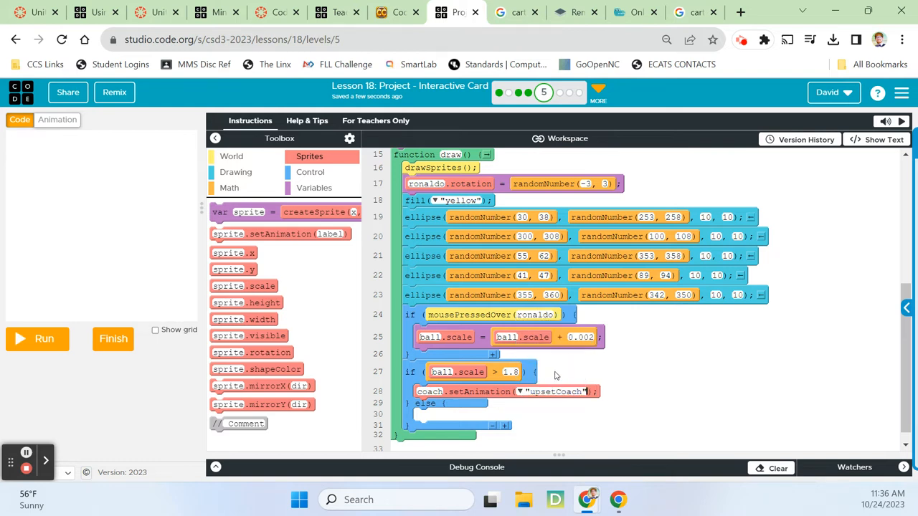
mouse_move(327, 343)
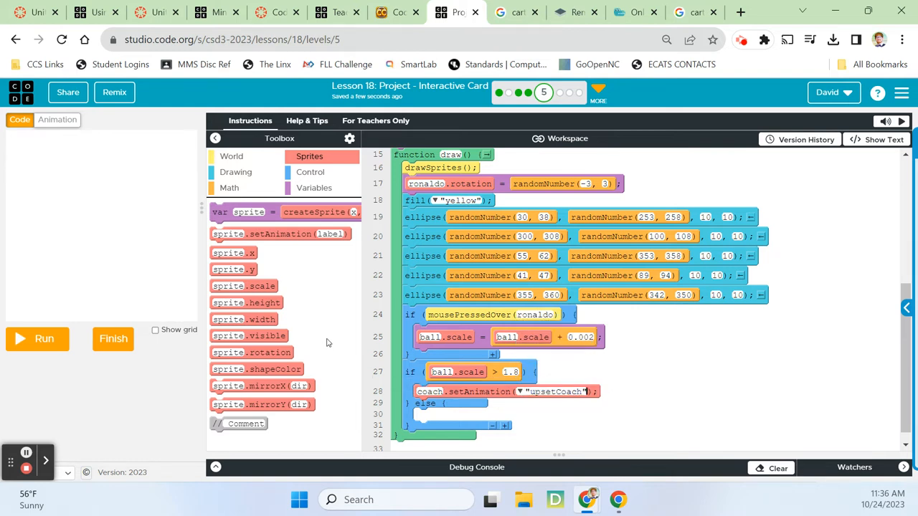
left_click_drag(280, 234, 491, 413)
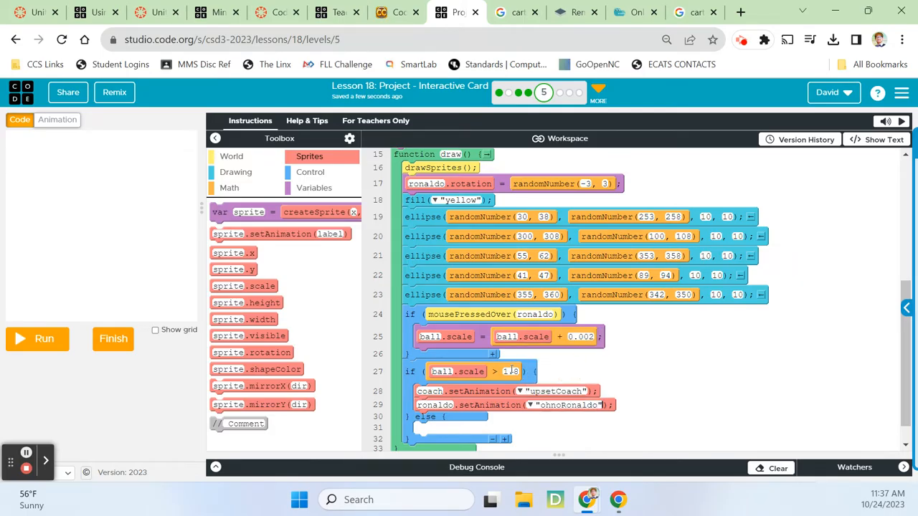
Run the card and hold Ronaldo so the ball grows until the coach gets upset
left_click(37, 338)
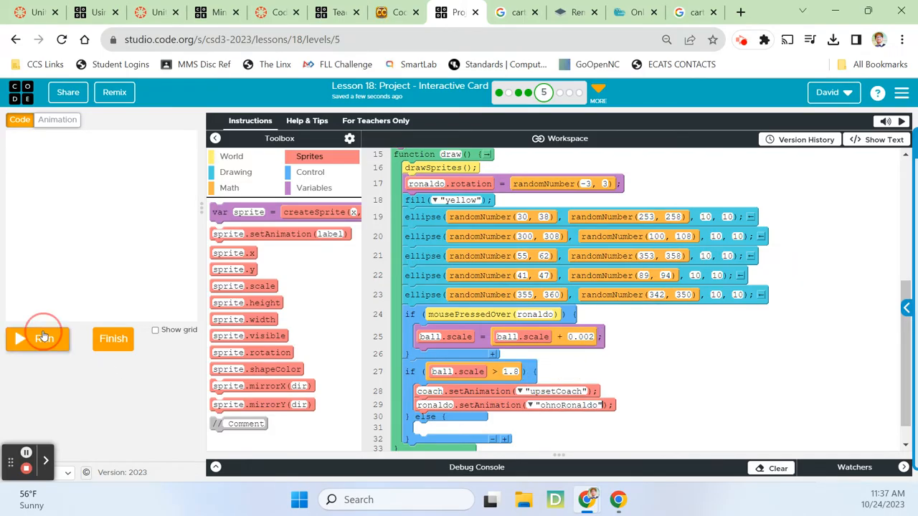
left_click(37, 338)
type("0.5")
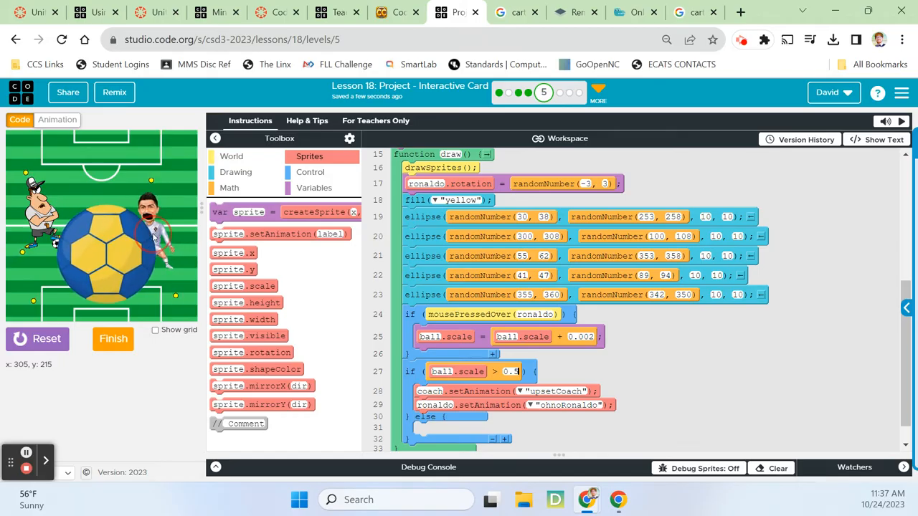
mouse_move(164, 265)
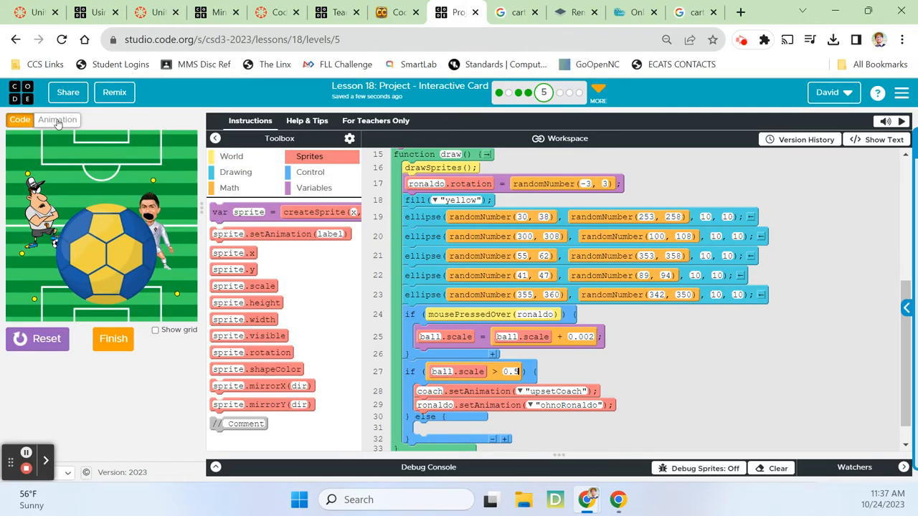
Paint a thicker black mustache on the upsetCoach animation and remove the empty else branch
left_click(57, 120)
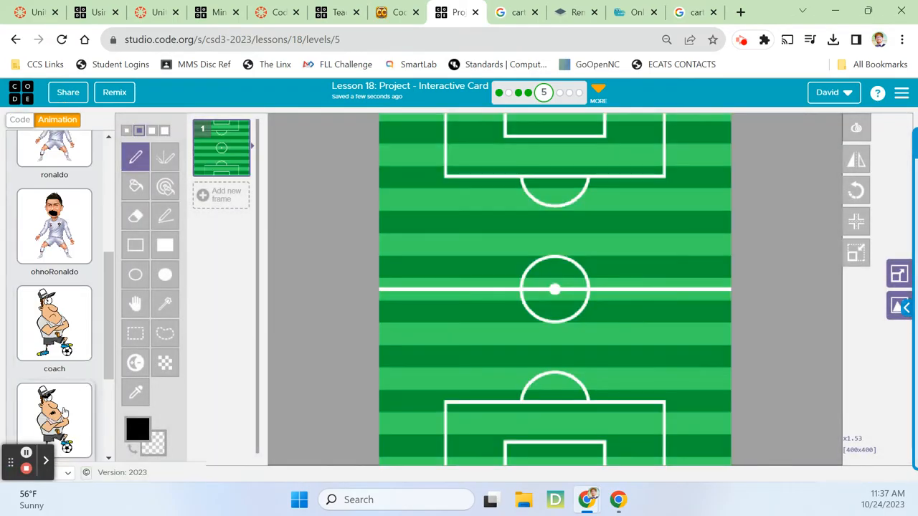
left_click(55, 419)
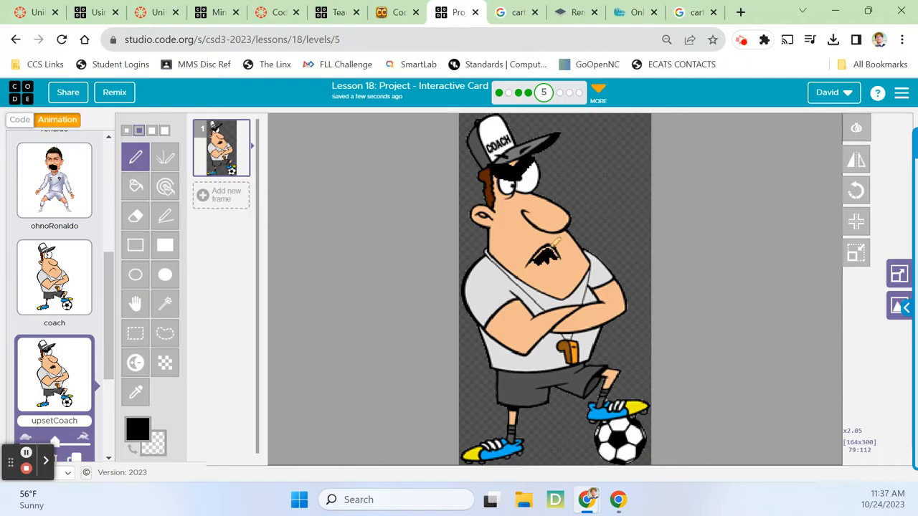
left_click(553, 246)
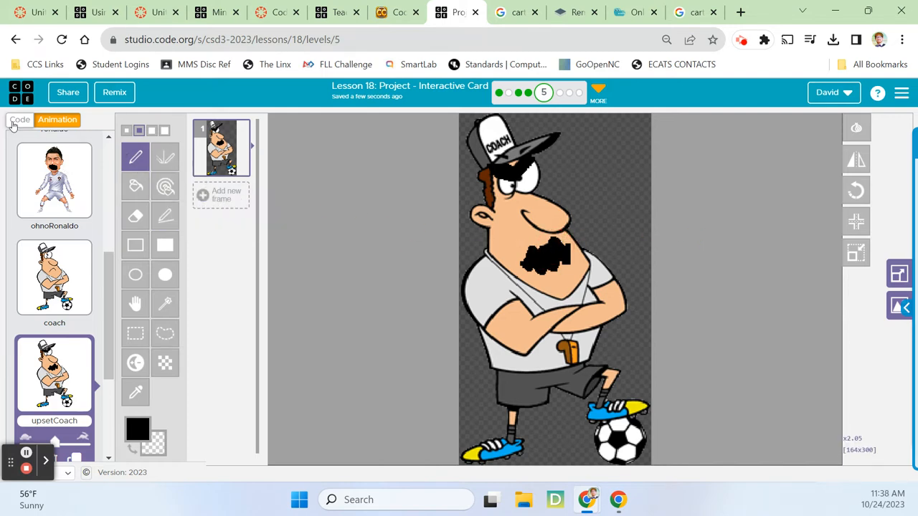
left_click(20, 120)
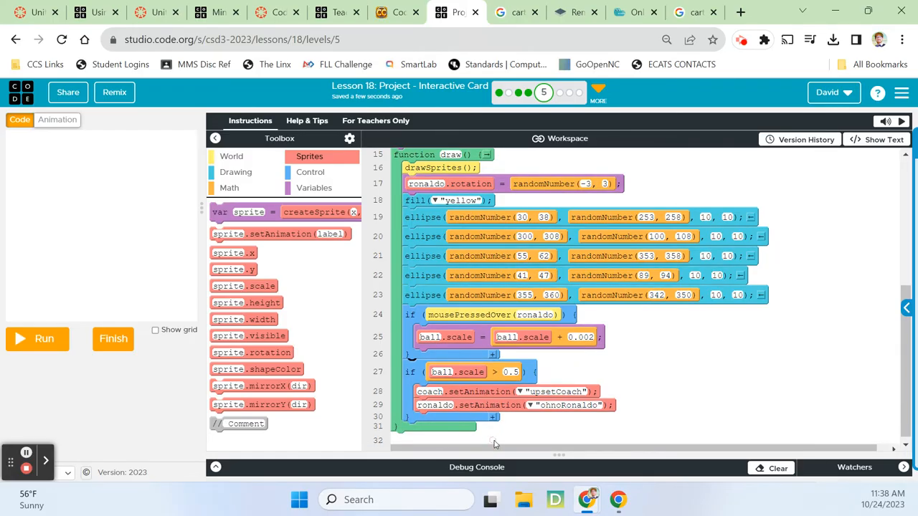
mouse_move(702, 365)
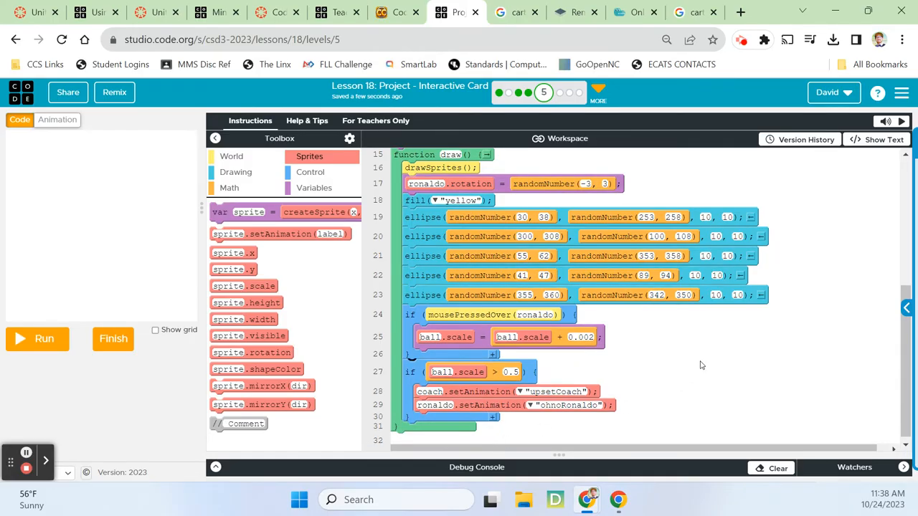
mouse_move(683, 343)
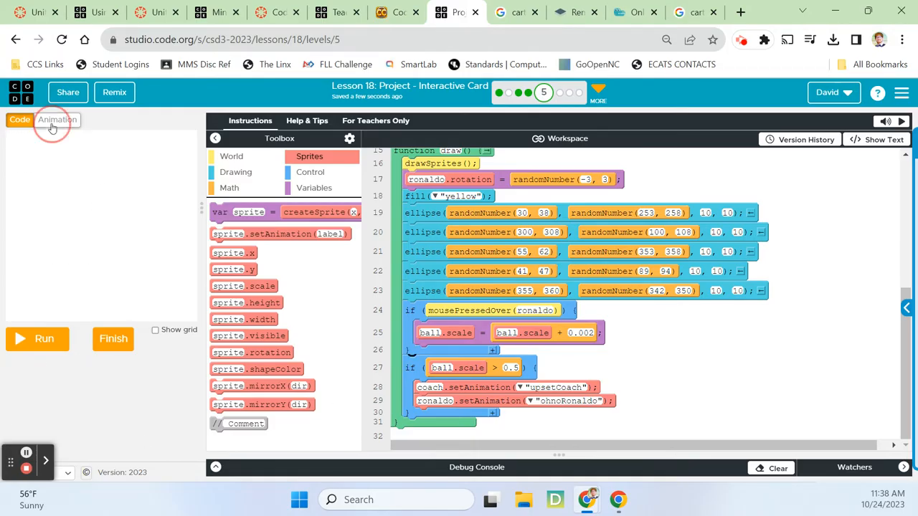
Reopen the animation library for a new image, briefly searching 'pop' then clearing it
left_click(58, 120)
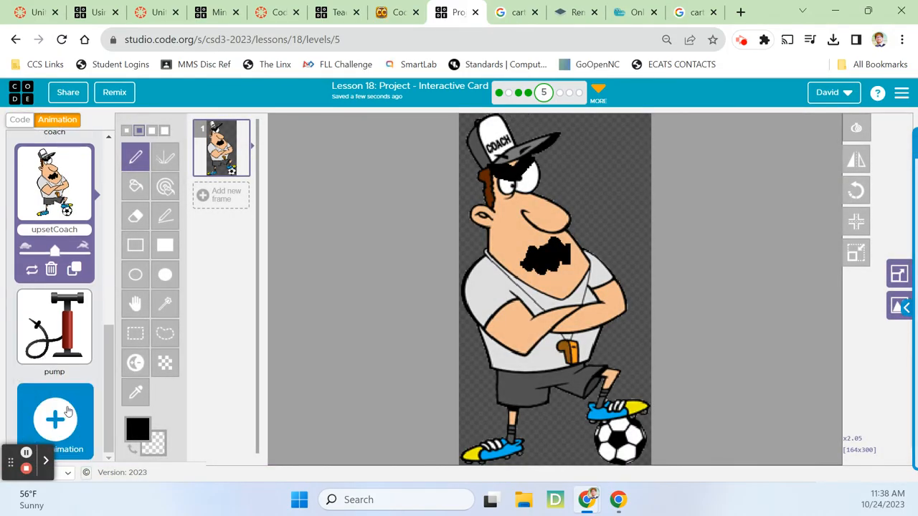
left_click(55, 419)
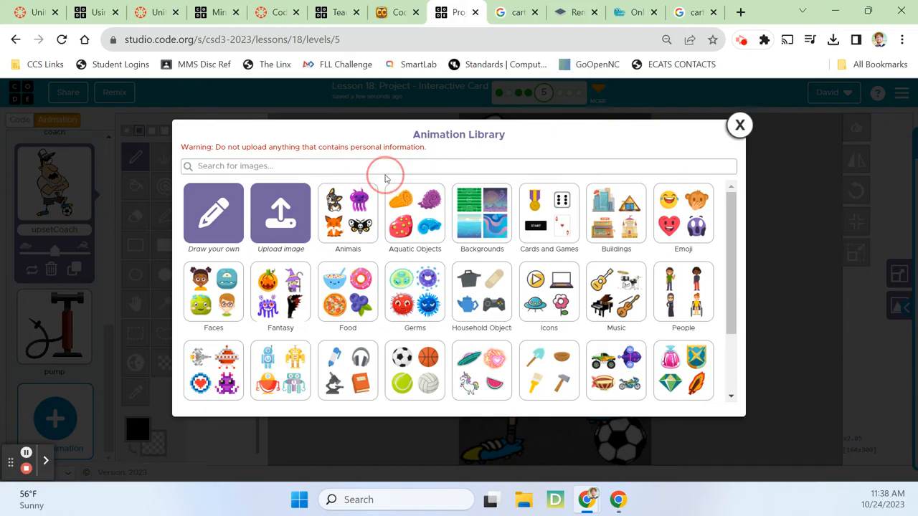
type("pop")
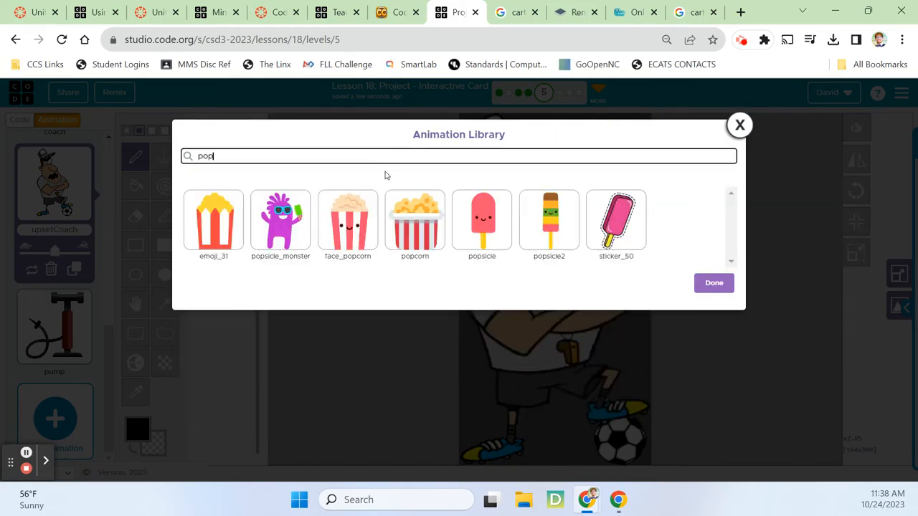
key("Backspace")
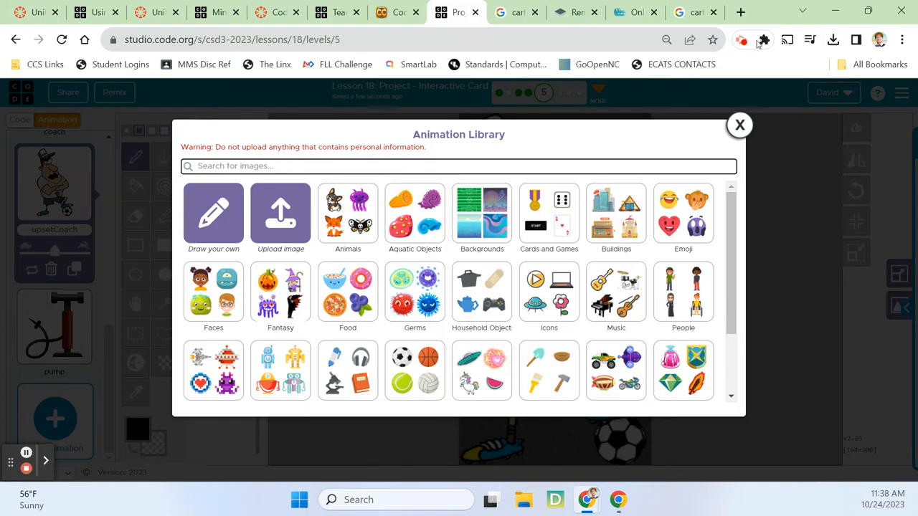
Search Google Images for 'cartoon explosion'
left_click(694, 11)
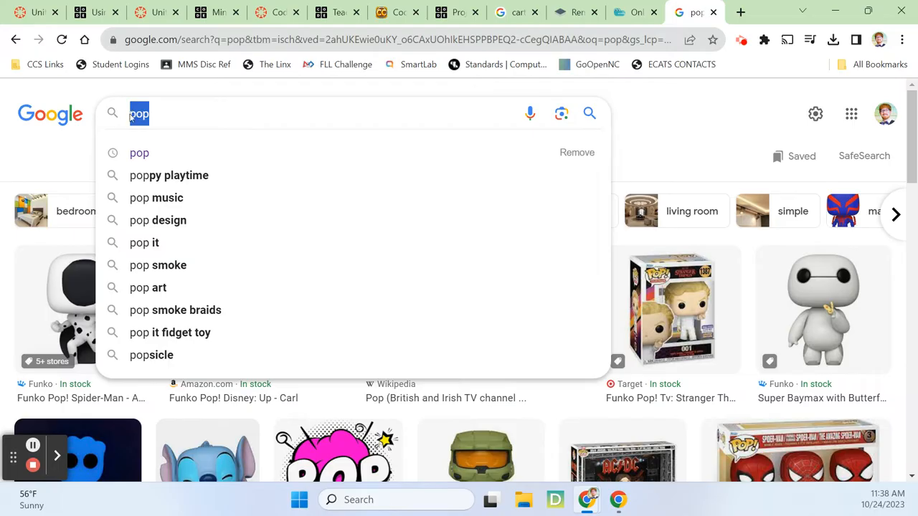
type("c")
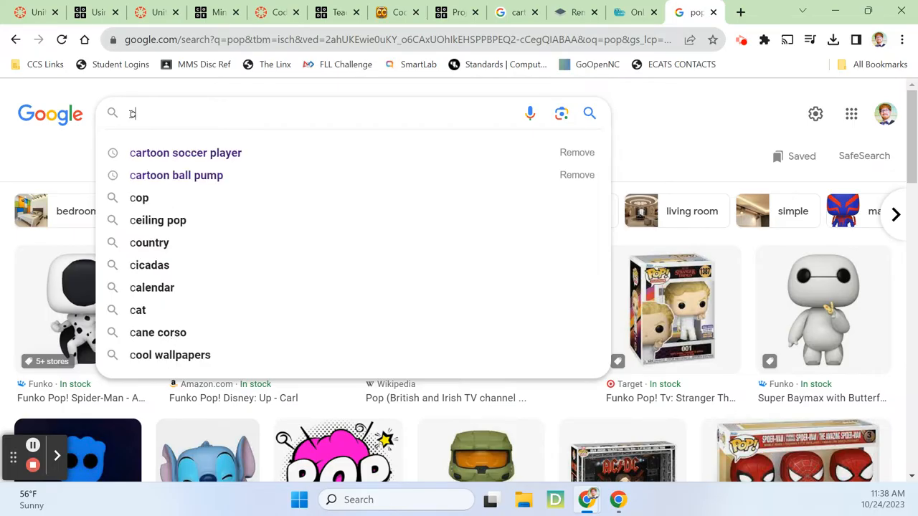
type("artoon")
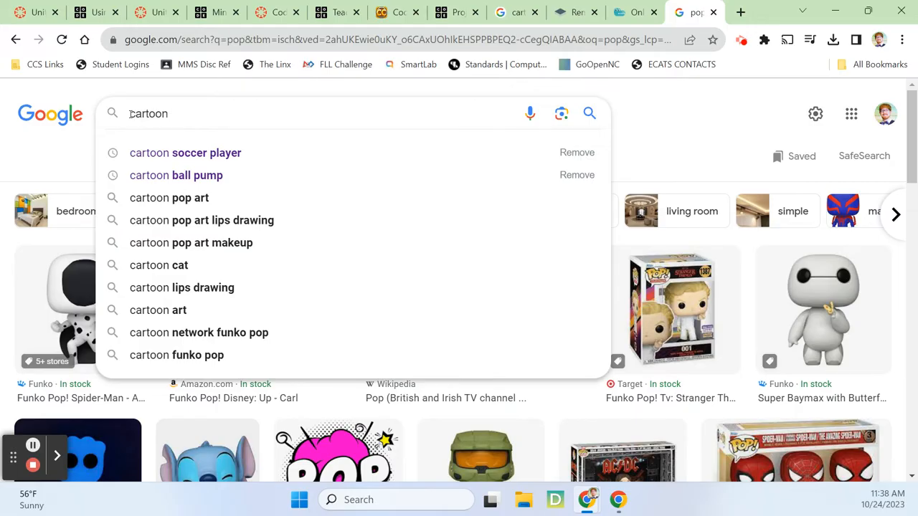
type("explosio")
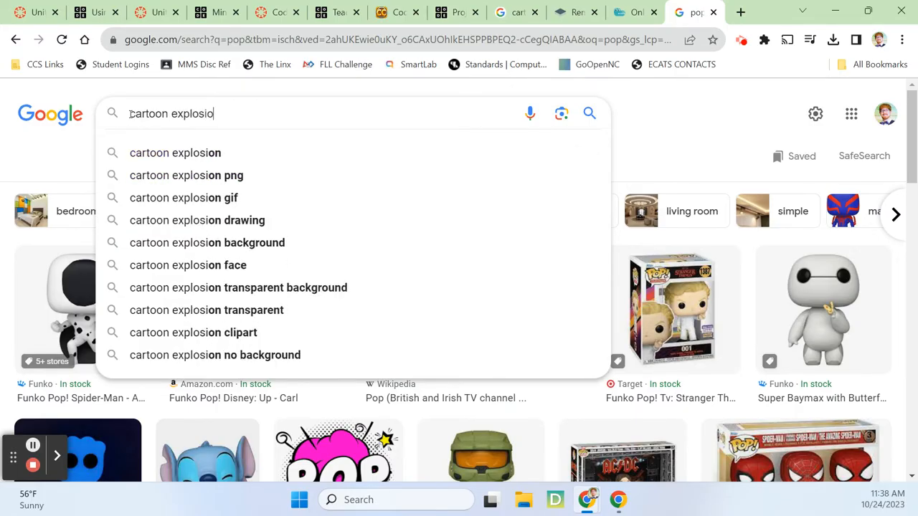
left_click(175, 152)
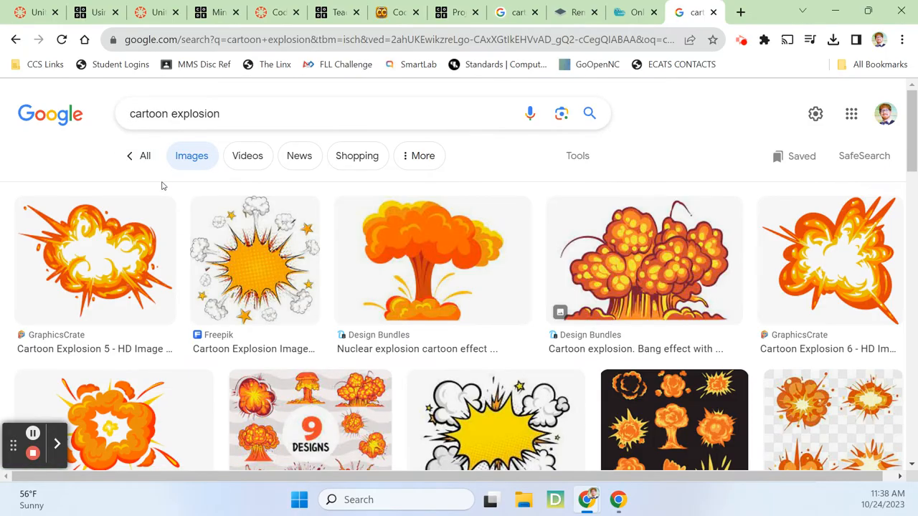
mouse_move(126, 268)
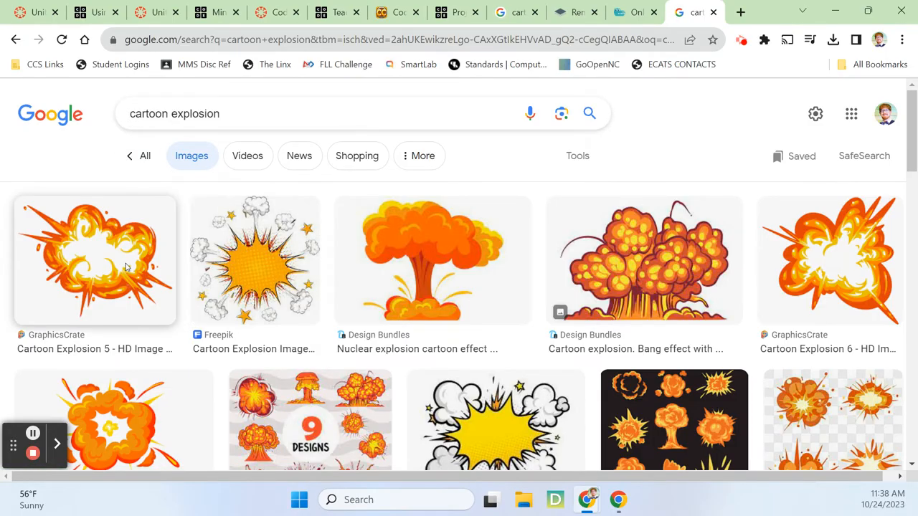
scroll("down", 3)
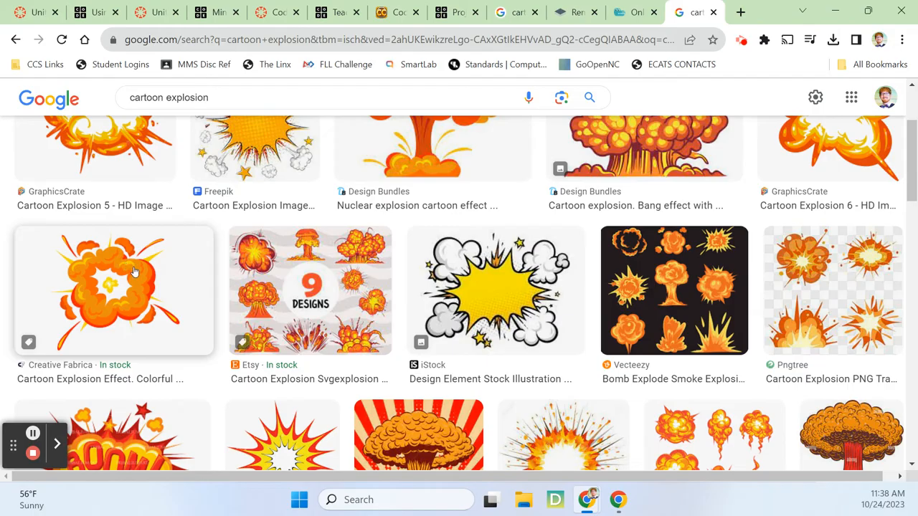
Save the colourful cartoon explosion image to the computer as pop.png
left_click(112, 290)
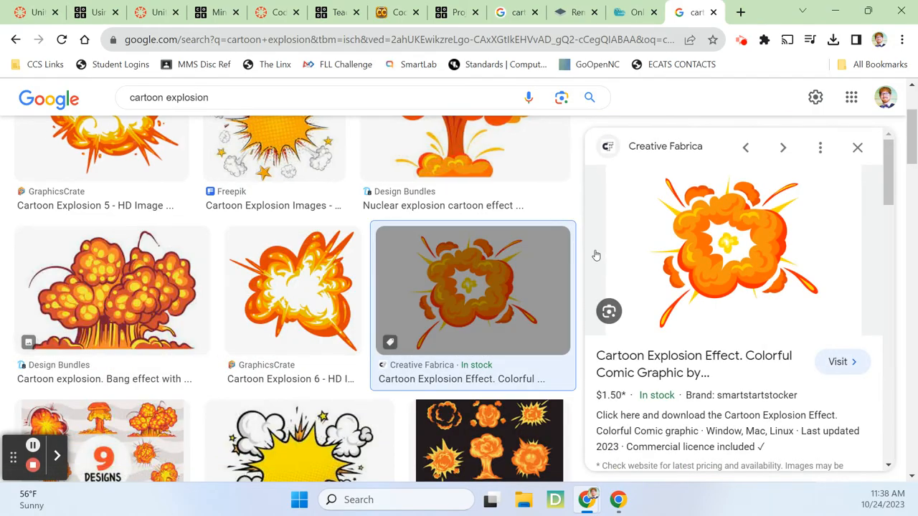
right_click(728, 251)
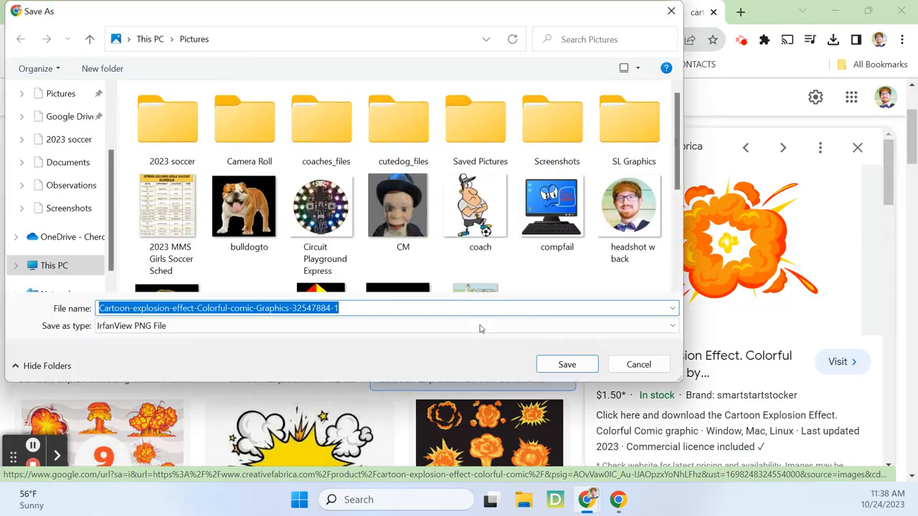
type("pop")
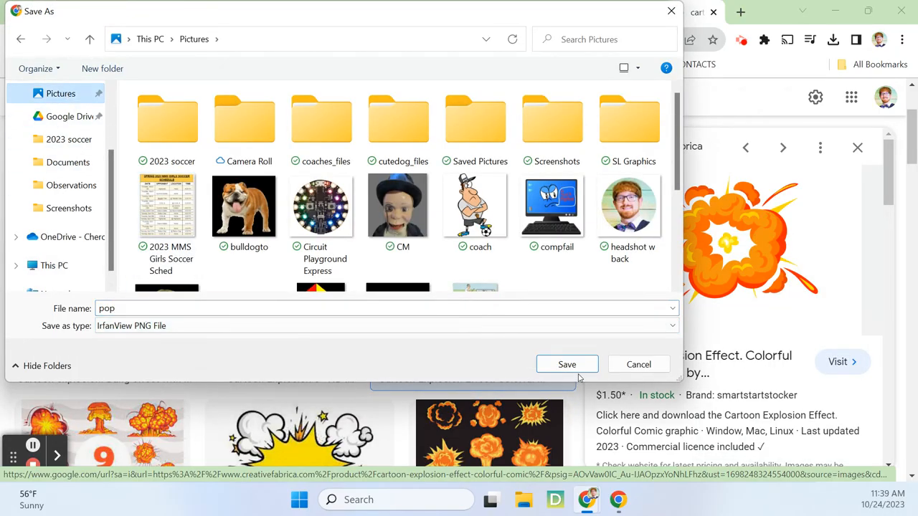
left_click(566, 365)
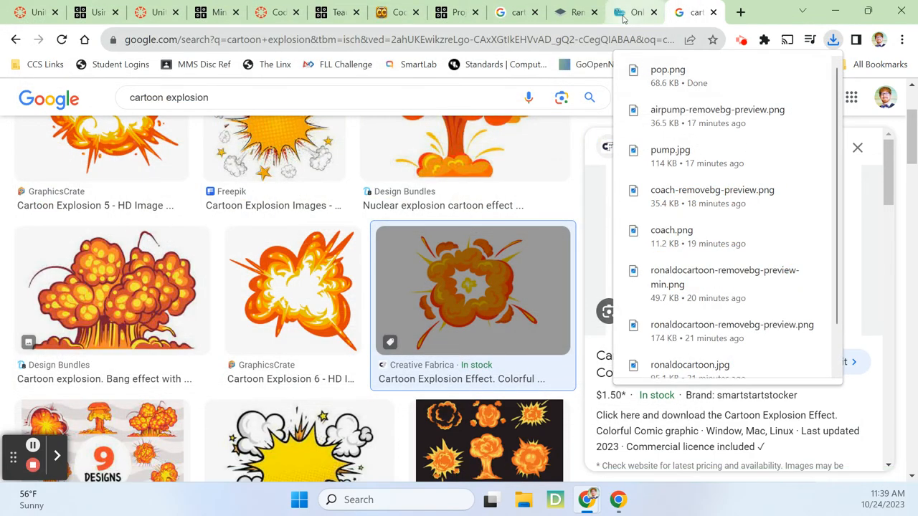
Remove the background from pop.png in remove.bg and download the transparent result
left_click(574, 12)
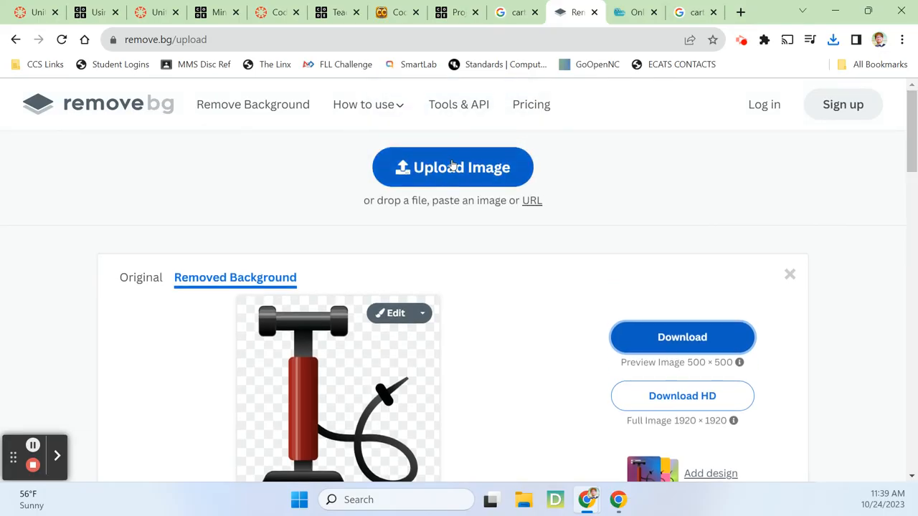
left_click(453, 167)
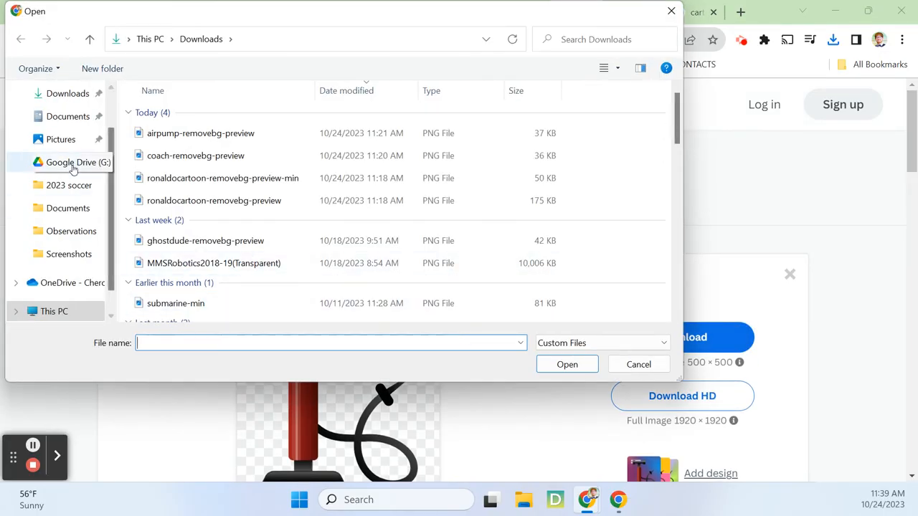
mouse_move(60, 139)
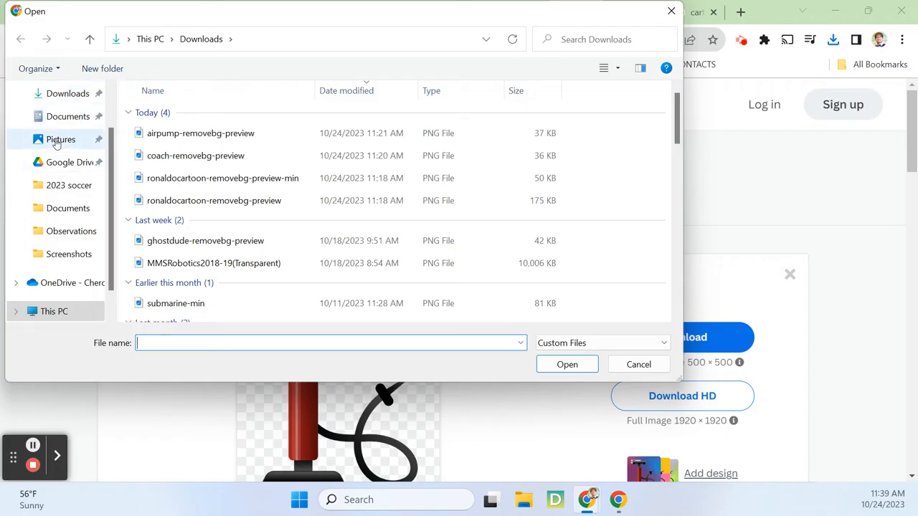
left_click(60, 139)
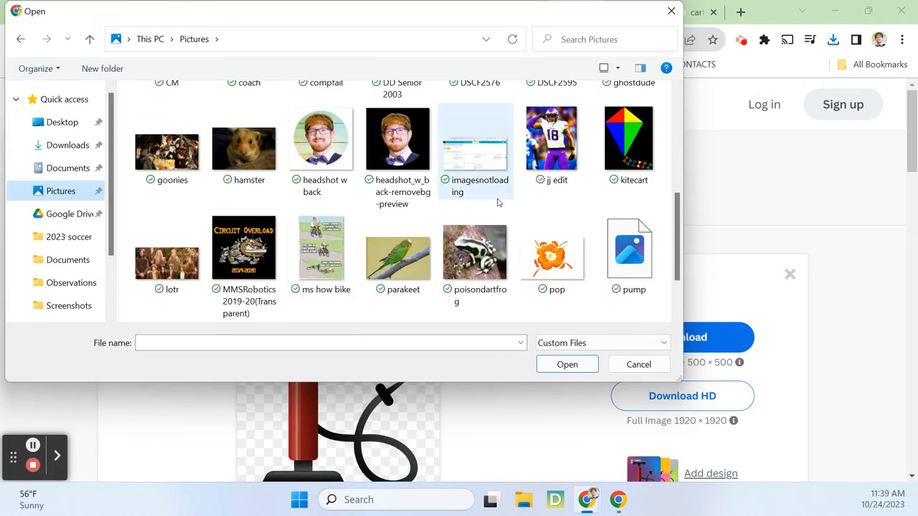
left_click(637, 364)
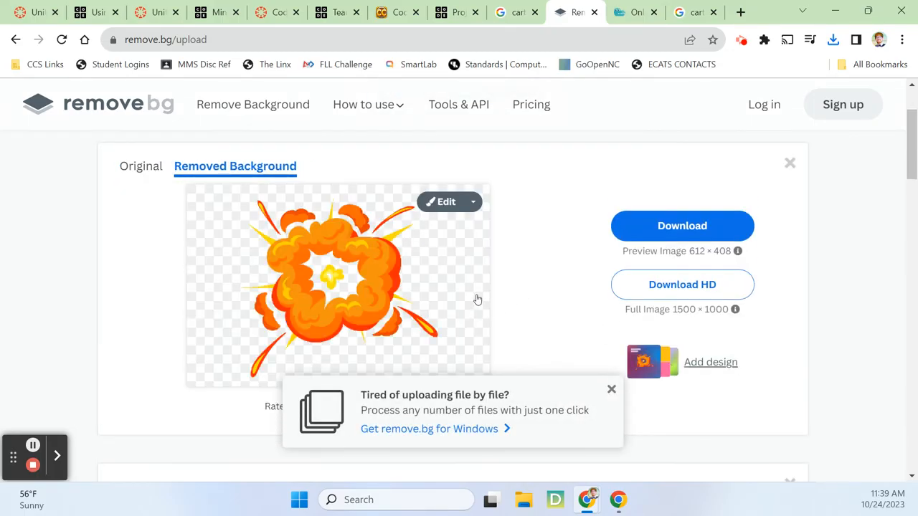
left_click(683, 227)
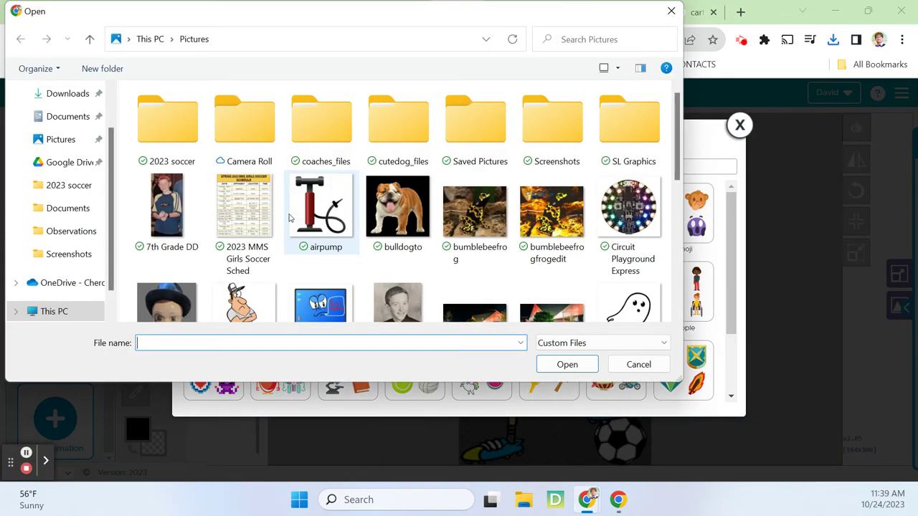
Upload pop-removebg-preview from Downloads as a new animation and crop it to its content
left_click(67, 145)
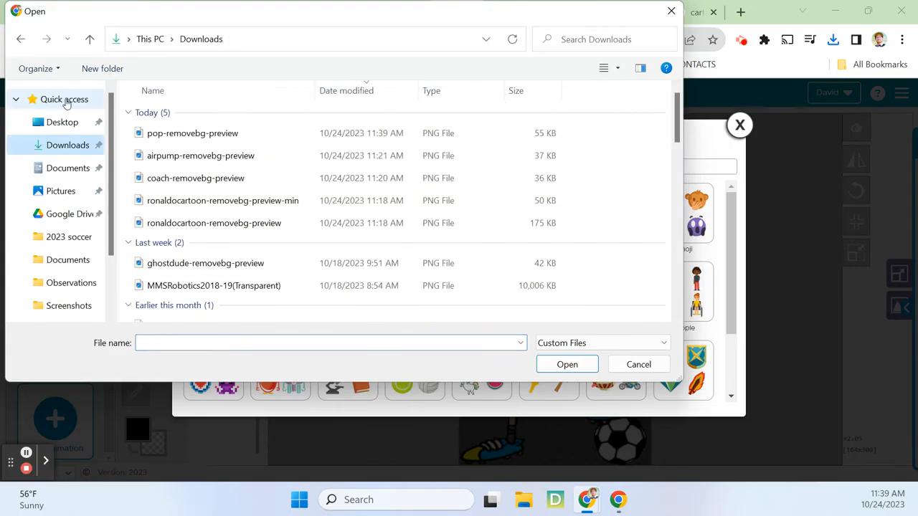
left_click(192, 134)
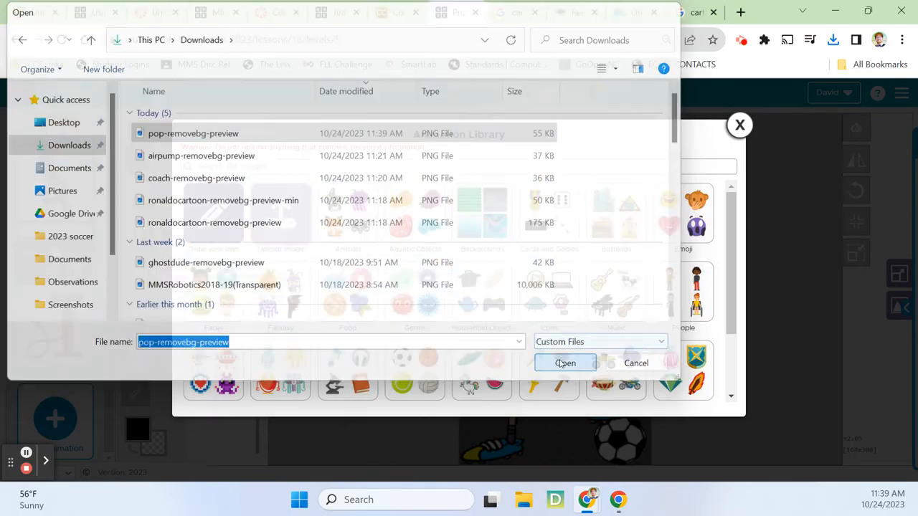
left_click(565, 363)
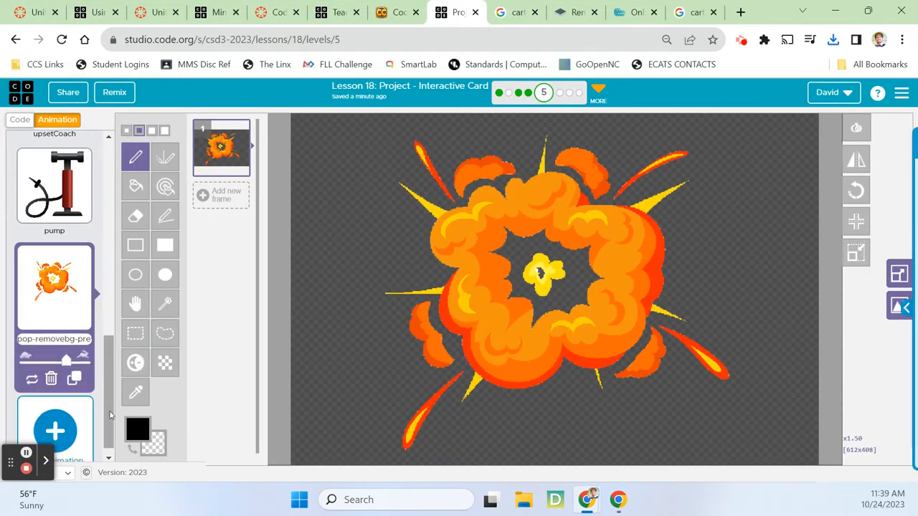
mouse_move(856, 252)
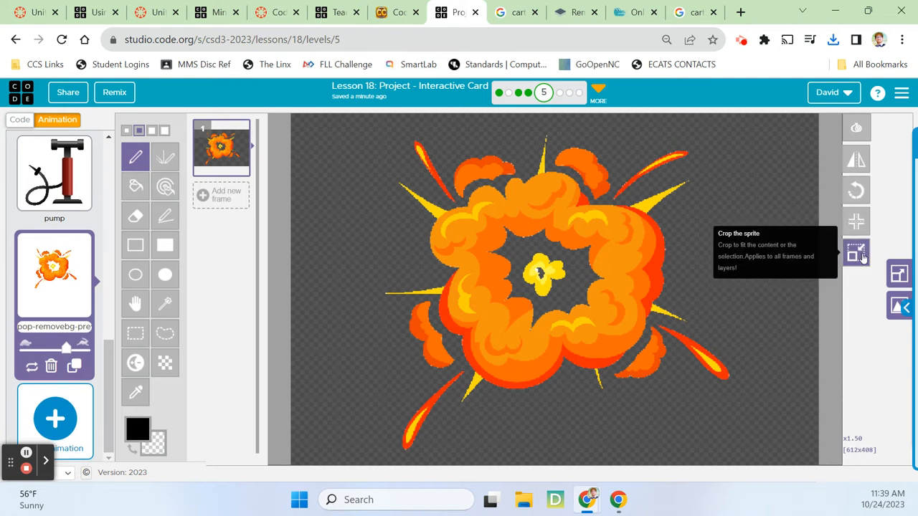
left_click(855, 252)
type("p")
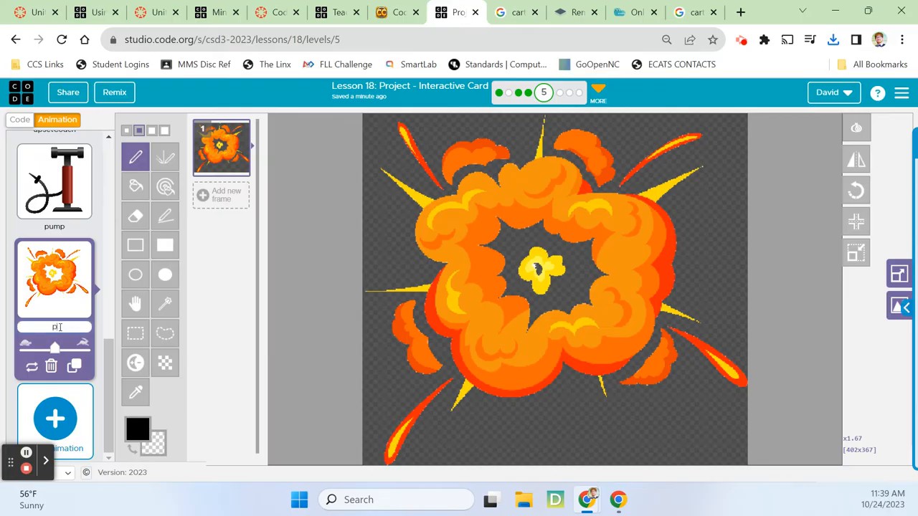
left_click(20, 121)
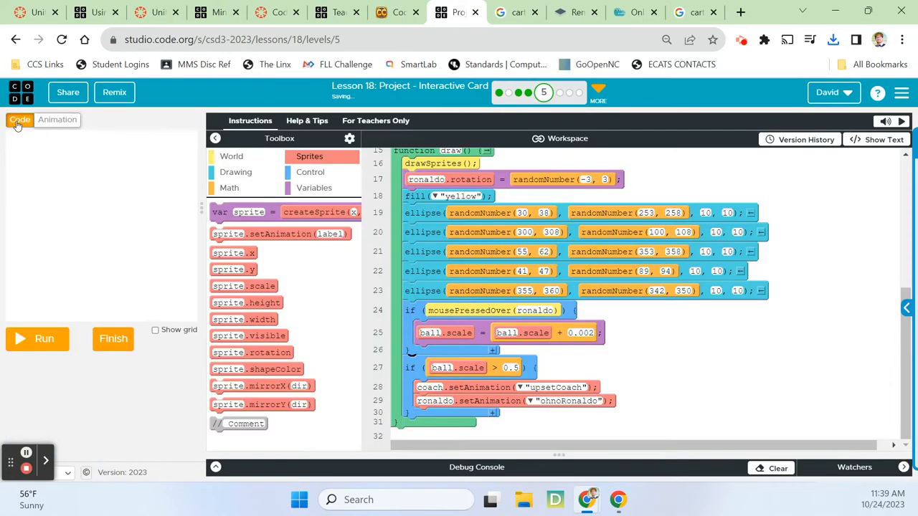
mouse_move(605, 373)
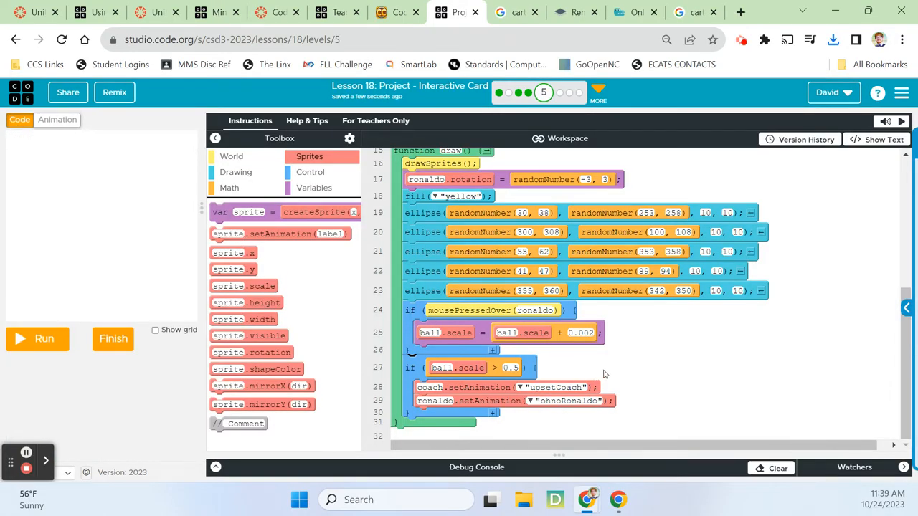
mouse_move(539, 427)
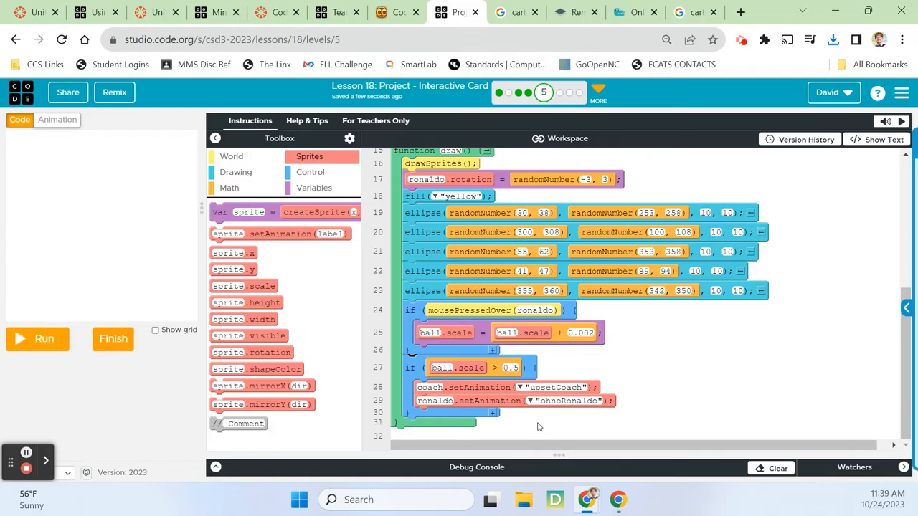
mouse_move(281, 269)
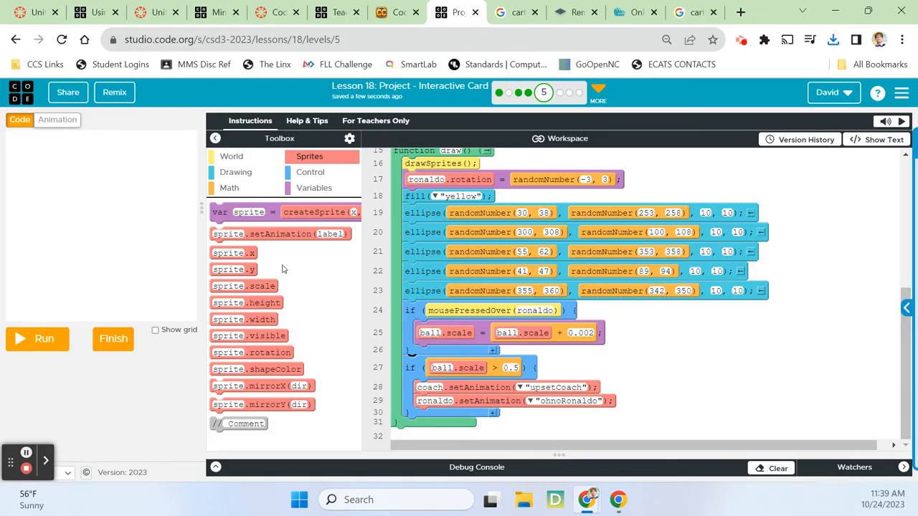
mouse_move(316, 373)
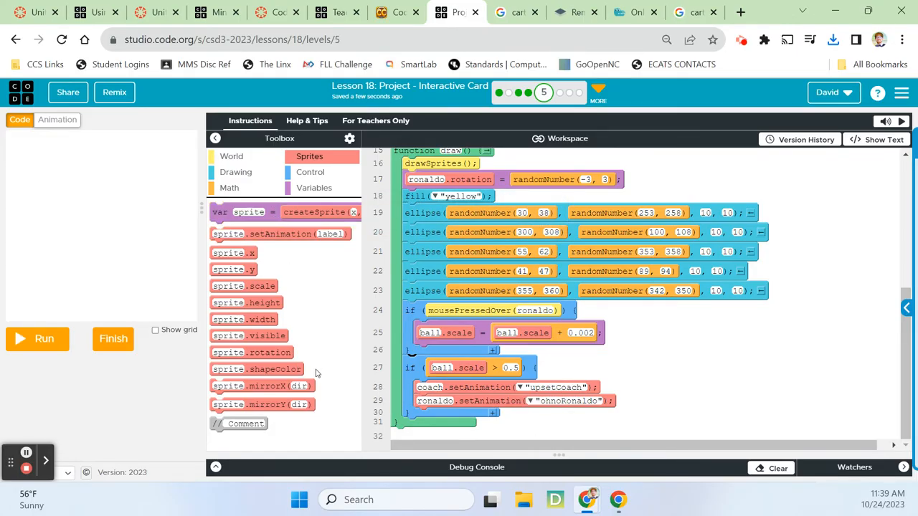
mouse_move(281, 247)
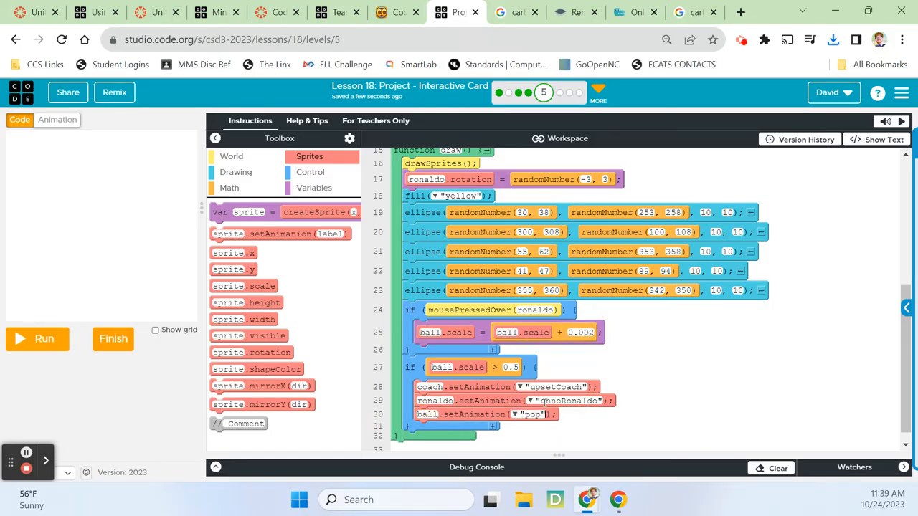
Test-run the card so the ball switches to the pop explosion, then reset it
left_click(37, 338)
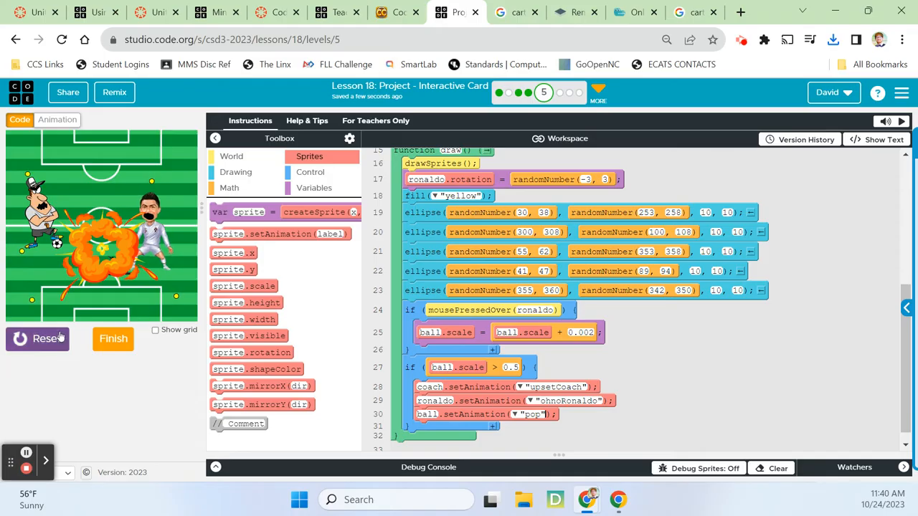
left_click(38, 339)
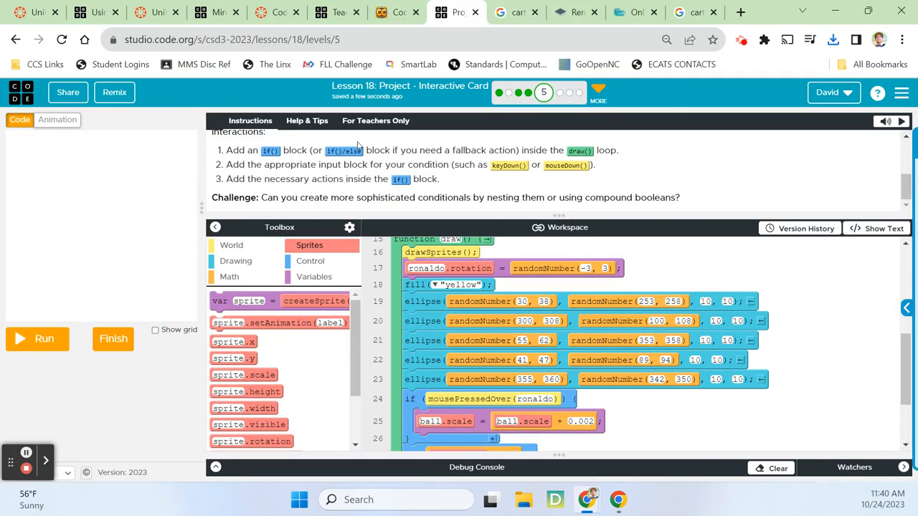
mouse_move(466, 206)
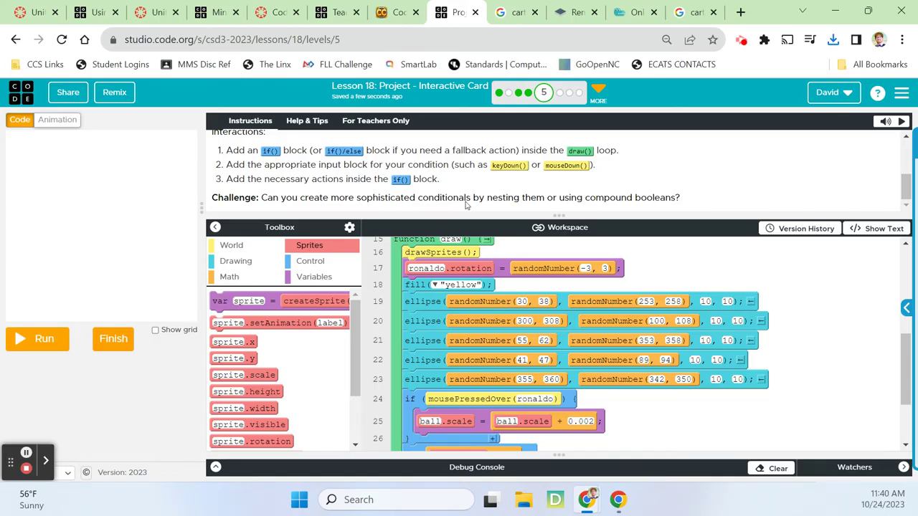
scroll("down", 3)
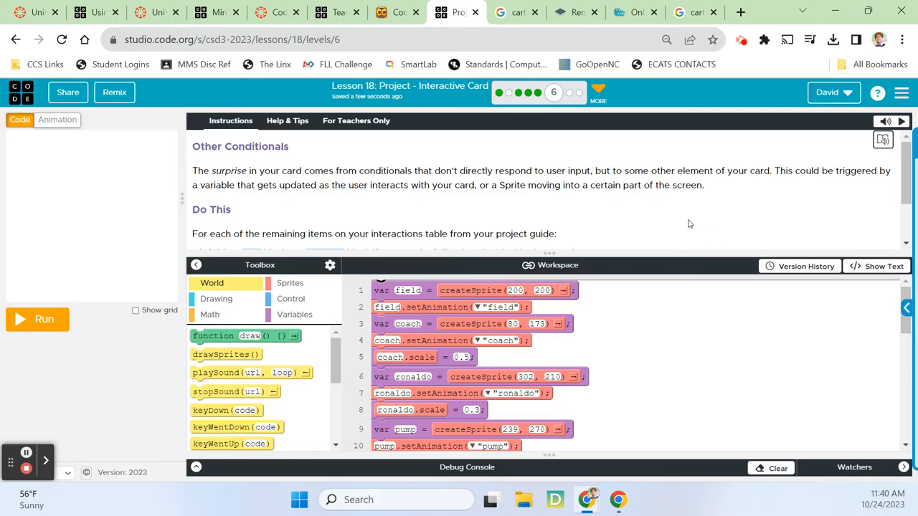
mouse_move(605, 215)
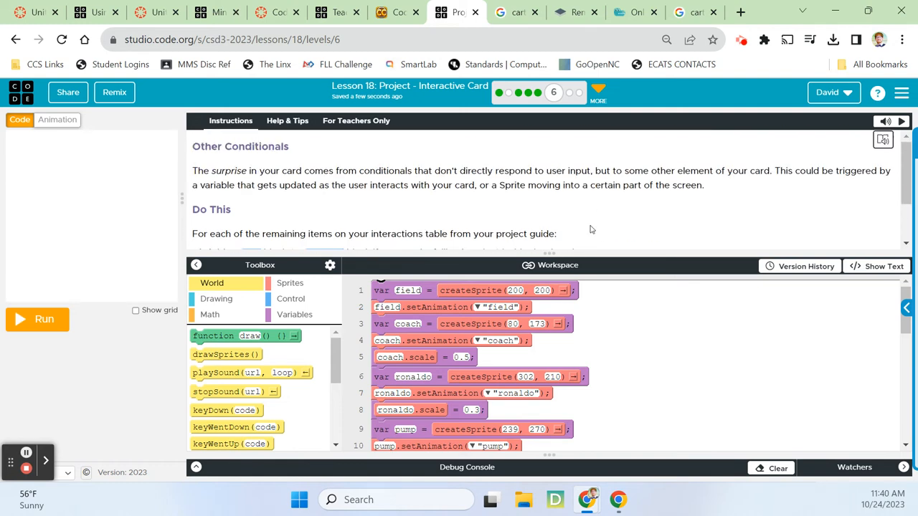
Scroll through level 6's Other Conditionals Do This instructions
scroll("down", 3)
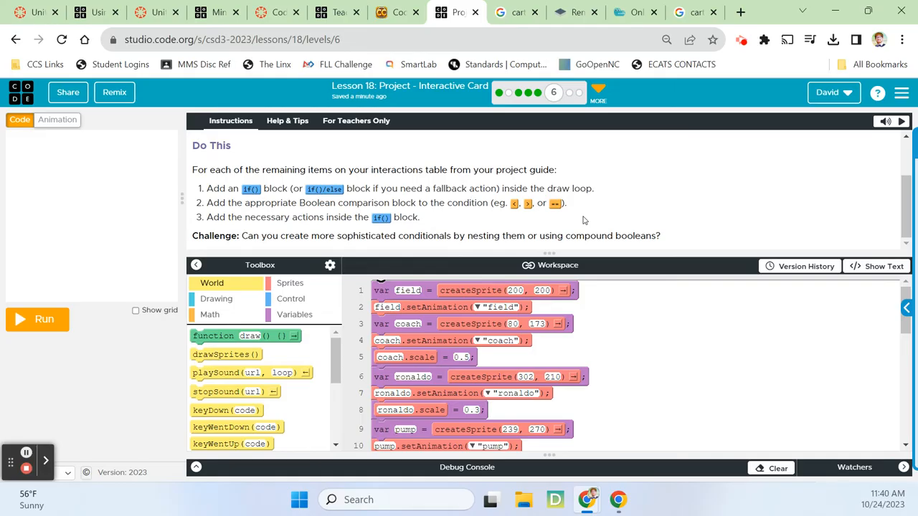
mouse_move(379, 218)
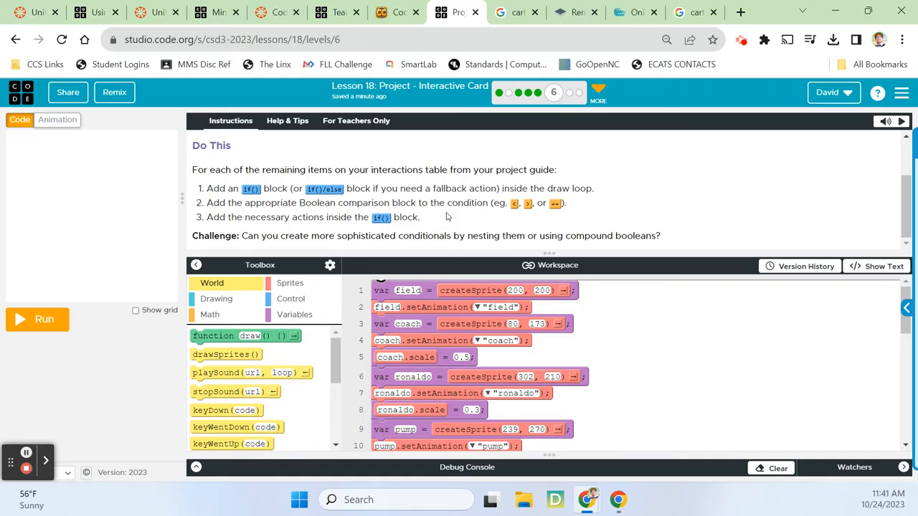
mouse_move(459, 222)
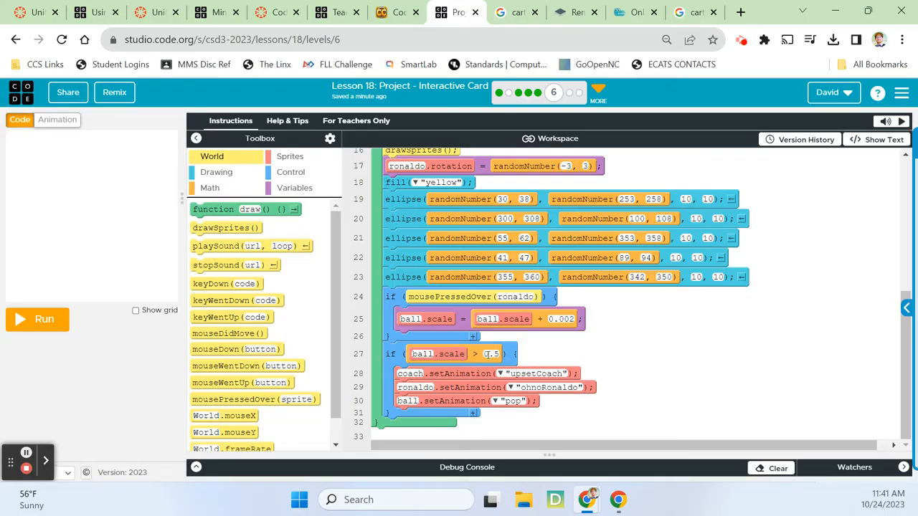
mouse_move(580, 344)
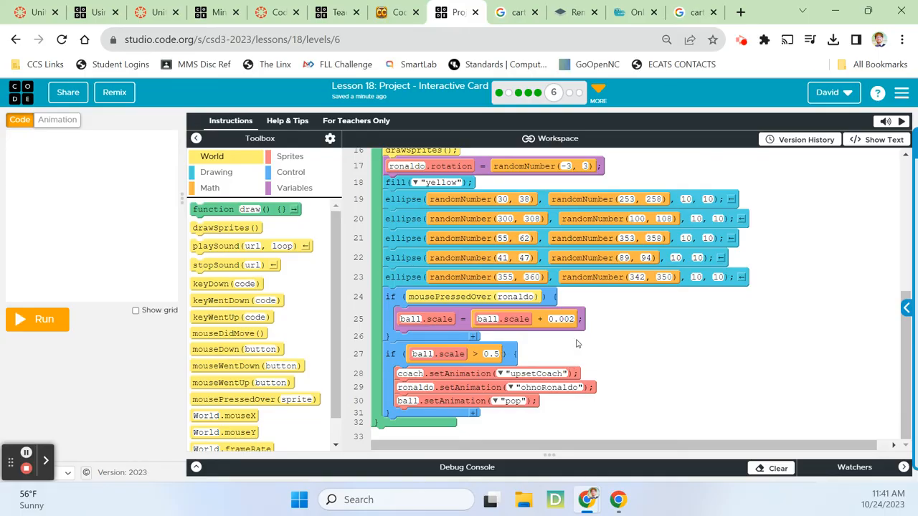
Test-run the card, then add coach.rotation = randomNumber(-20, 20) inside the ball-size conditional
left_click(37, 318)
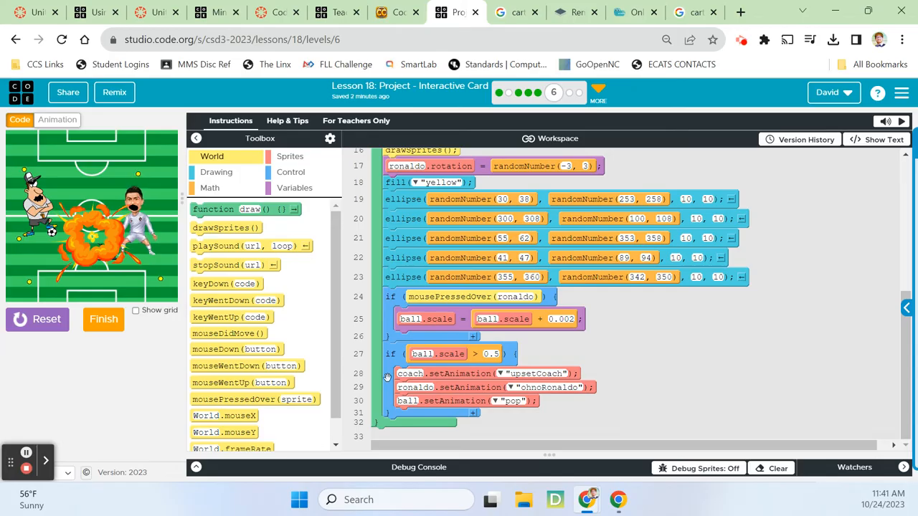
scroll("up", 3)
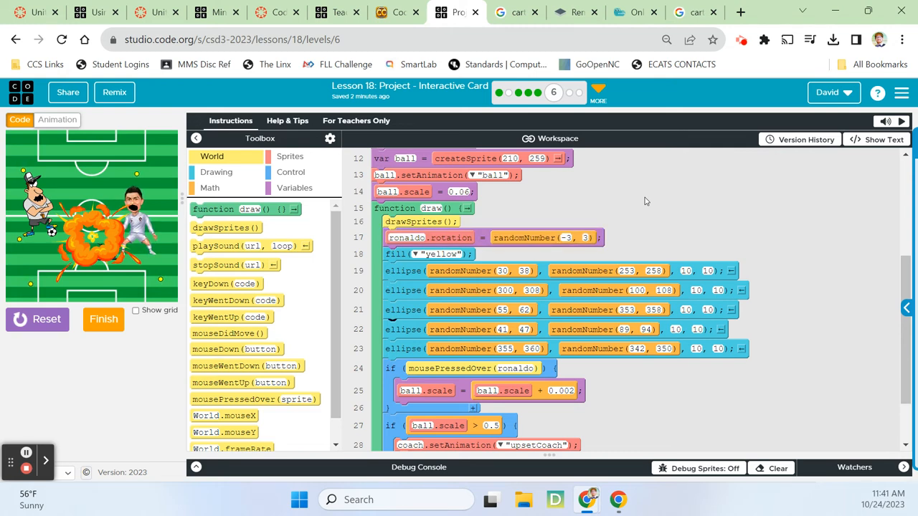
scroll("down", 3)
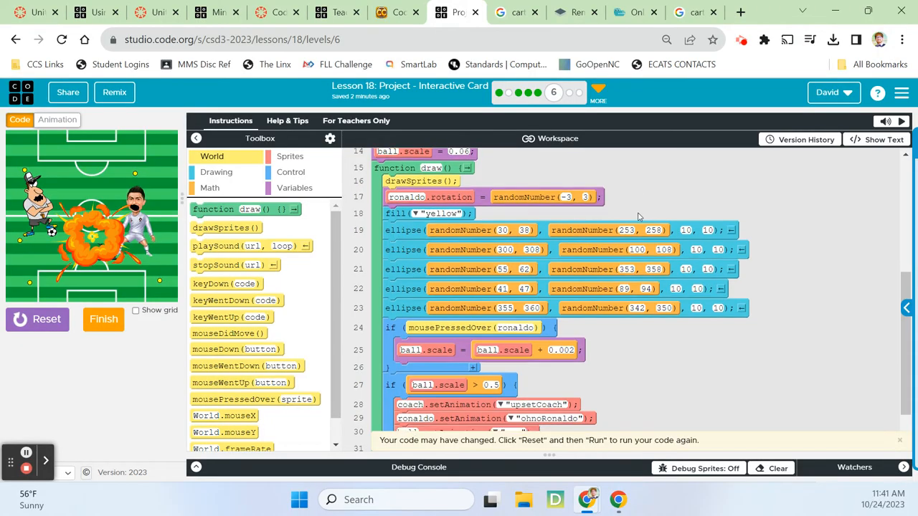
scroll("down", 3)
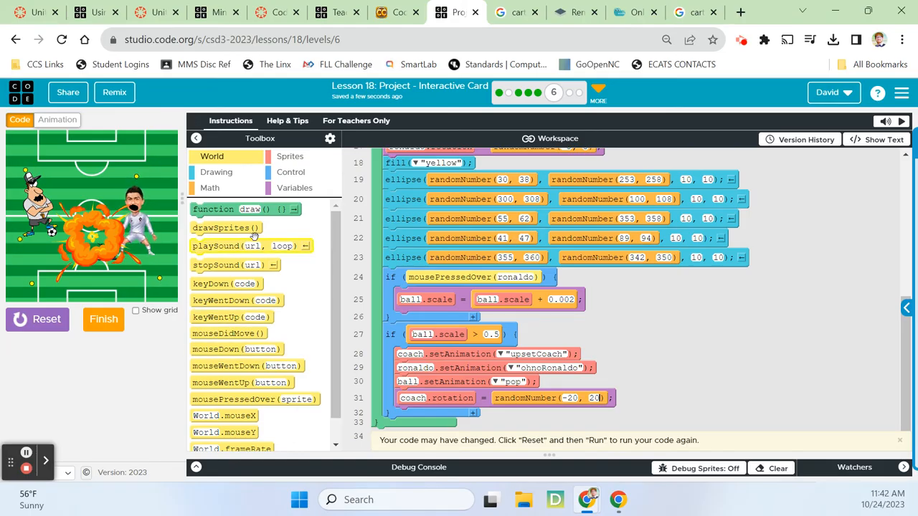
mouse_move(160, 212)
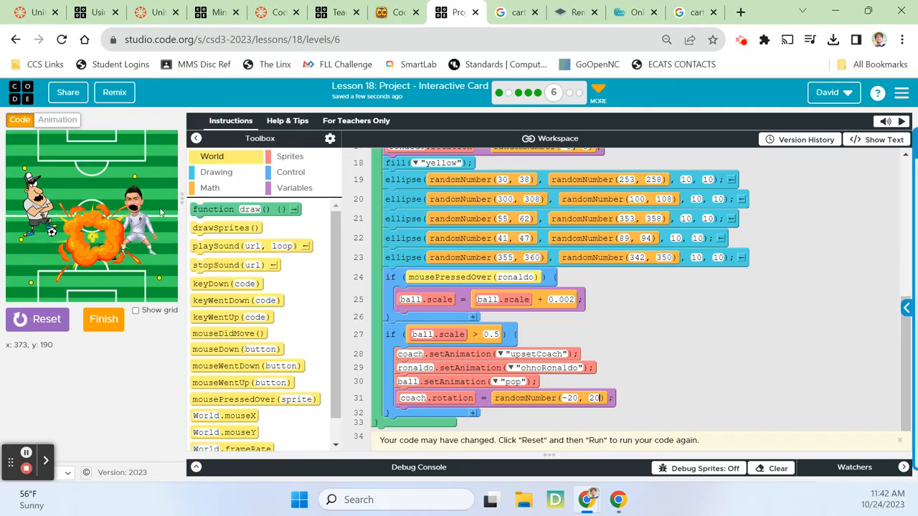
Add ronaldo.x = ronaldo.x - 4 and ronaldo.y = ronaldo.y - 4 under the coach rotation line
left_click(290, 156)
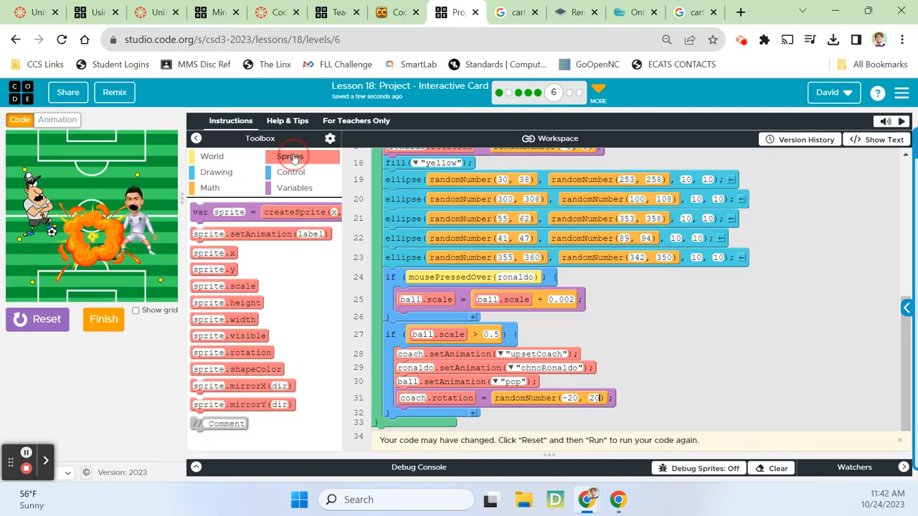
left_click(290, 157)
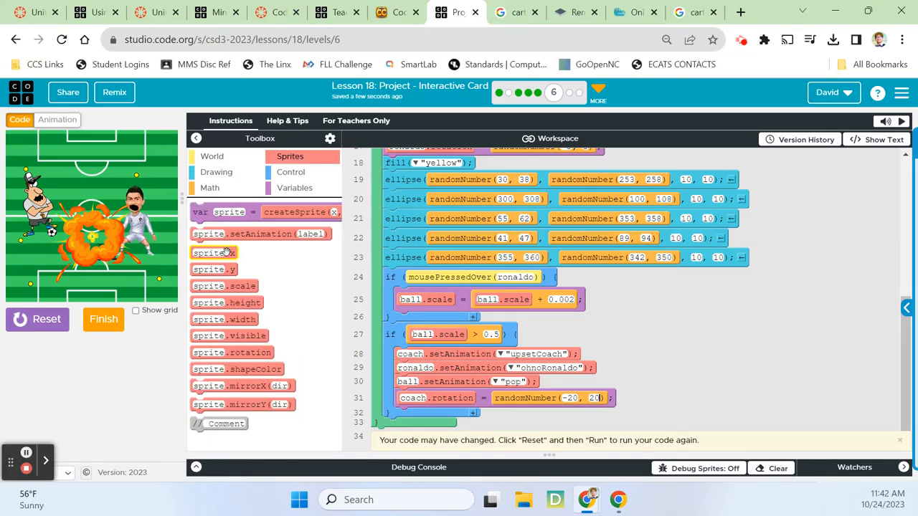
left_click_drag(212, 253, 423, 416)
type("ronaldo.x = ronaldo.x - ;")
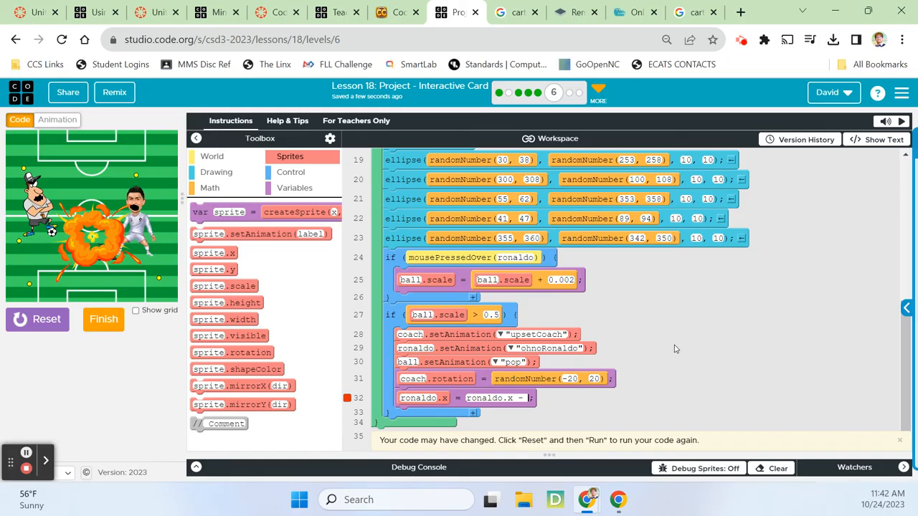
type("4")
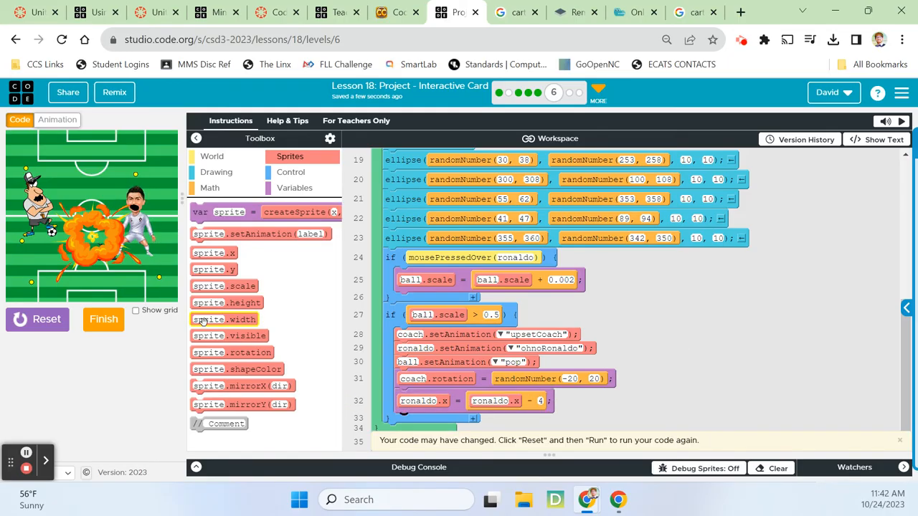
mouse_move(98, 161)
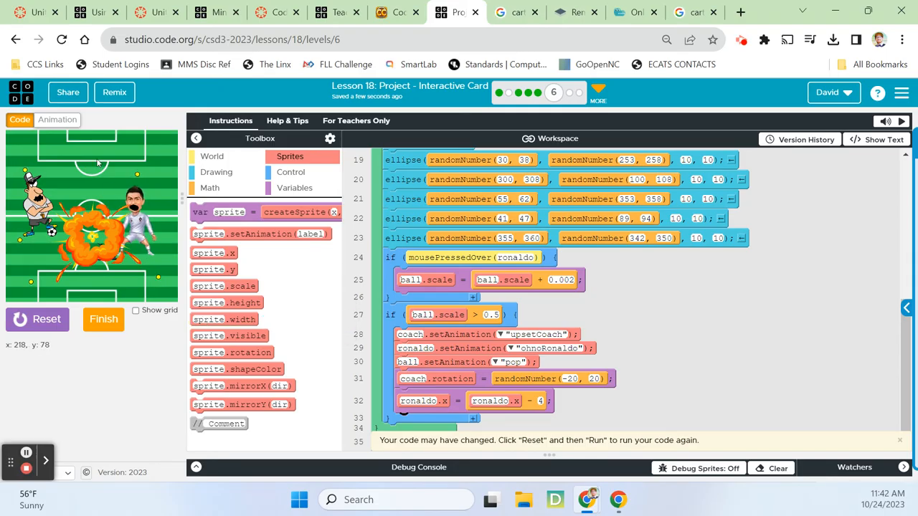
mouse_move(101, 178)
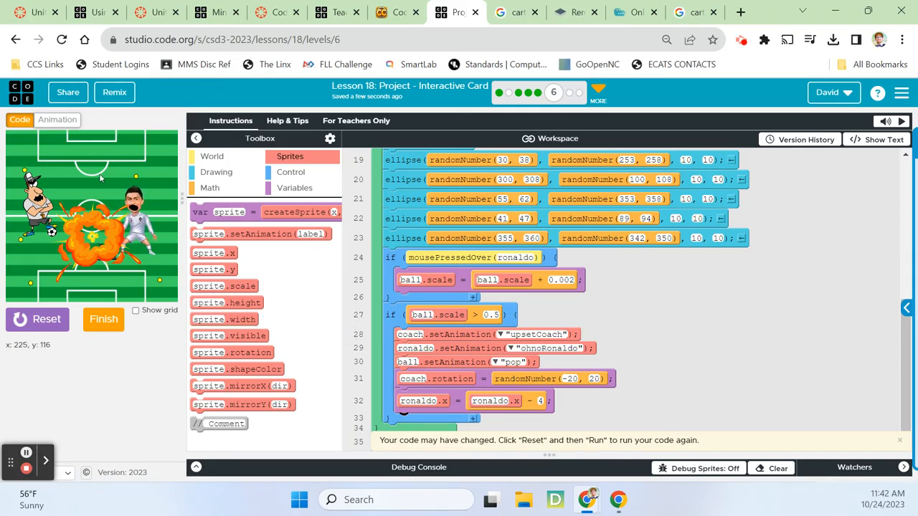
mouse_move(121, 175)
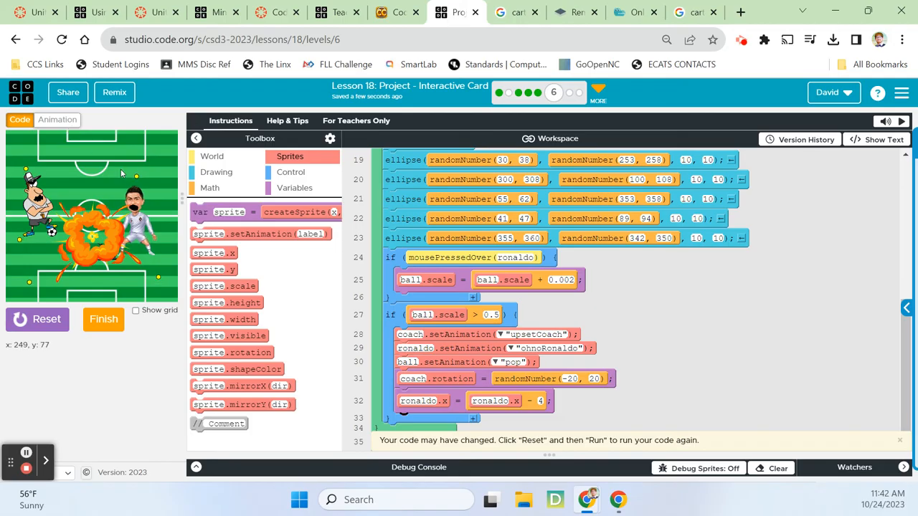
mouse_move(83, 132)
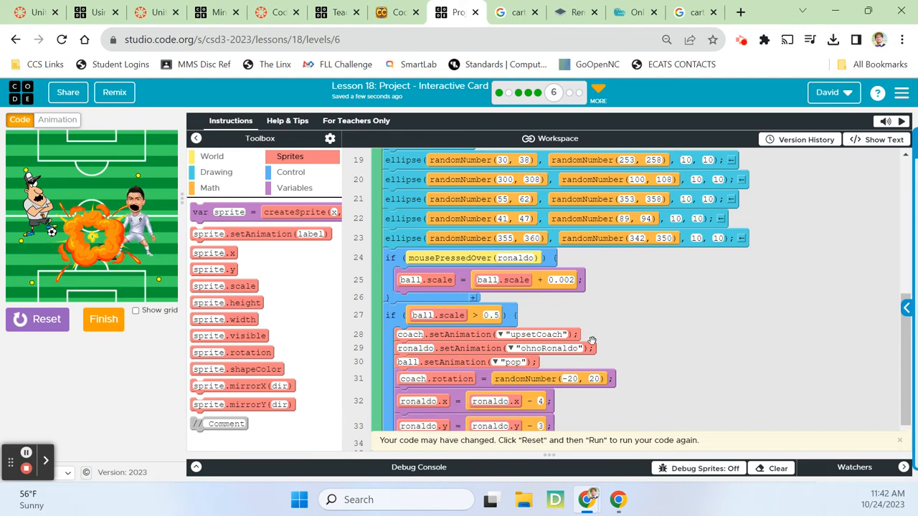
scroll("down", 3)
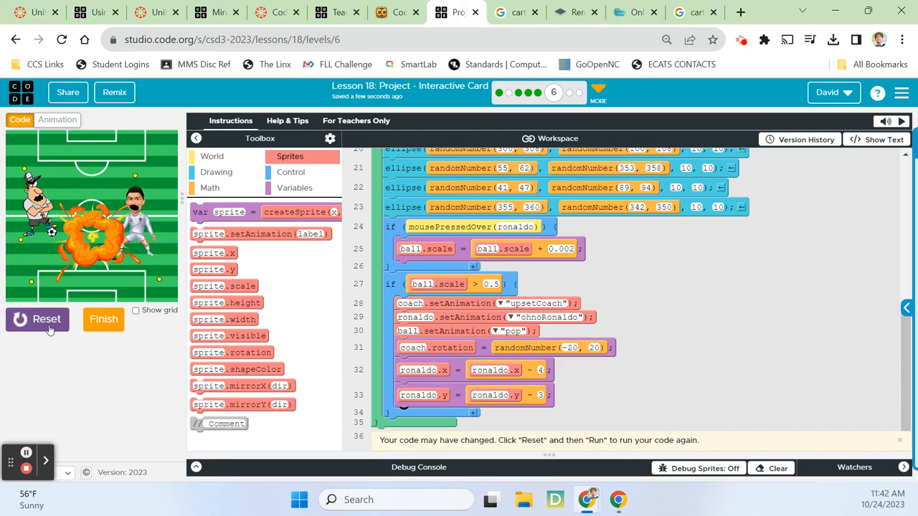
Reset and rerun the card, hold on Ronaldo until the ball explodes, then mark the level finished
left_click(38, 319)
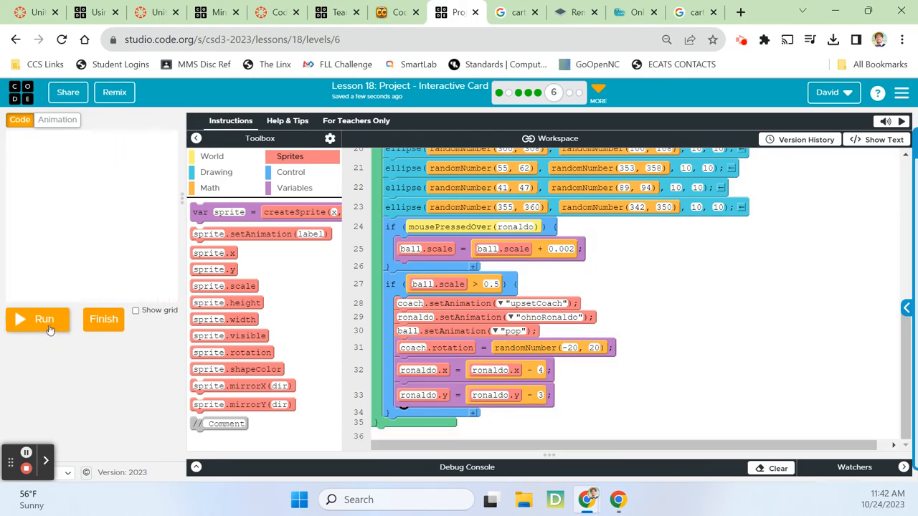
left_click(43, 318)
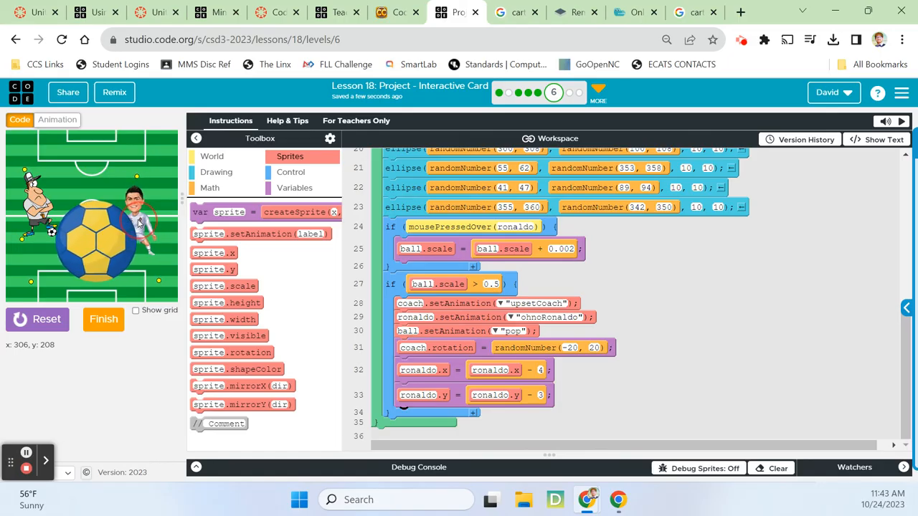
left_click(93, 230)
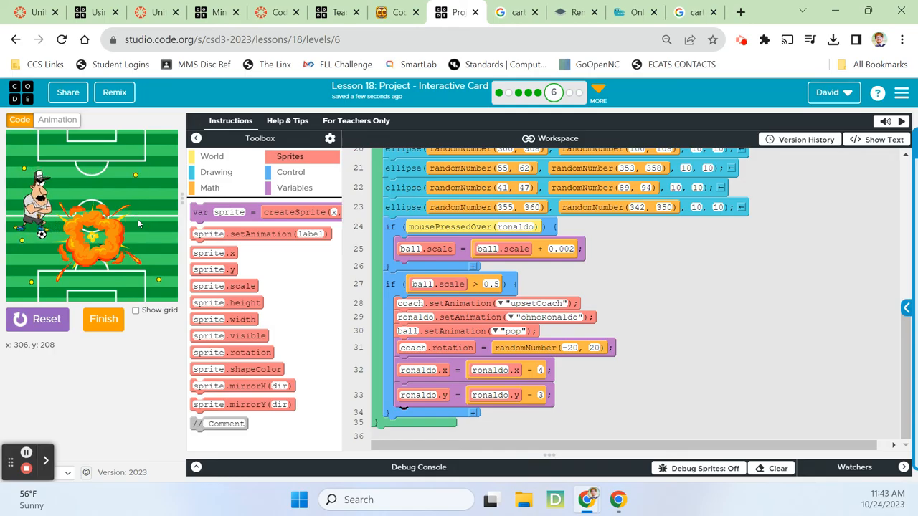
mouse_move(127, 150)
type("7")
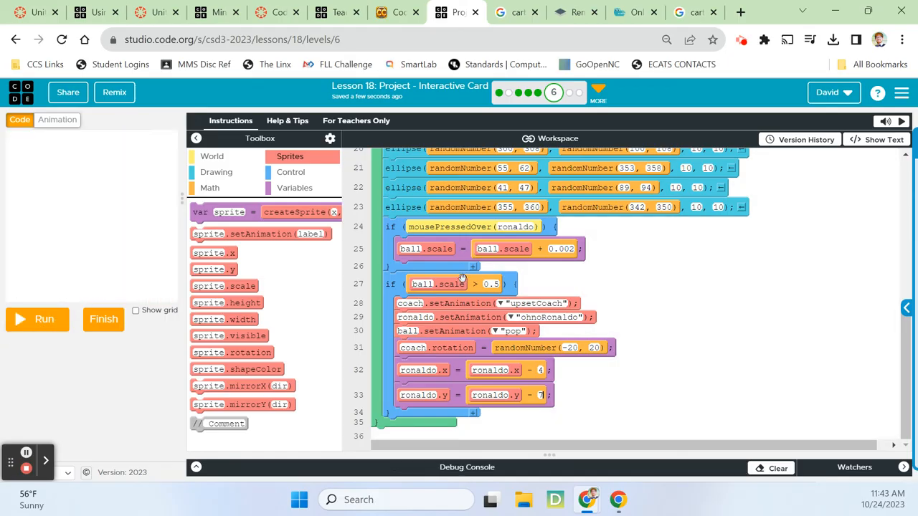
mouse_move(243, 404)
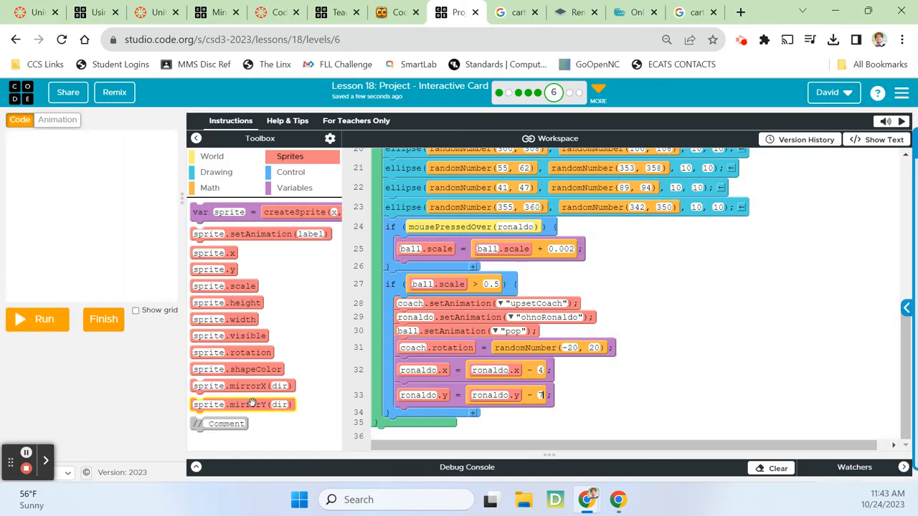
left_click(104, 318)
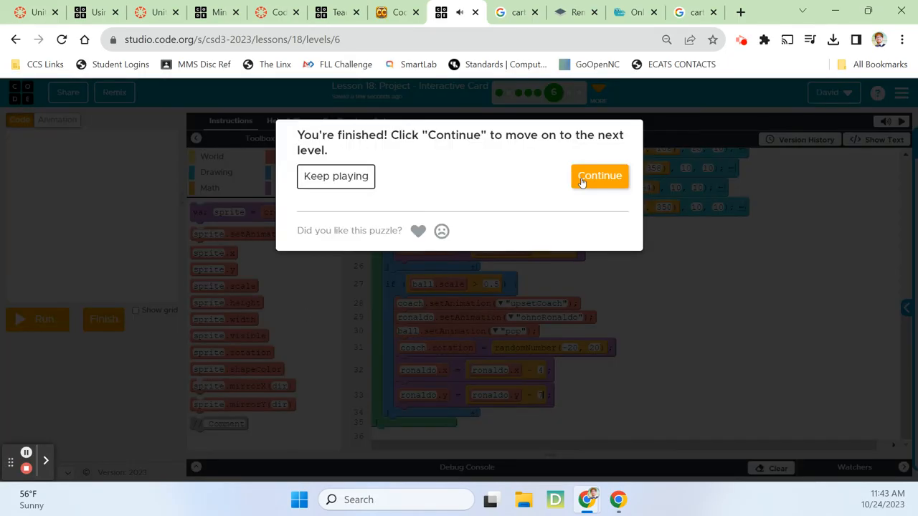
Continue to level 7 Finishing Touches and read through its full instructions
left_click(600, 175)
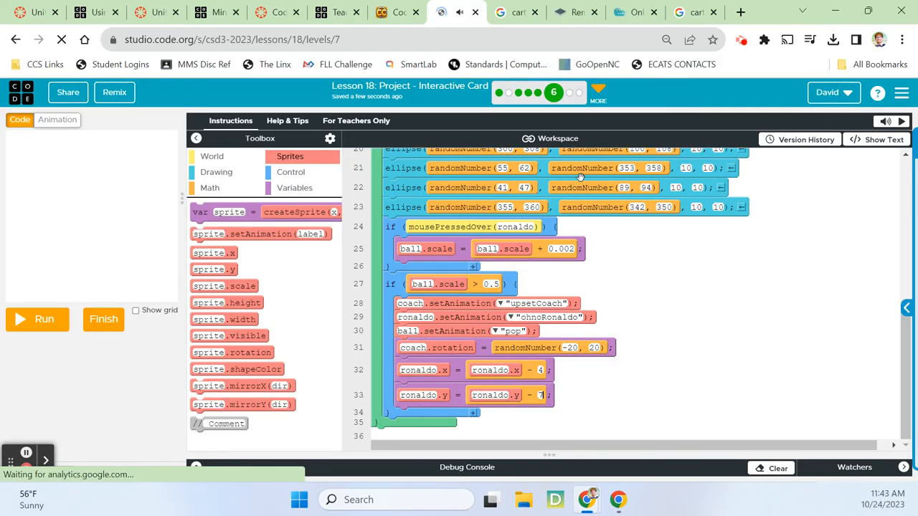
left_click(60, 40)
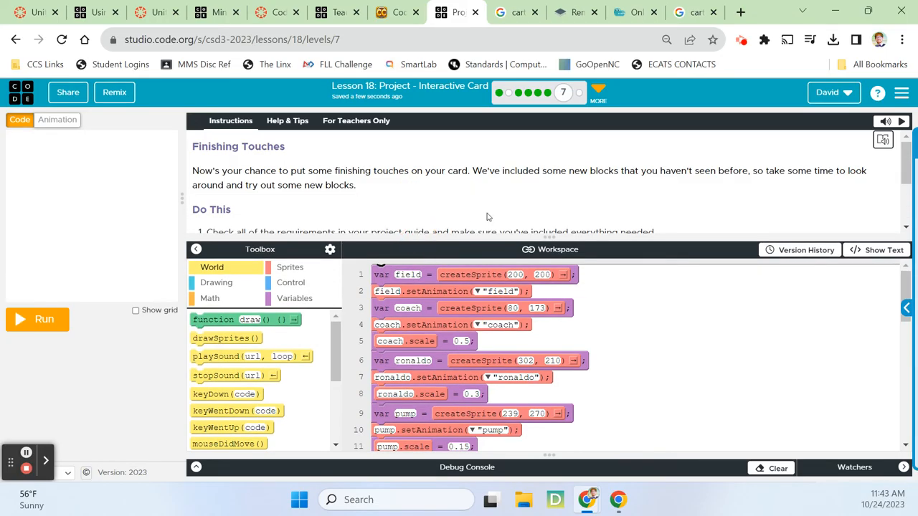
mouse_move(529, 185)
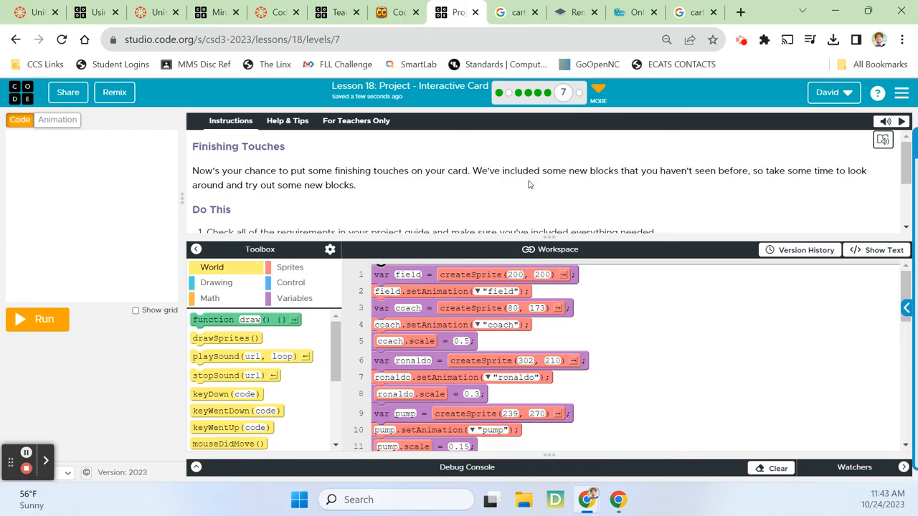
scroll("down", 3)
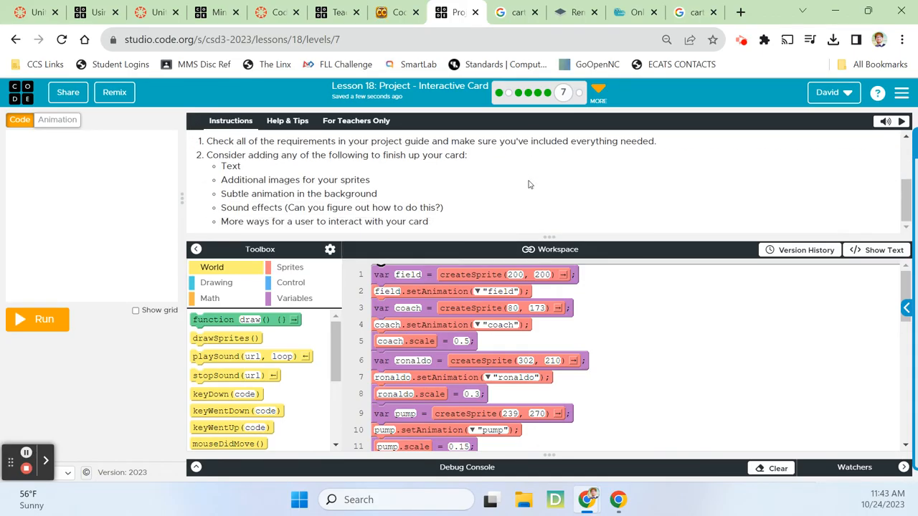
mouse_move(499, 195)
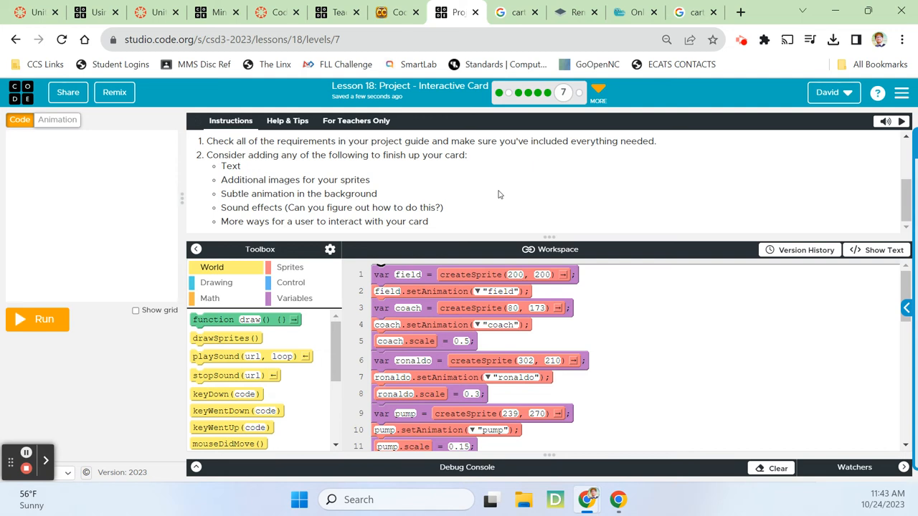
mouse_move(507, 198)
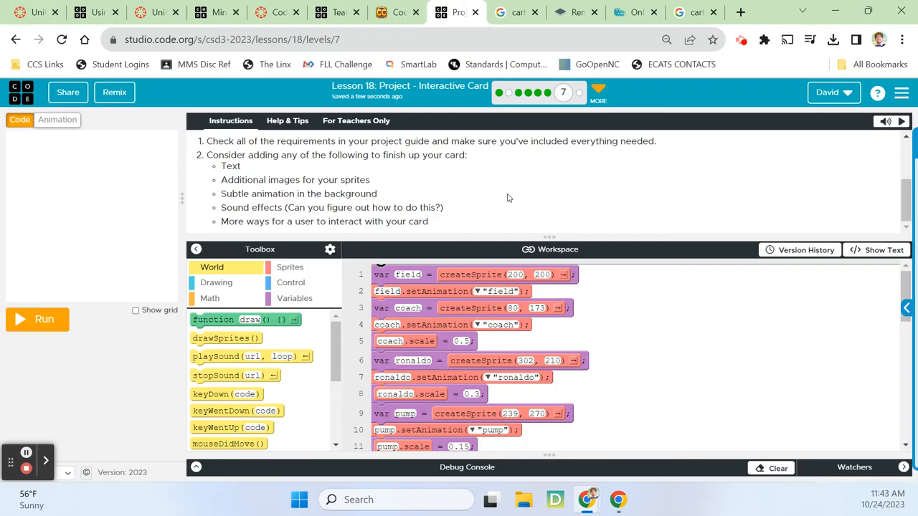
mouse_move(523, 203)
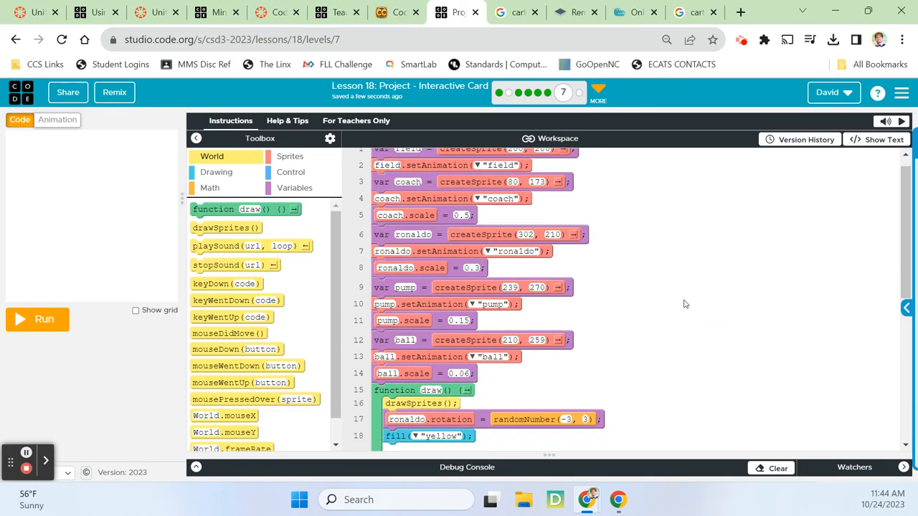
left_click(37, 318)
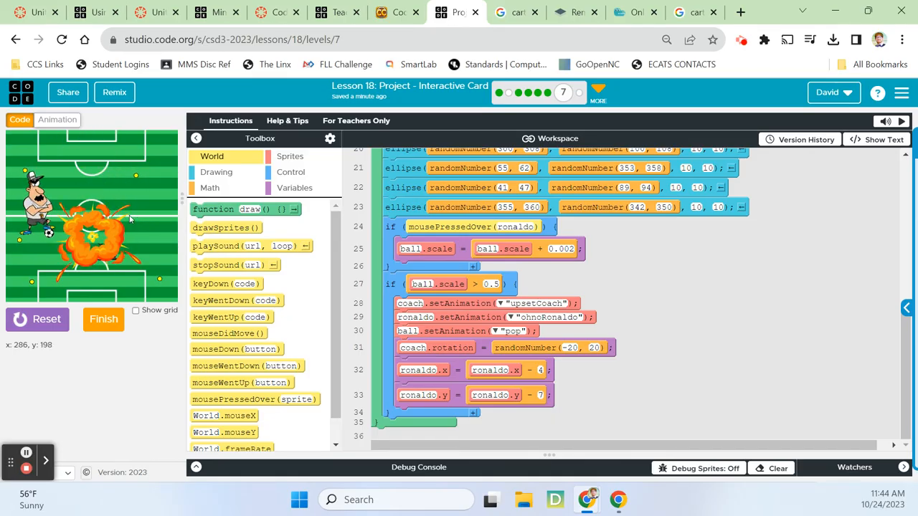
left_click(38, 319)
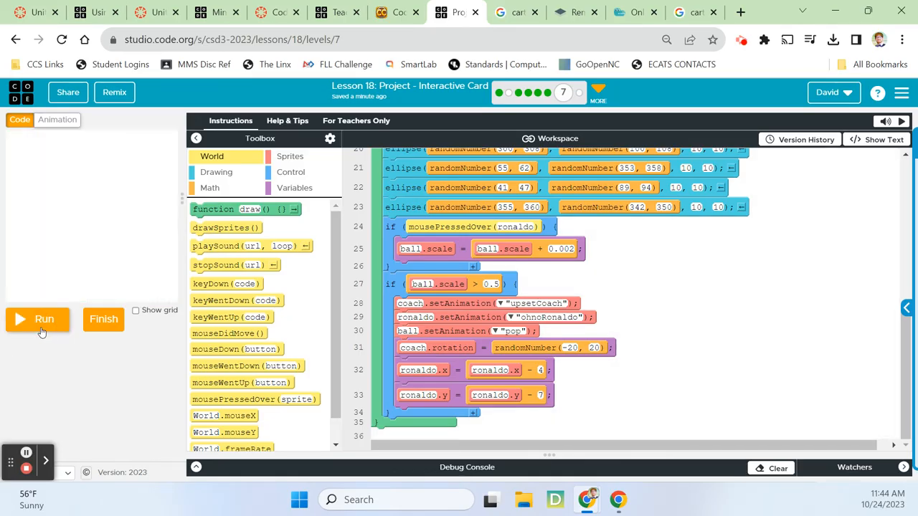
mouse_move(671, 316)
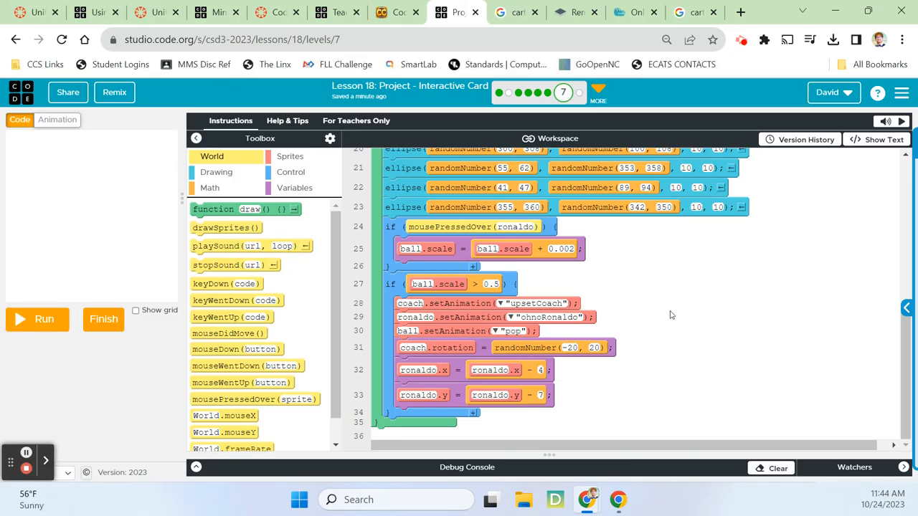
scroll("up", 3)
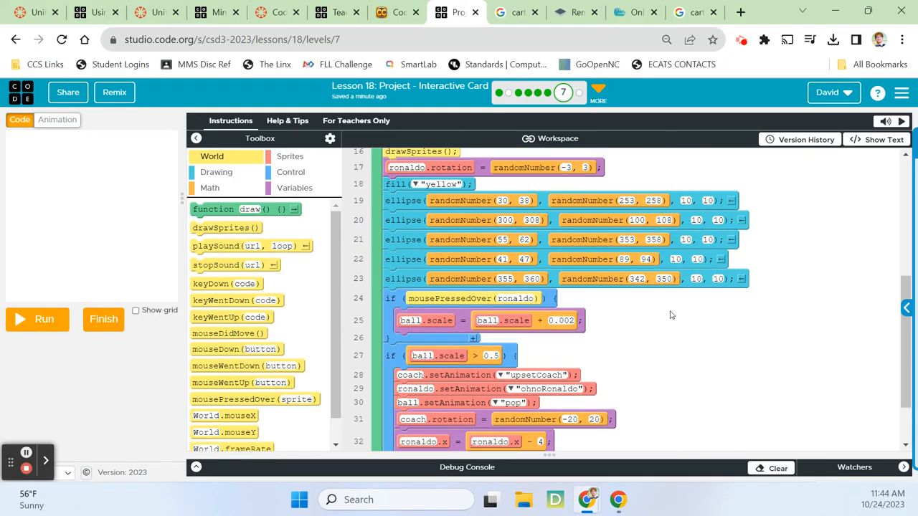
scroll("up", 3)
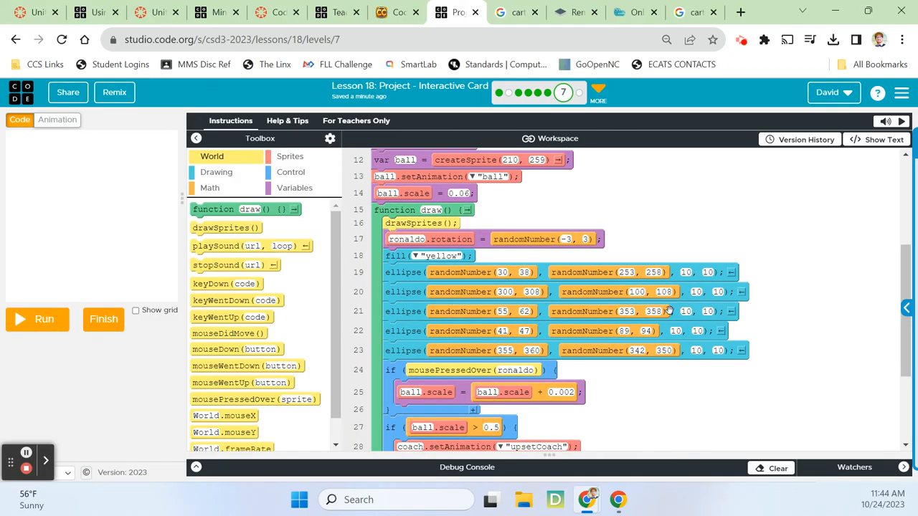
mouse_move(466, 286)
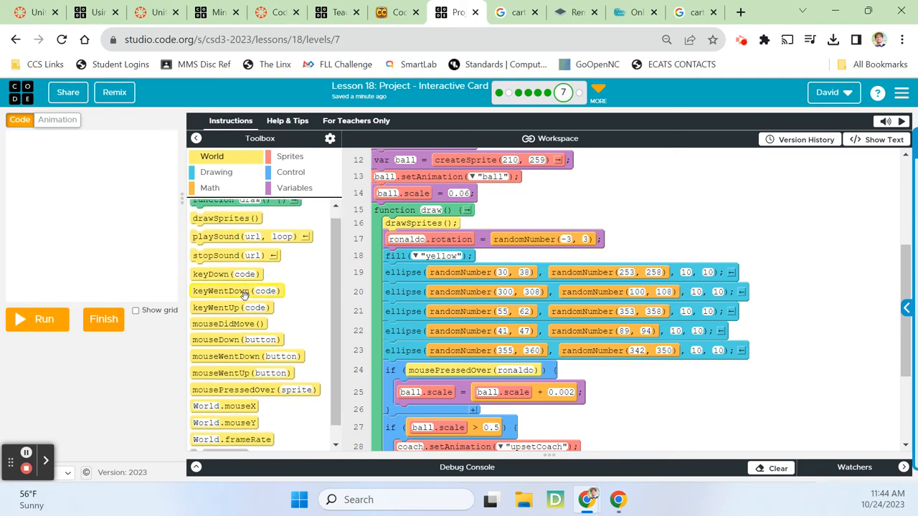
Add a text-drawing statement from the Drawing toolbox into the draw function
left_click(217, 172)
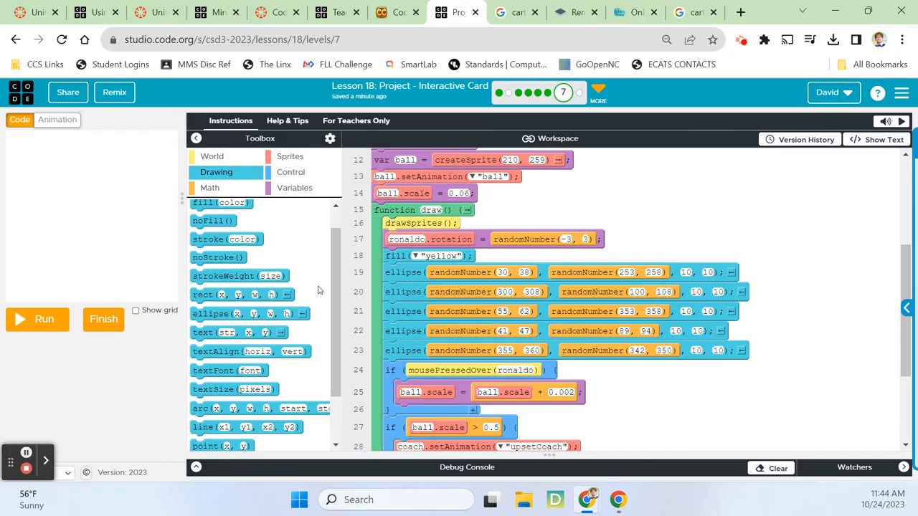
scroll("down", 3)
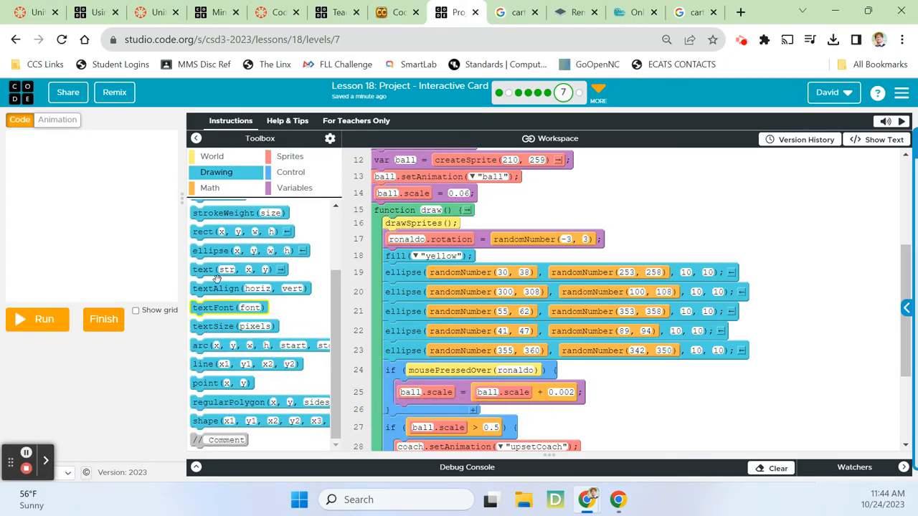
scroll("up", 3)
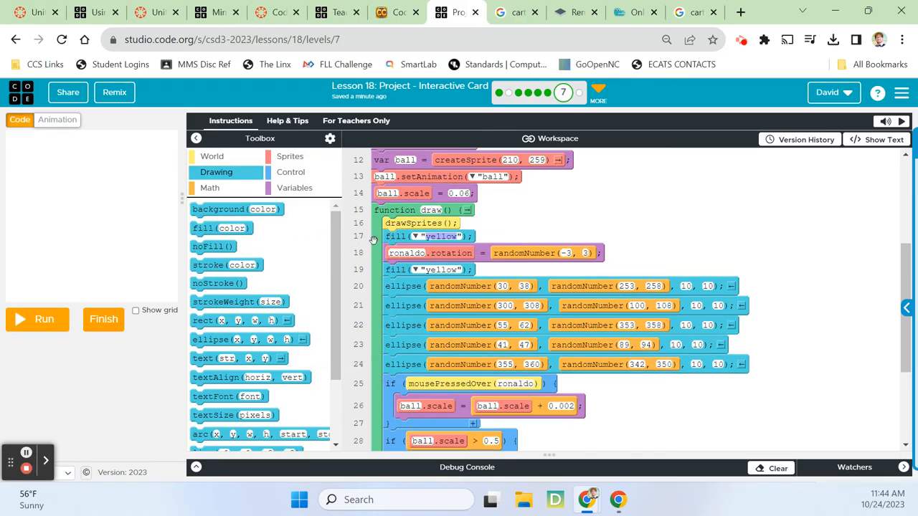
mouse_move(226, 264)
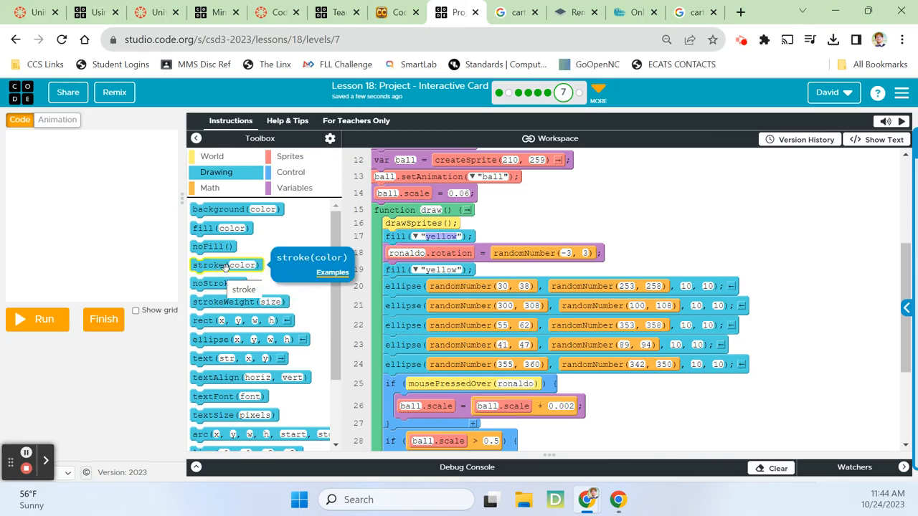
mouse_move(242, 320)
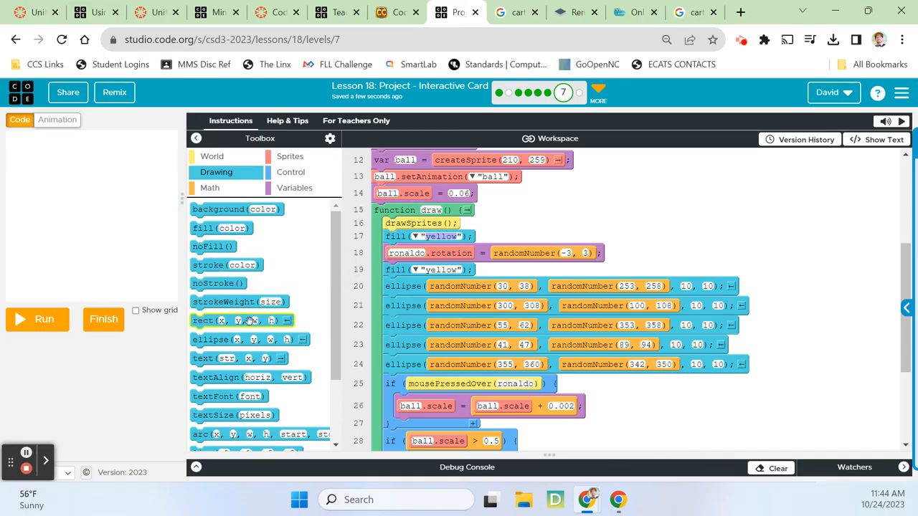
mouse_move(235, 414)
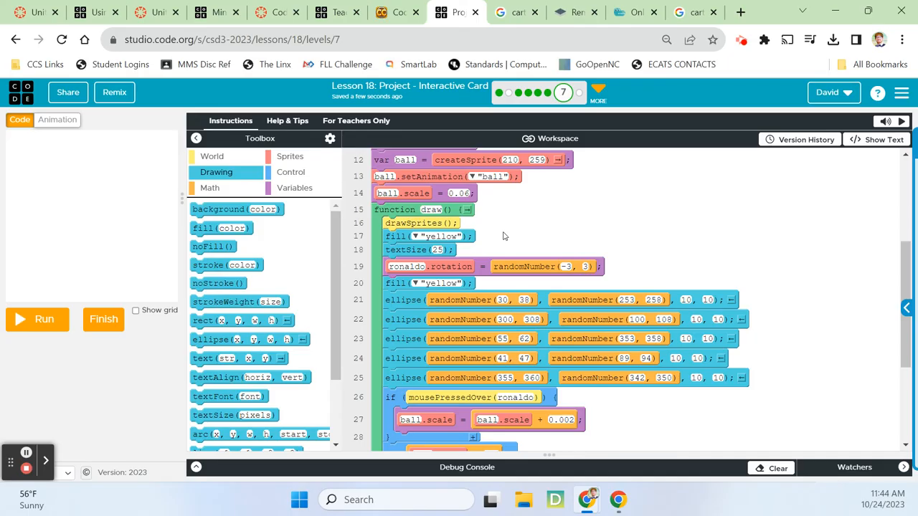
mouse_move(286, 272)
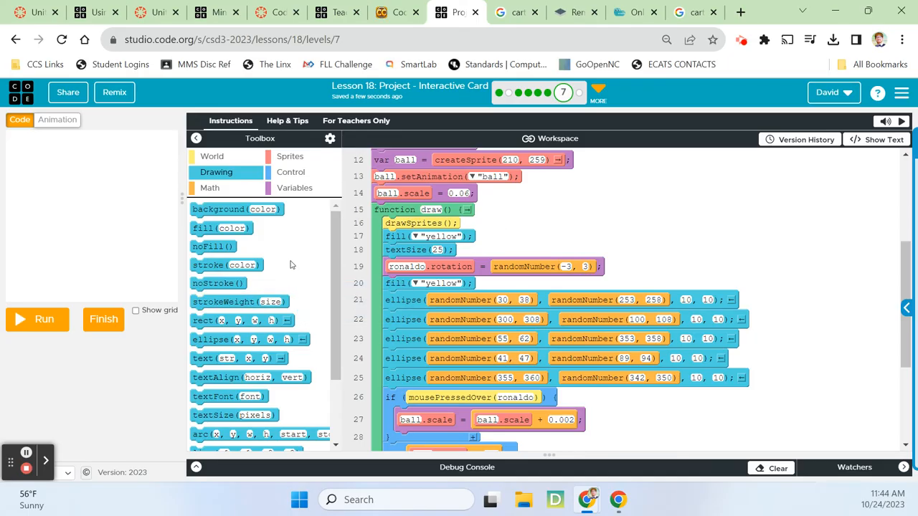
mouse_move(215, 359)
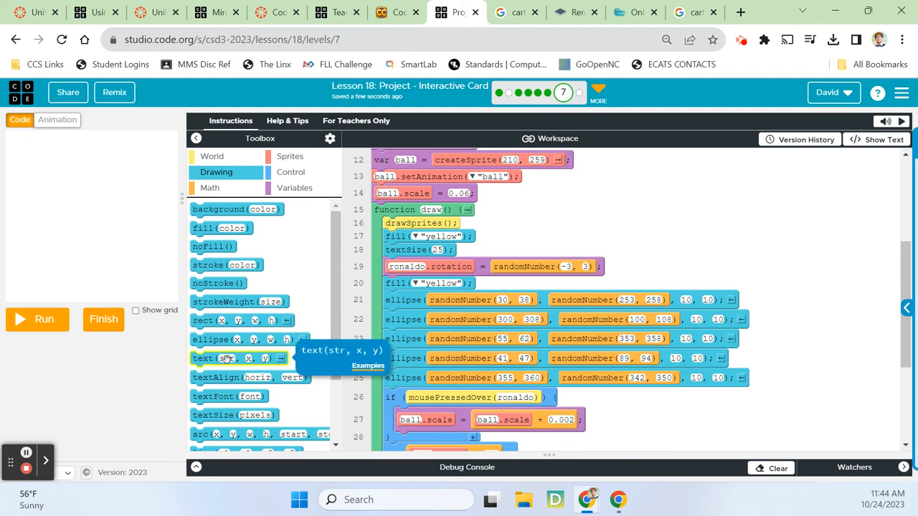
left_click_drag(238, 358, 430, 256)
type("Hold down th")
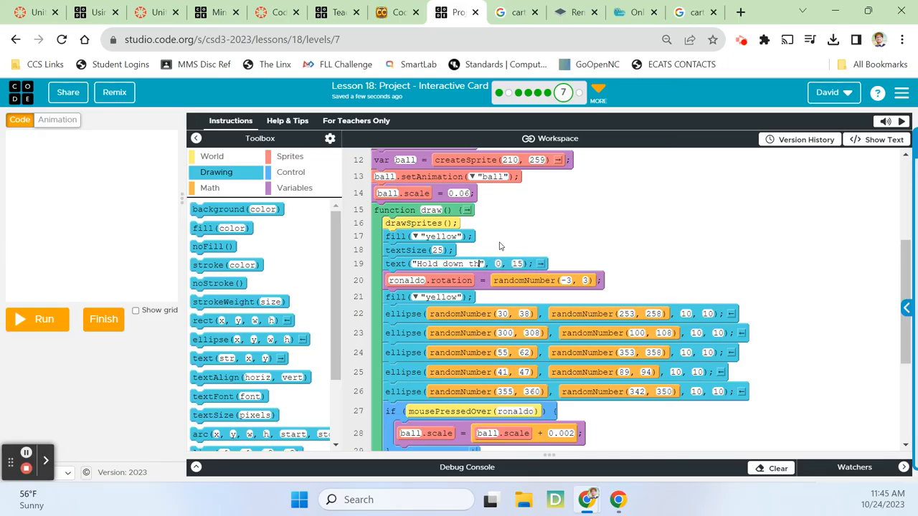
Make the text read 'Hold down the left mouse button over Ronaldo!'
type("e")
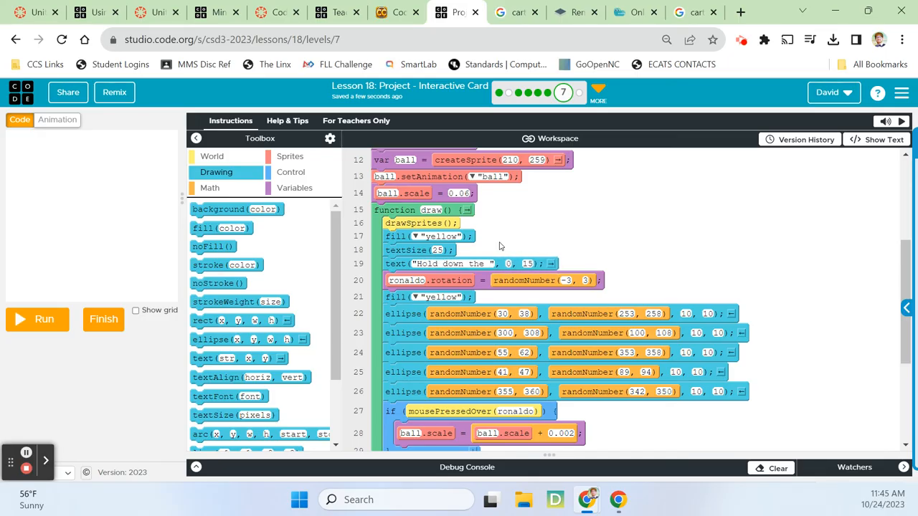
type("left")
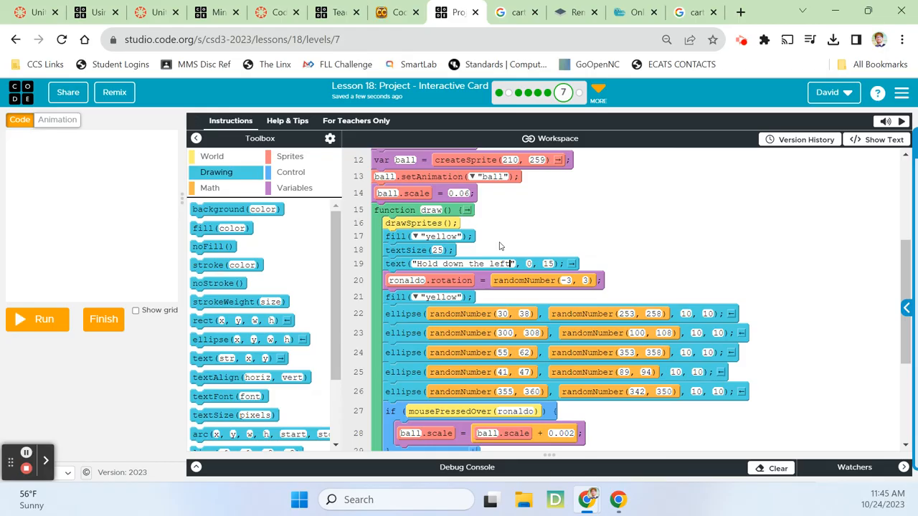
type("mouse button")
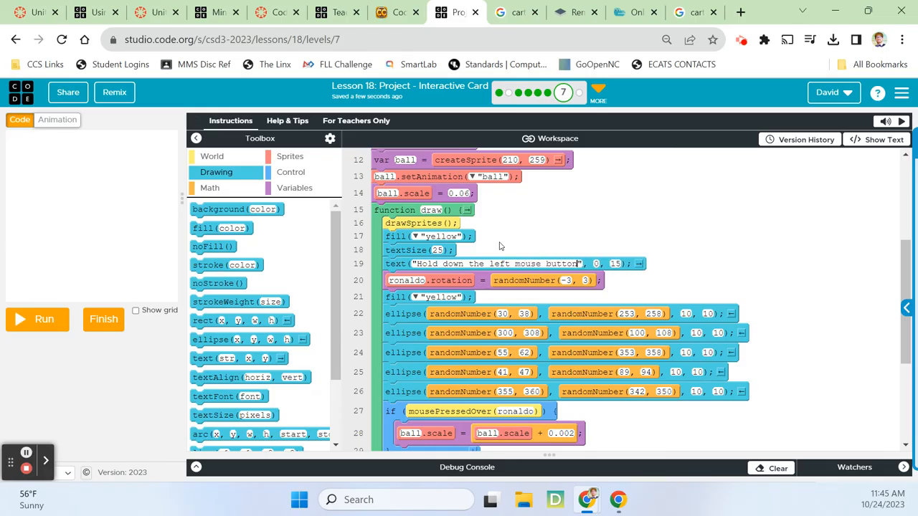
type("over")
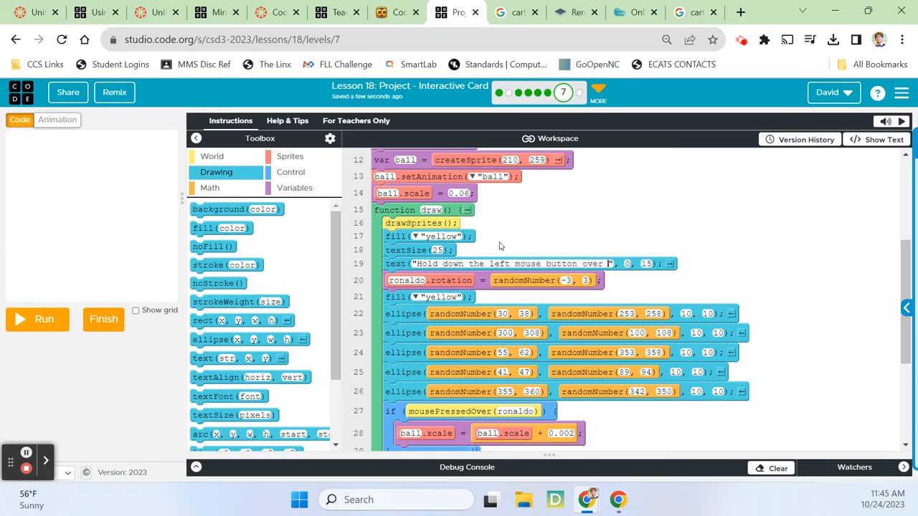
type("Ronaldo!")
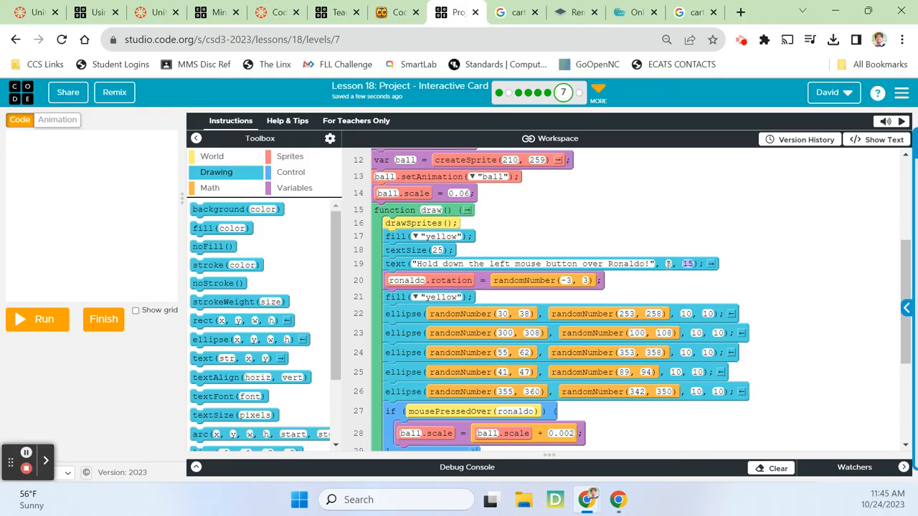
Preview the card, then give the text a 200-by-200 box so it wraps, and rerun
left_click(37, 318)
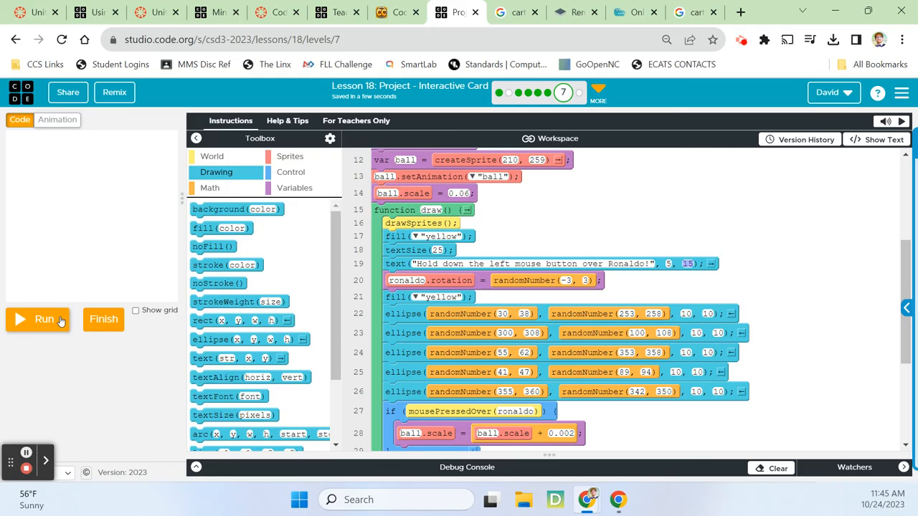
left_click(37, 319)
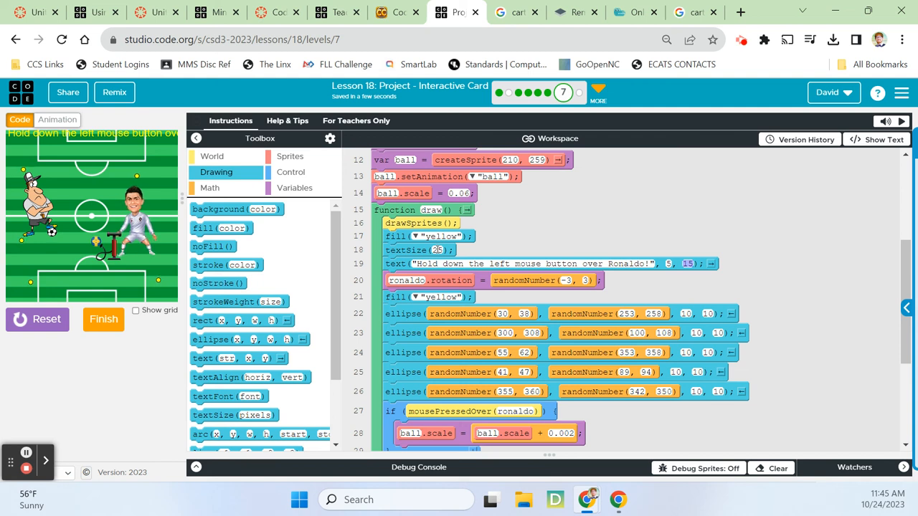
left_click(687, 263)
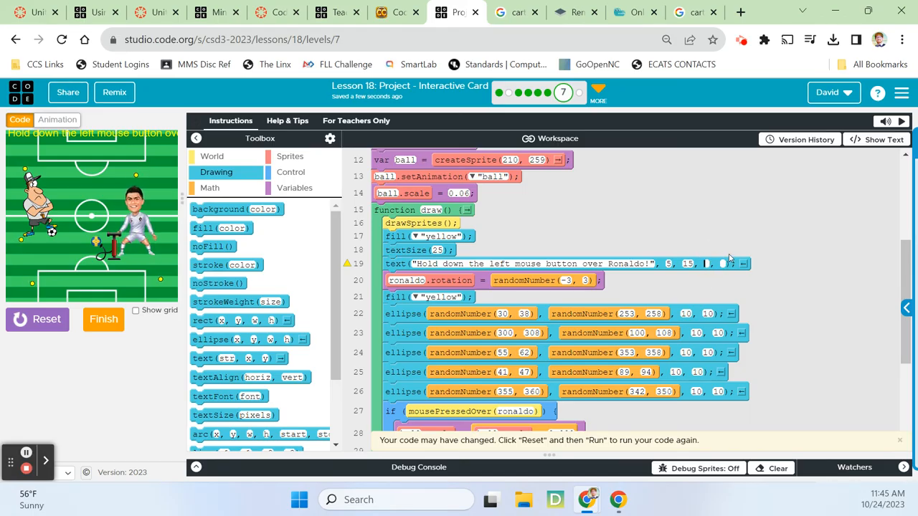
type("200")
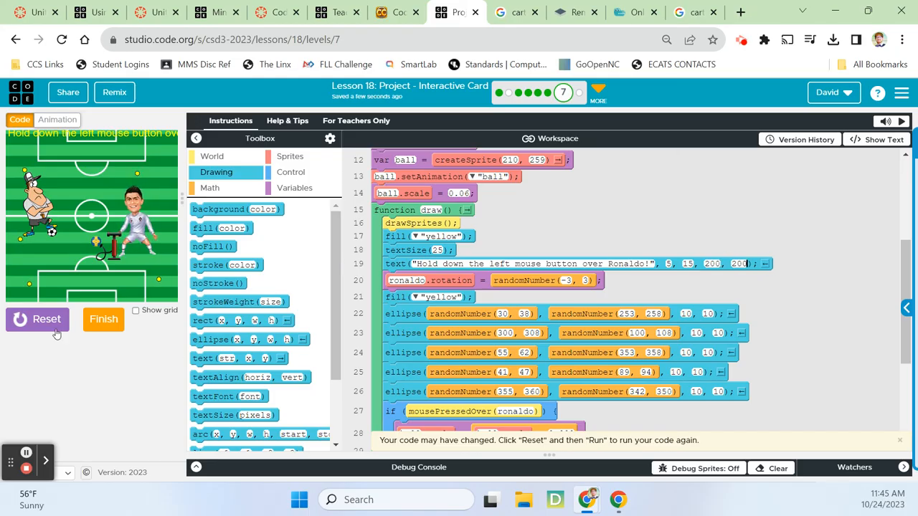
left_click(37, 318)
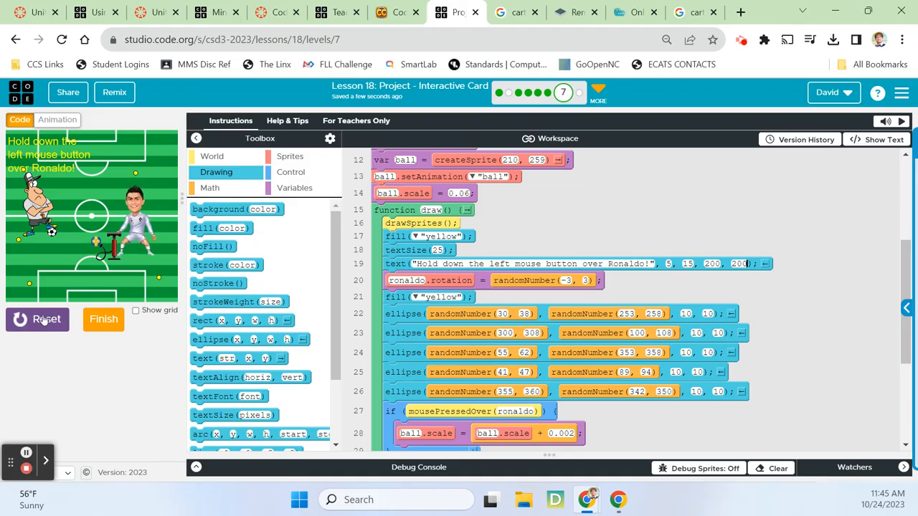
mouse_move(69, 203)
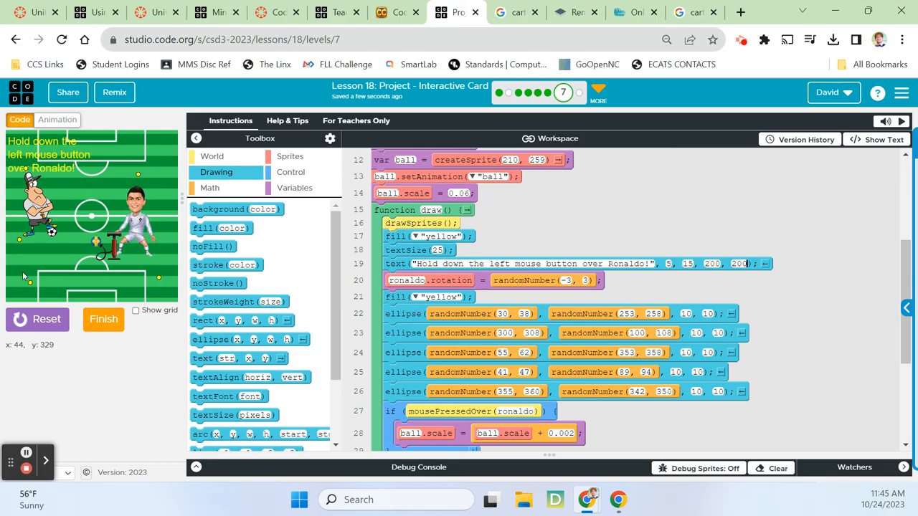
mouse_move(23, 280)
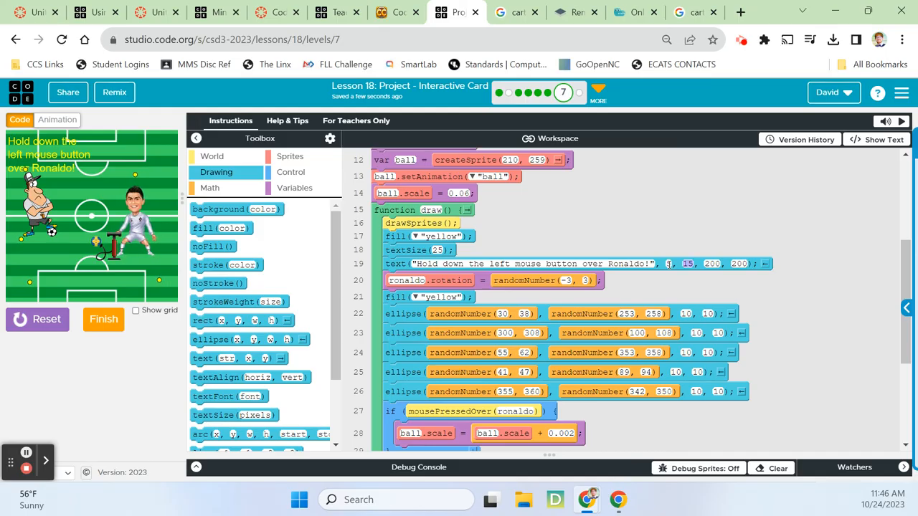
Move the text lower to 5, 270 and rerun to check its placement at the field's lower left
left_click(46, 318)
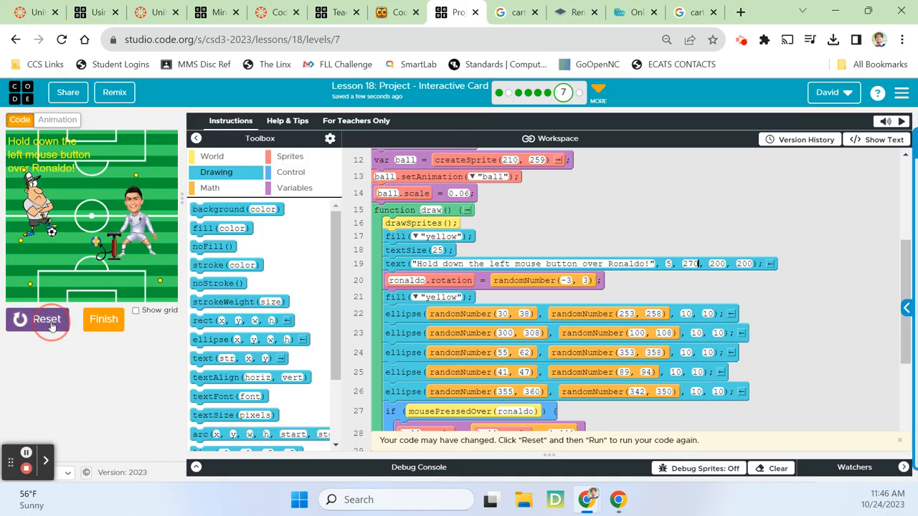
left_click(46, 319)
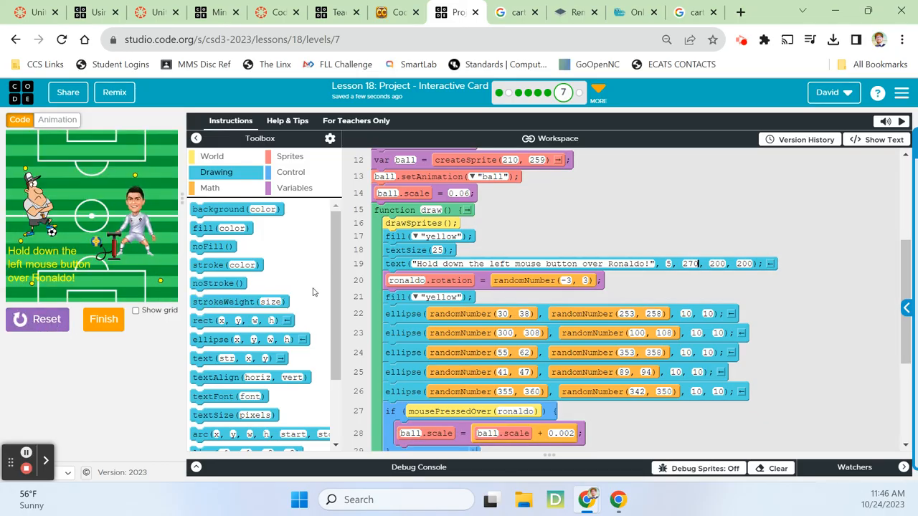
mouse_move(132, 293)
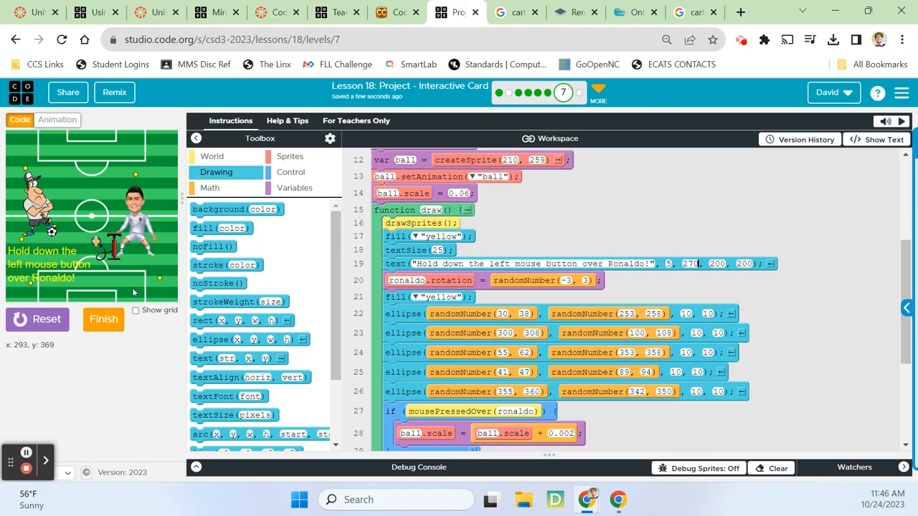
left_click(37, 319)
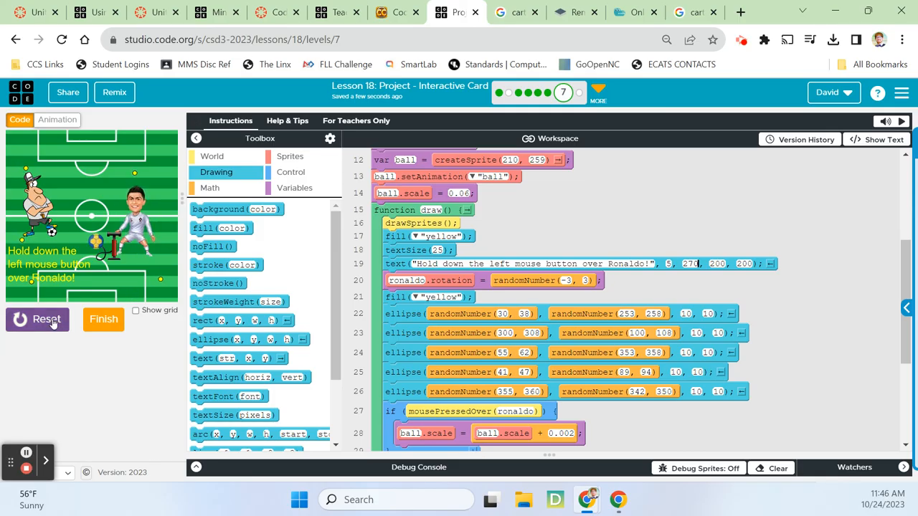
left_click(38, 319)
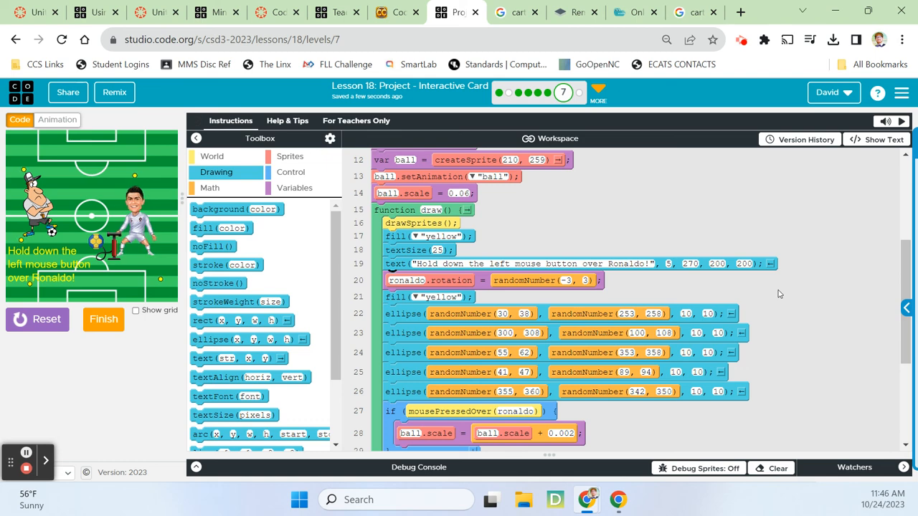
Add fill('red'), textSize(25) and a text line at 5, 270 inside the ball-size conditional
scroll("down", 3)
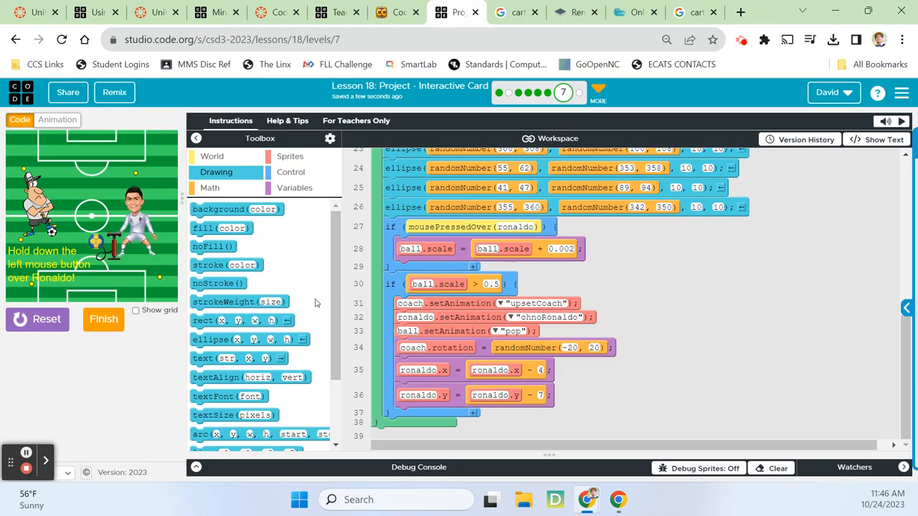
mouse_move(51, 185)
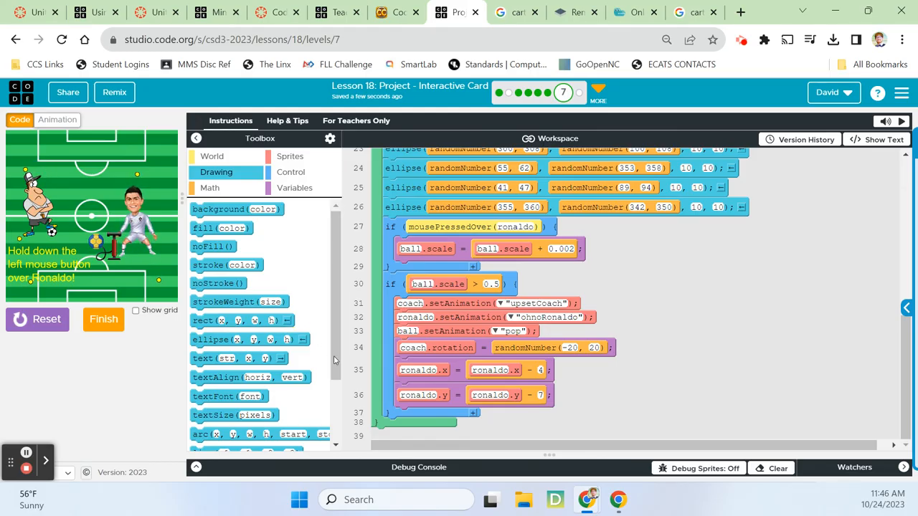
mouse_move(652, 332)
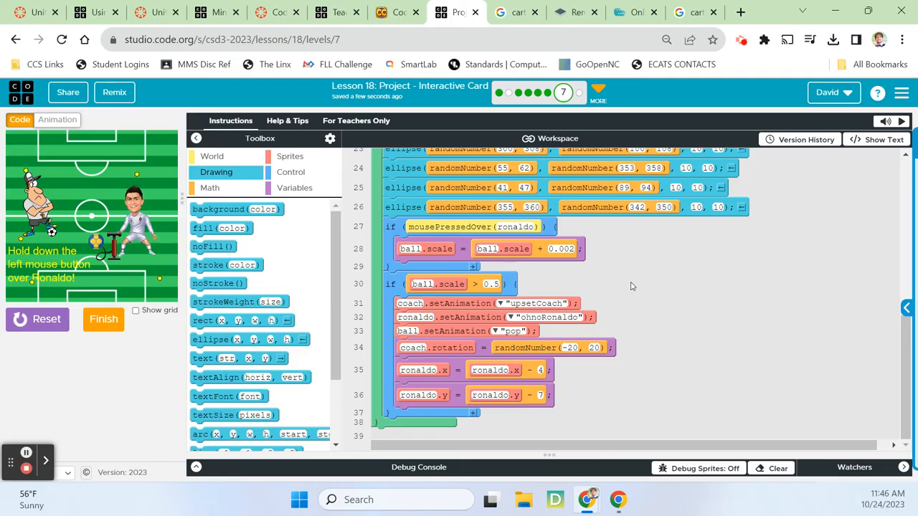
mouse_move(64, 190)
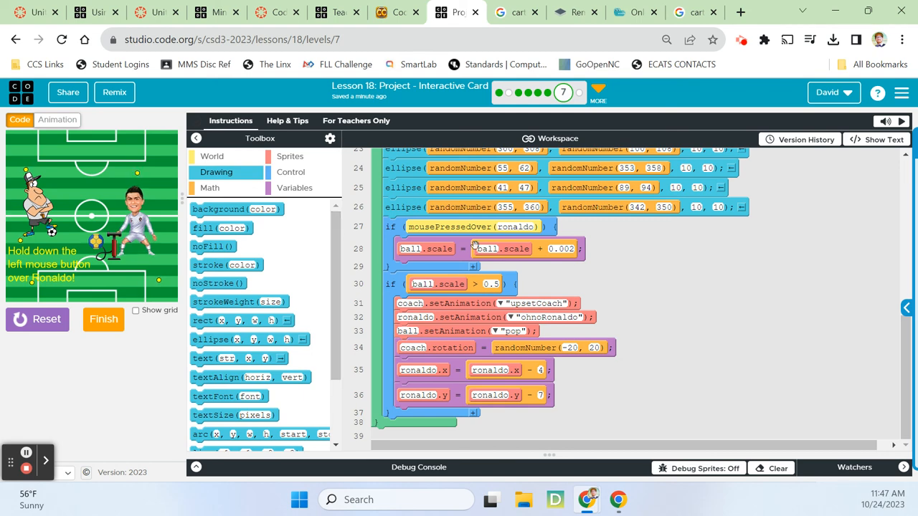
scroll("up", 3)
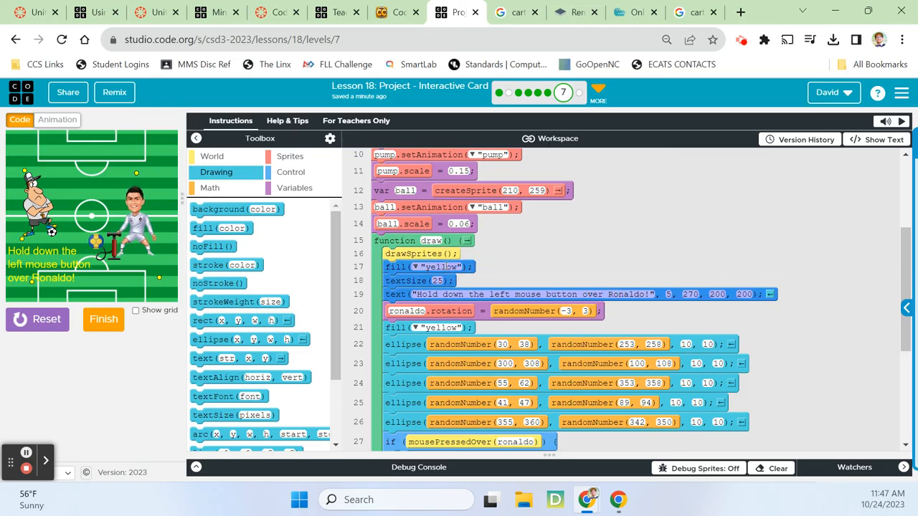
scroll("down", 3)
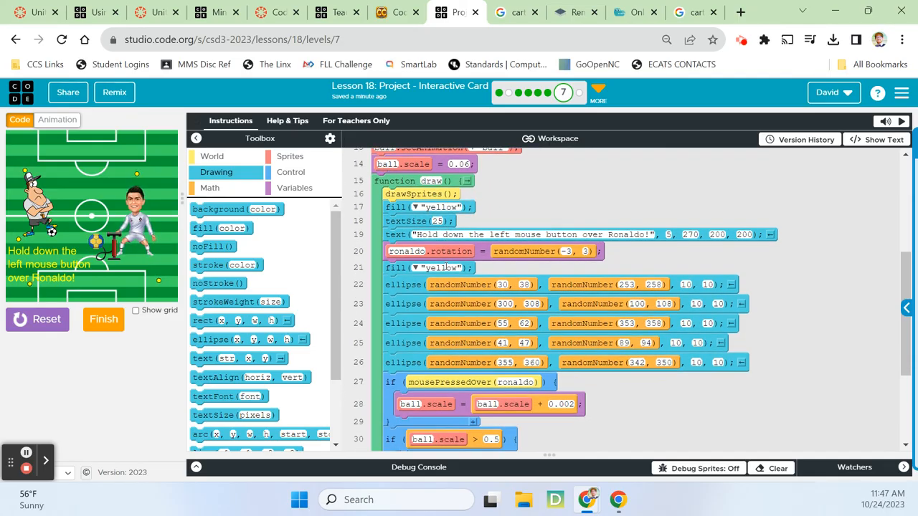
scroll("down", 3)
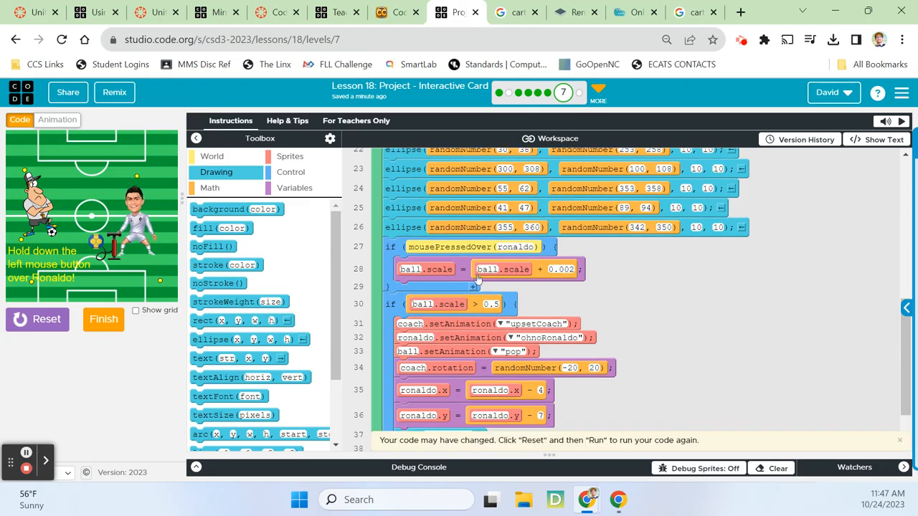
scroll("down", 3)
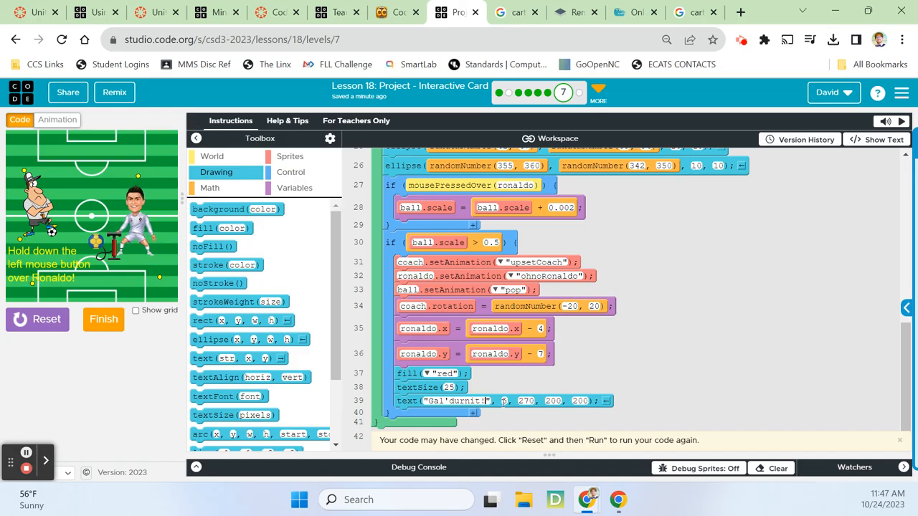
Make the red message shout at RONALDO and run the card until the ball pops beside it
type("RONALDO!!!")
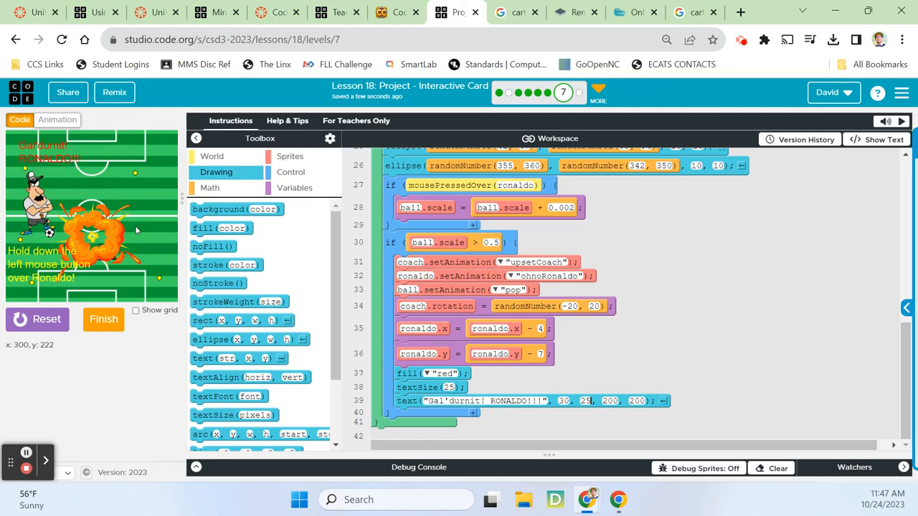
mouse_move(143, 236)
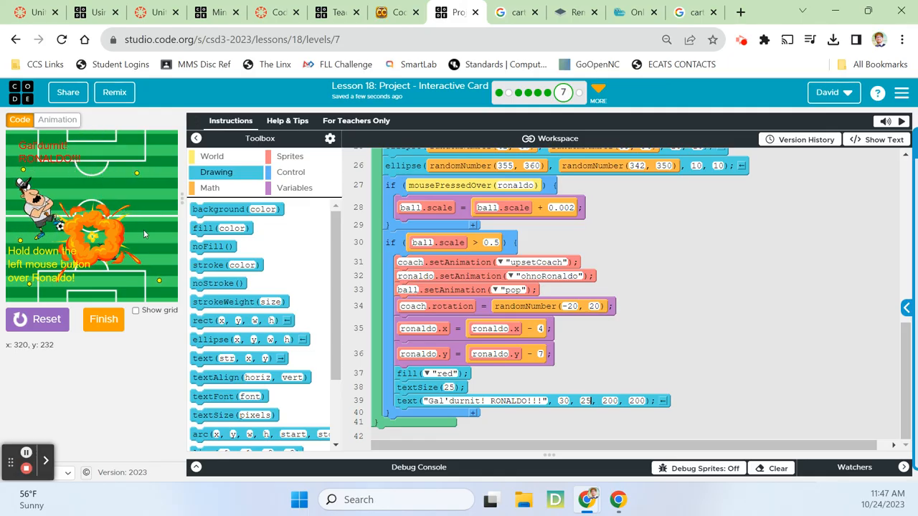
mouse_move(126, 221)
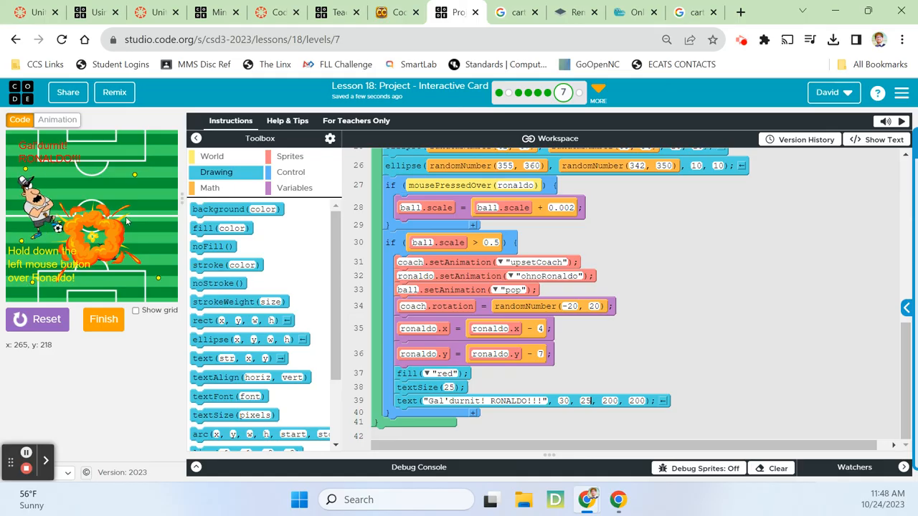
mouse_move(135, 208)
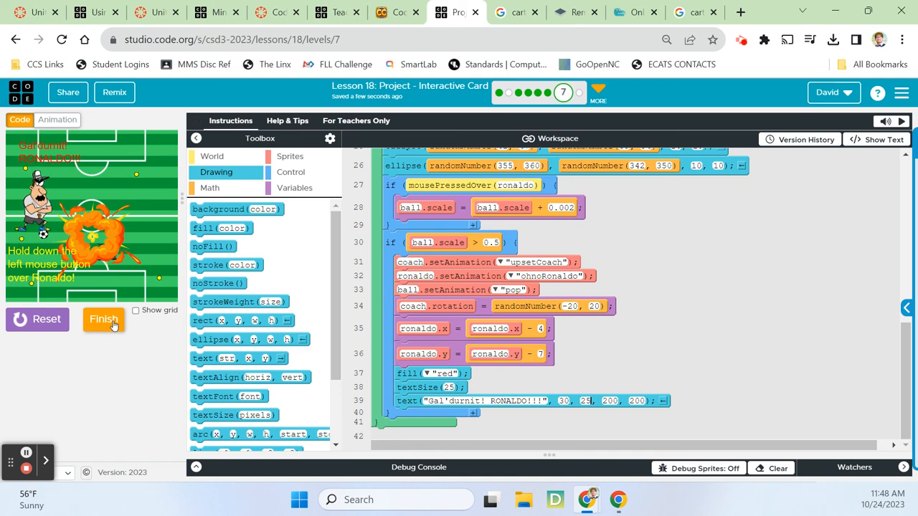
Mark the level finished and continue to the CS Discoveries Rapid Survey page
left_click(103, 318)
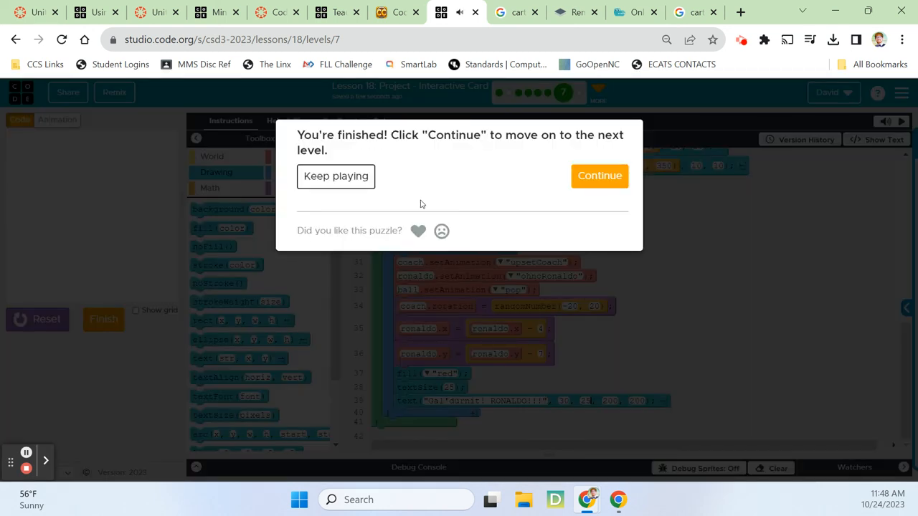
left_click(600, 175)
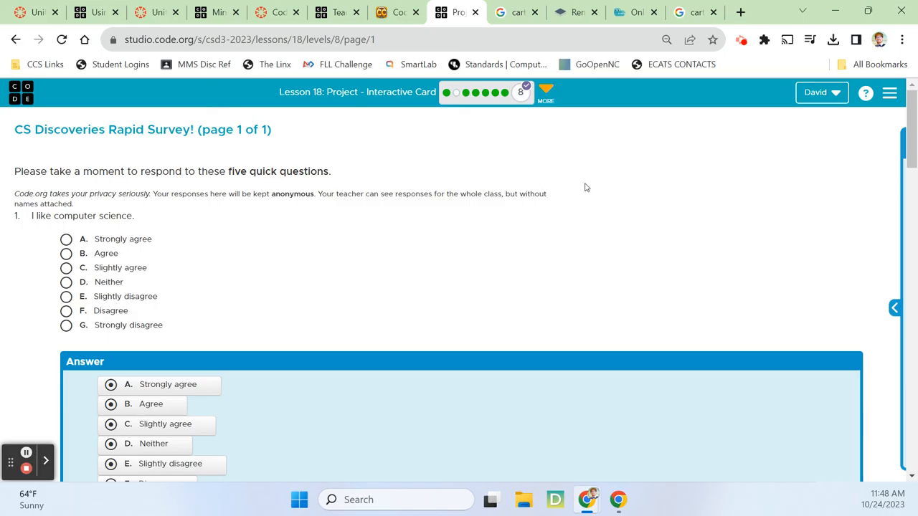
scroll("down", 3)
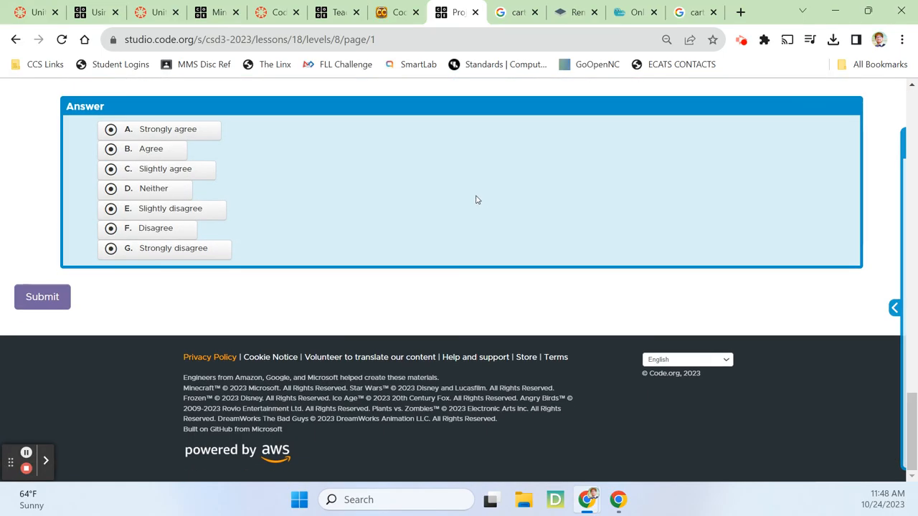
scroll("up", 3)
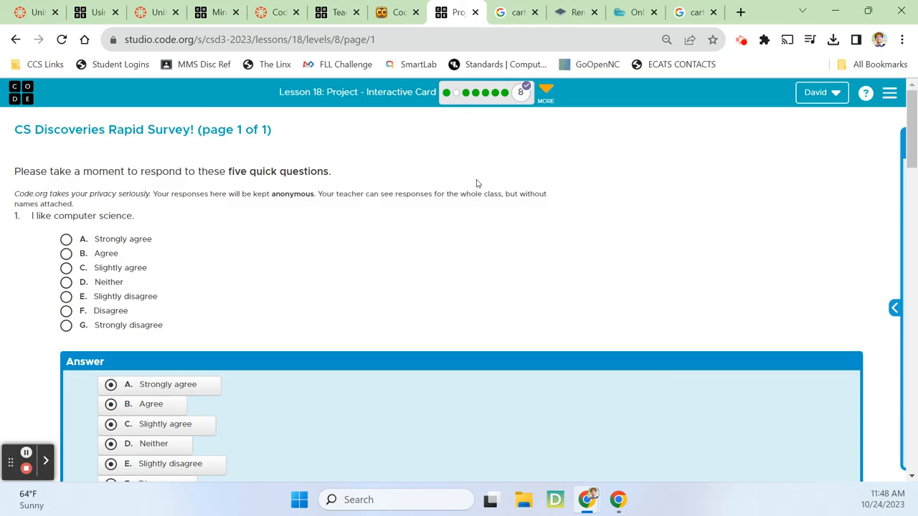
mouse_move(490, 180)
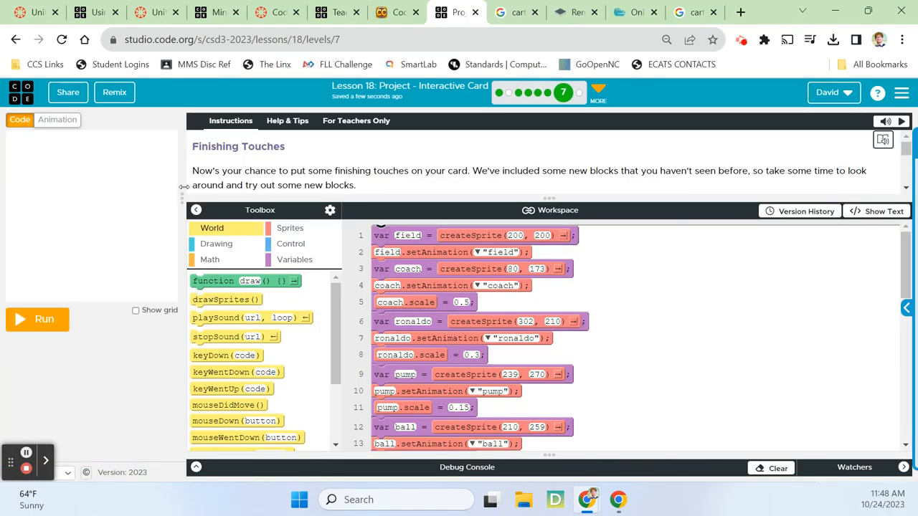
Run the card and hold on Ronaldo until the ball grows and explodes with the red message
left_click(37, 319)
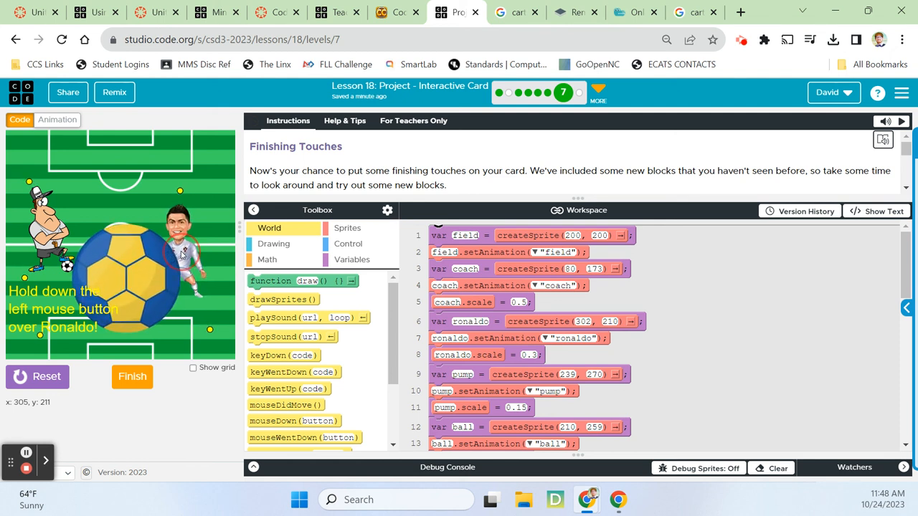
left_click(184, 256)
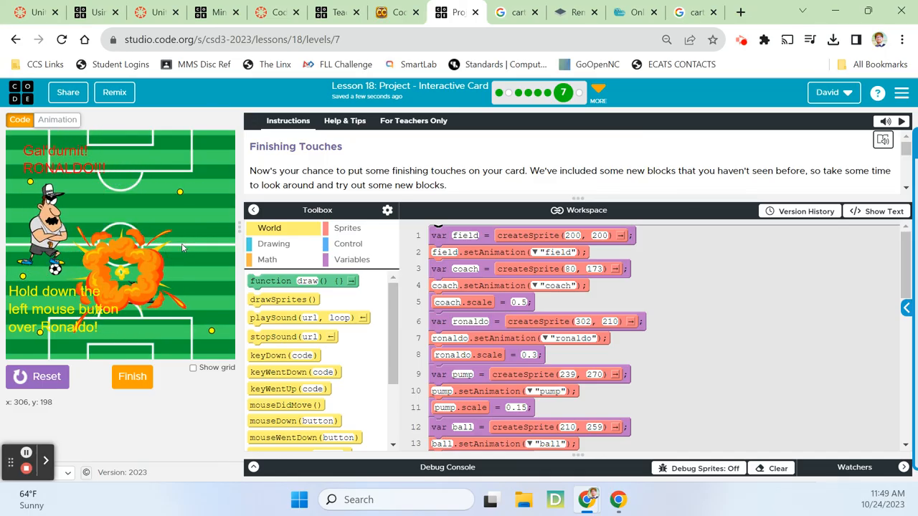
Reset the card, leaving the Finishing Touches stage empty
left_click(38, 376)
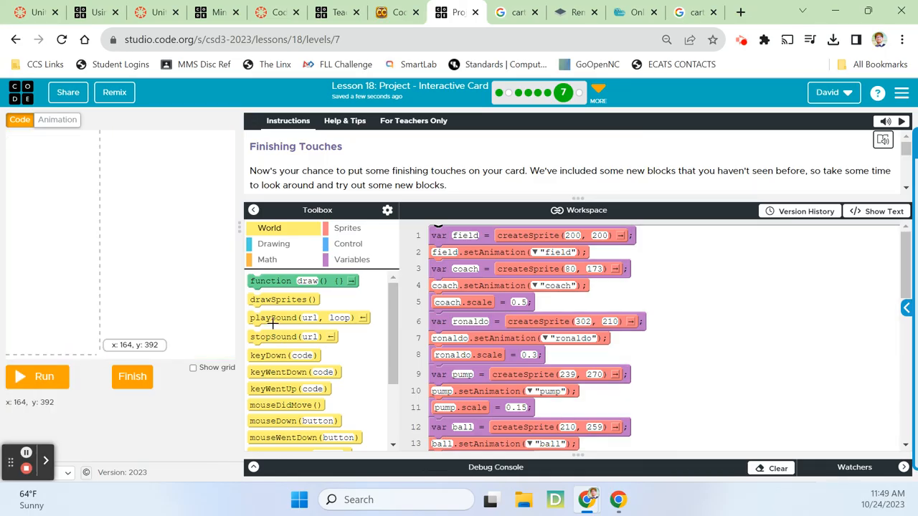
mouse_move(720, 325)
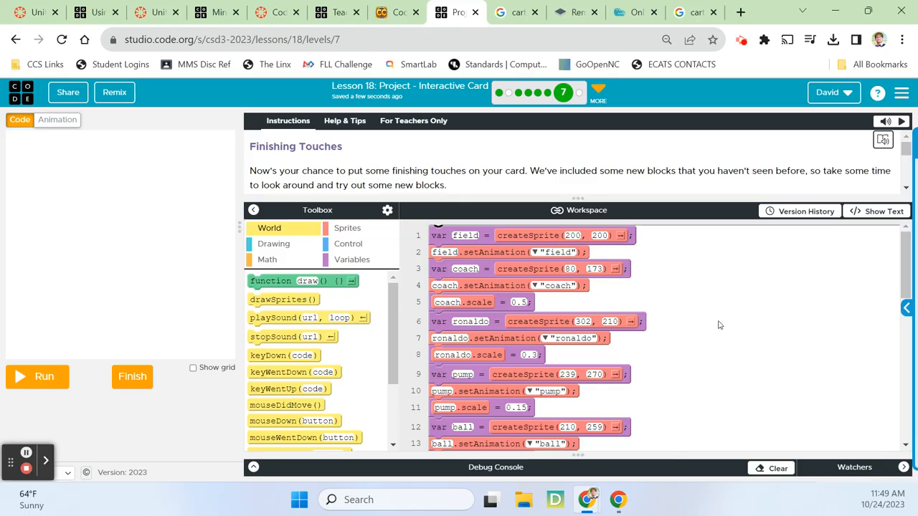
mouse_move(690, 317)
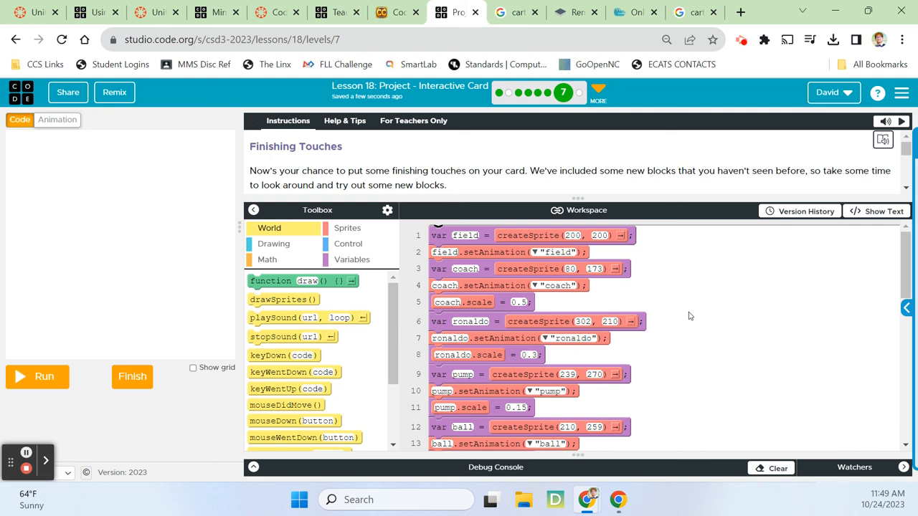
mouse_move(689, 235)
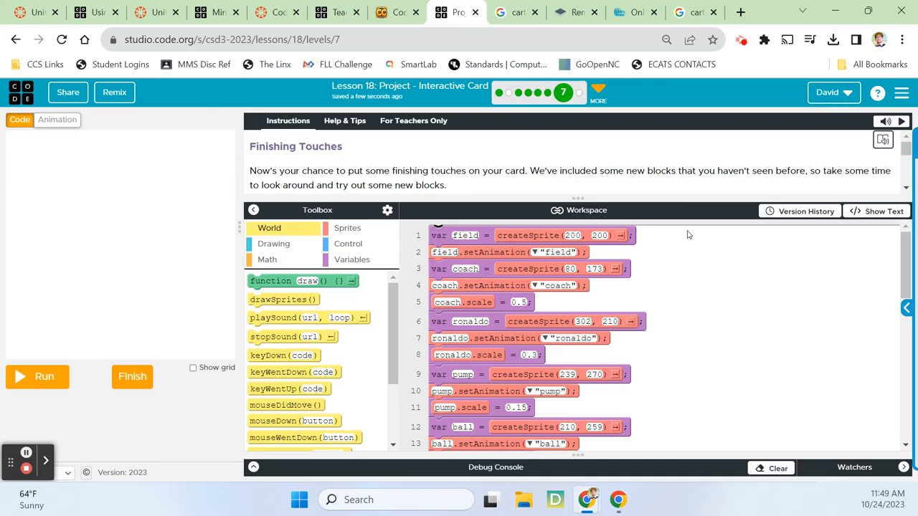
mouse_move(671, 164)
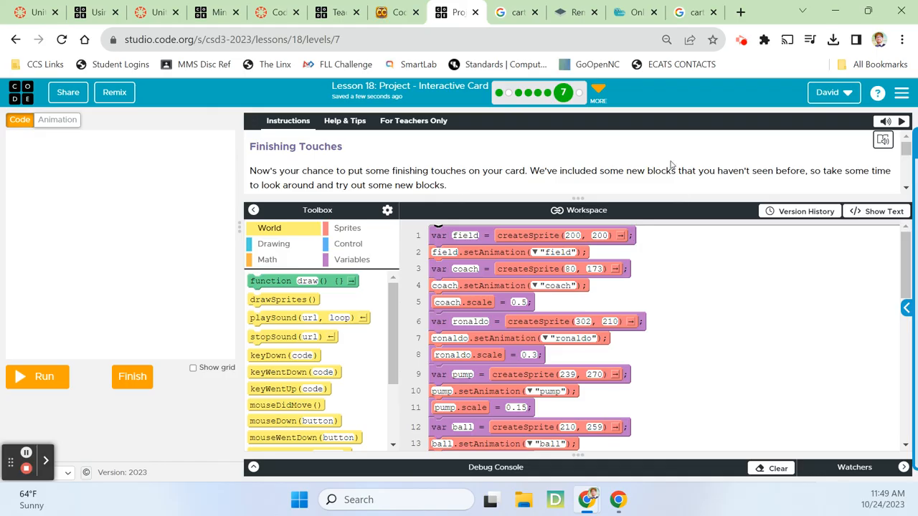
mouse_move(671, 151)
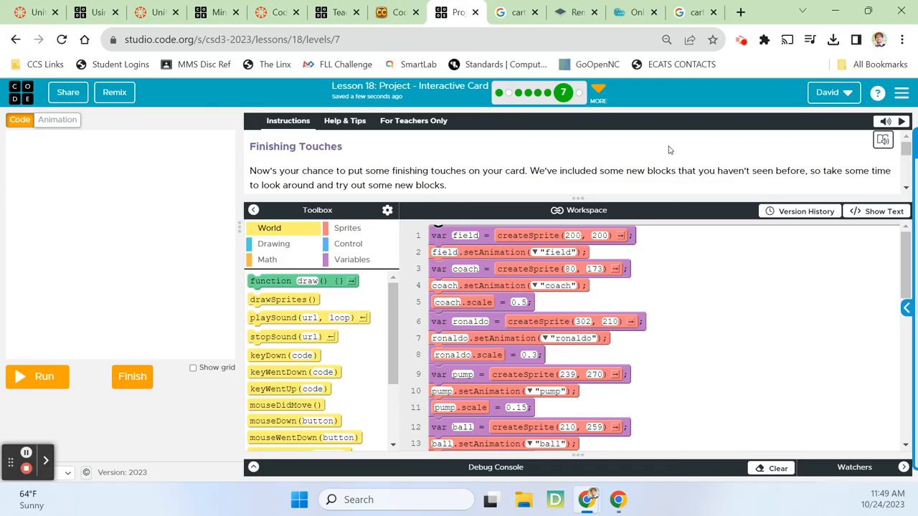
mouse_move(695, 115)
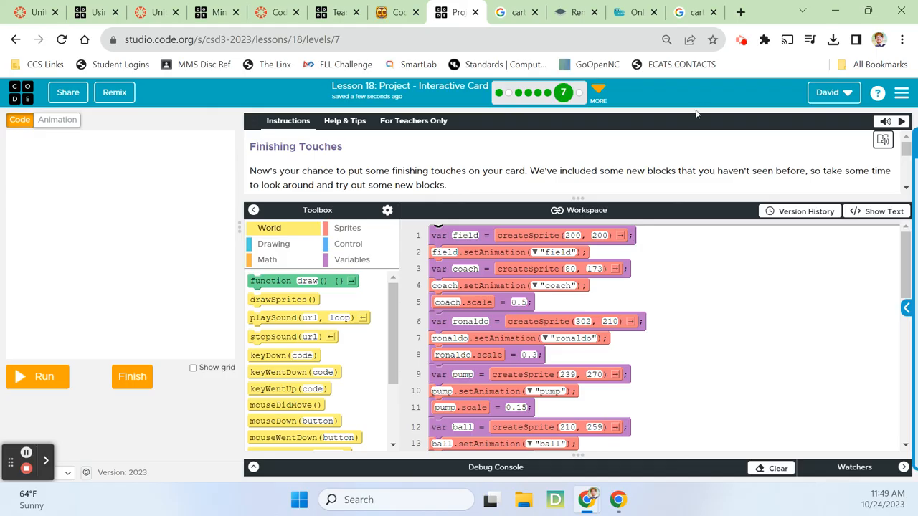